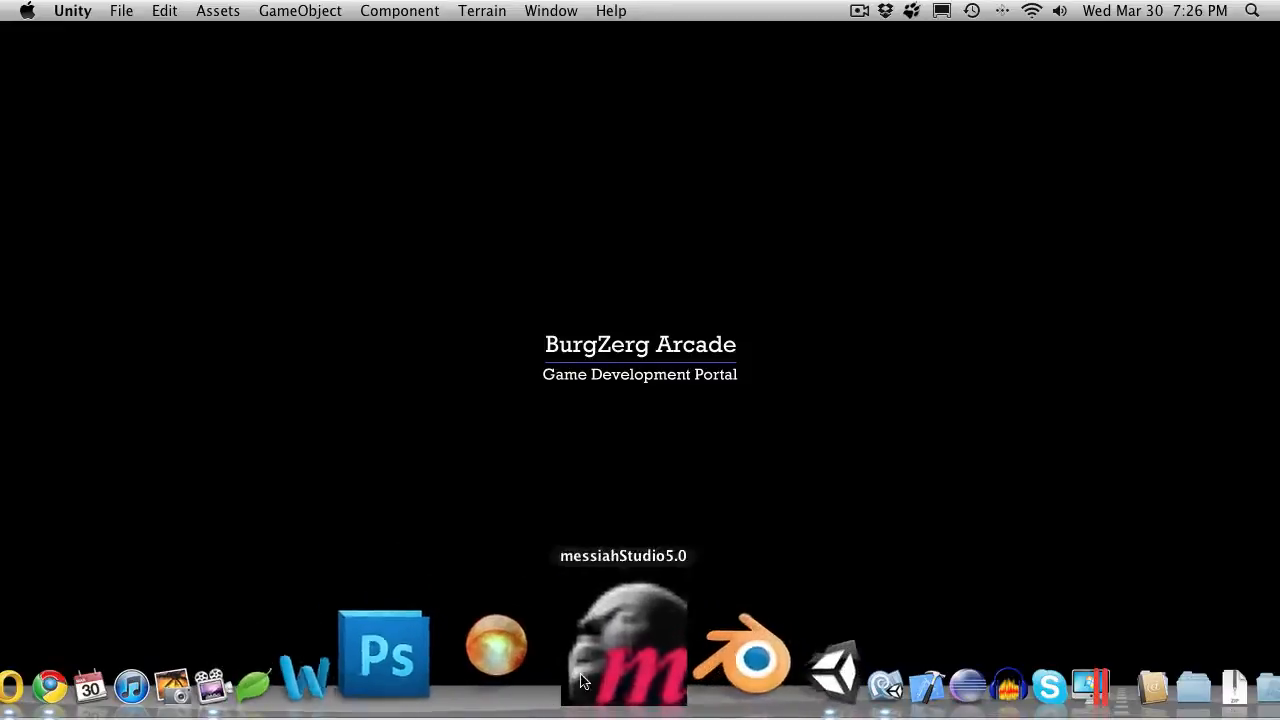
Step: Bring MonoDevelop to the front from the Dock to edit the game scripts
left_click(836, 664)
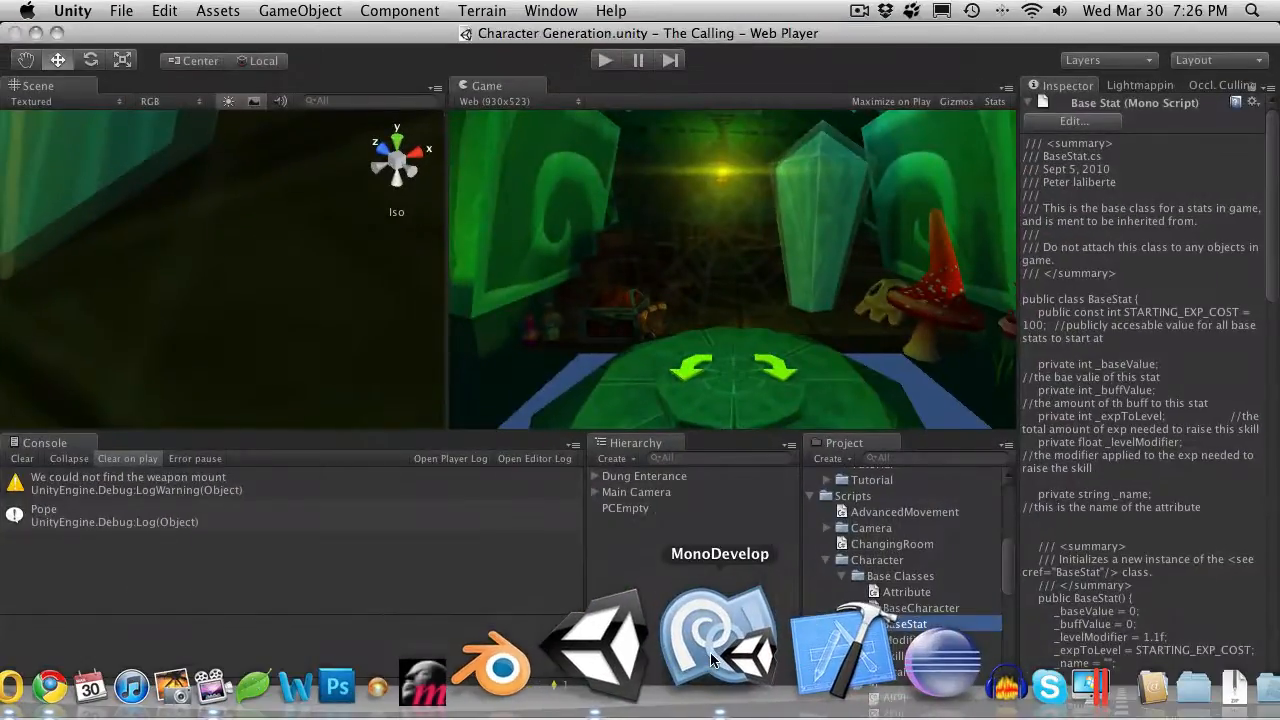
left_click(720, 640)
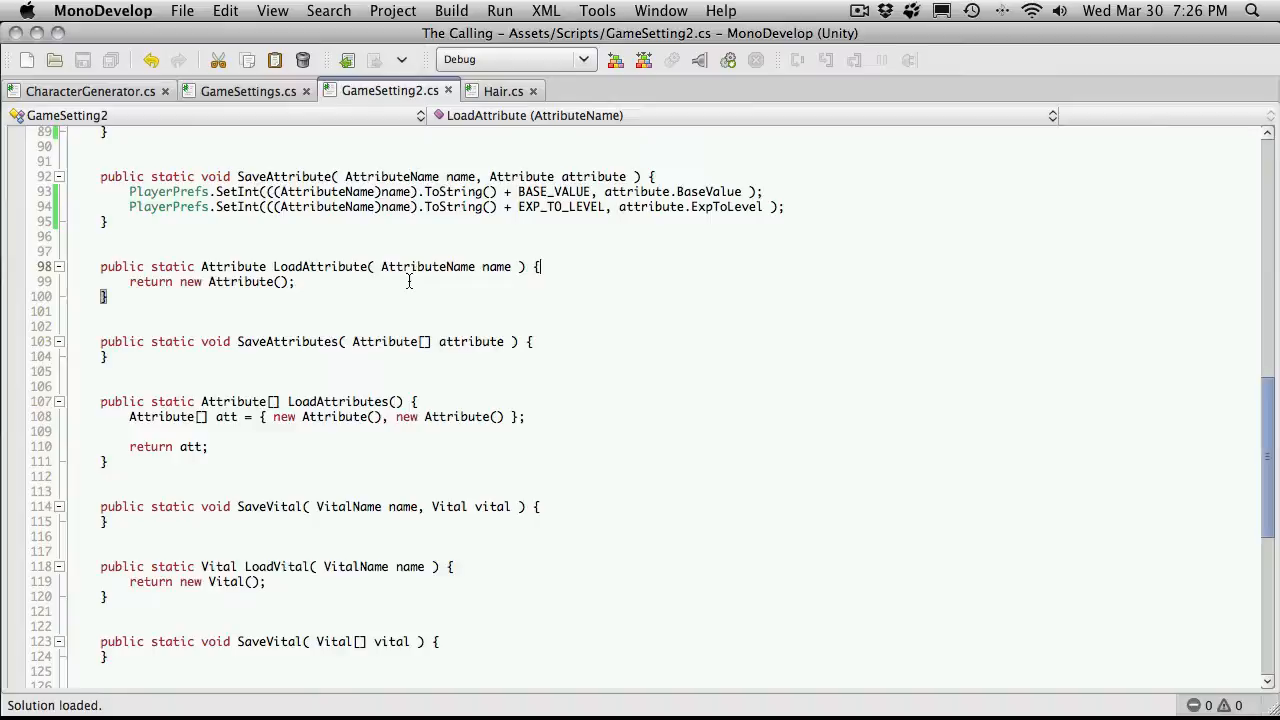
mouse_move(352, 280)
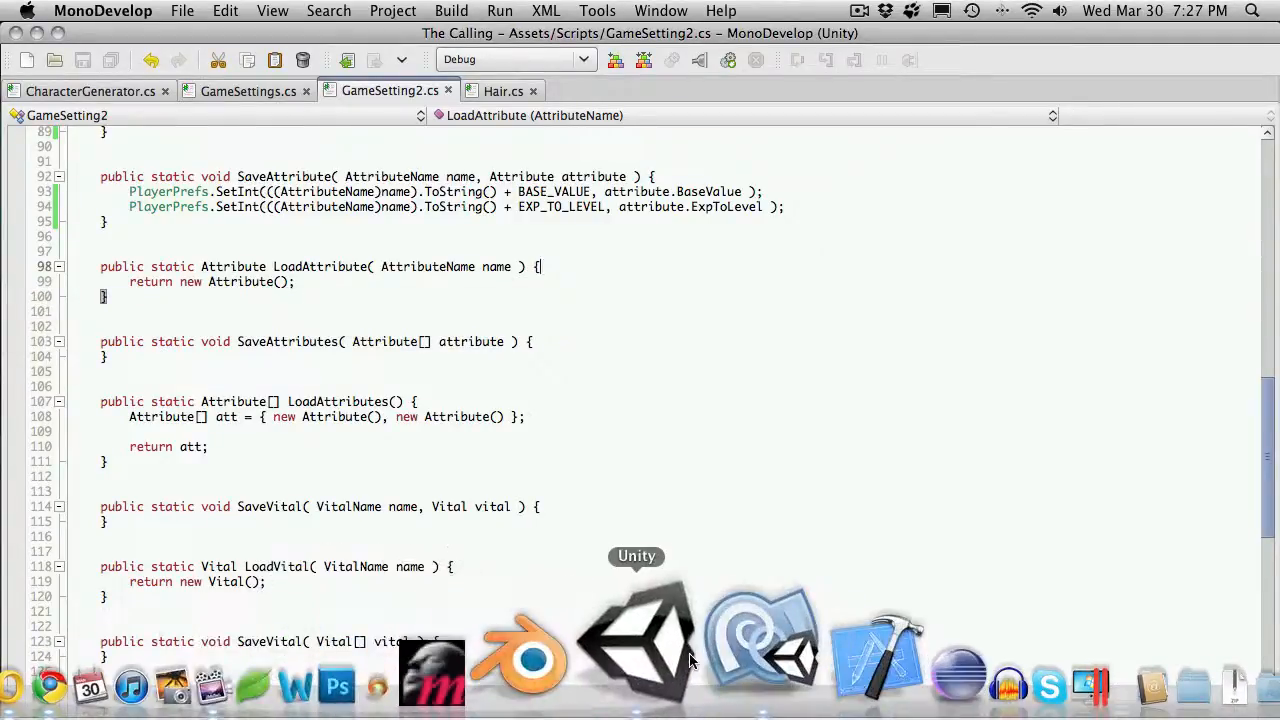
mouse_move(928, 600)
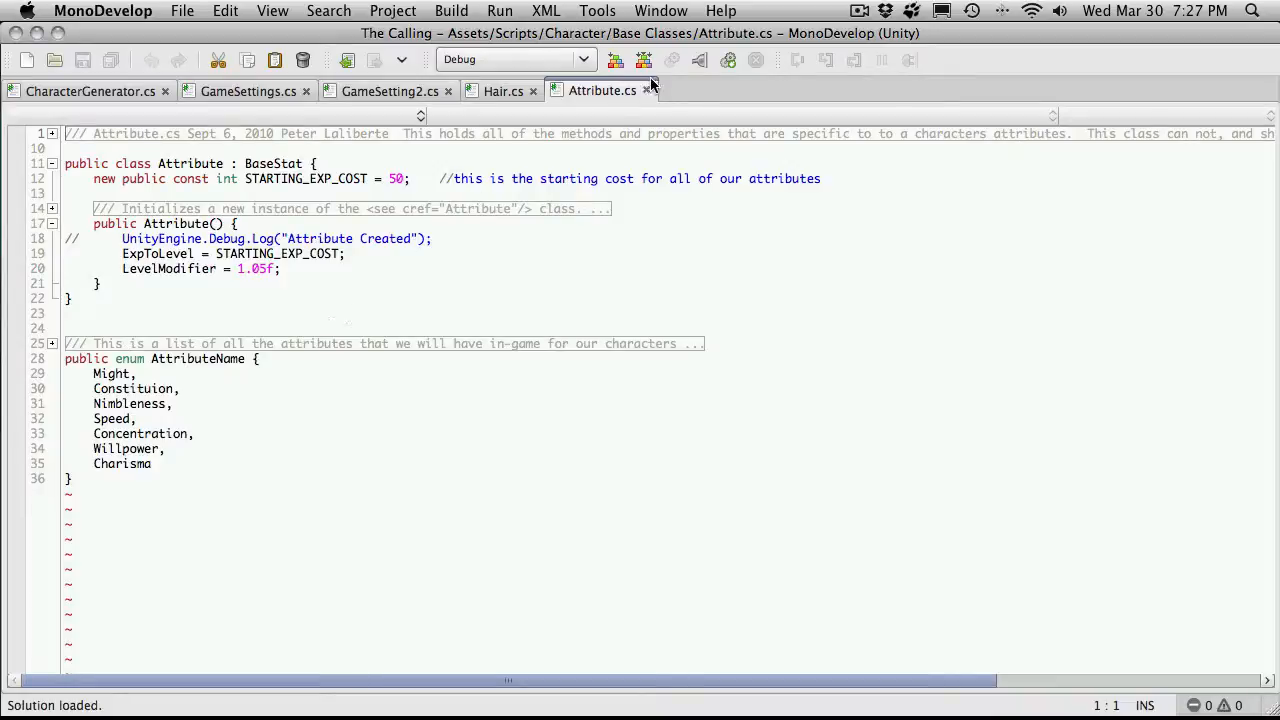
Step: Close Attribute.cs and review BaseStat's getters and setters, undoing the test 'public void' edit
left_click(390, 90)
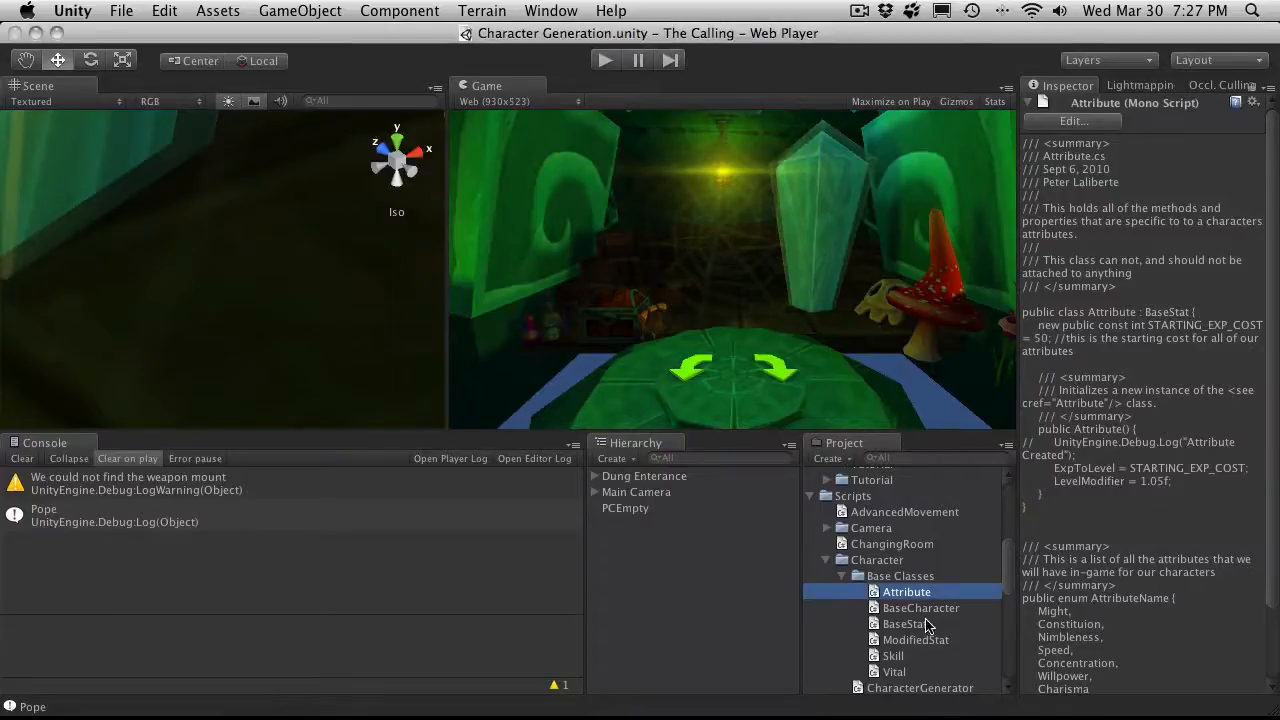
double_click(904, 624)
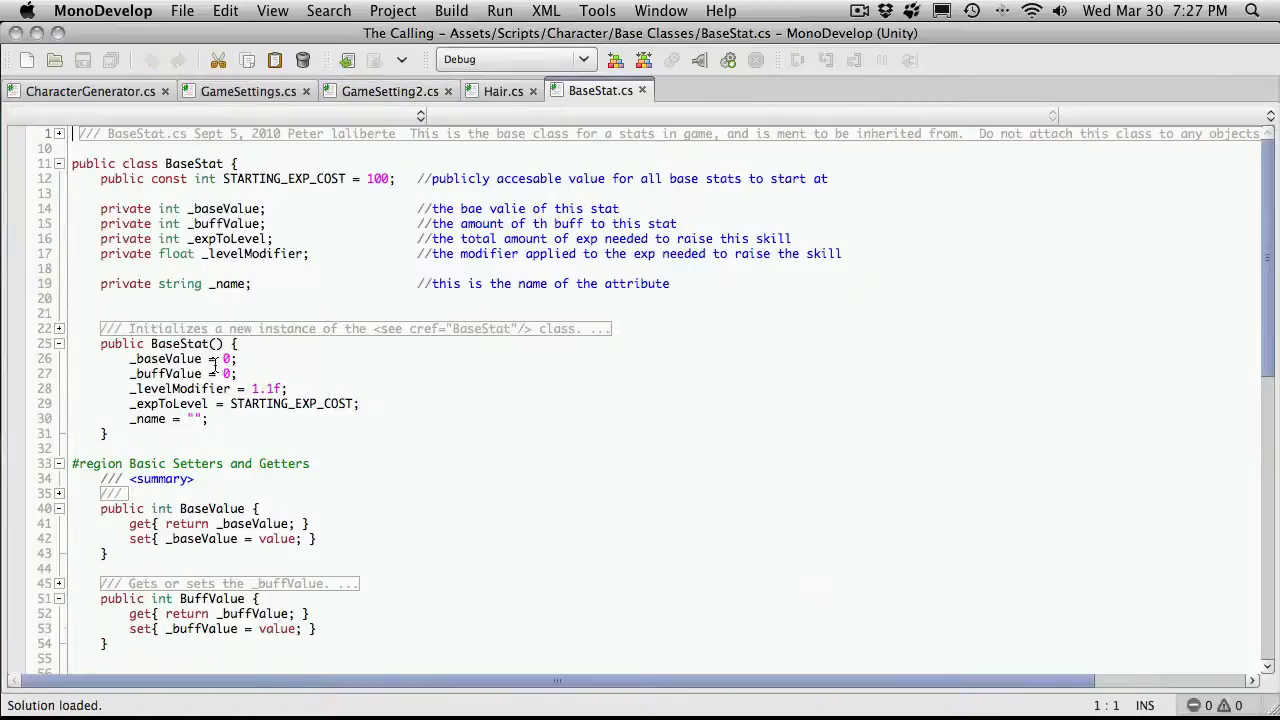
scroll("down", 3)
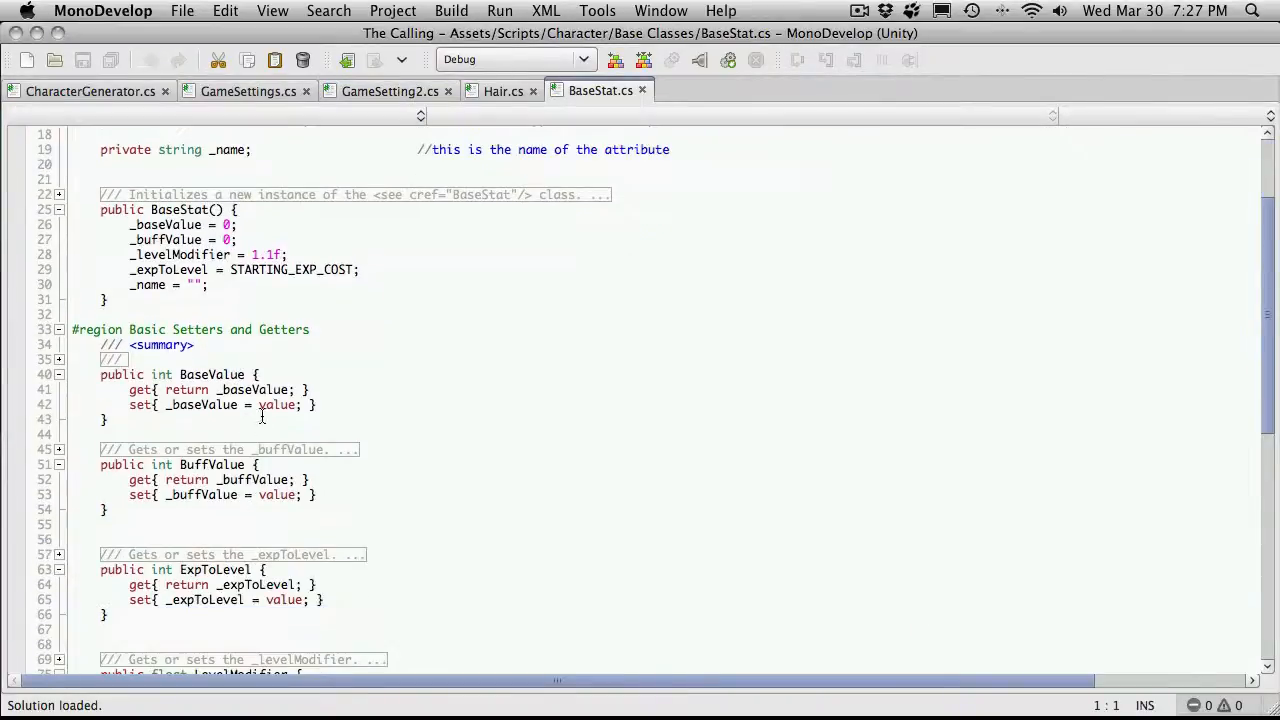
scroll("down", 3)
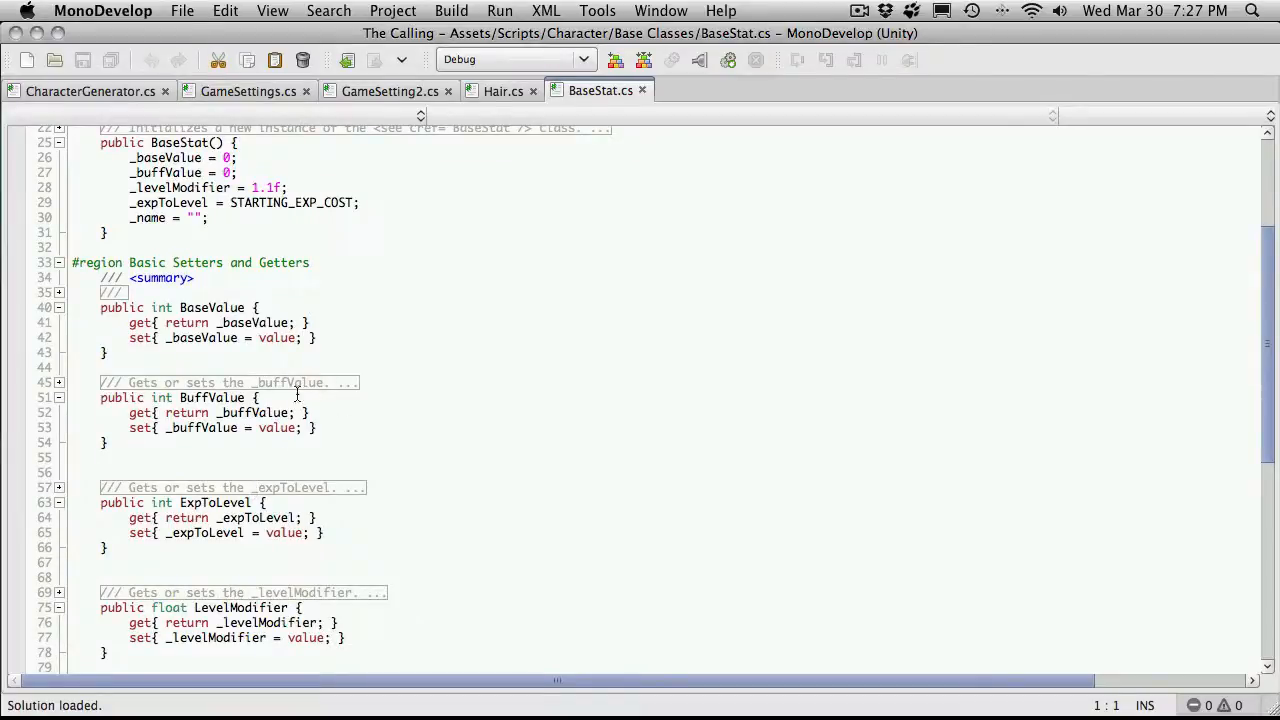
mouse_move(376, 350)
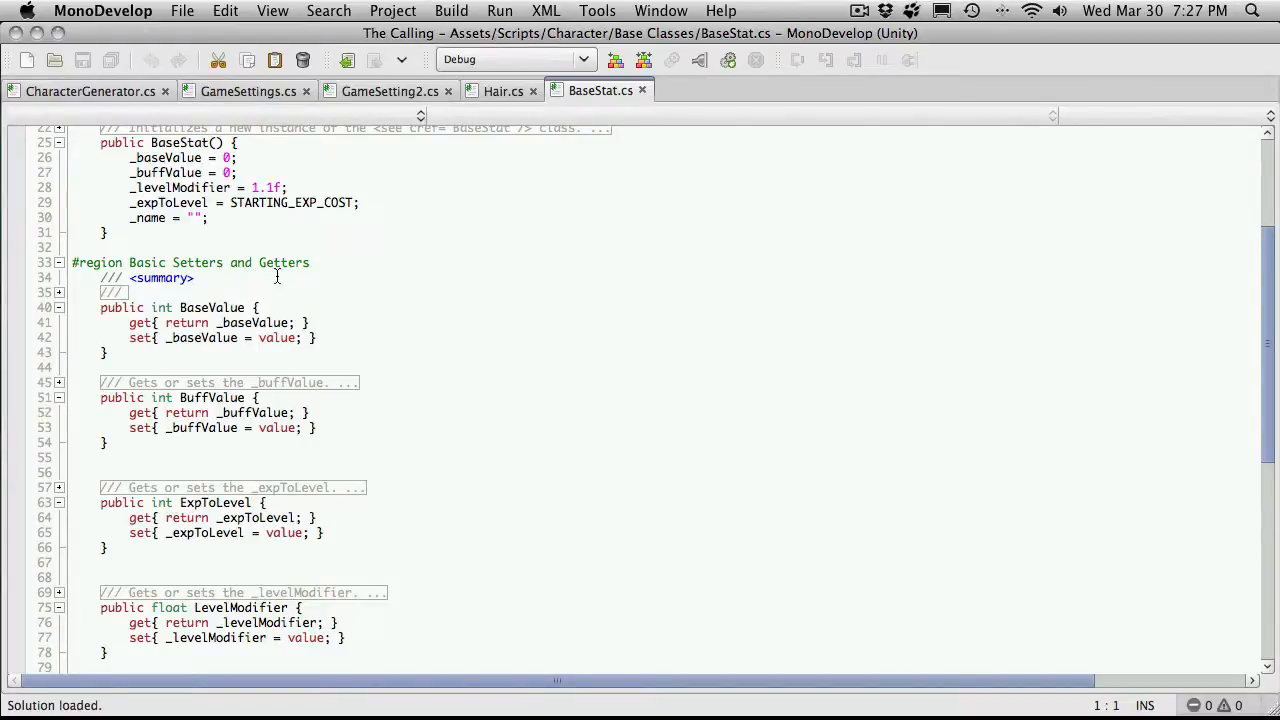
mouse_move(198, 302)
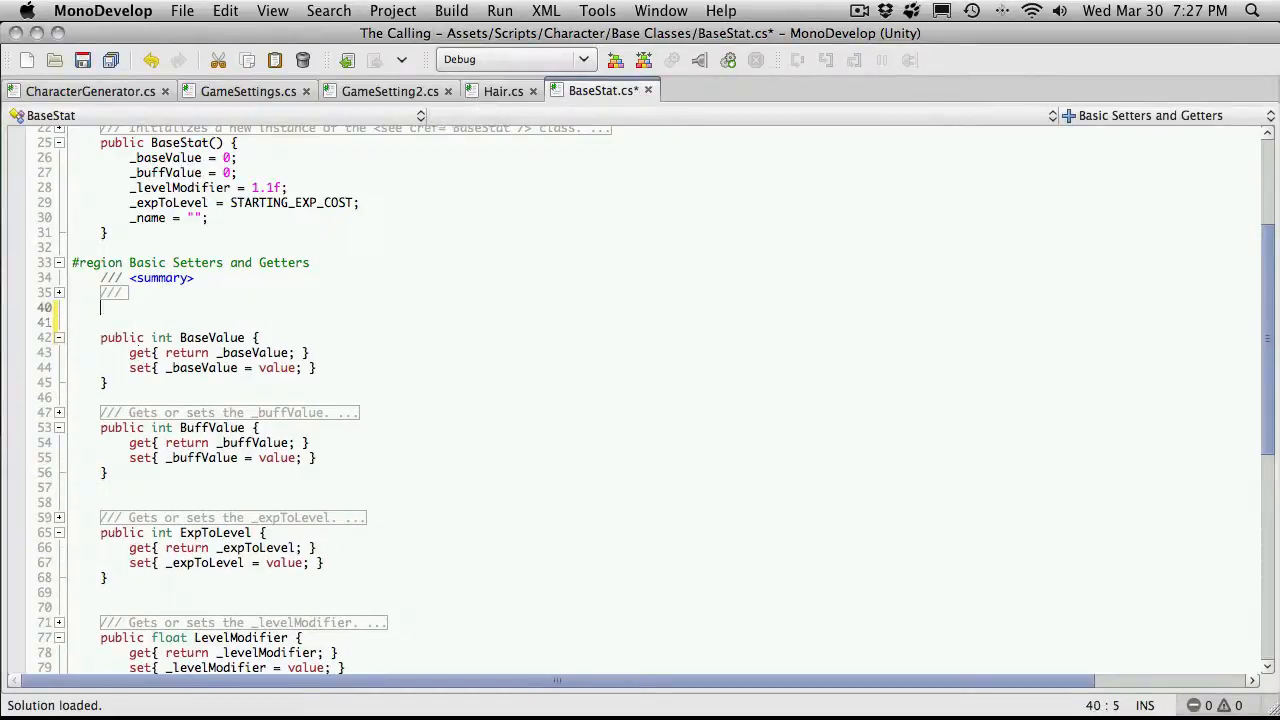
type("public")
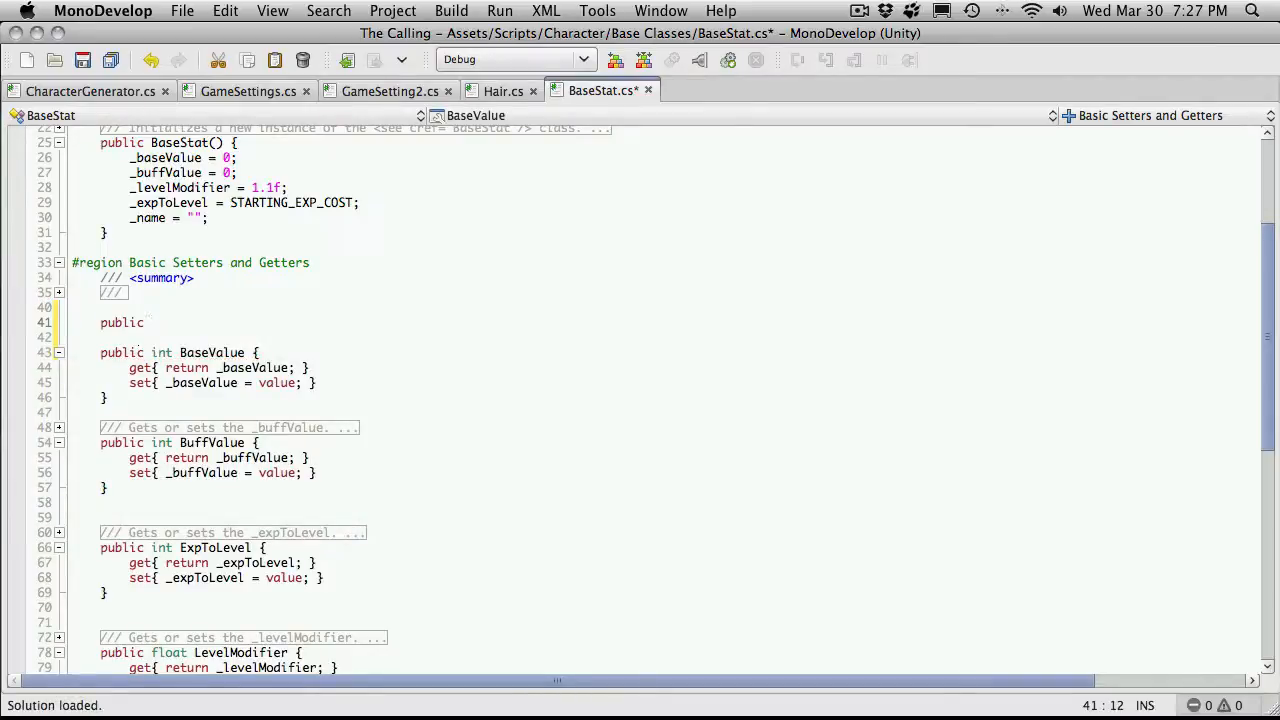
type("void")
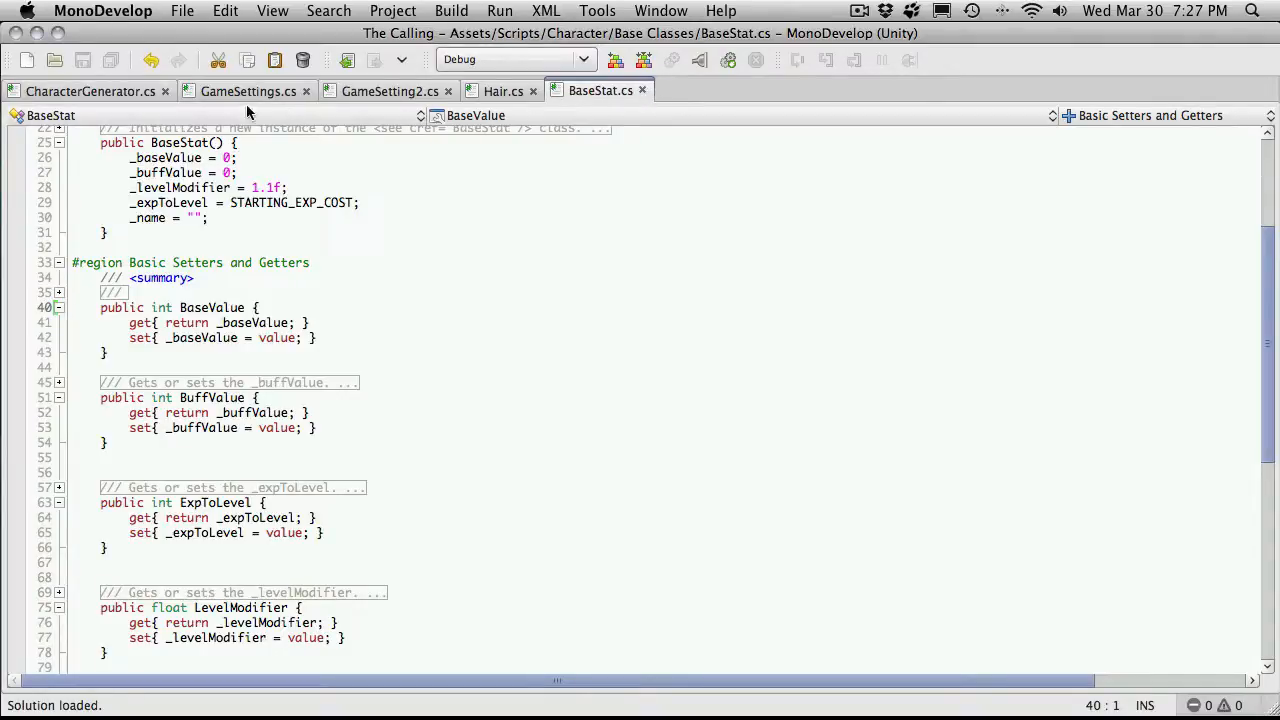
Step: Add 'Attribute att = new Attribute();' at the start of LoadAttribute in GameSetting2.cs
left_click(248, 92)
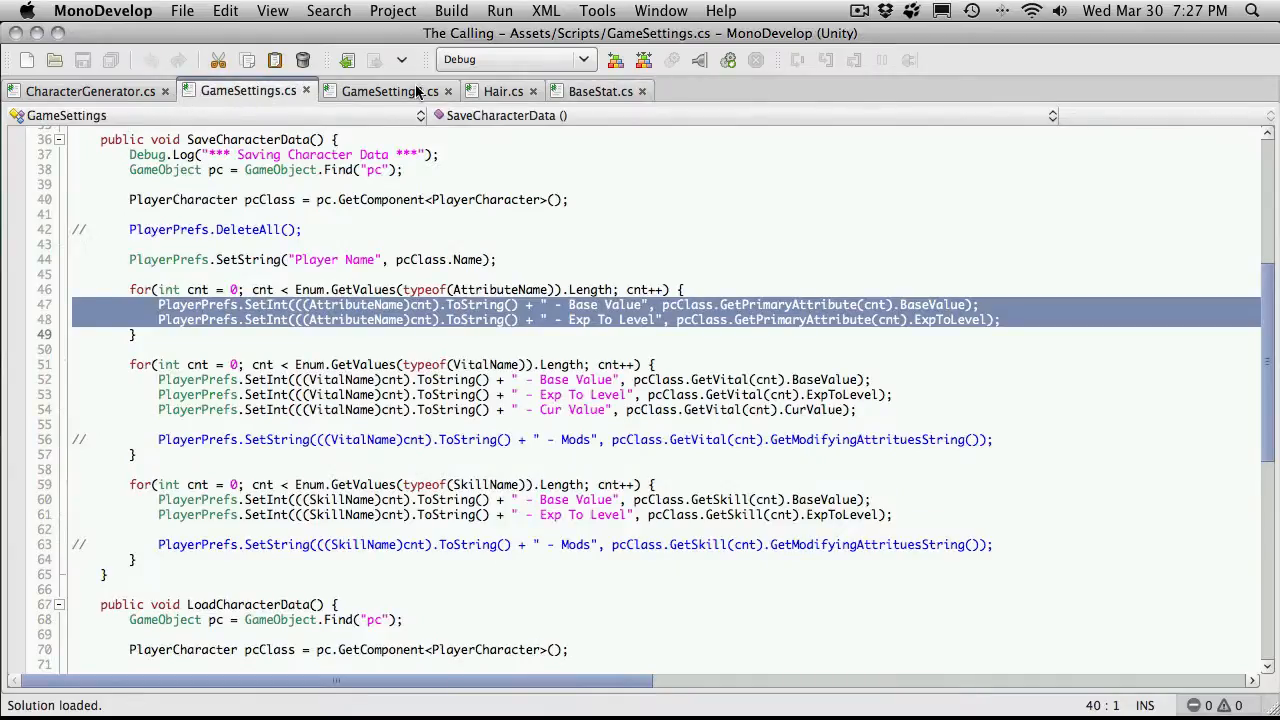
left_click(390, 92)
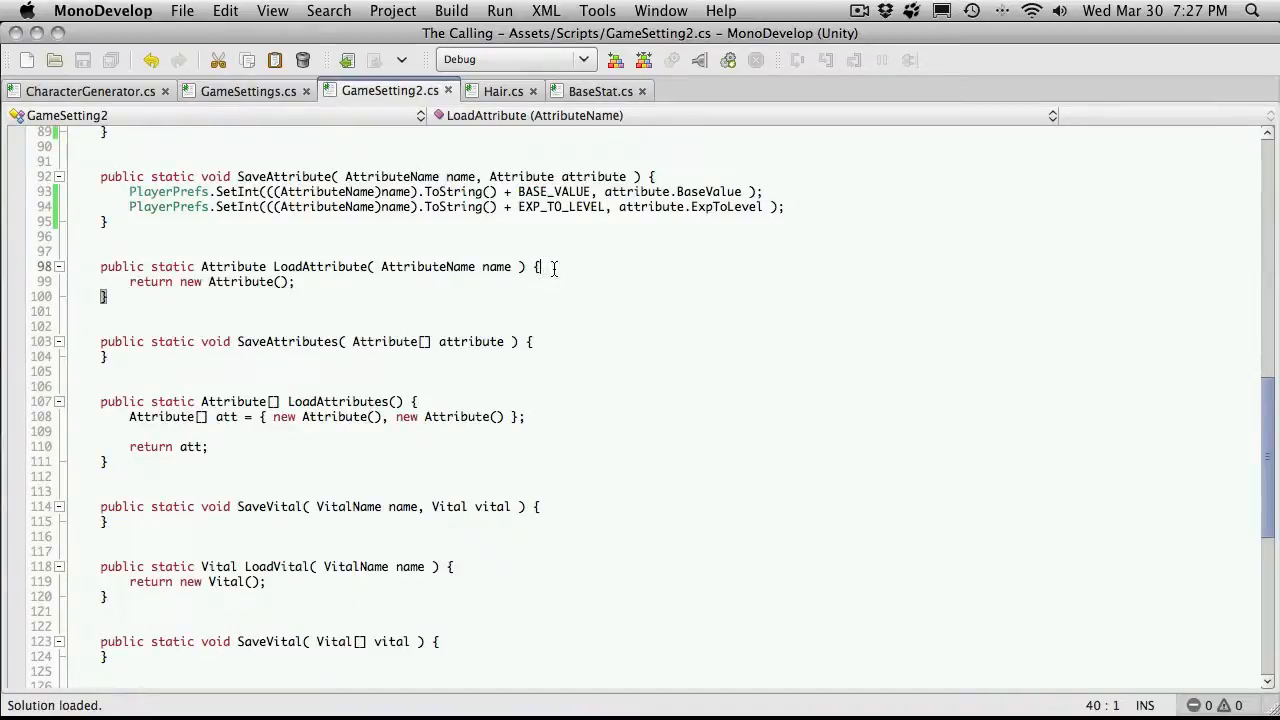
key("Return")
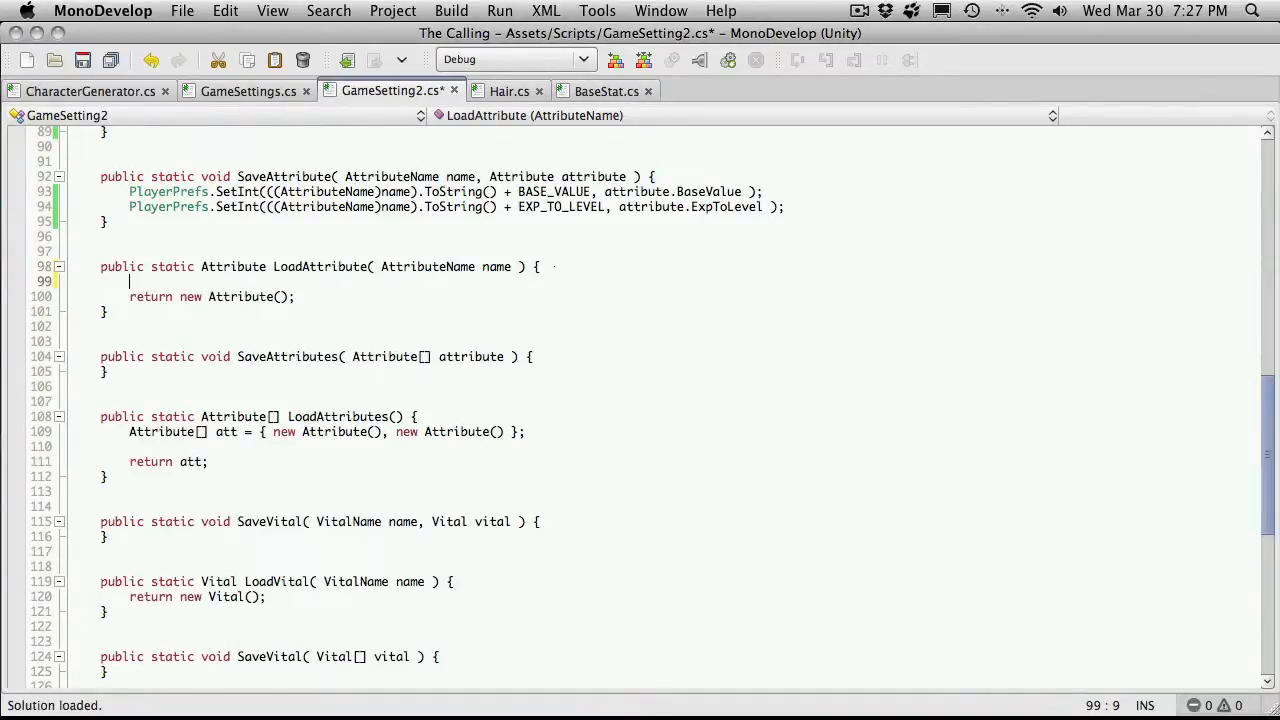
type("Attribute")
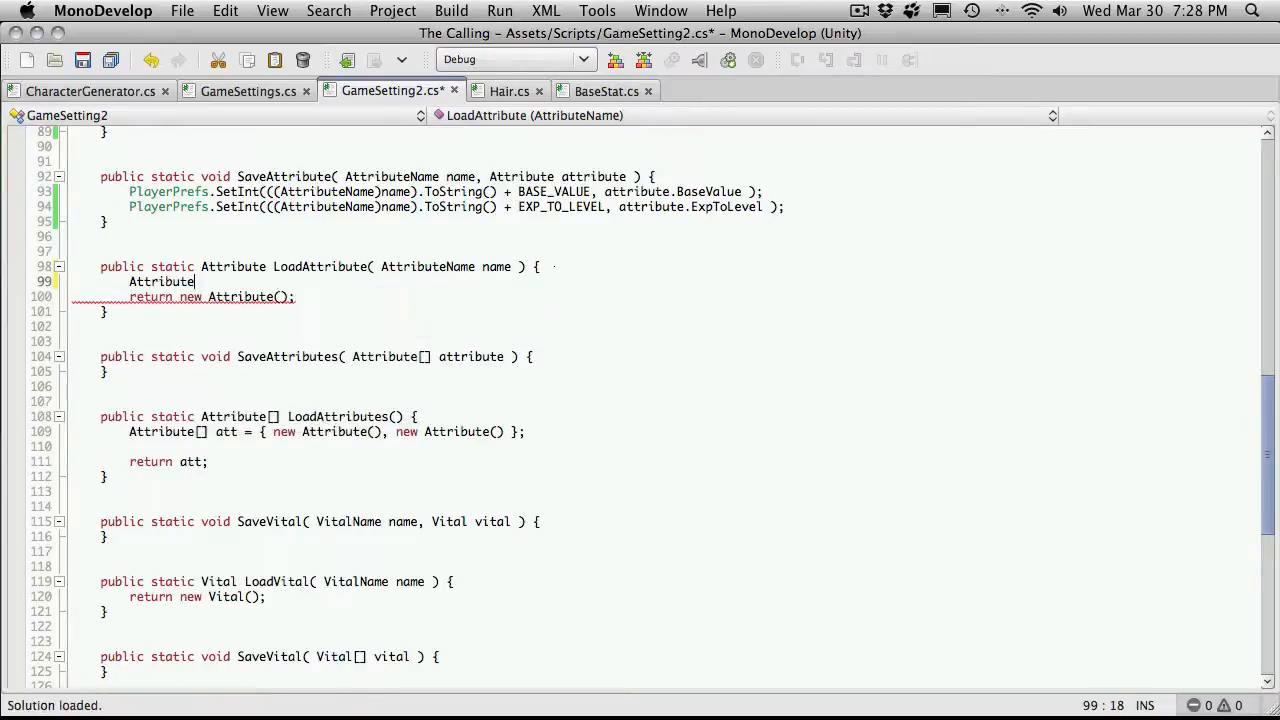
type("att")
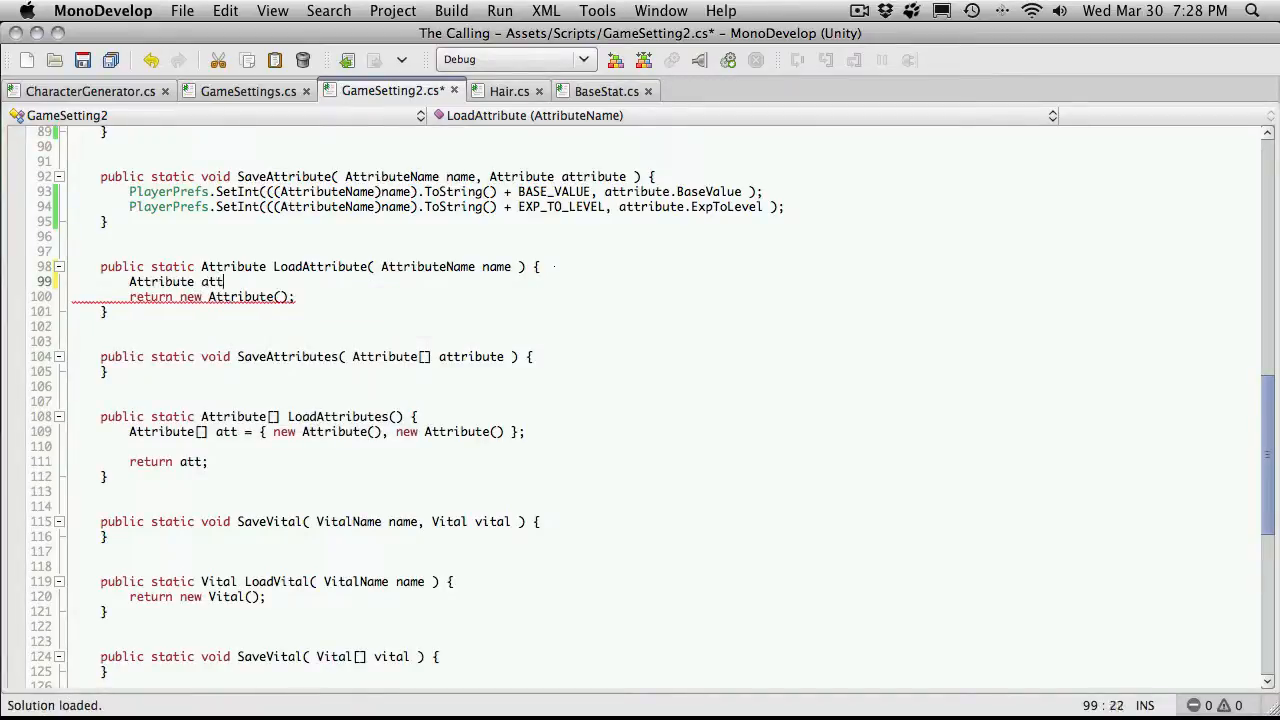
type("= new Attribute")
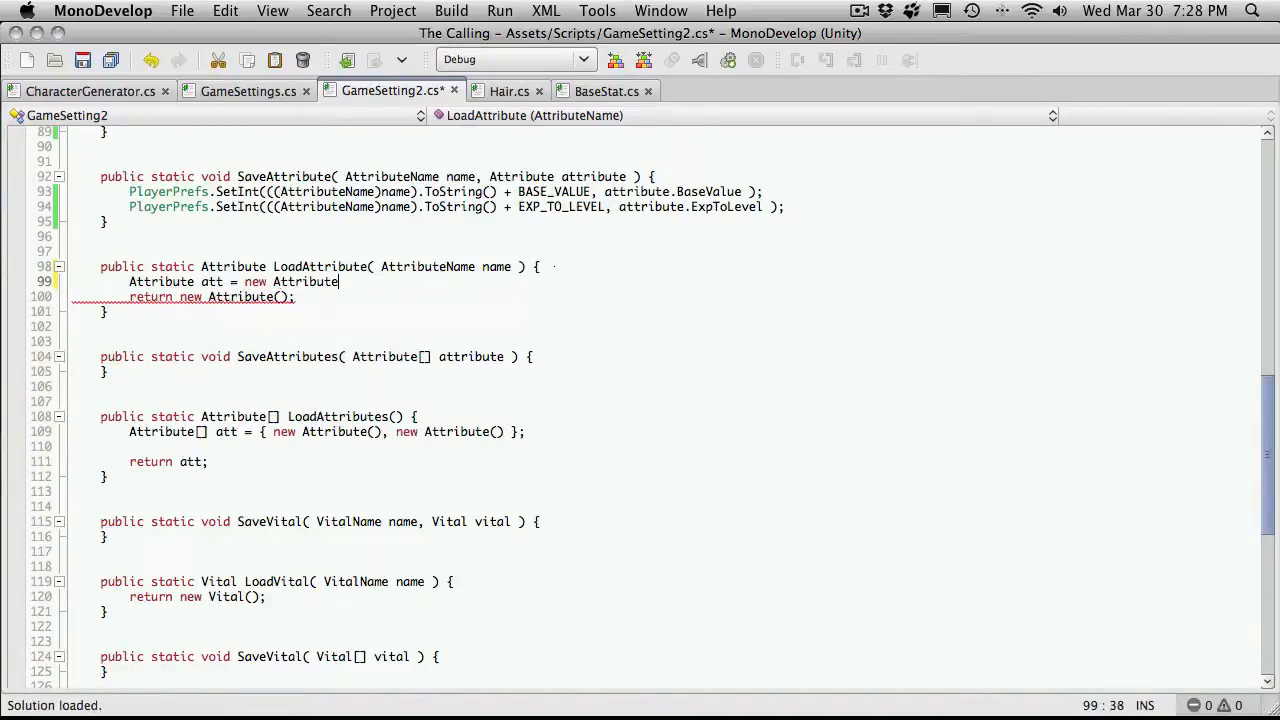
key("Return")
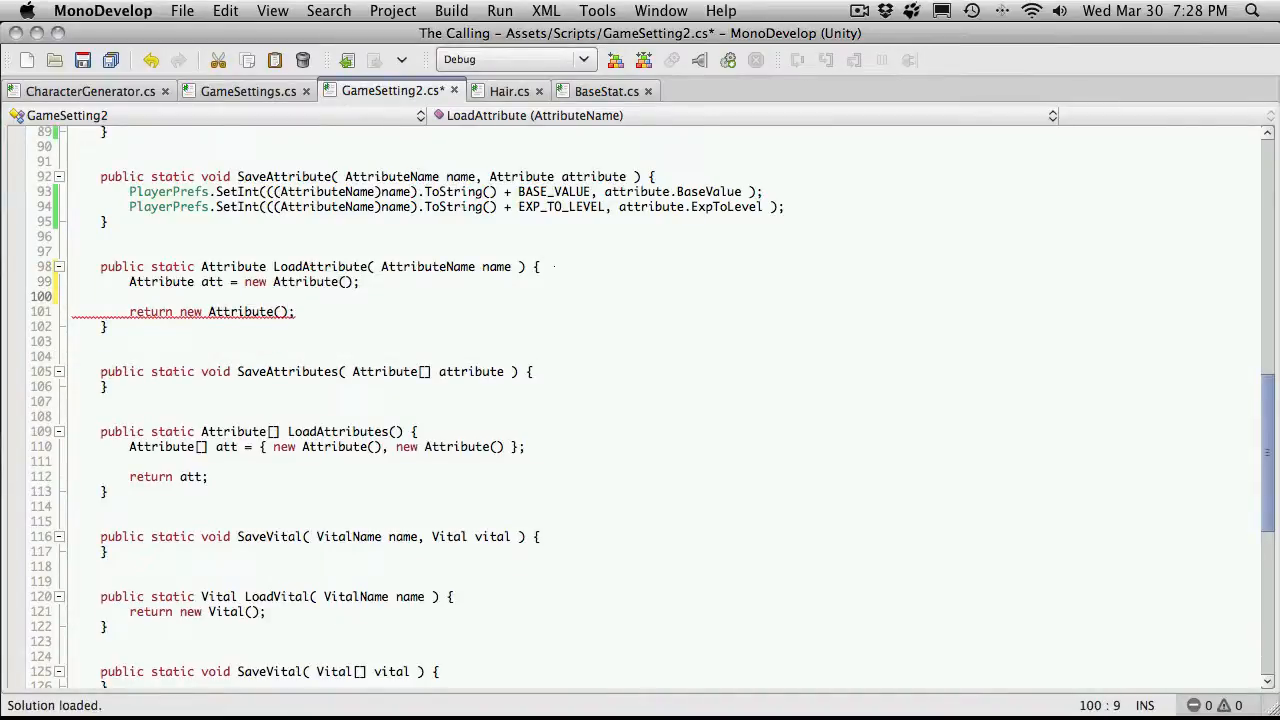
Step: Stub 'att.BaseValue =' and 'att.ExpToLevel =' assignments and return att
type("att.BaseValue =")
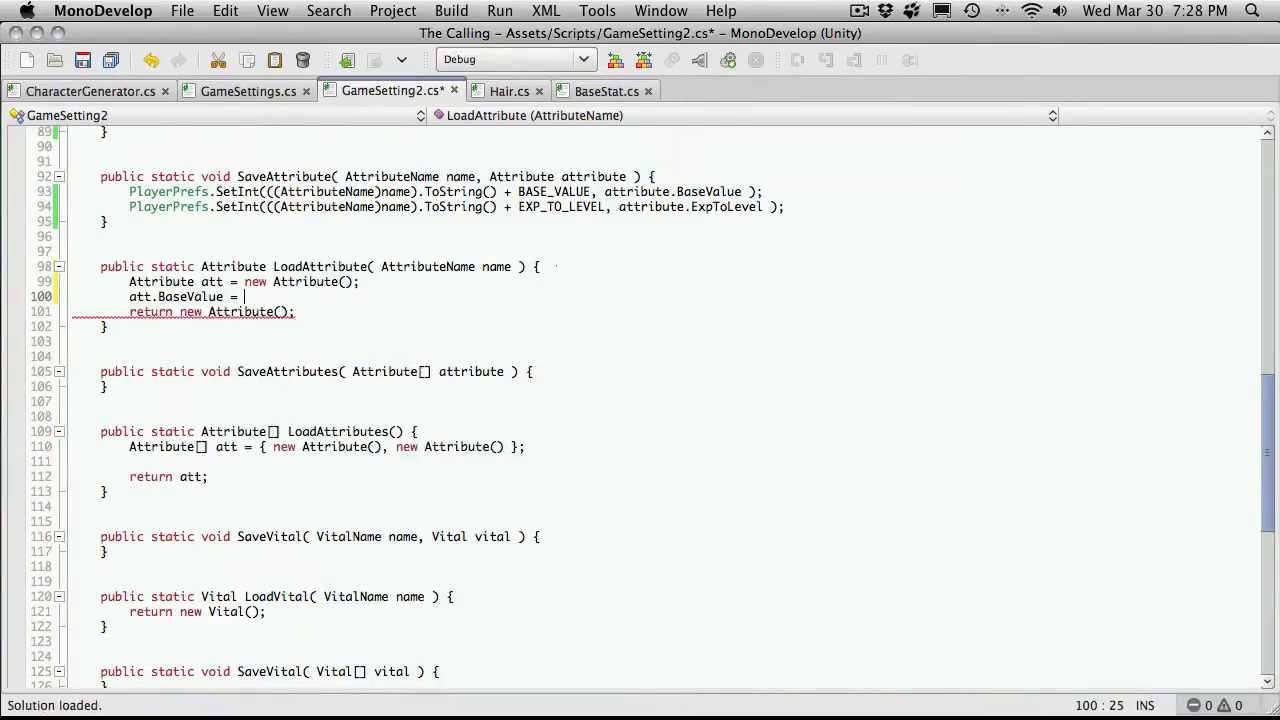
key("Return")
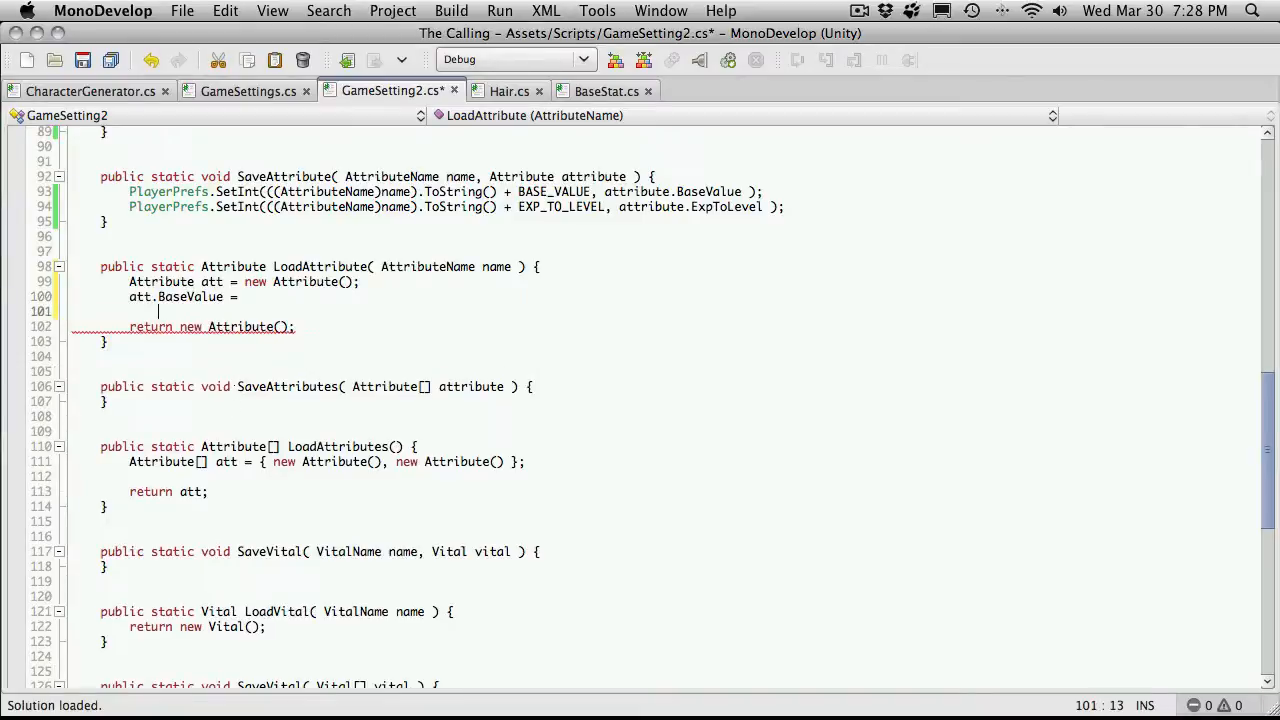
type("att.ExpToLevel =")
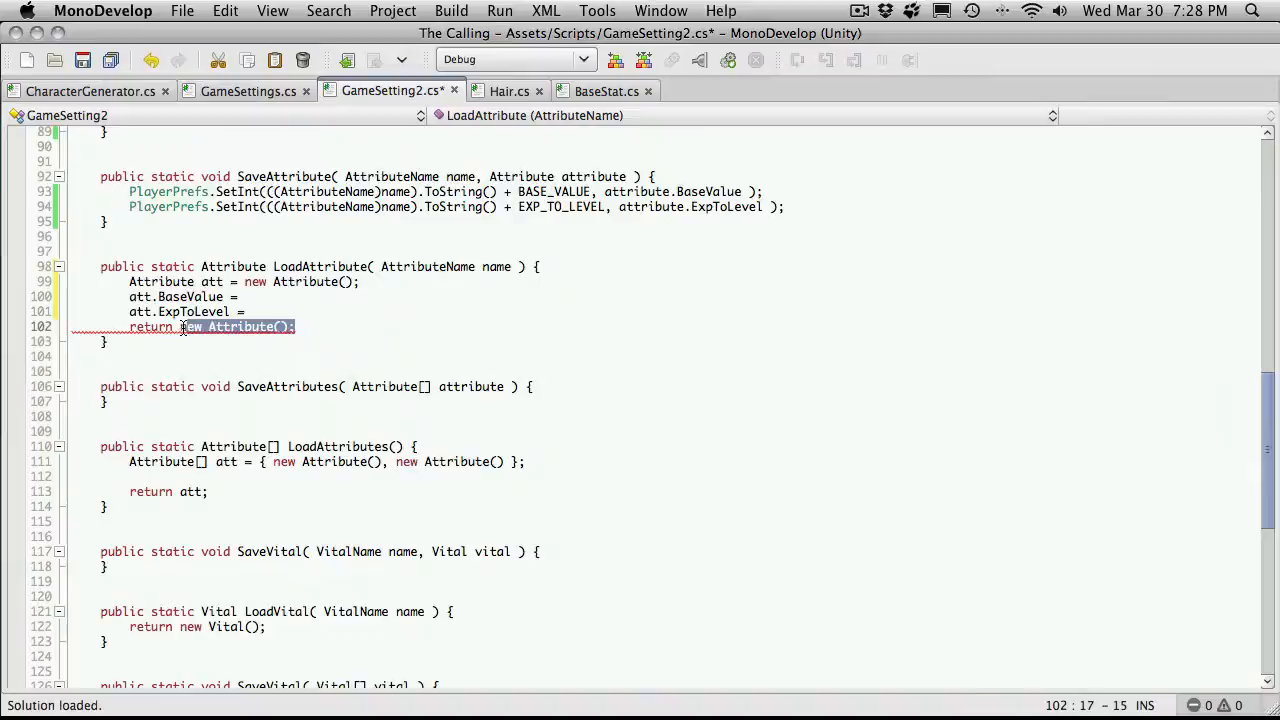
type("att;")
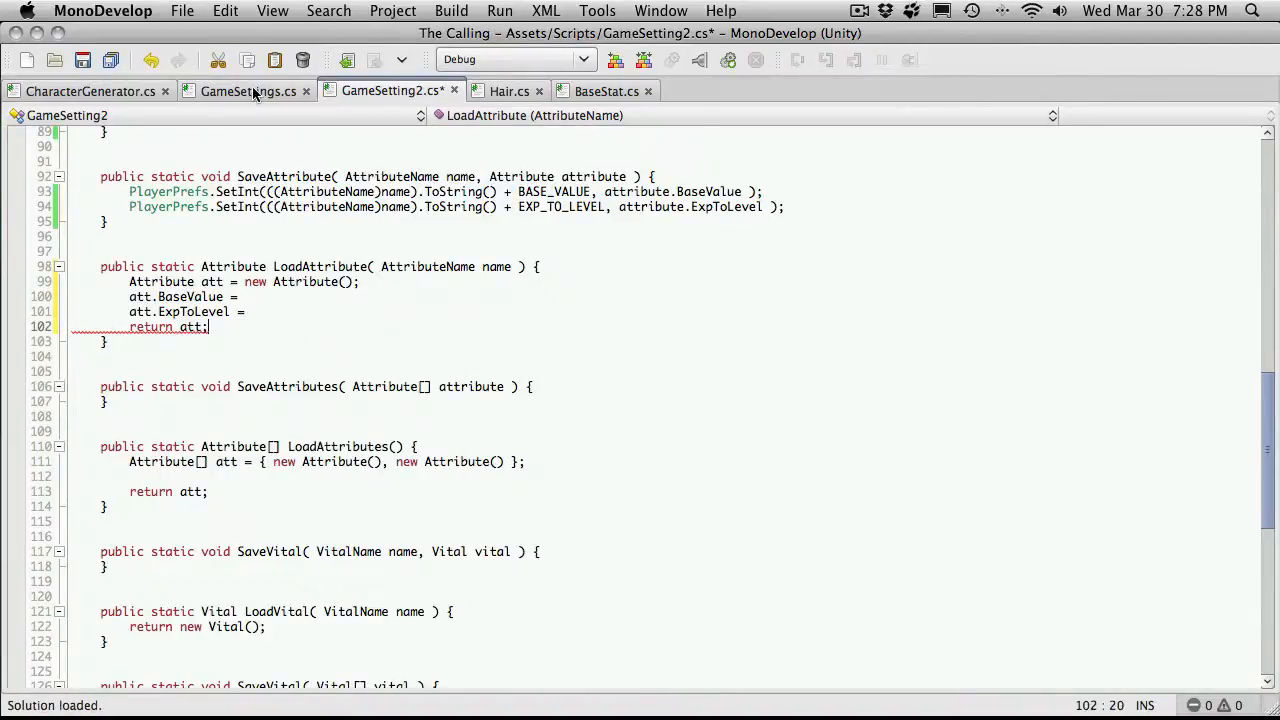
Step: Reuse GameSettings' PlayerPrefs.GetInt base-value lookup for att.BaseValue, defaulting to 0
left_click(248, 92)
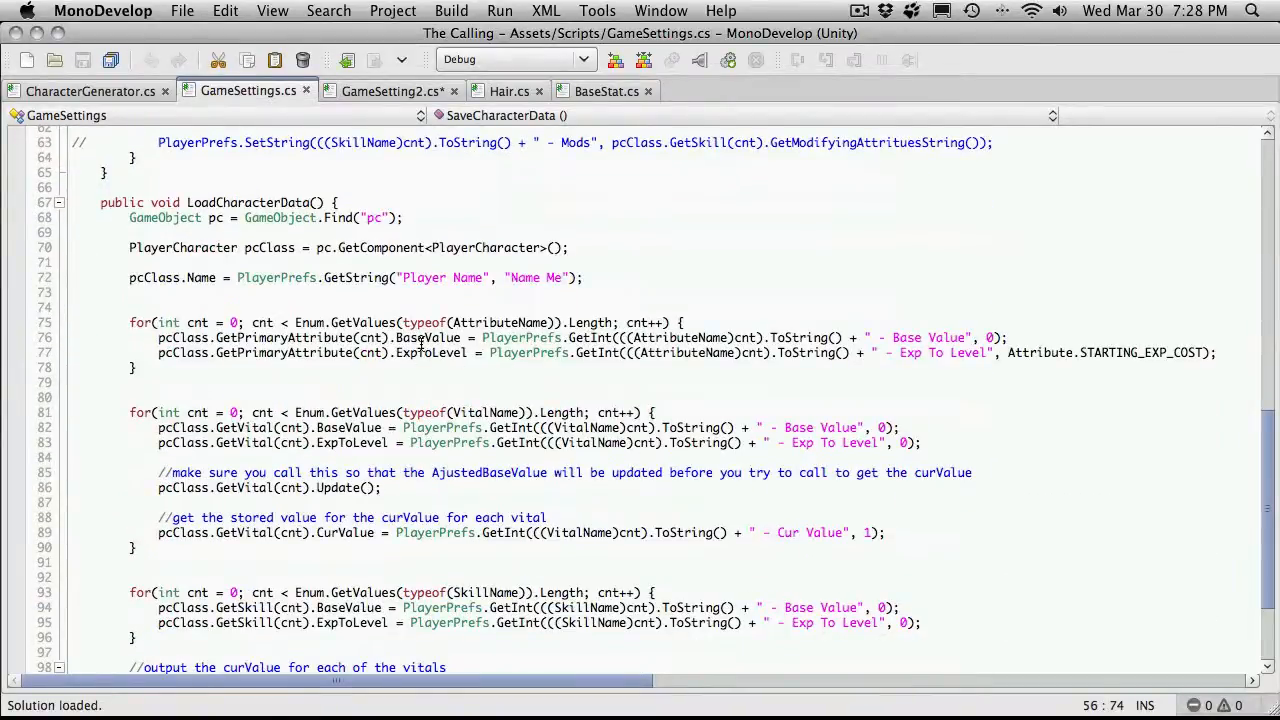
left_click(484, 336)
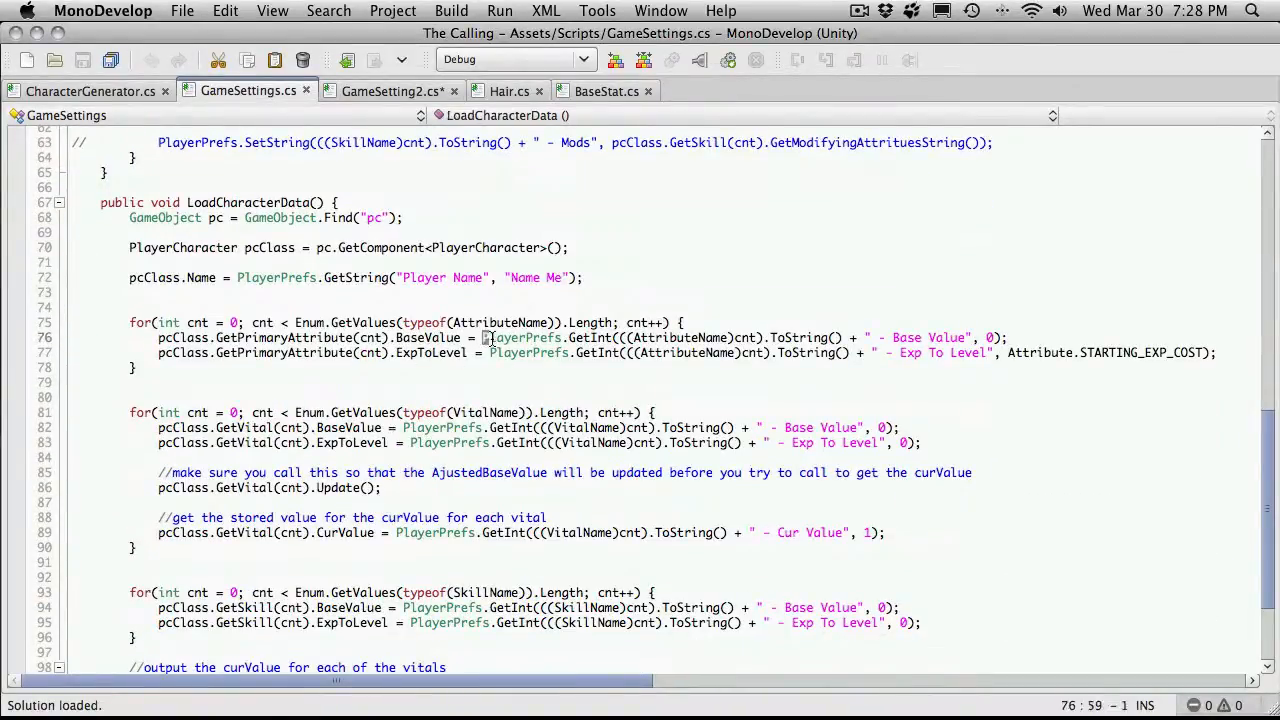
left_click_drag(484, 336, 1008, 336)
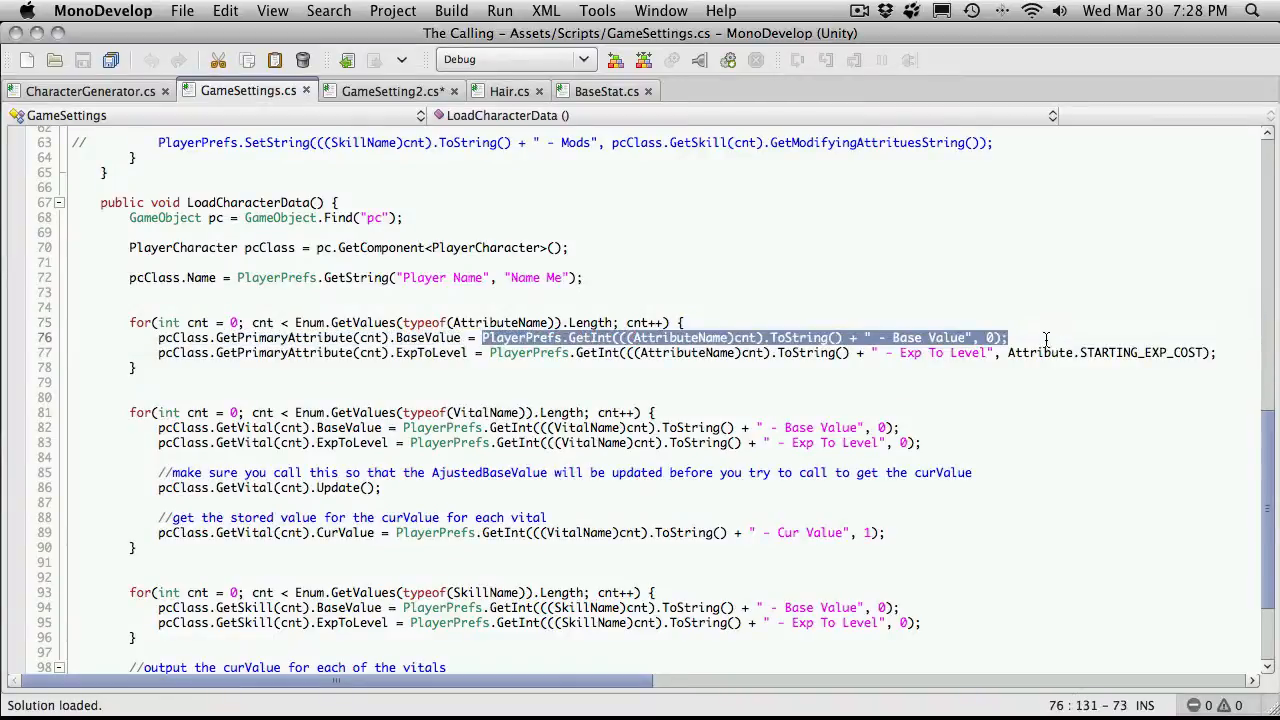
left_click(392, 92)
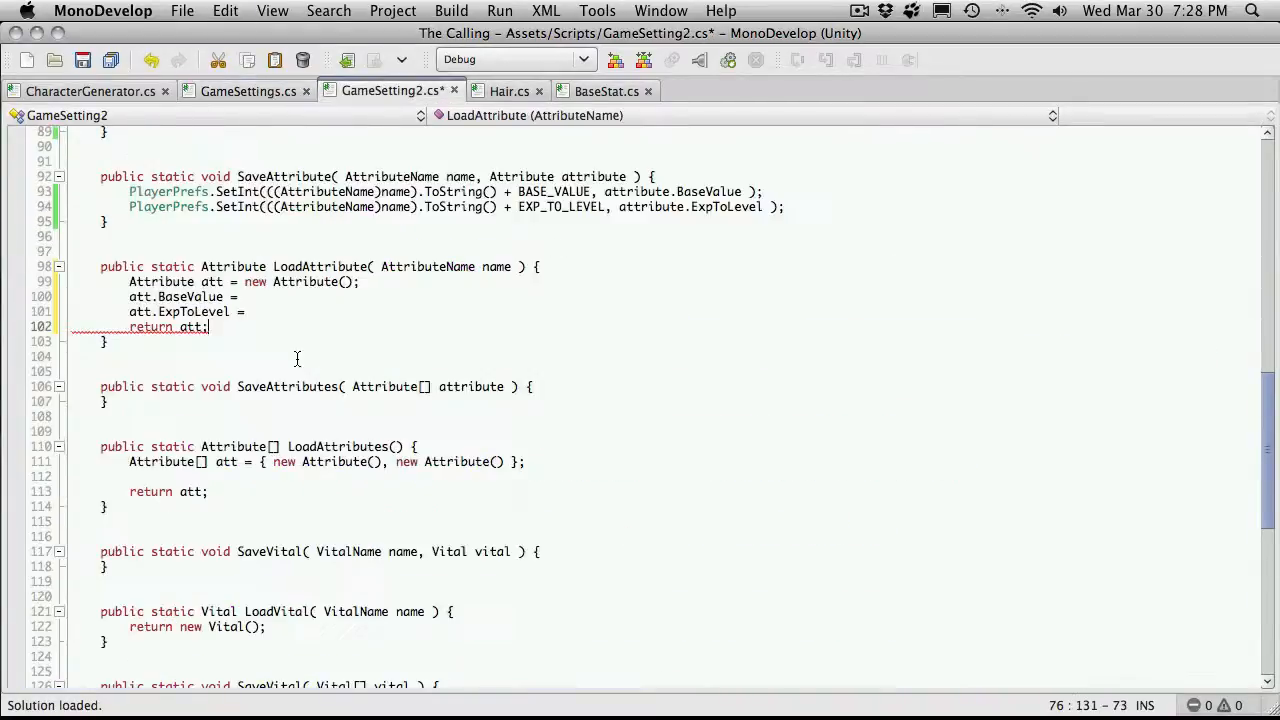
type("PlayerPrefs.GetInt(((AttributeName)cnt).ToString() + \" - Base Value\", 0);")
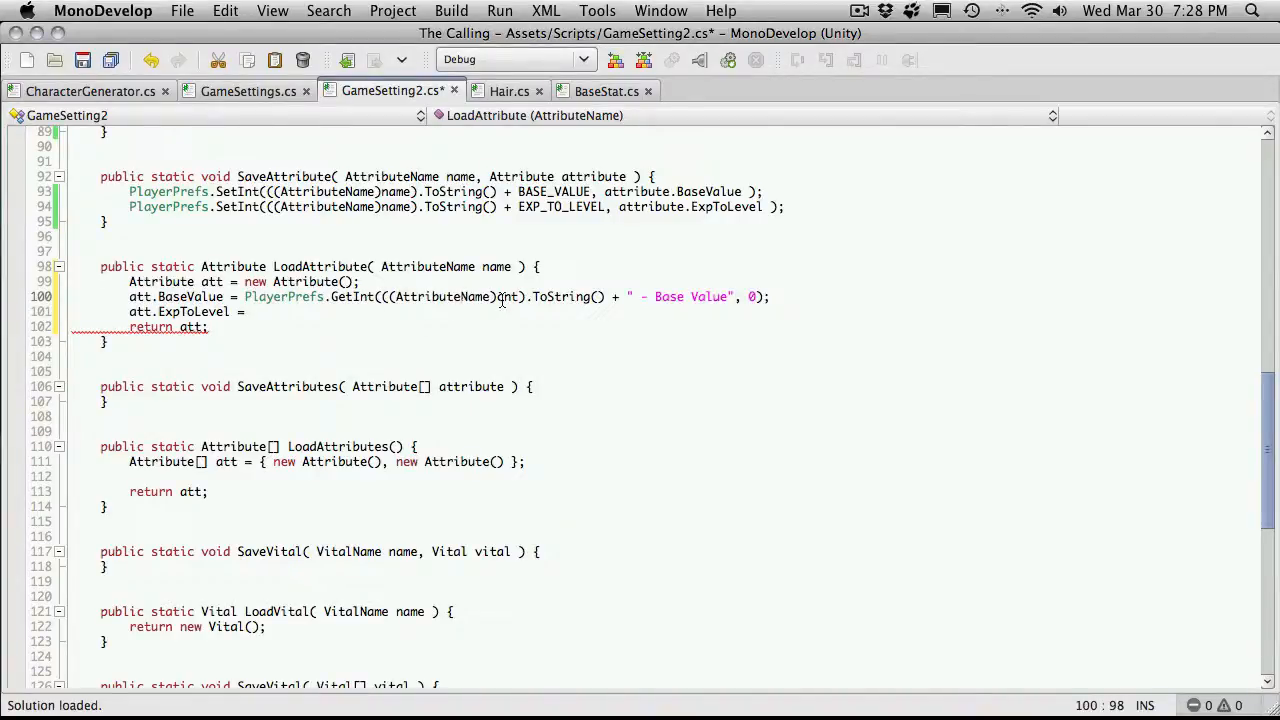
Step: Replace the ' - Base Value' string key with the BASE_VALUE constant
double_click(508, 296)
type("name")
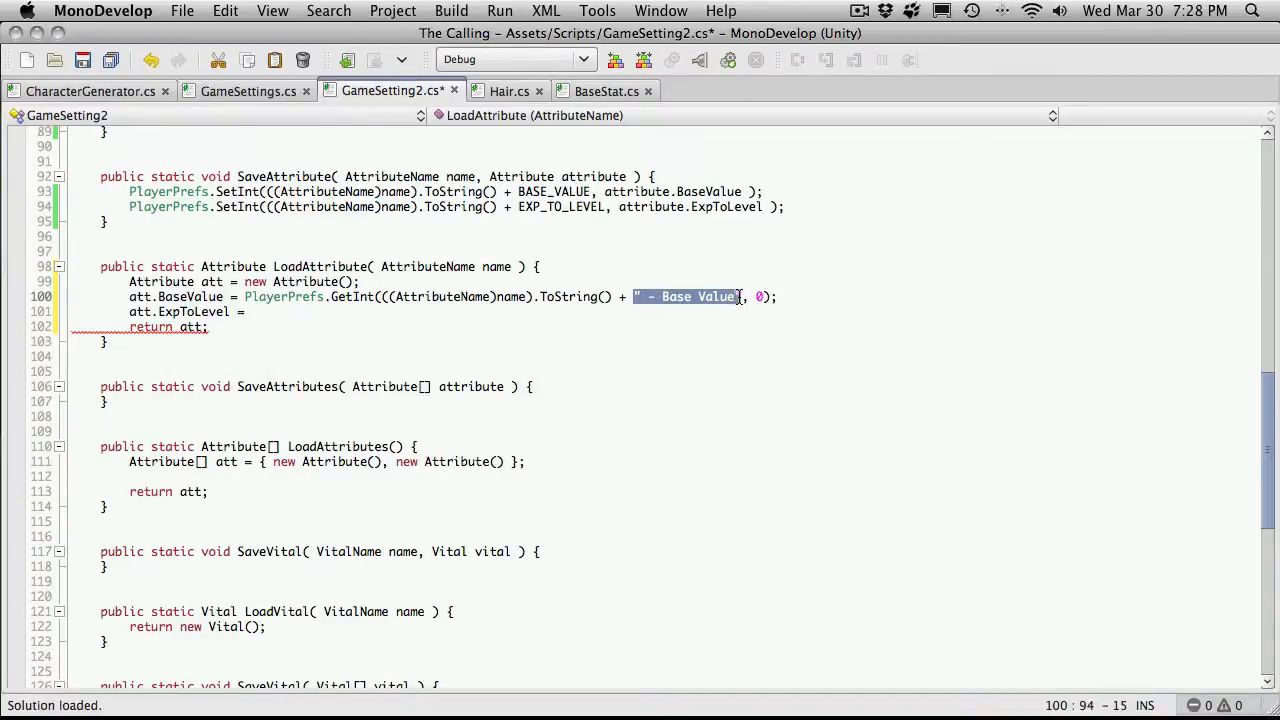
type("Bas")
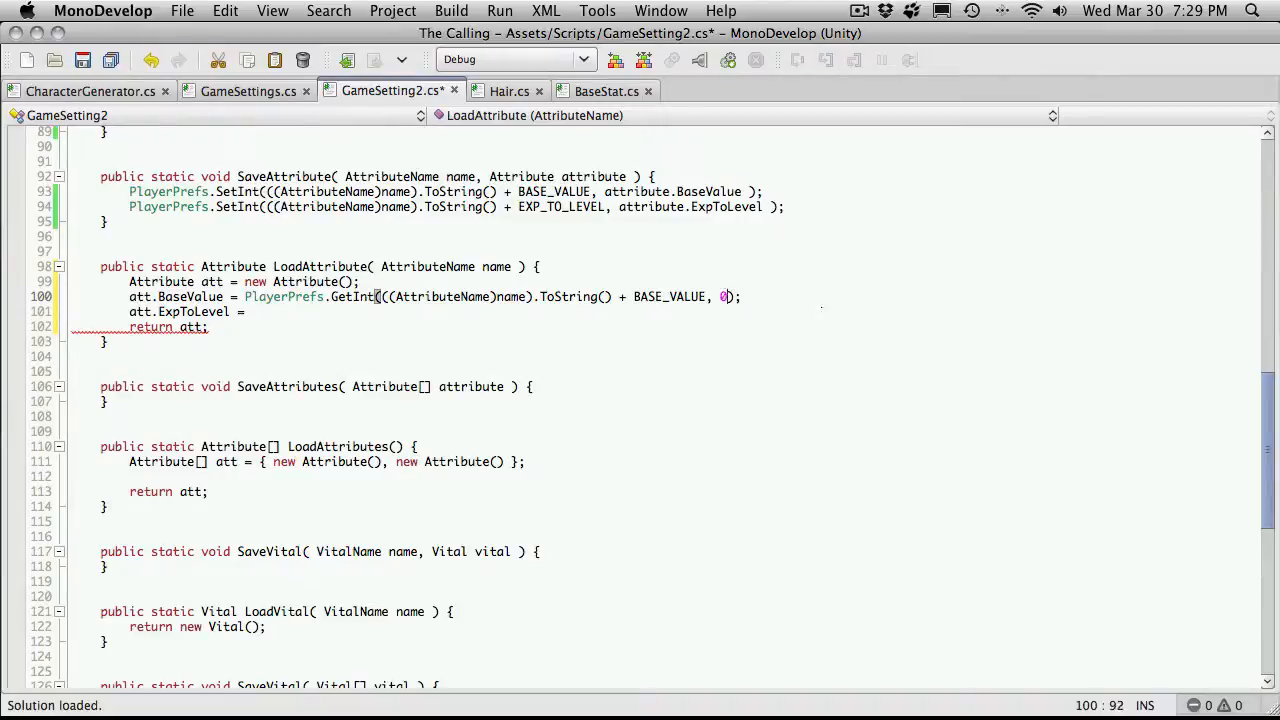
type("1")
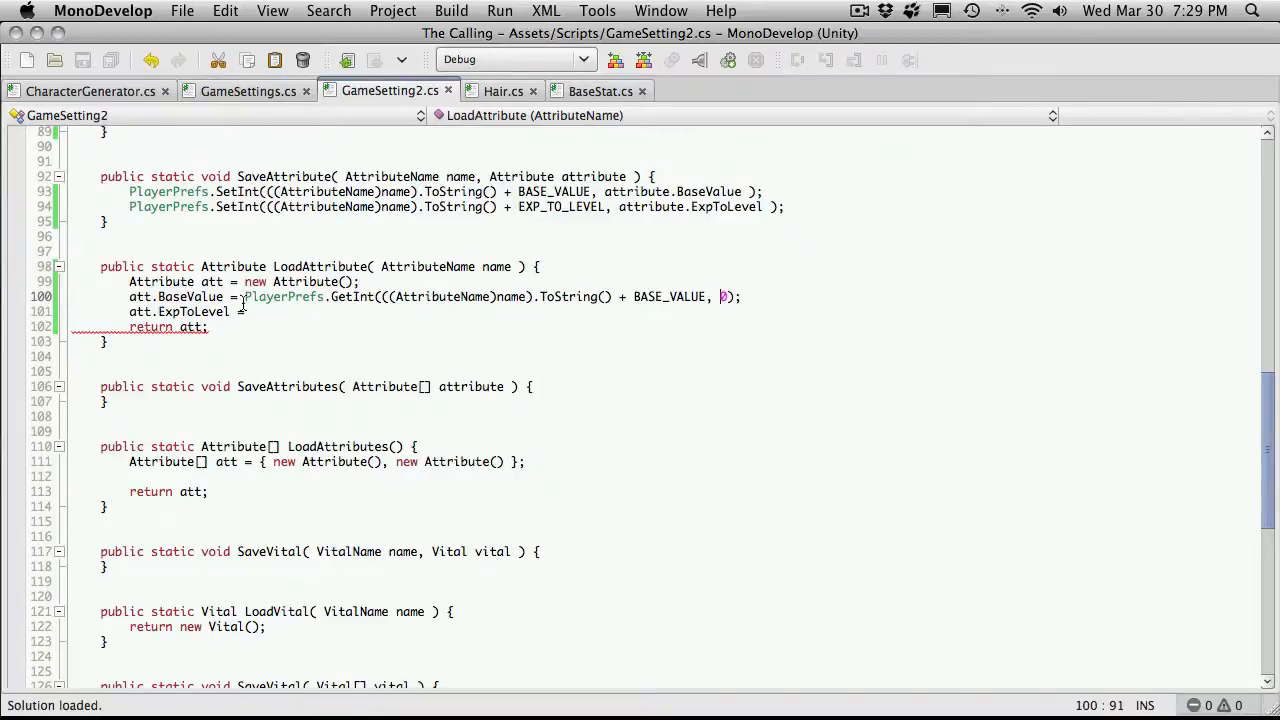
Step: Load att.ExpToLevel via PlayerPrefs.GetInt with the EXP_TO_LEVEL key, defaulting to STARTING_EXP_COST
left_click(248, 92)
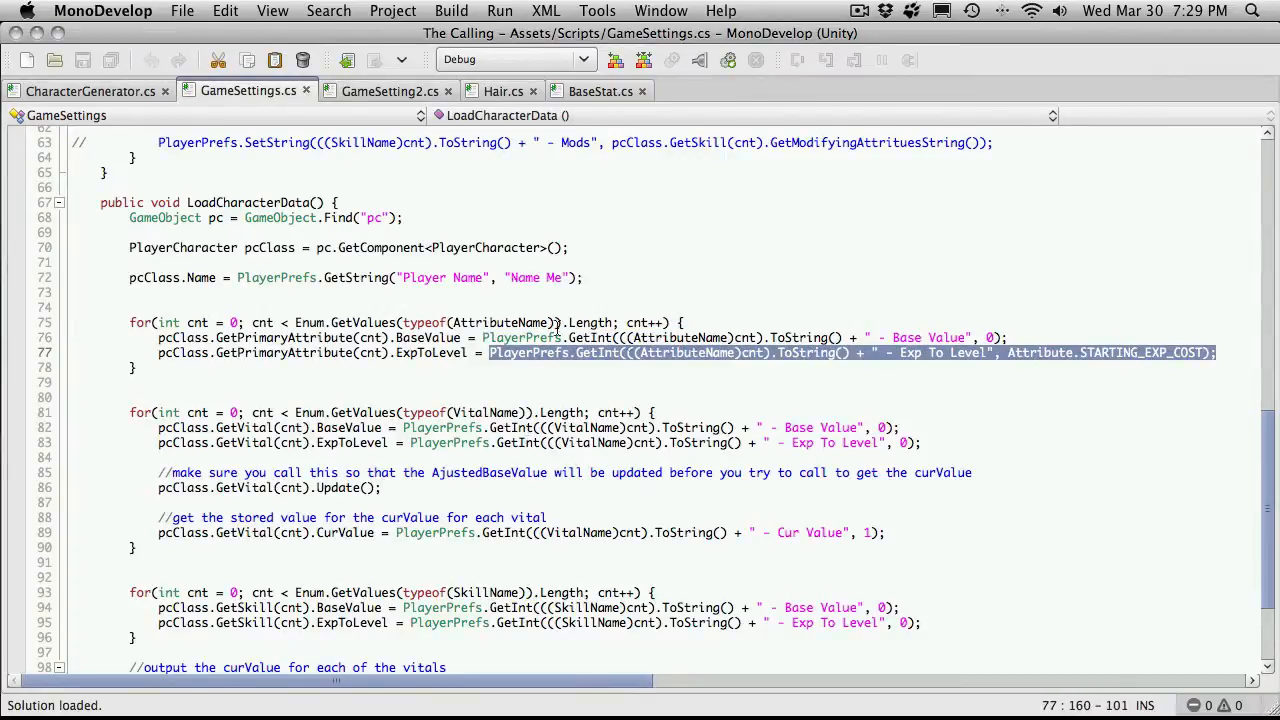
left_click(390, 92)
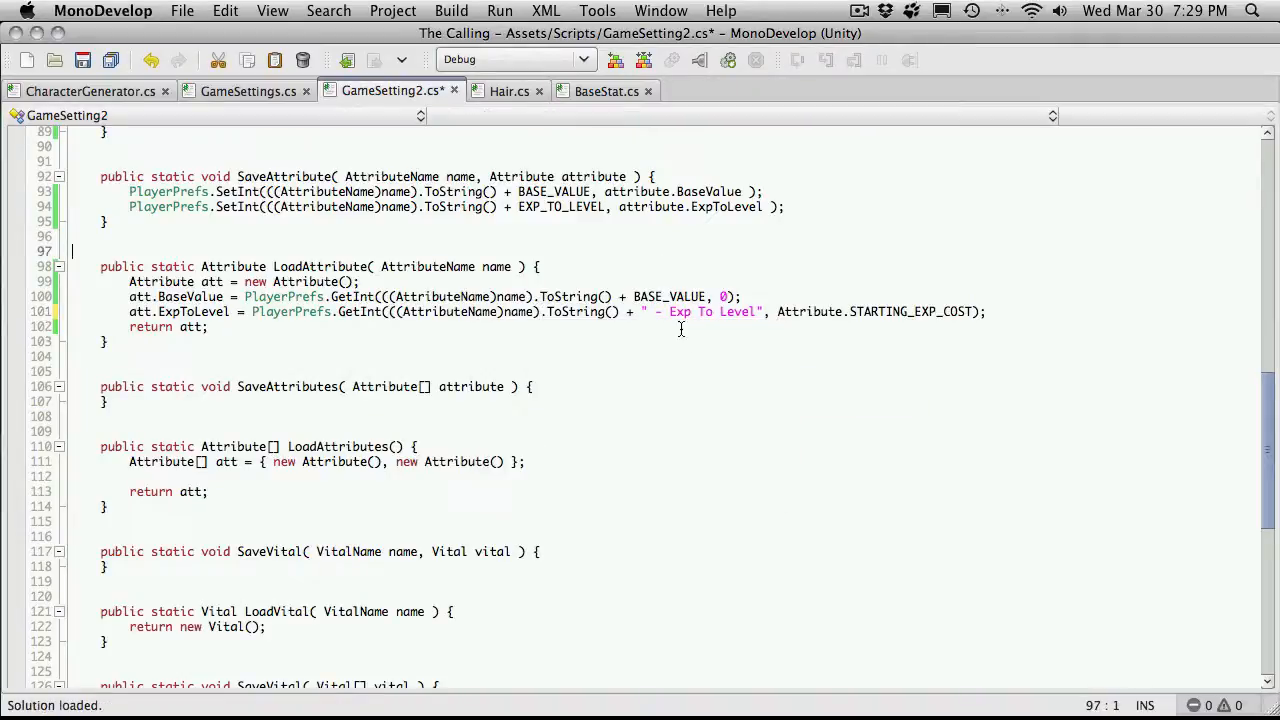
double_click(710, 312)
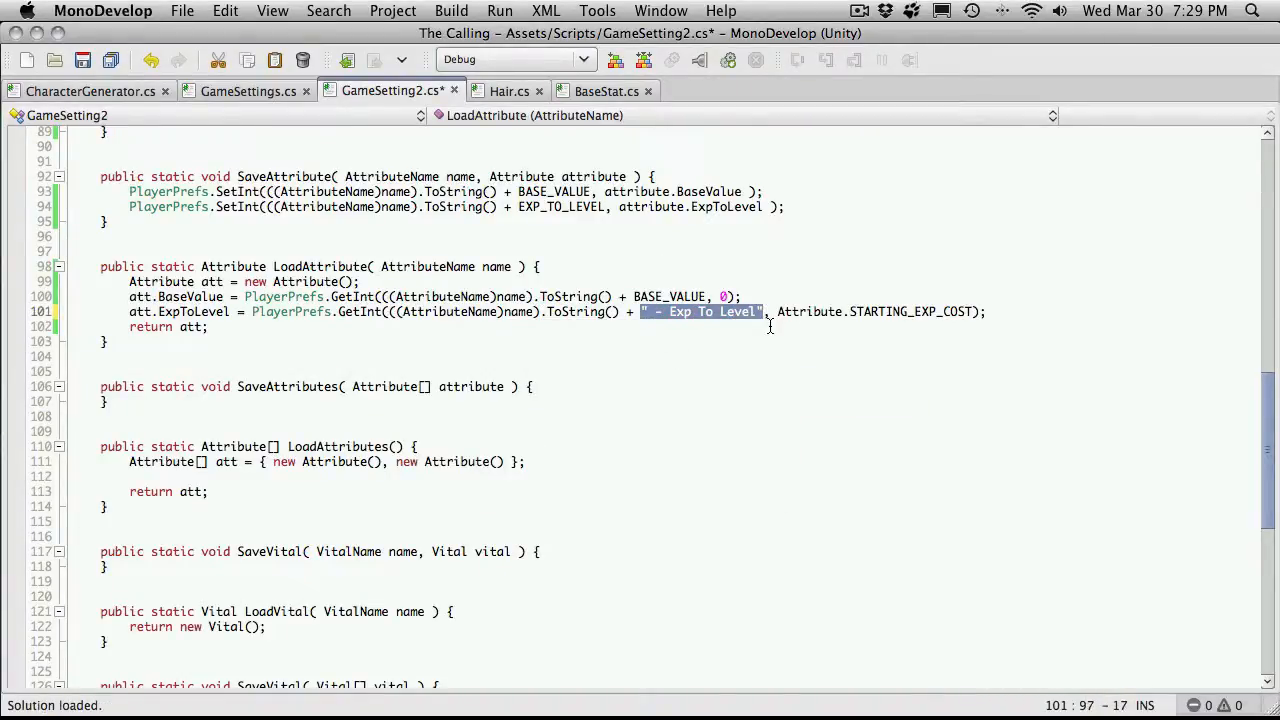
type("EXP_TO_LEVEL")
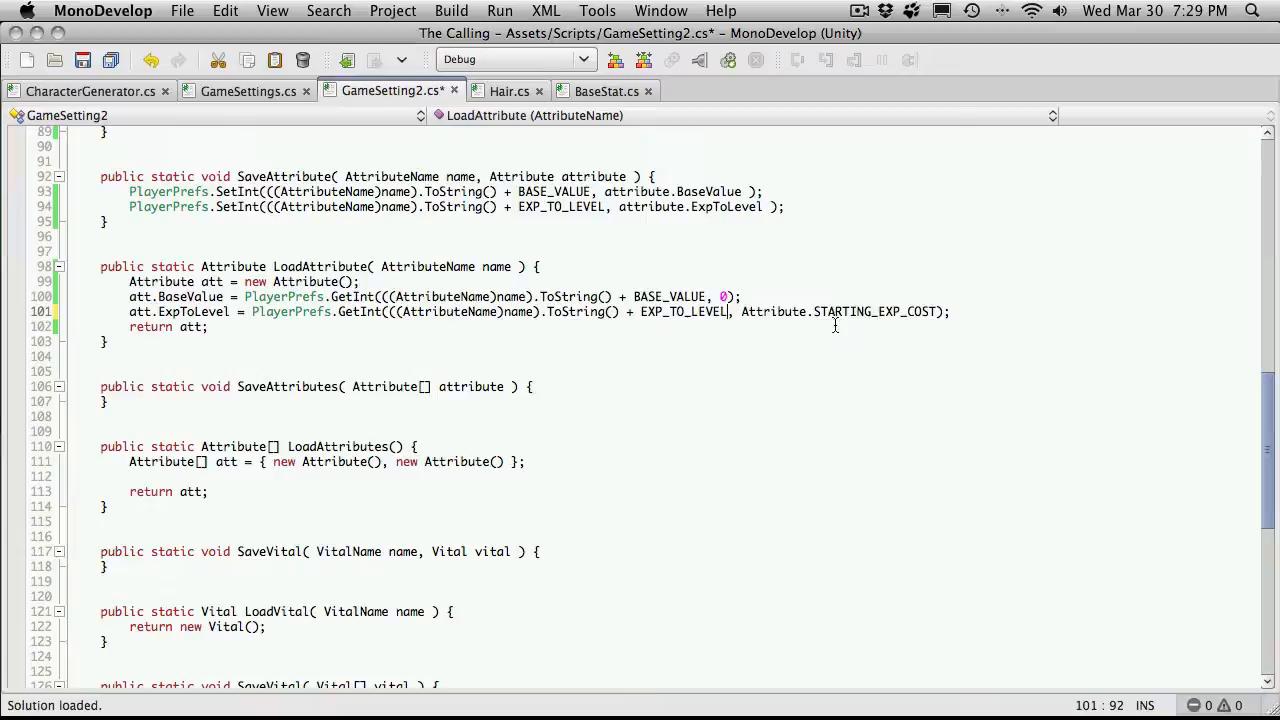
mouse_move(476, 128)
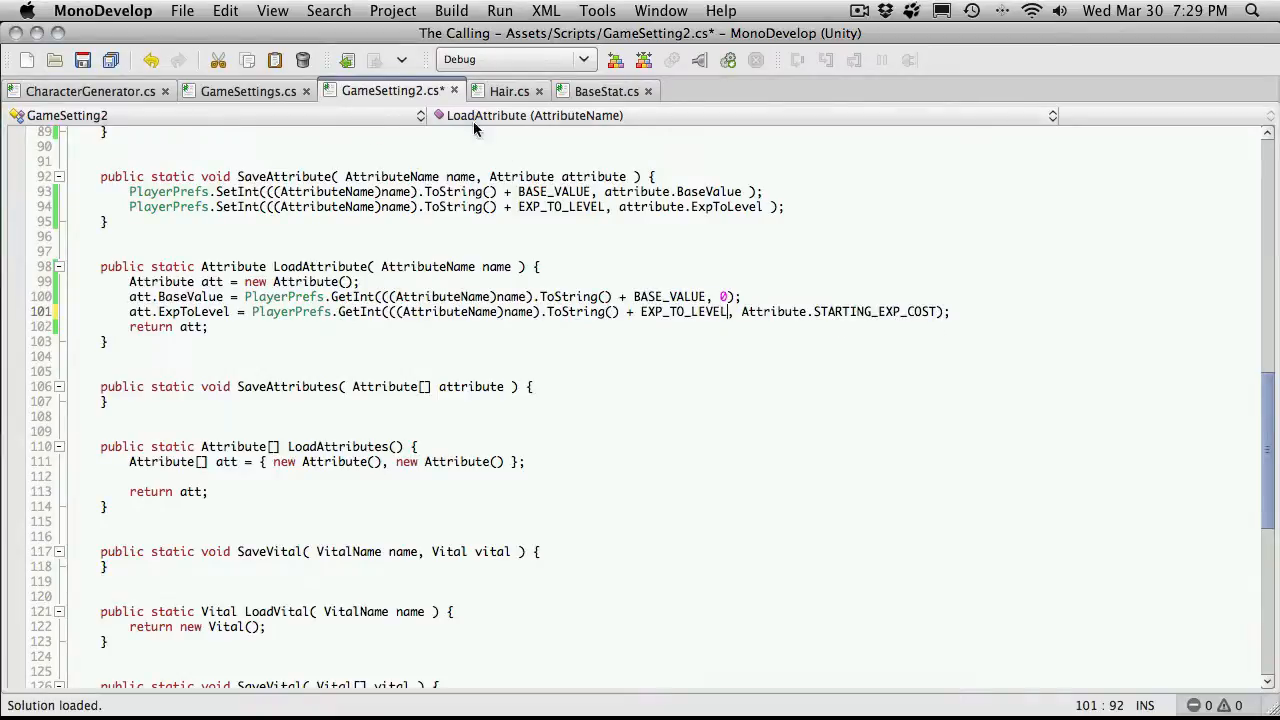
mouse_move(612, 324)
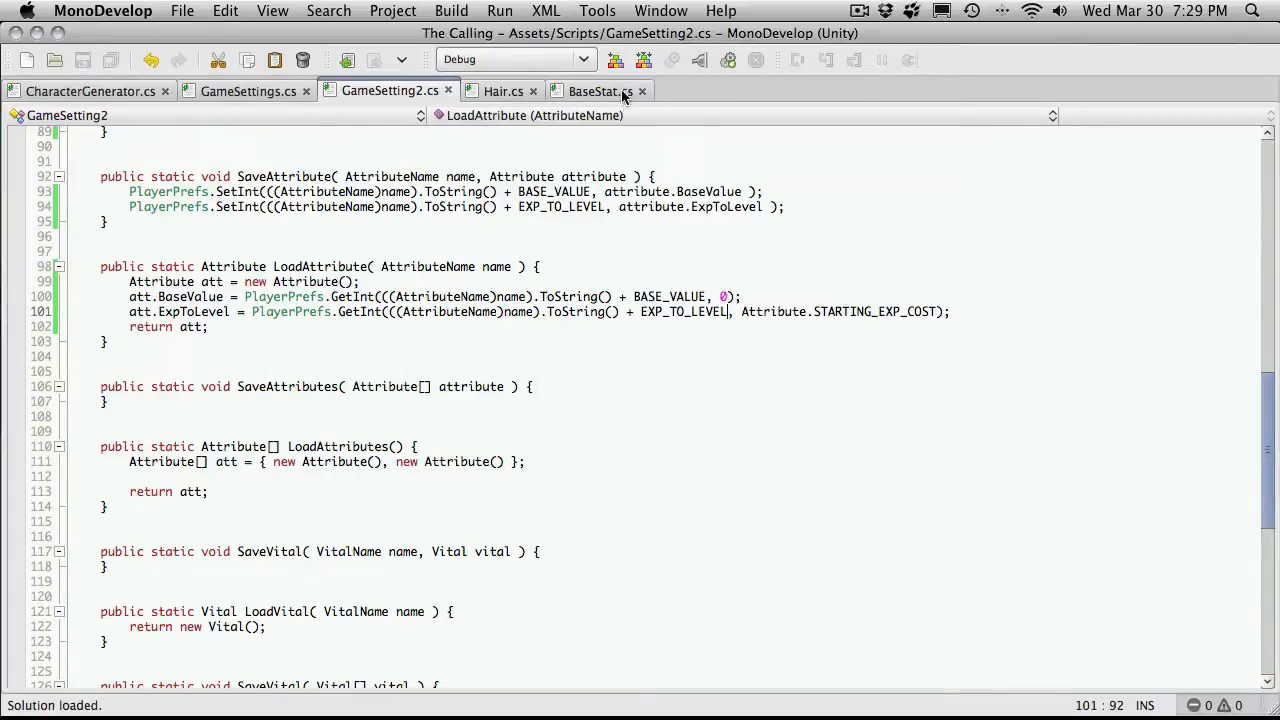
left_click(600, 92)
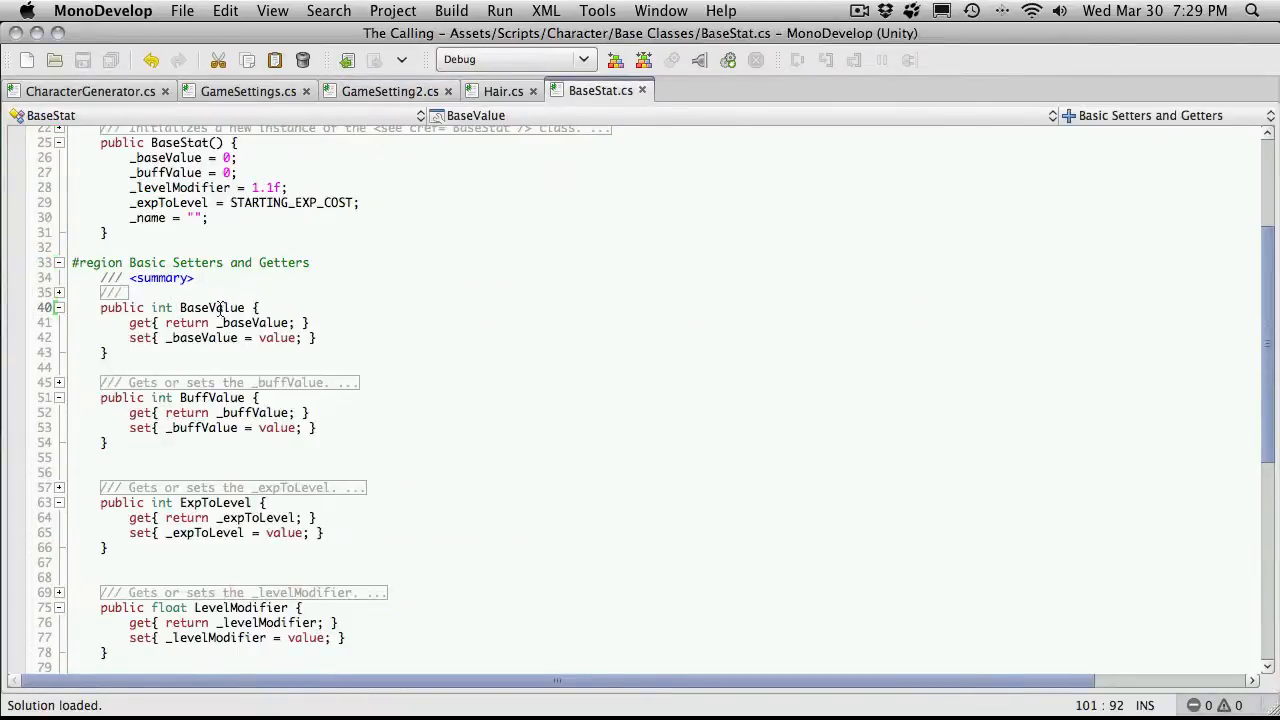
scroll("up", 3)
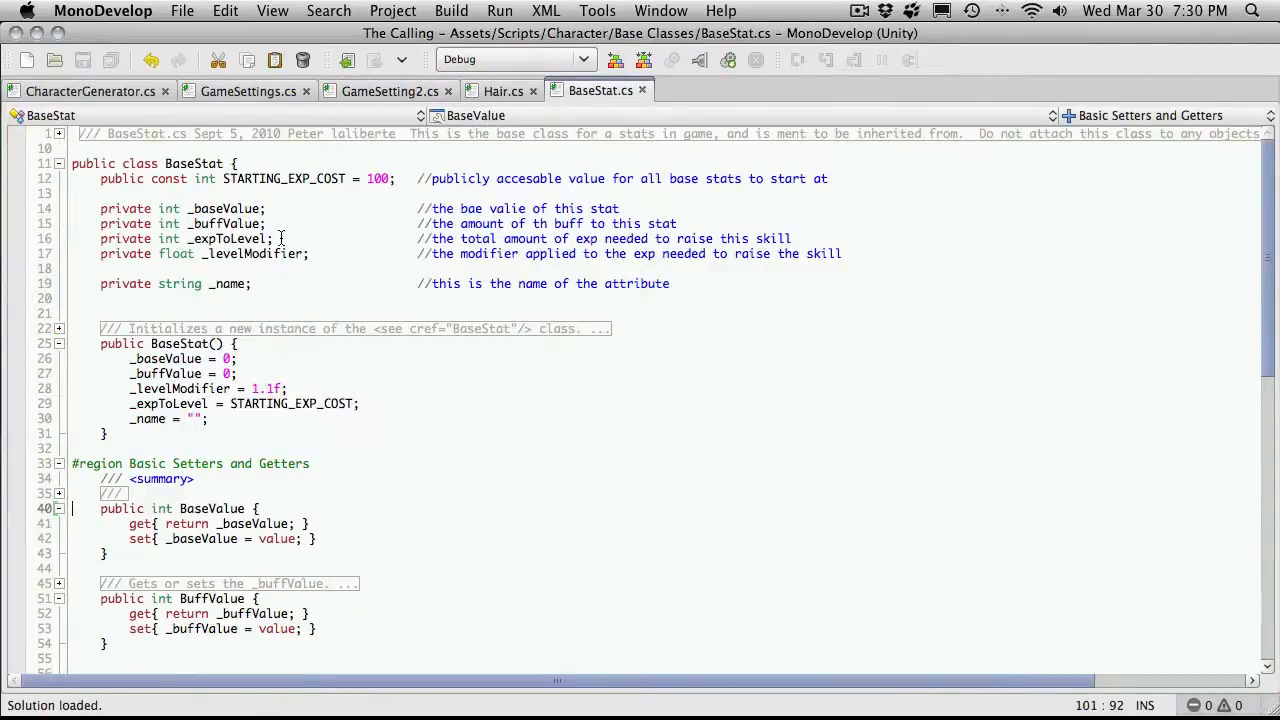
mouse_move(150, 284)
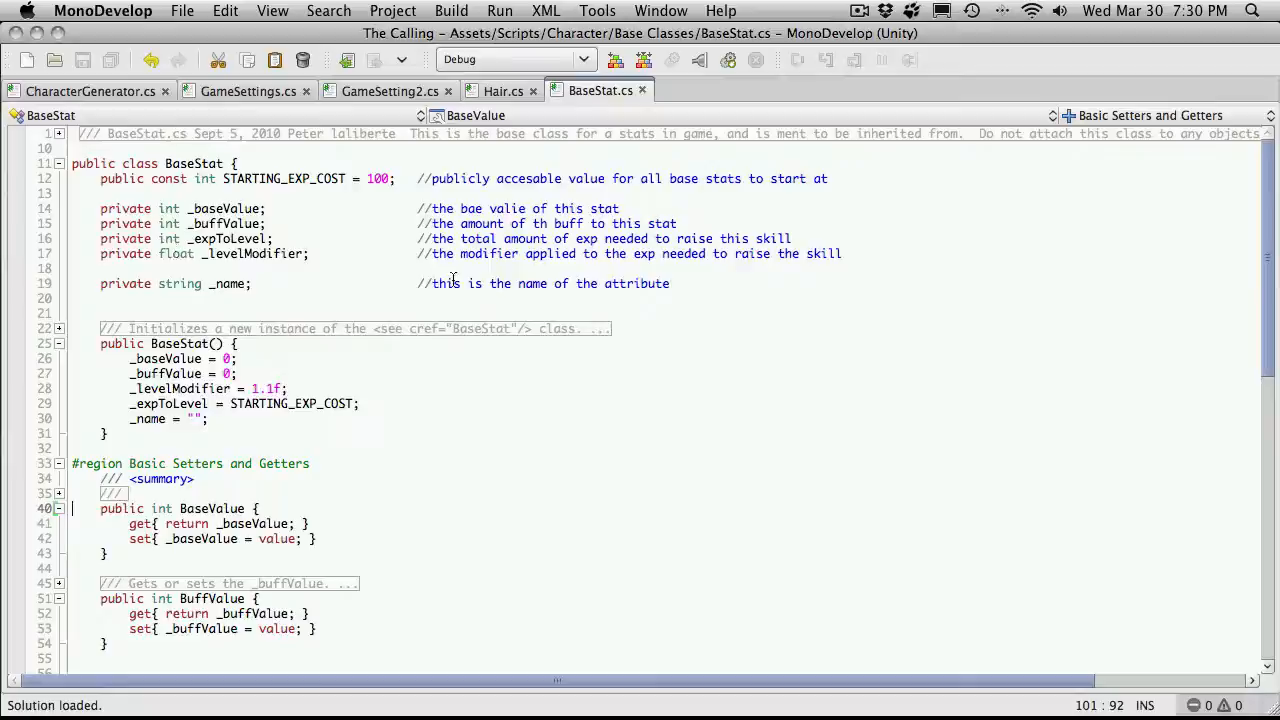
left_click(712, 90)
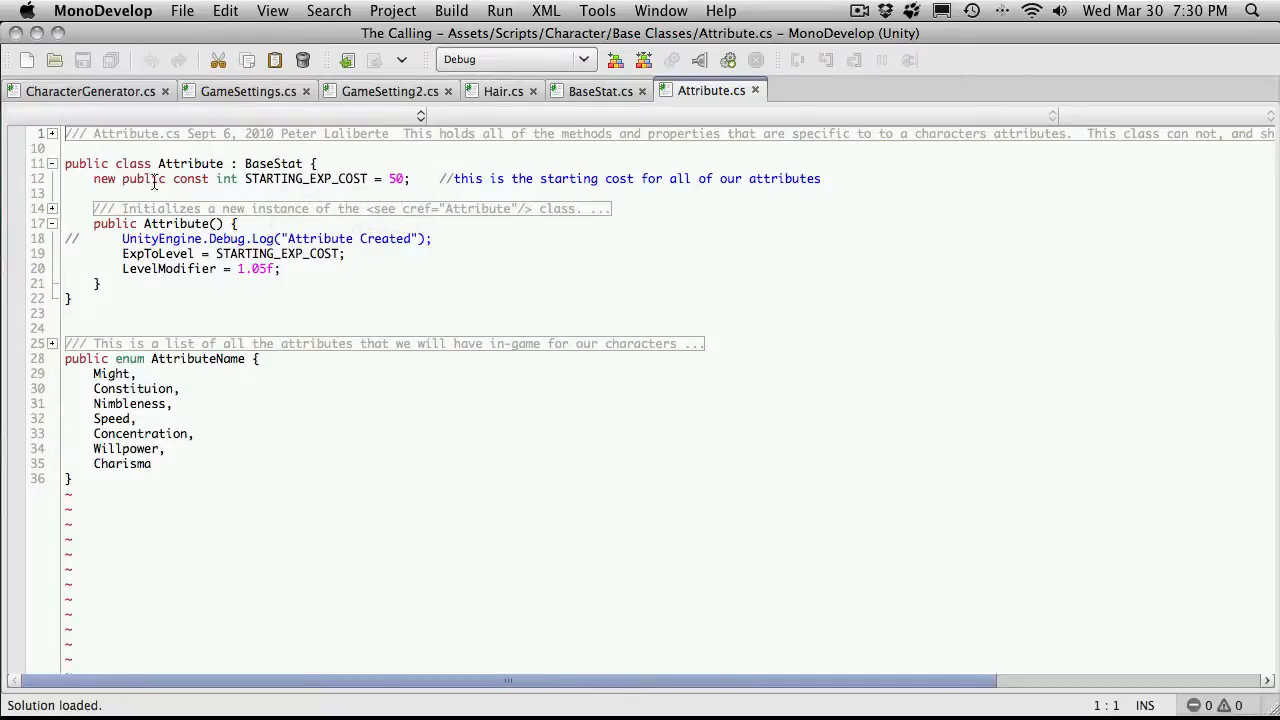
mouse_move(226, 178)
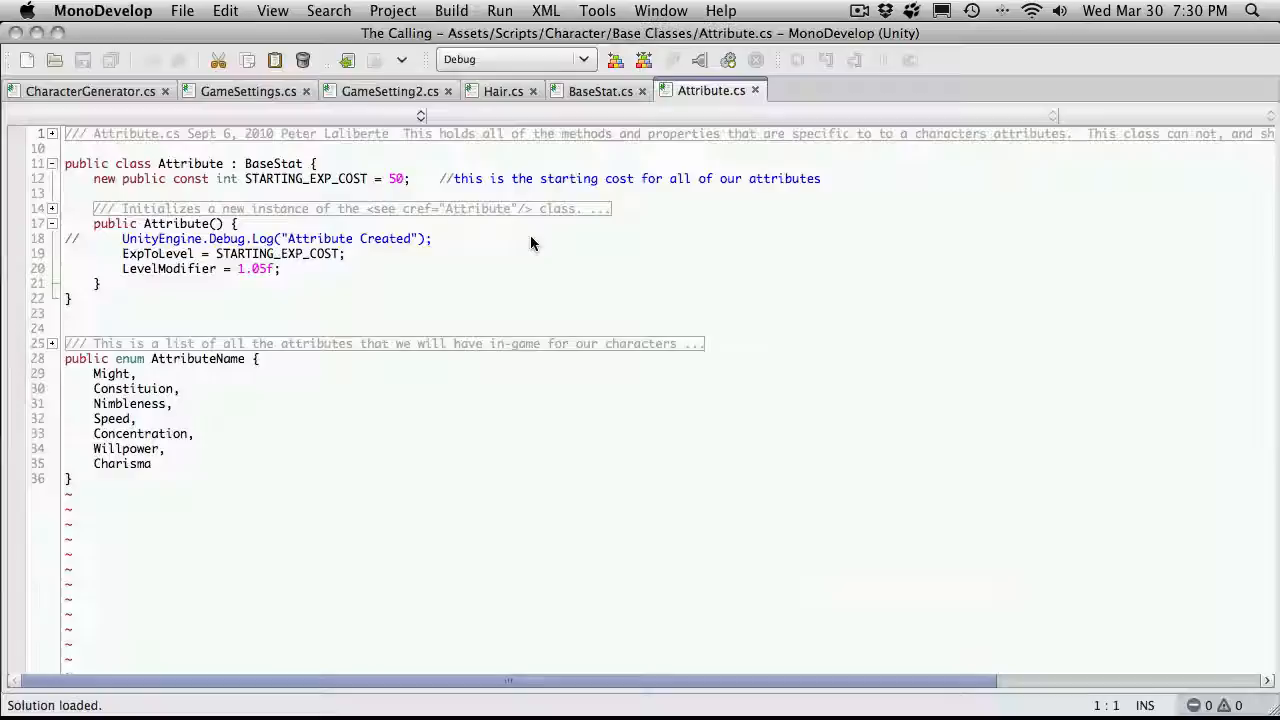
left_click(600, 92)
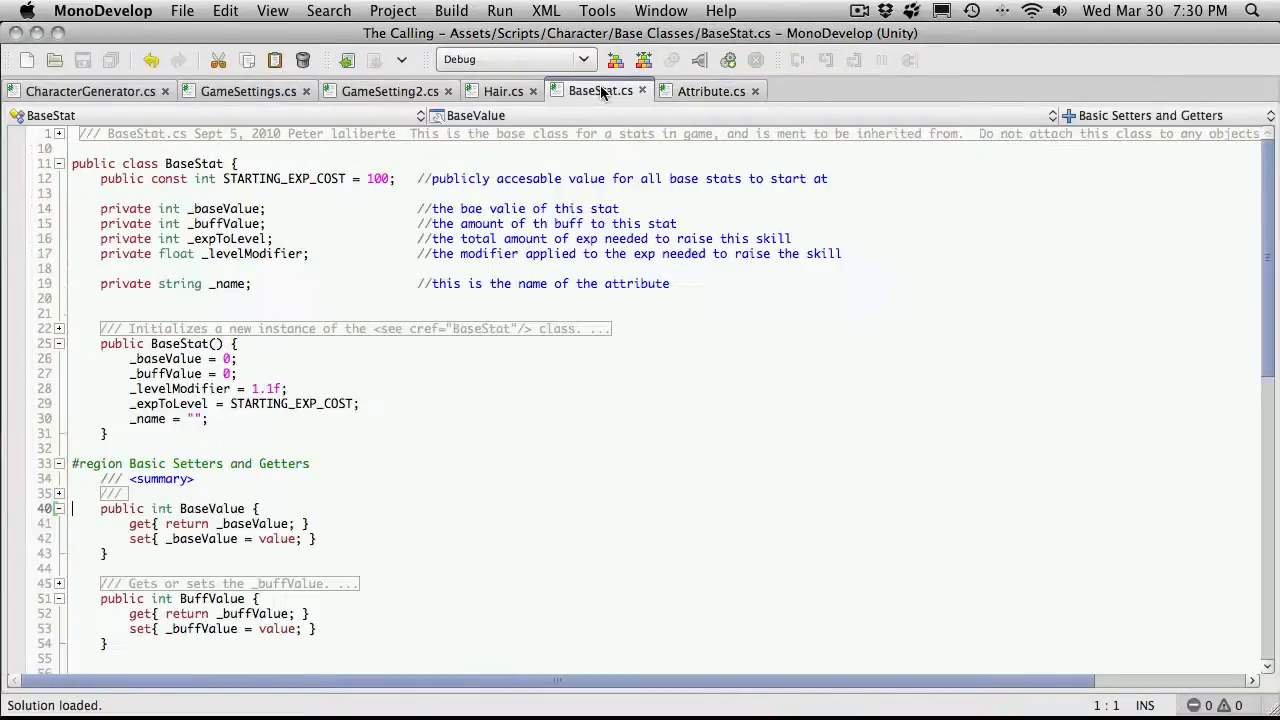
left_click(390, 92)
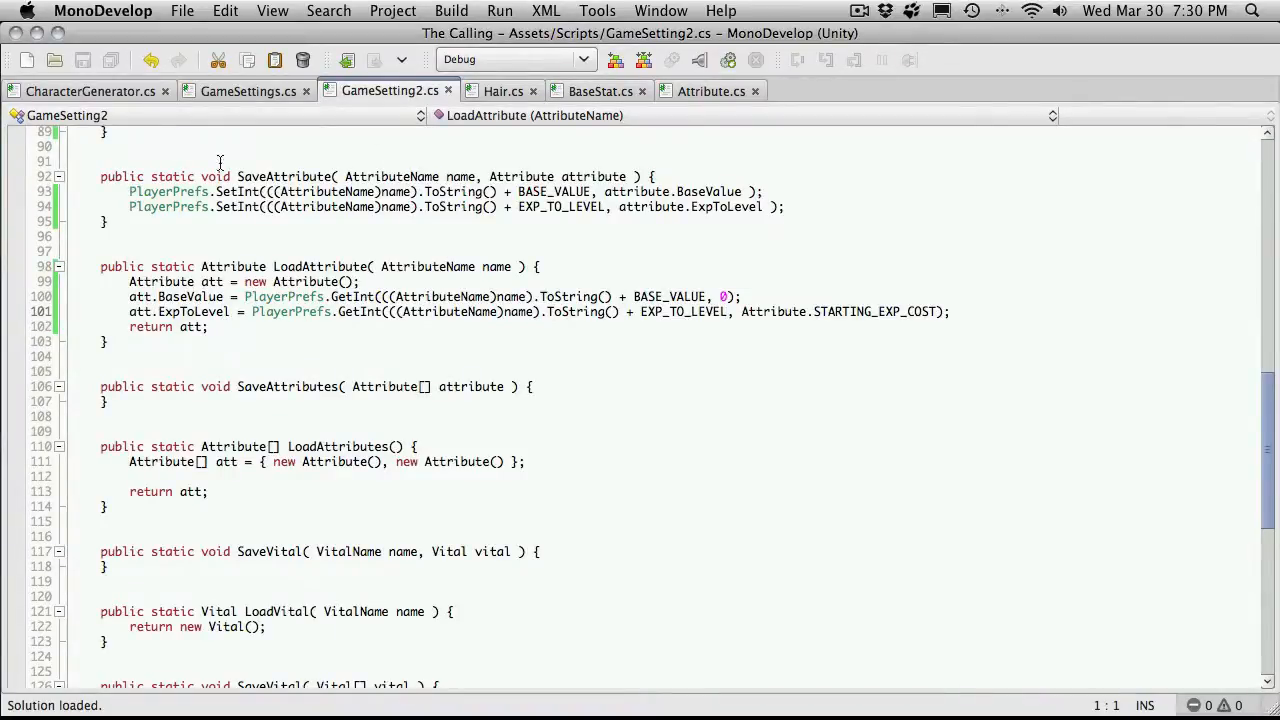
Step: Change CharacterGenerator's Debug.Log to call LoadAttribute(AttributeName.Might) instead of LoadName
left_click(92, 92)
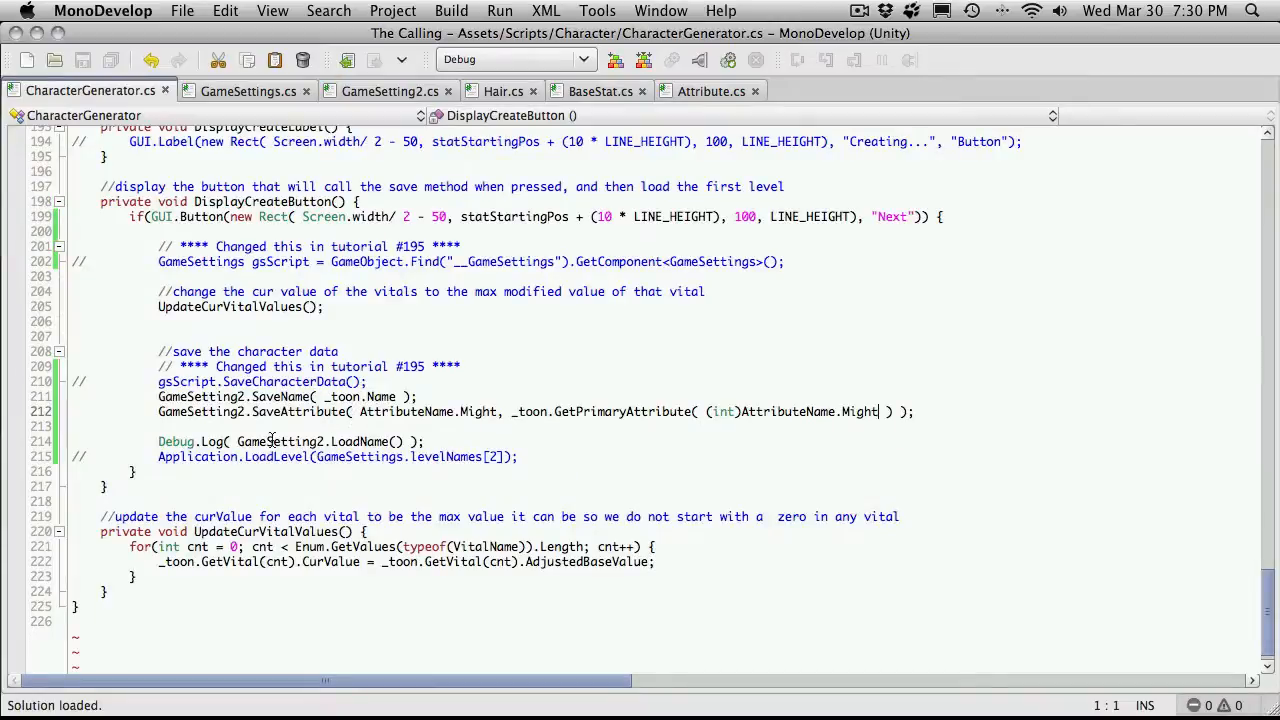
double_click(316, 442)
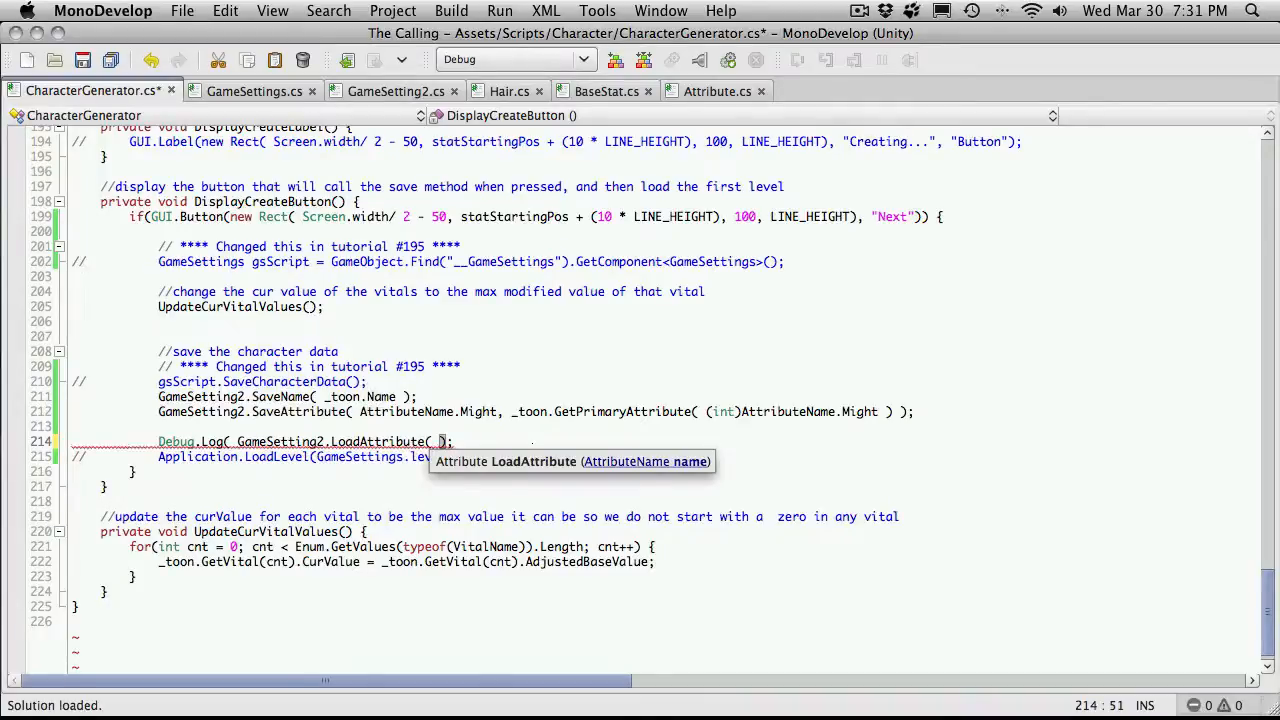
type("AttributeName.Might)")
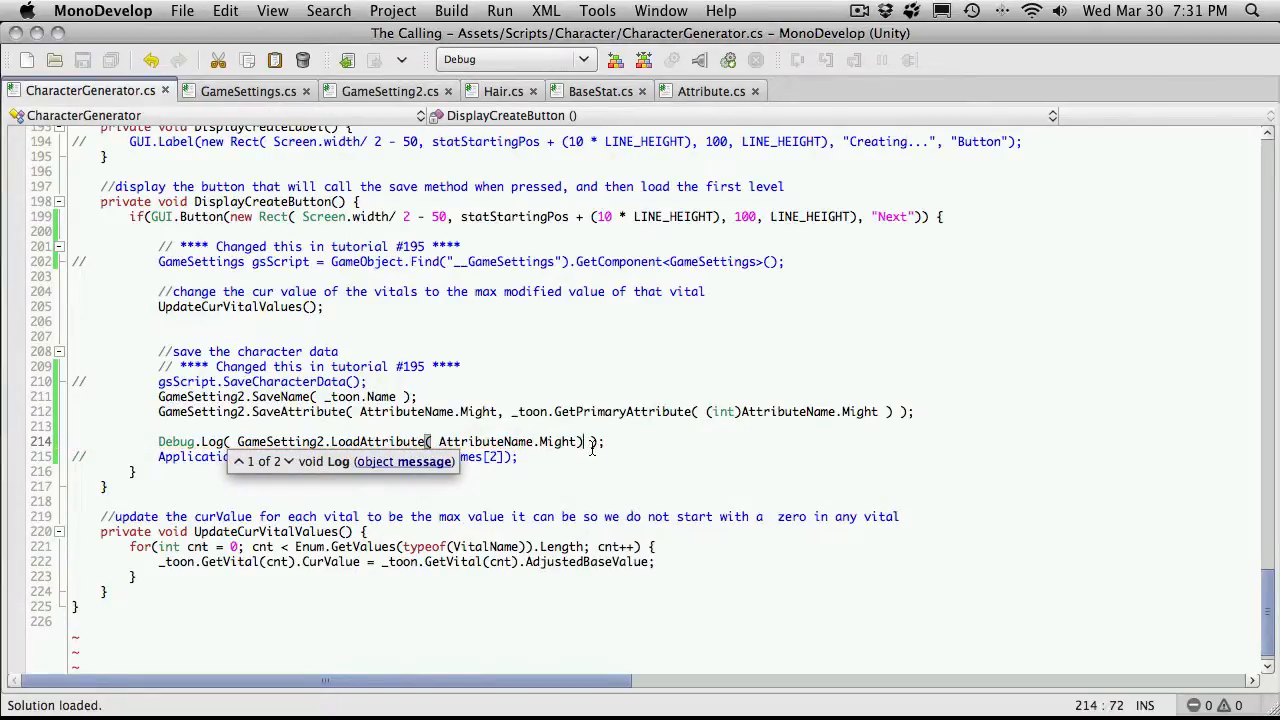
type(".T")
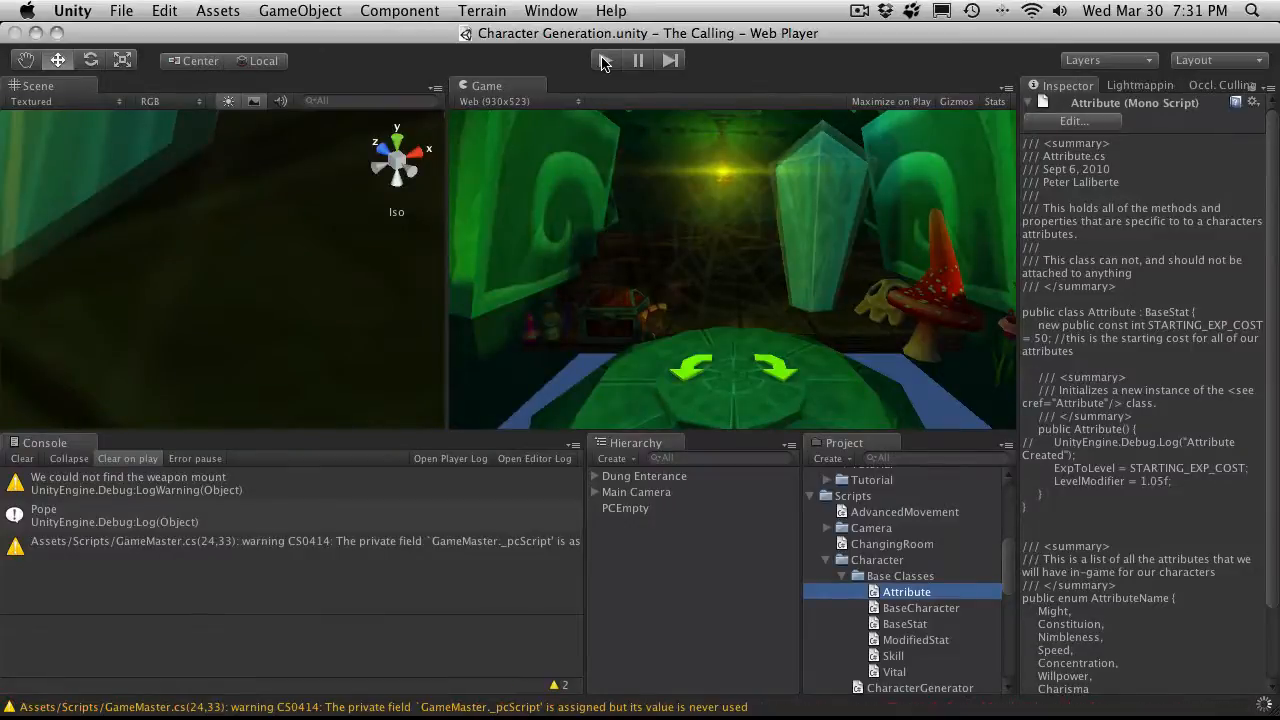
Step: Play the scene, name the character 'Petey' and raise the Might attribute
left_click(604, 60)
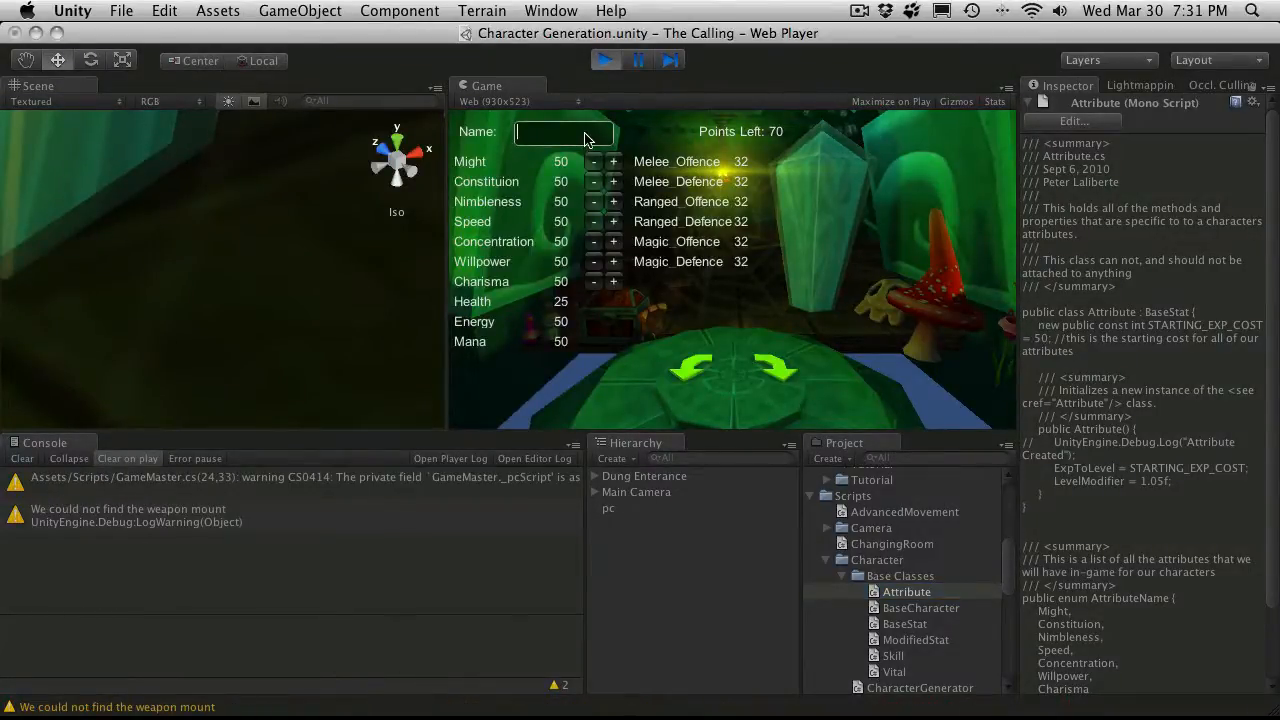
type("Petey")
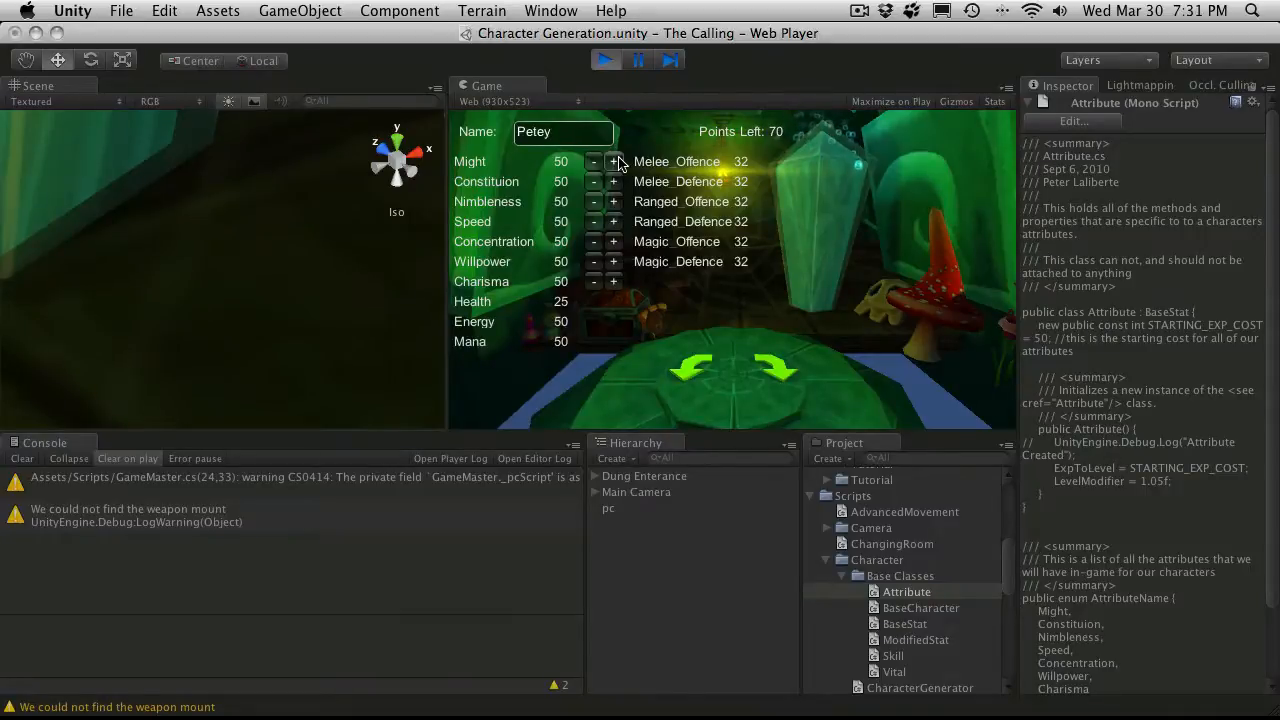
left_click(612, 160)
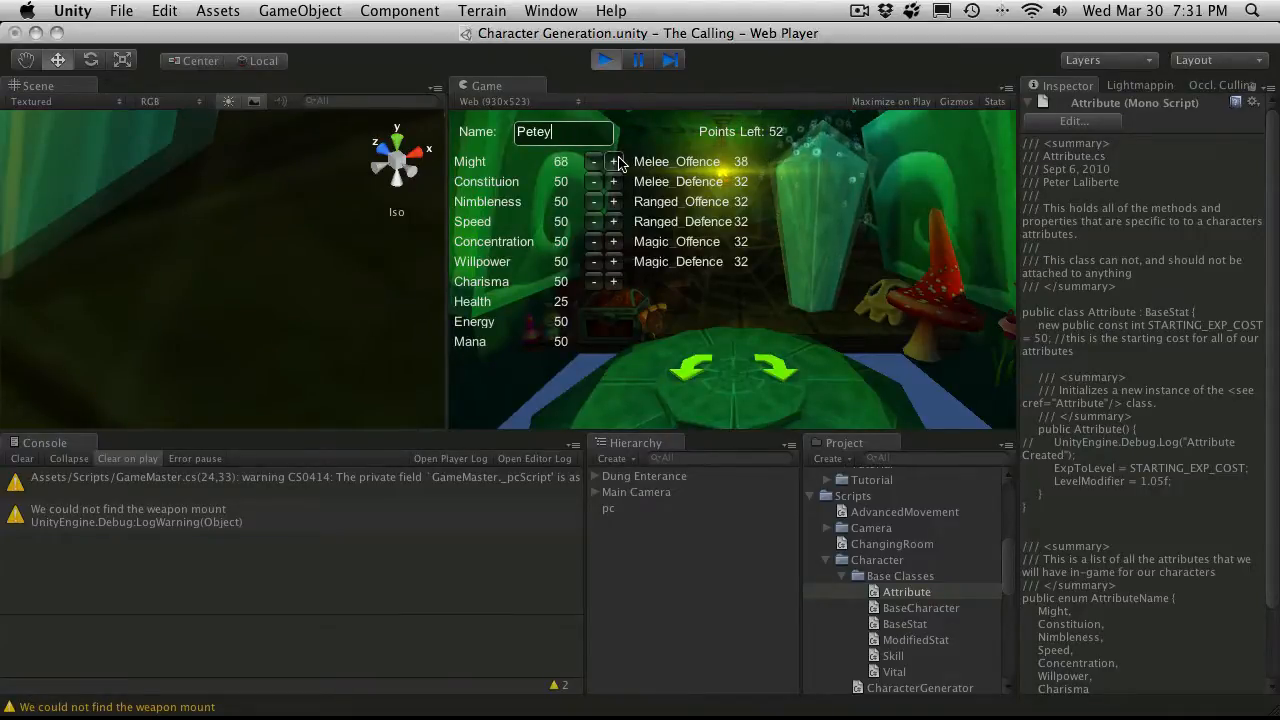
left_click(612, 180)
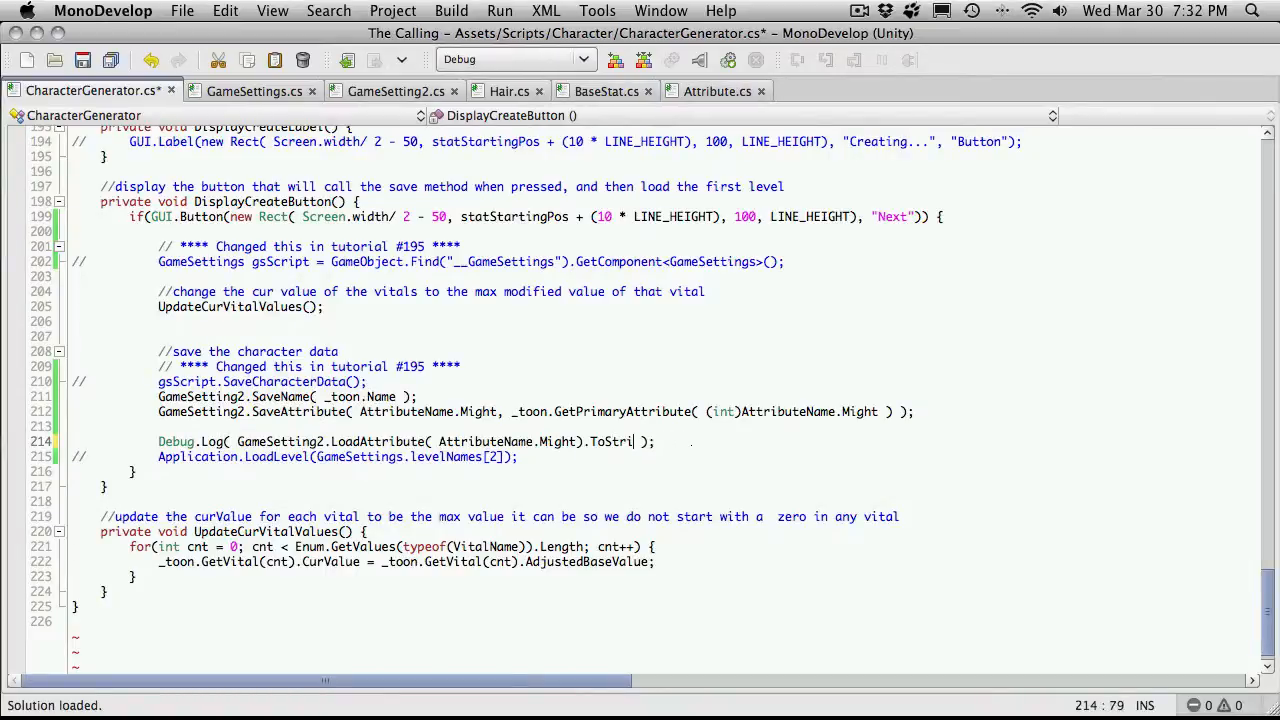
Step: Log Might's BaseValue, a ' : ' separator, then a second LoadAttribute(AttributeName.Might) call
type(".")
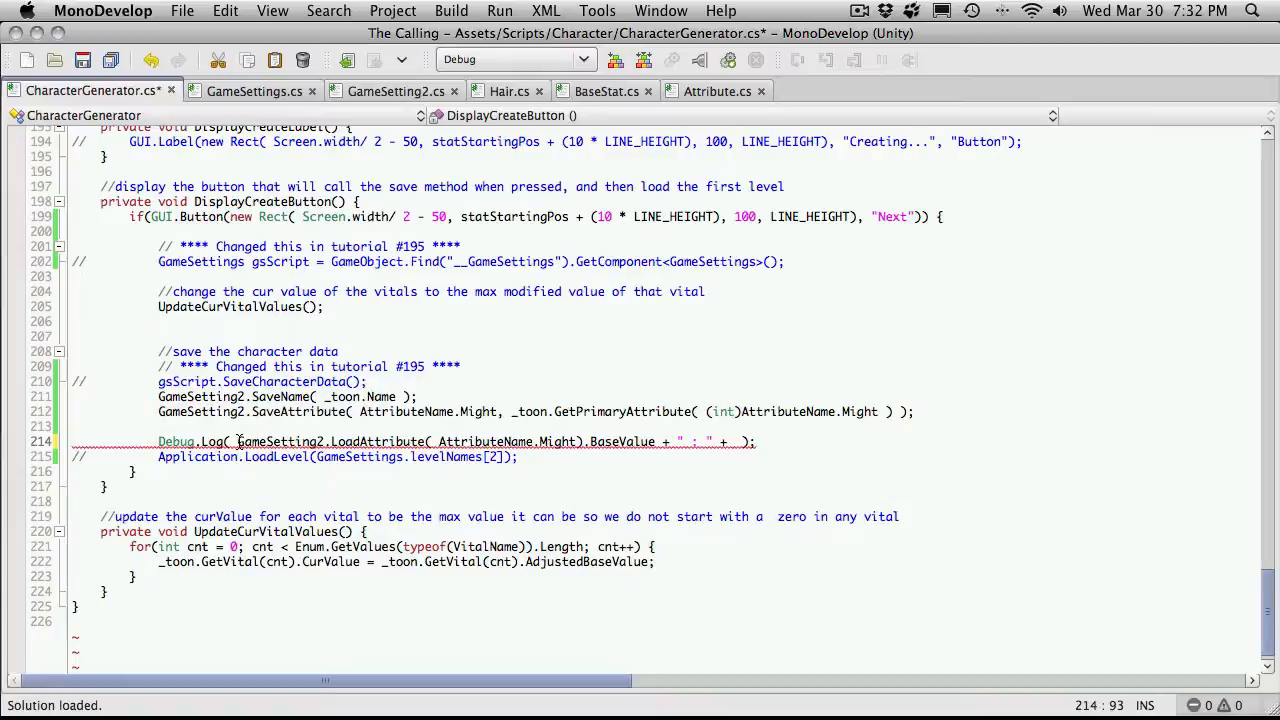
left_click(240, 442)
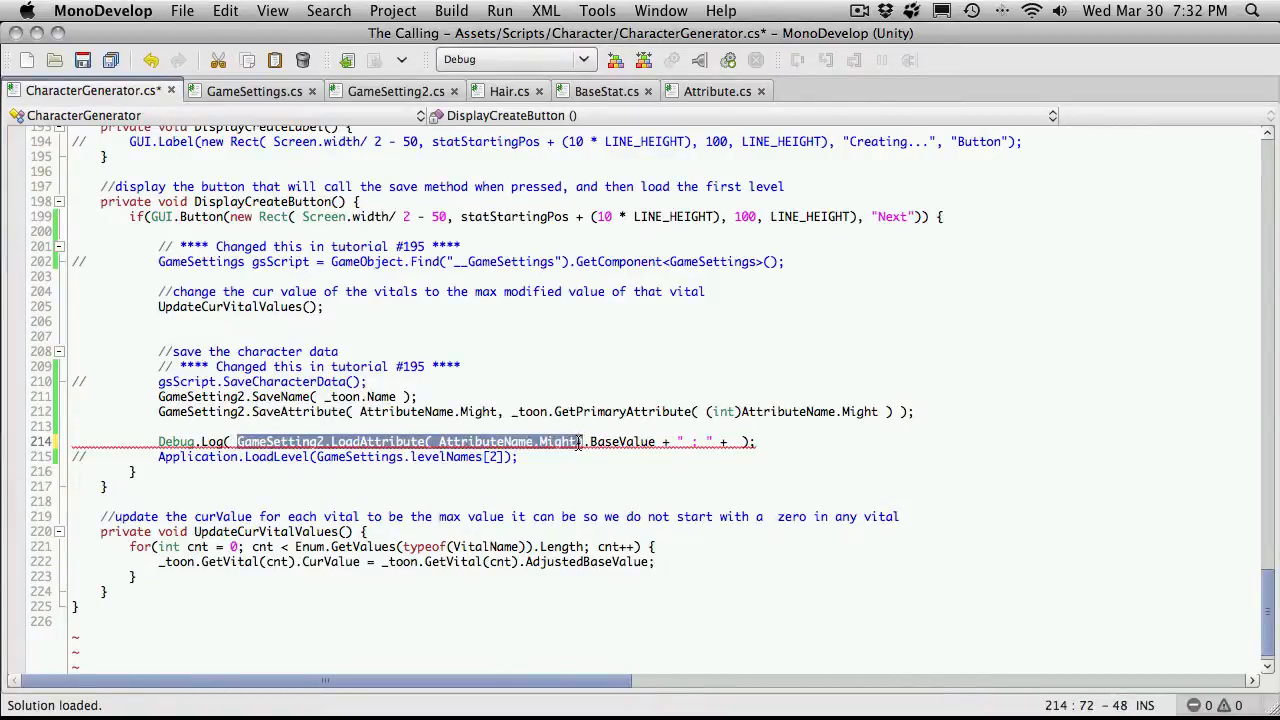
type("GameSetting2.LoadAttribute( AttributeName.Might)")
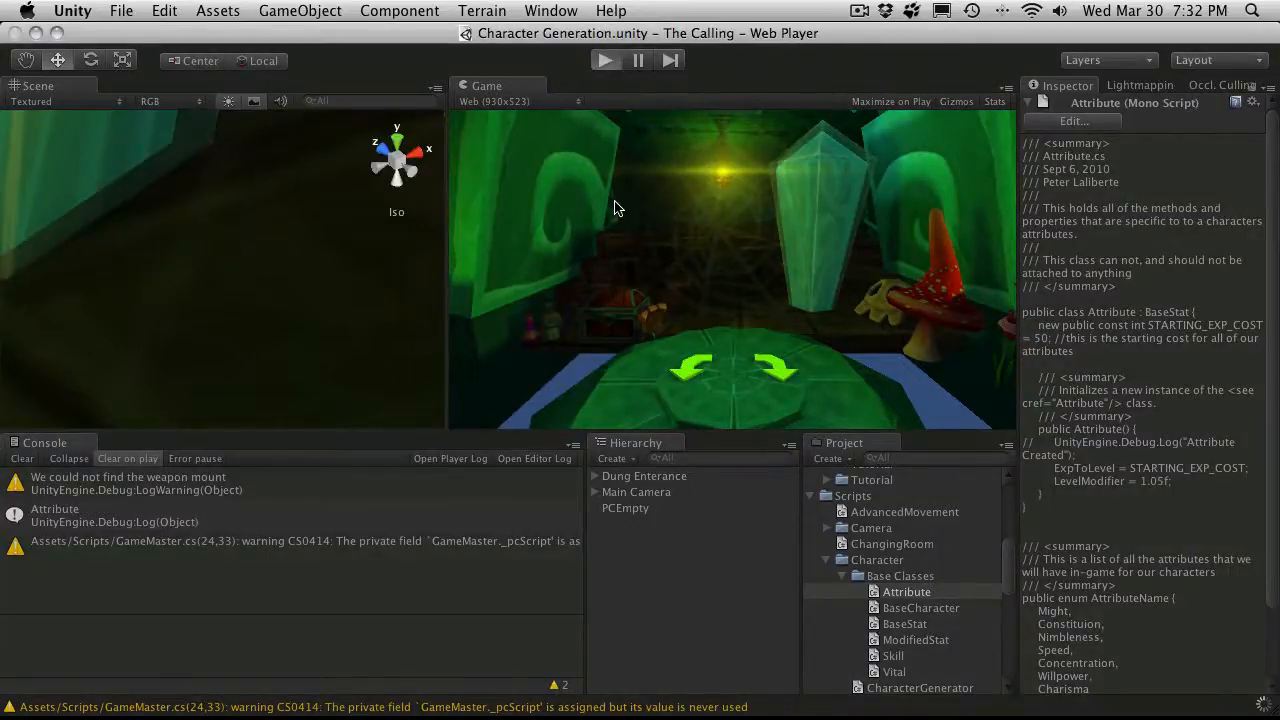
Step: Play again as 'Petey', raise Might and spend points raising Constitution to 105
left_click(604, 60)
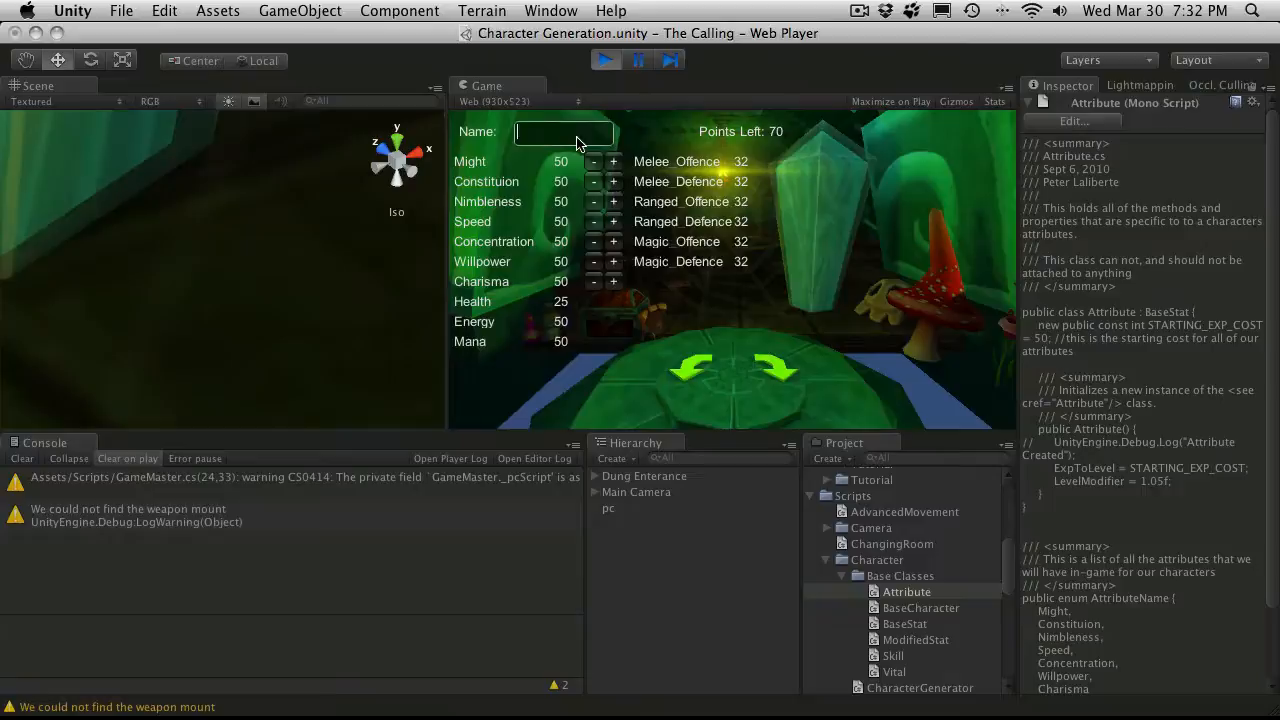
type("Petey")
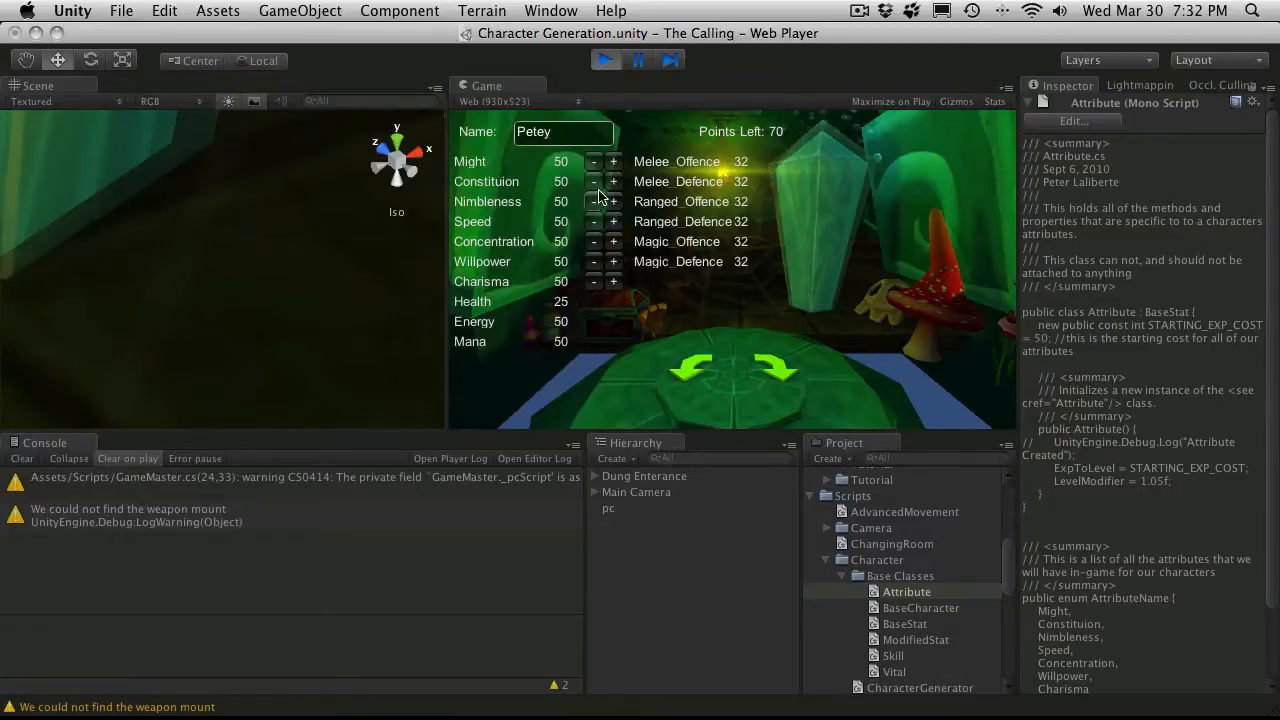
left_click(614, 160)
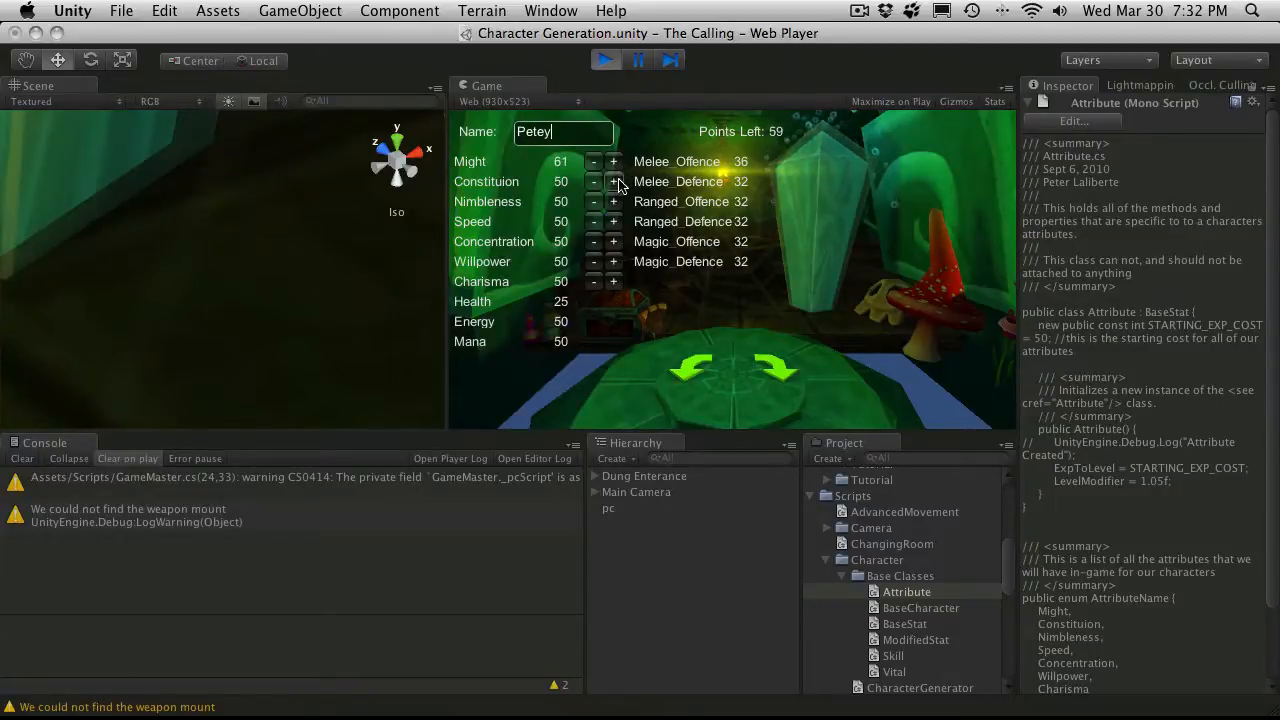
left_click(612, 180)
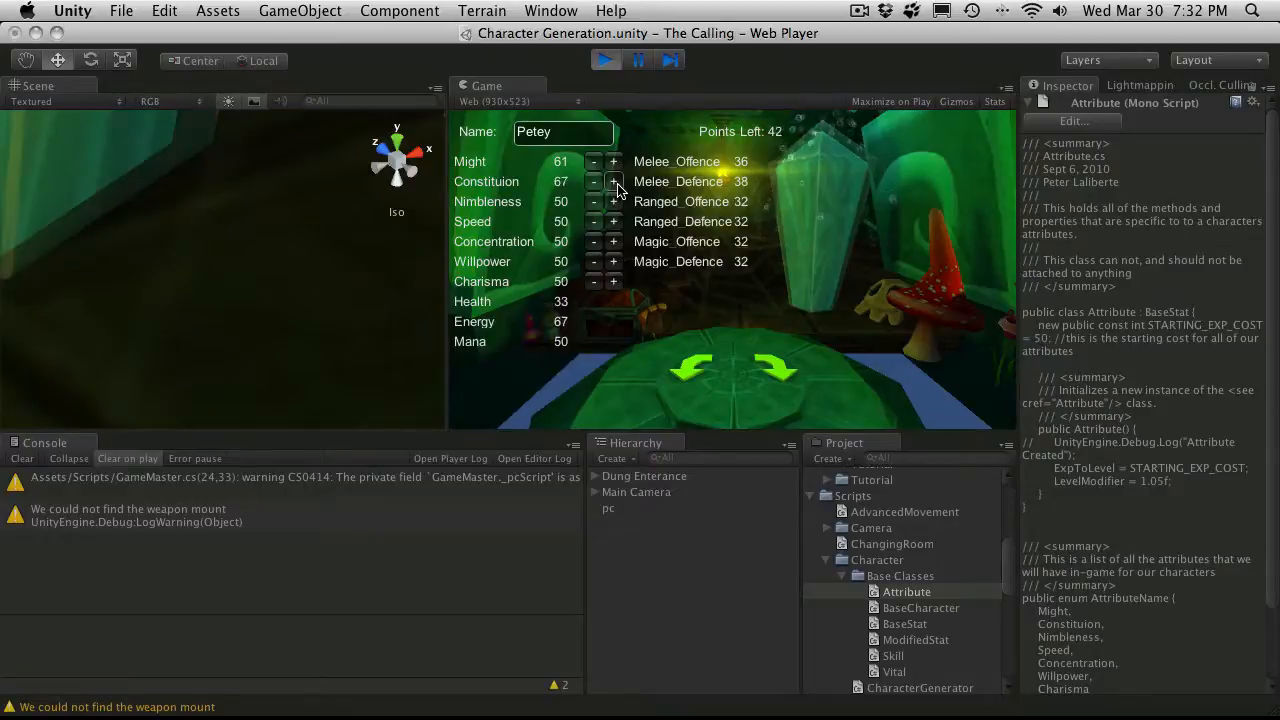
left_click(612, 180)
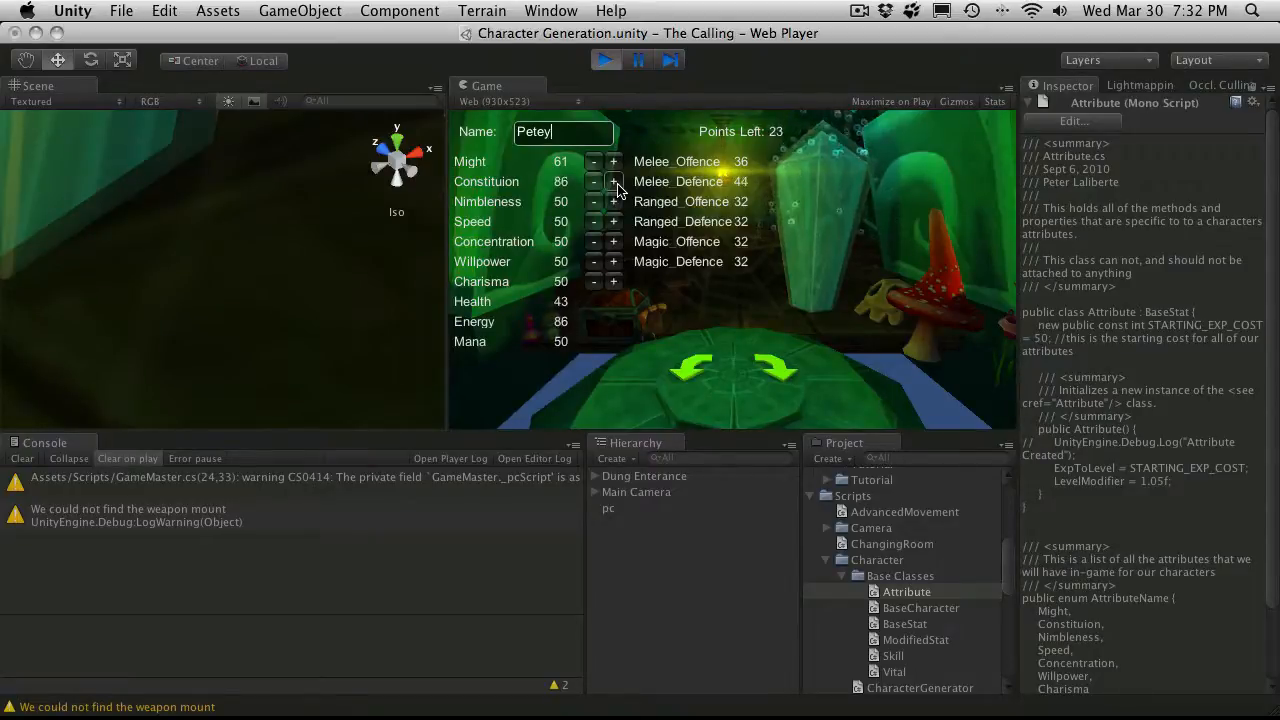
left_click(612, 182)
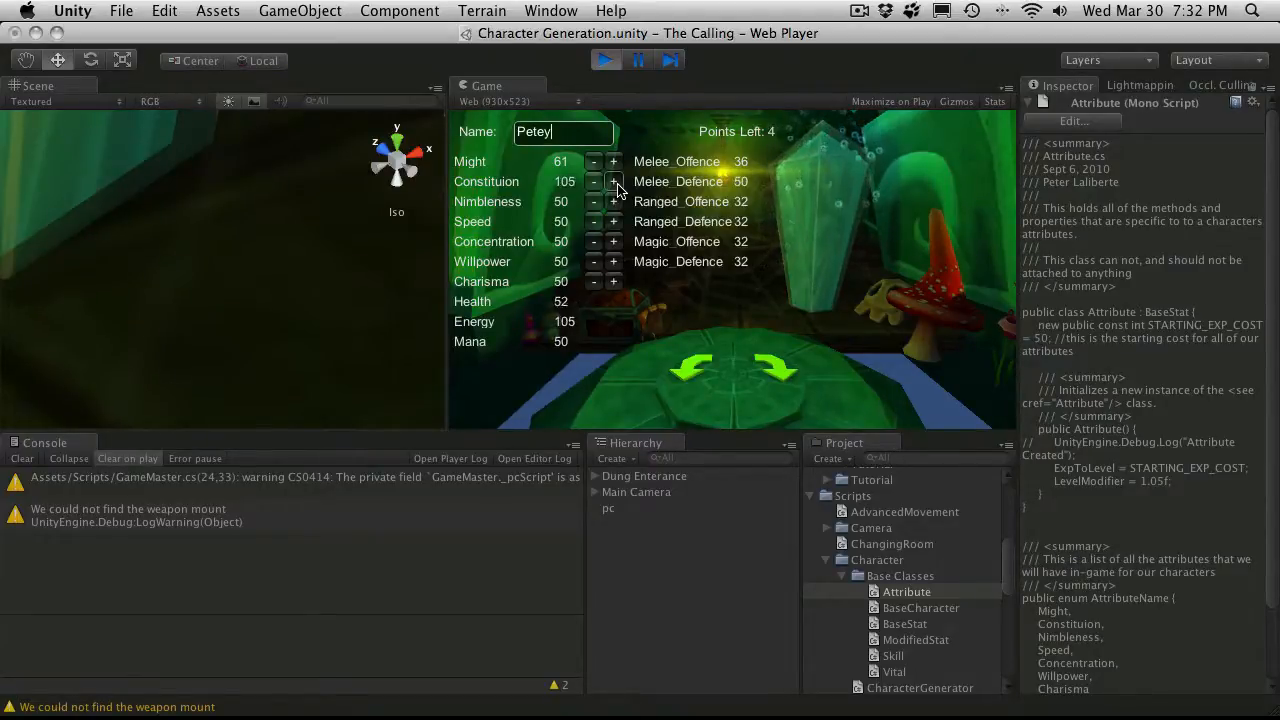
left_click(612, 180)
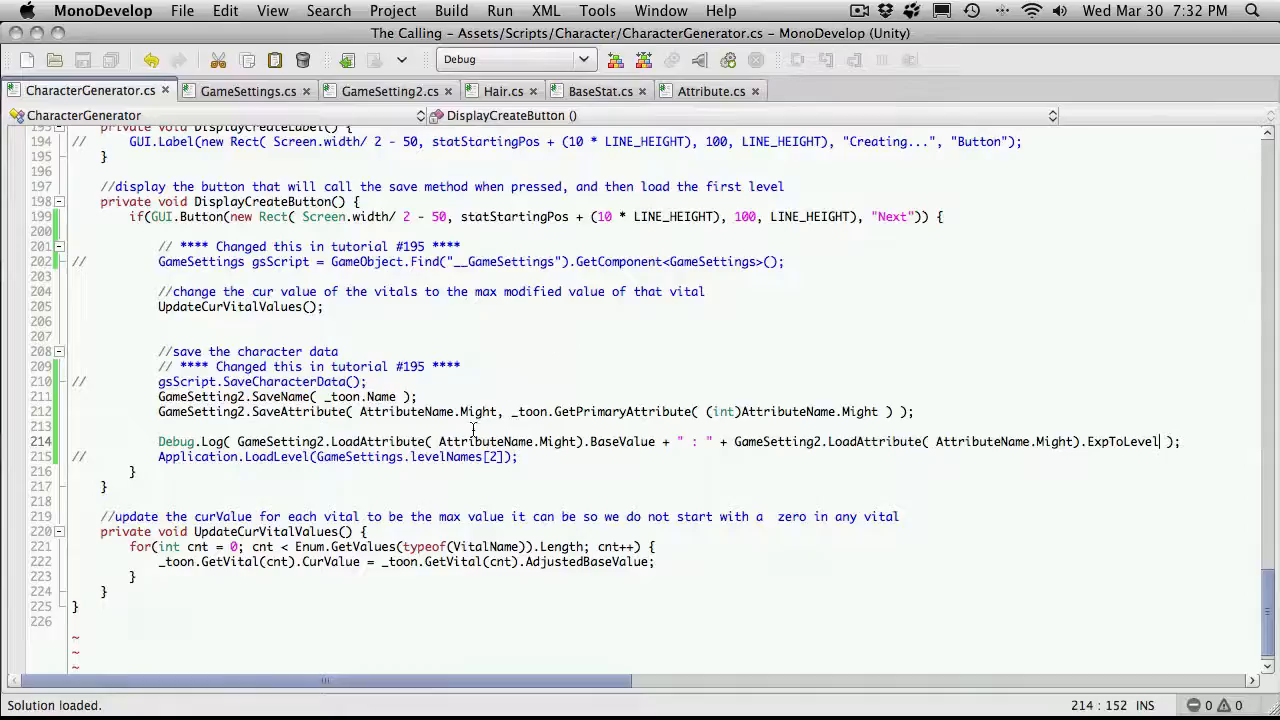
Step: Switch to GameSetting2.cs at the empty SaveAttributes method
left_click(390, 92)
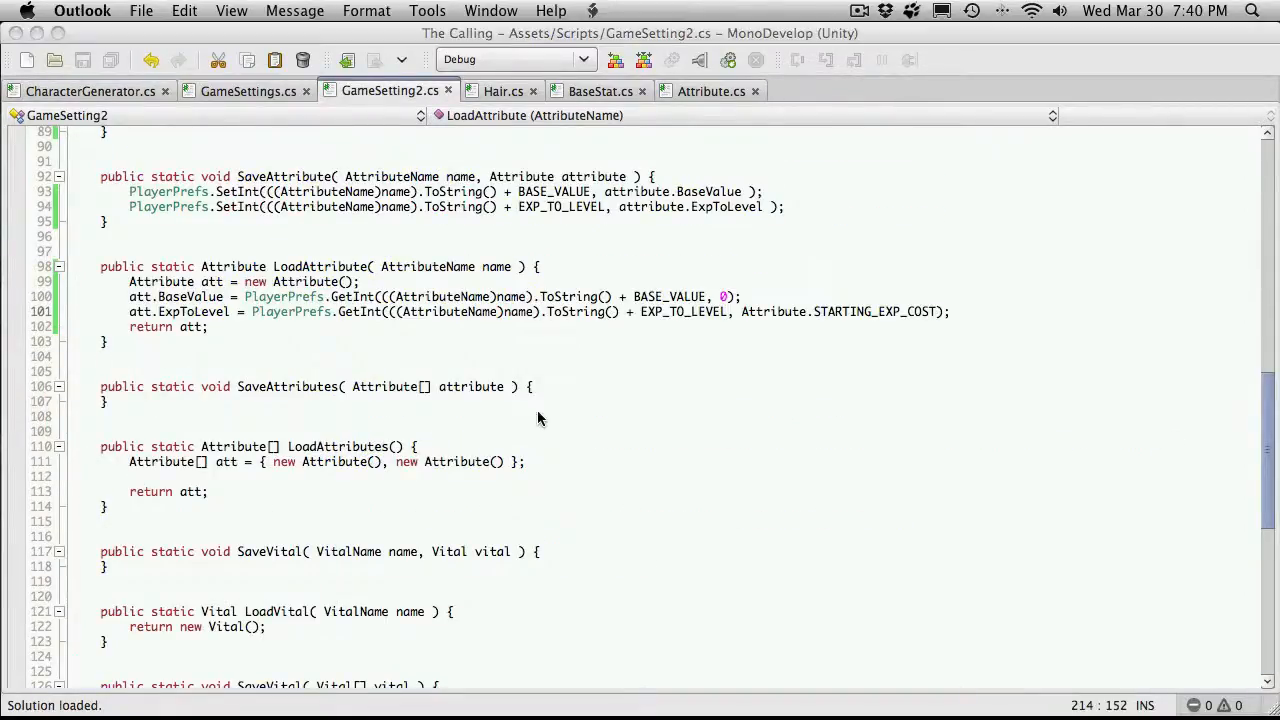
mouse_move(392, 418)
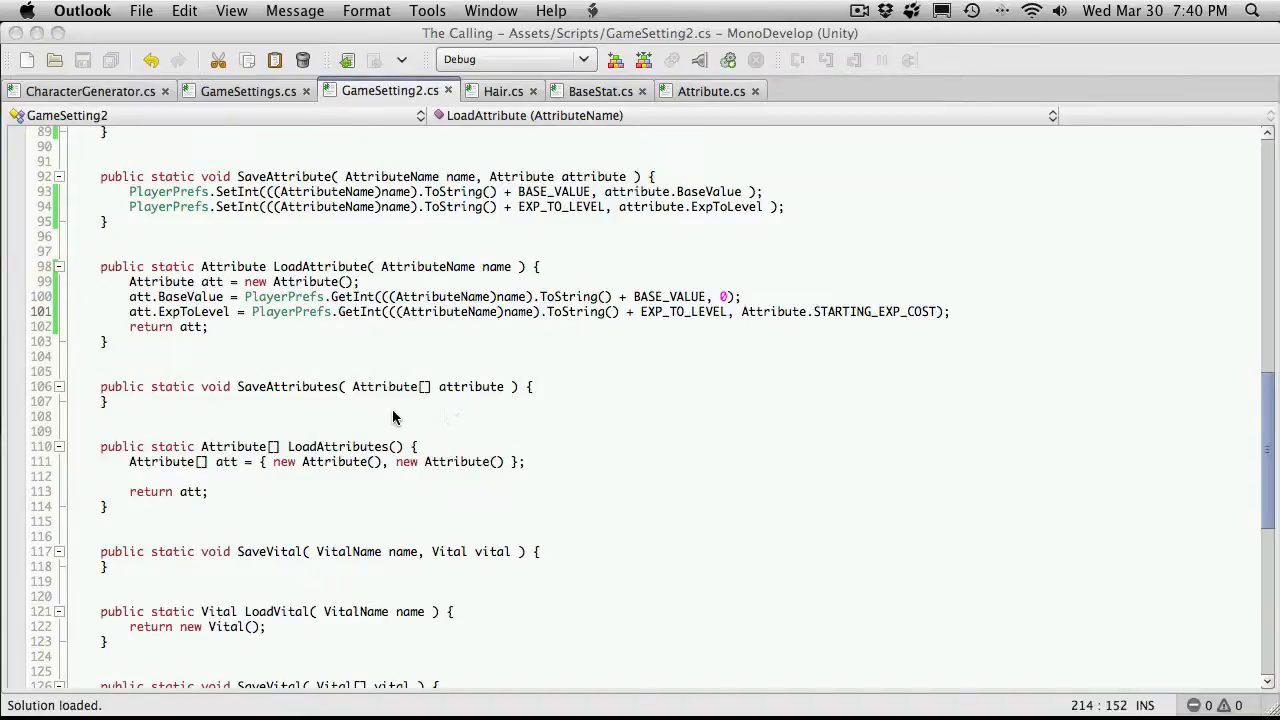
mouse_move(452, 388)
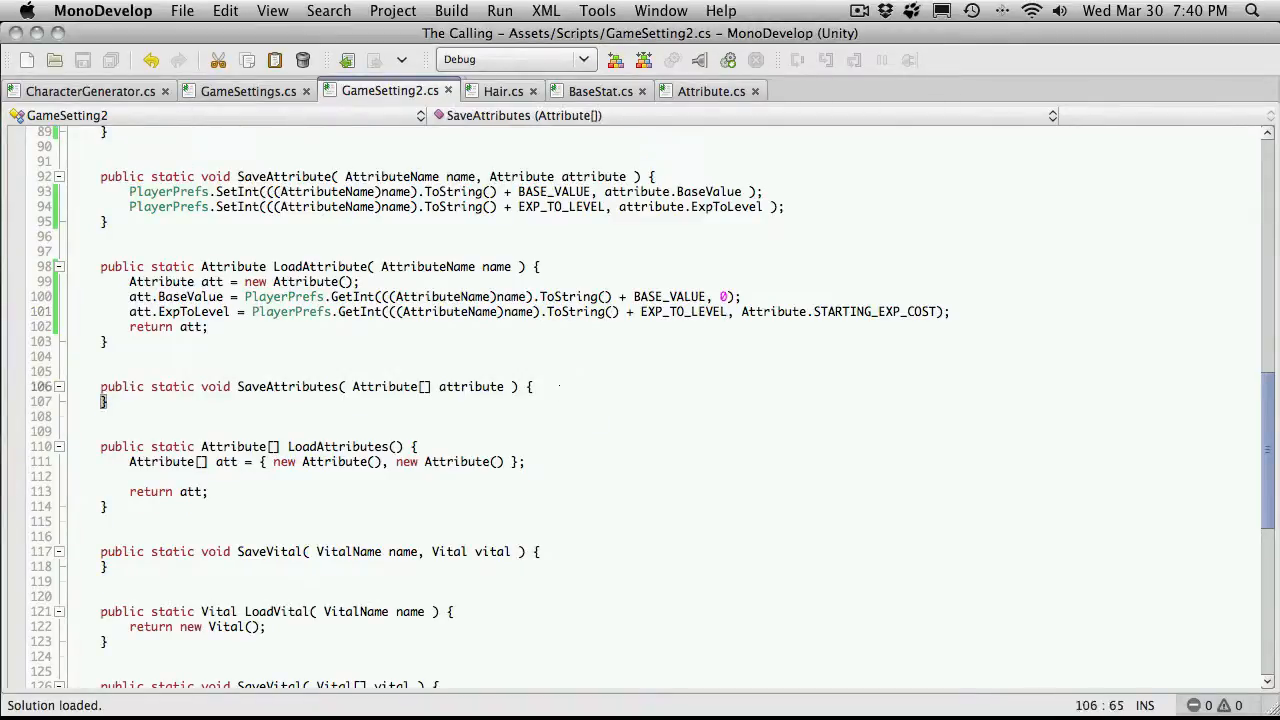
Step: Add a for loop over cnt from 0 to attribute.Length inside SaveAttributes
type("for(")
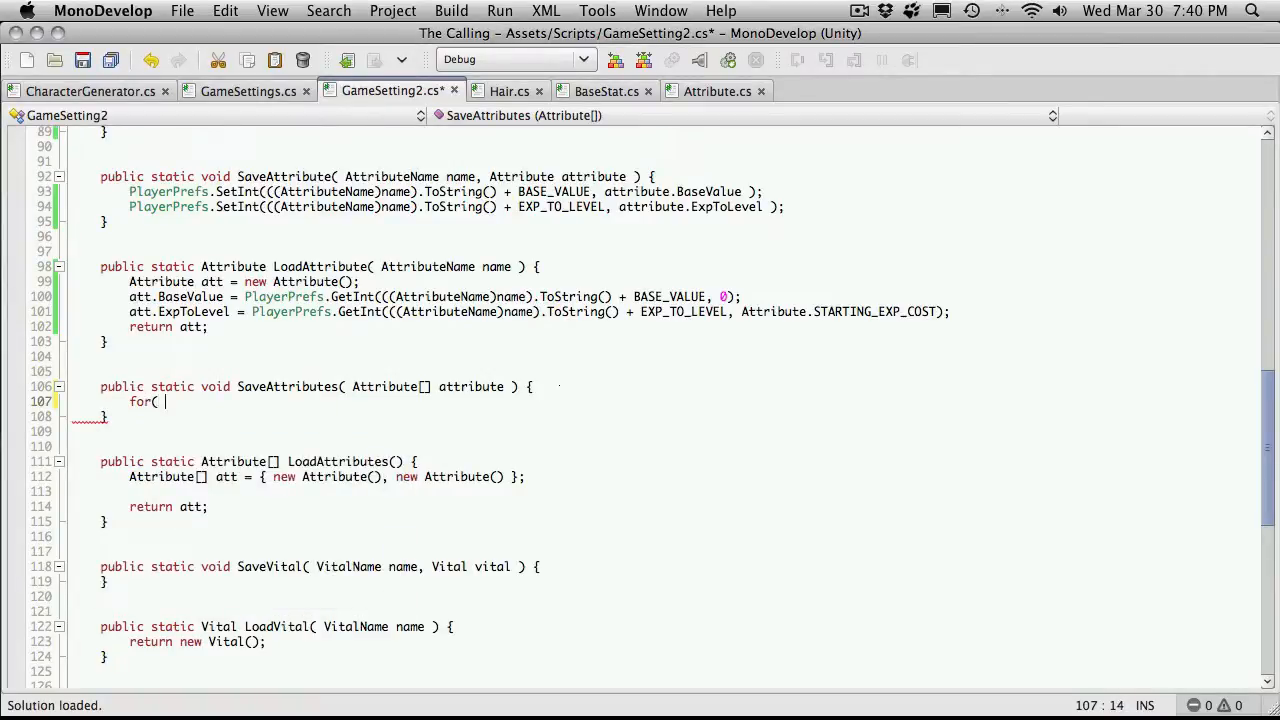
type("int =")
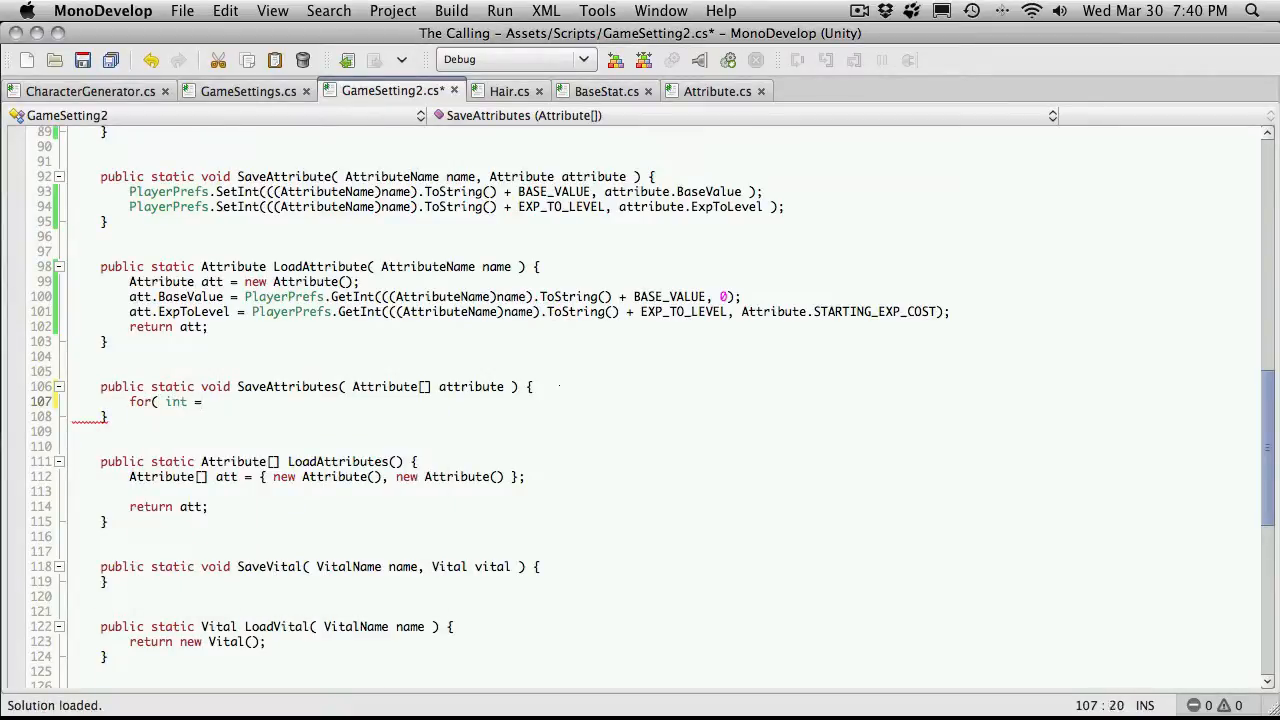
type("0;")
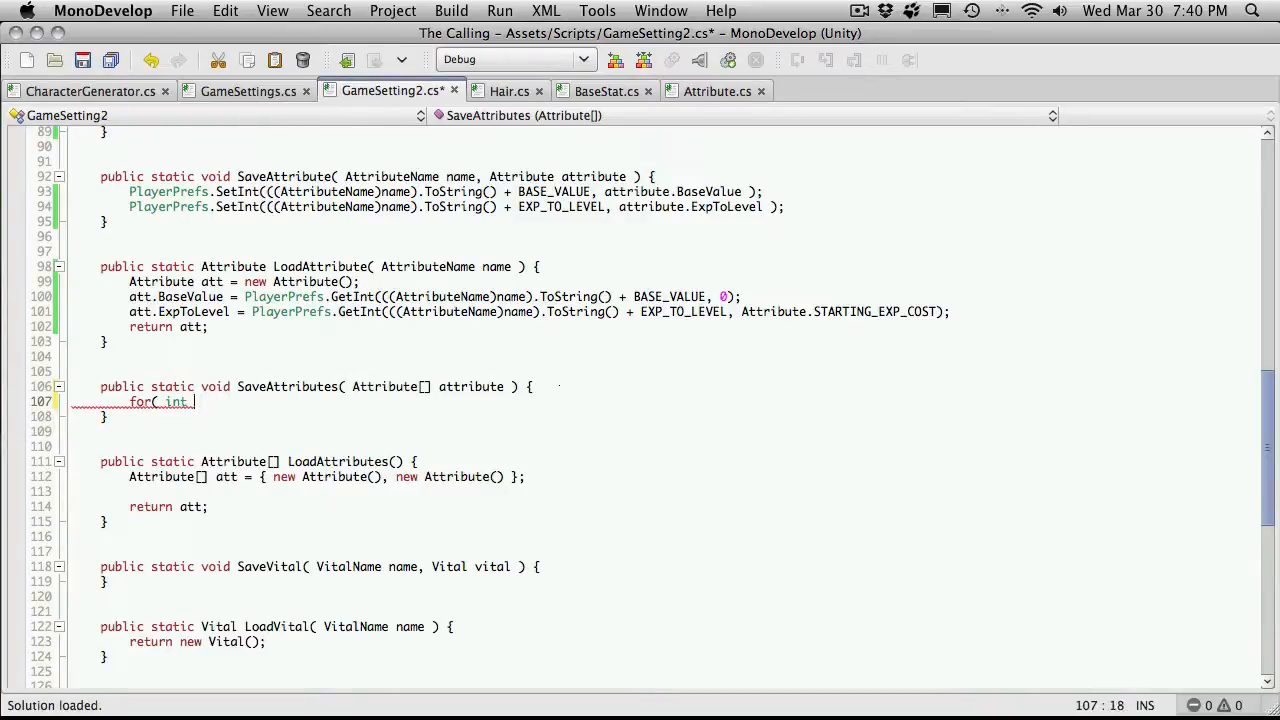
type("cnt = 0;")
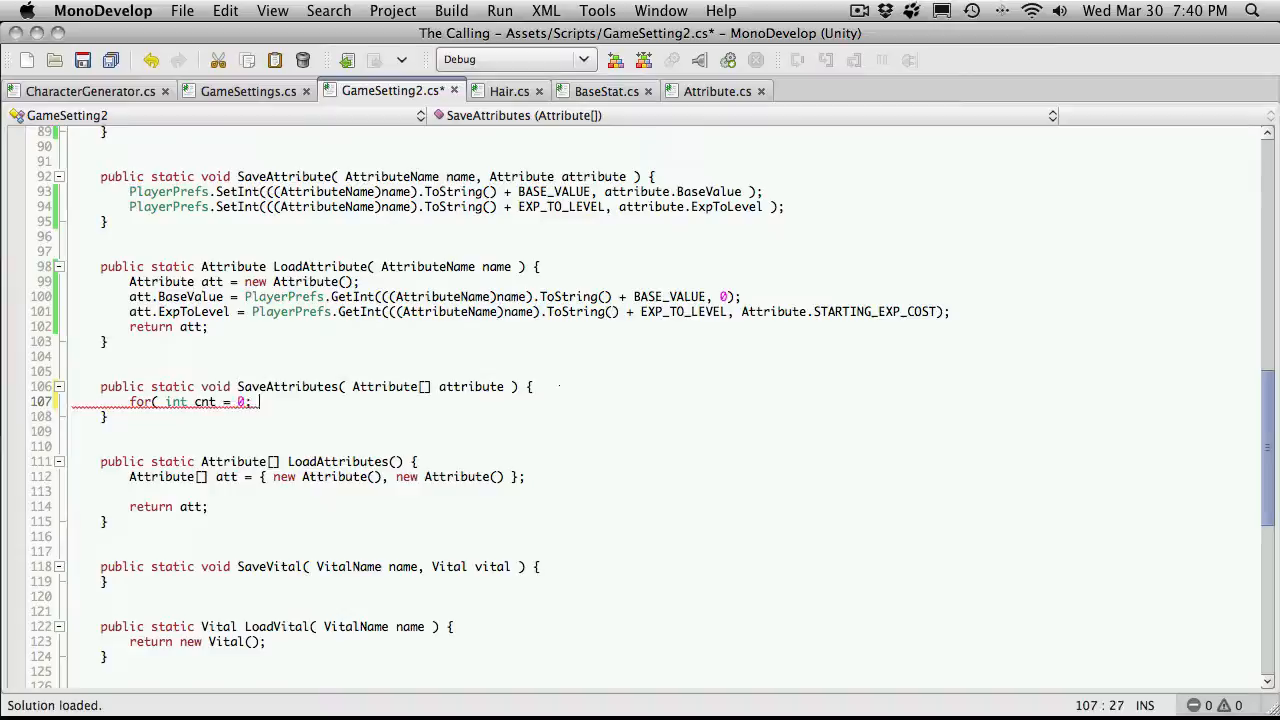
type("cnt <")
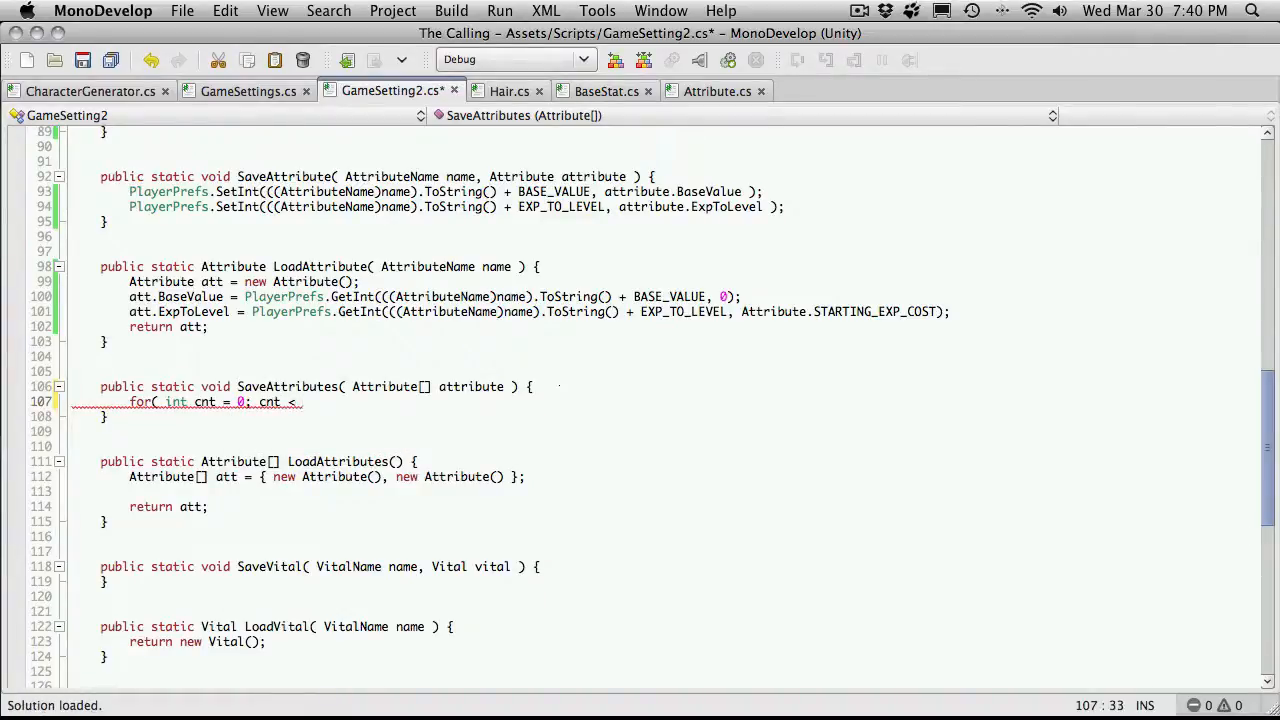
type("attrin")
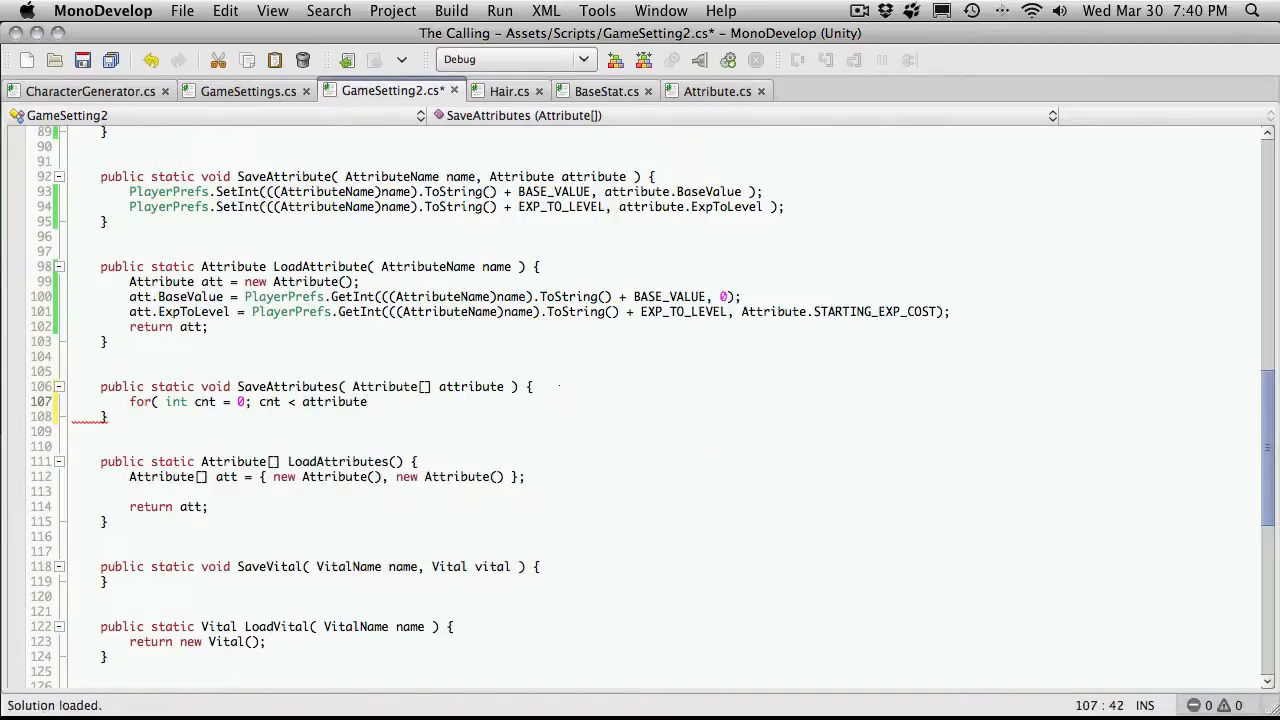
type(".Length;")
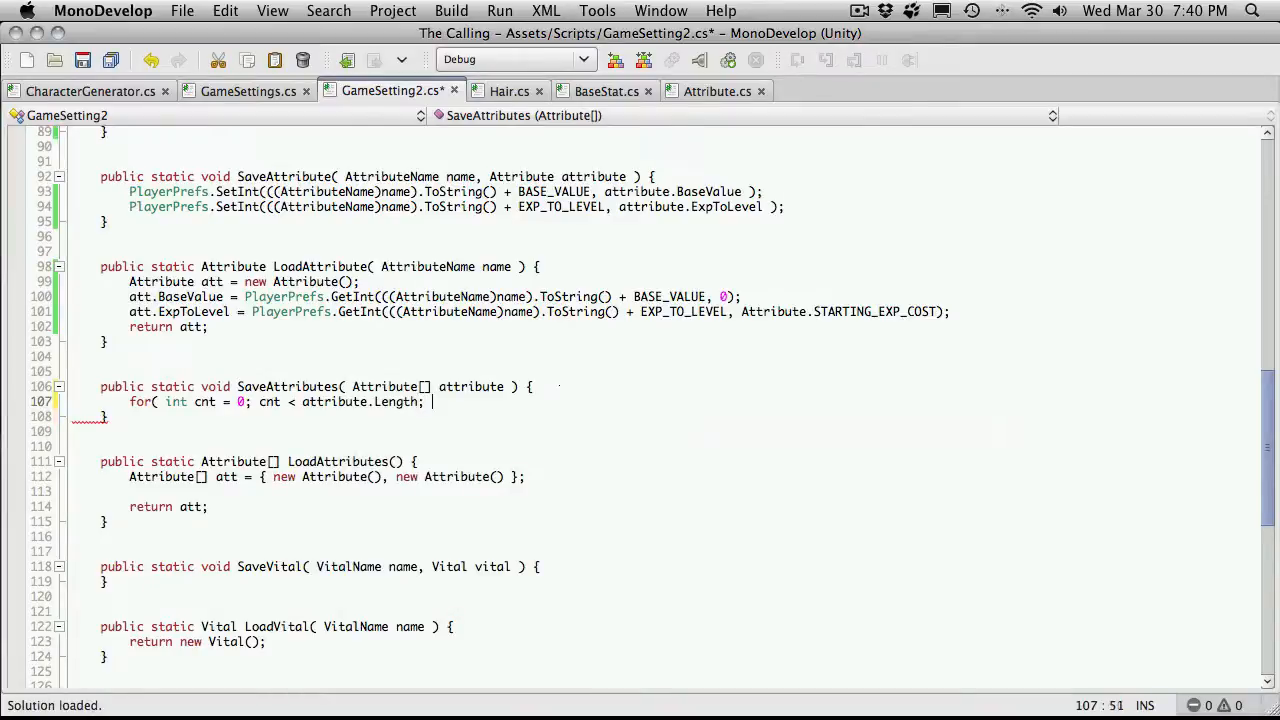
type("cnt++ ) {")
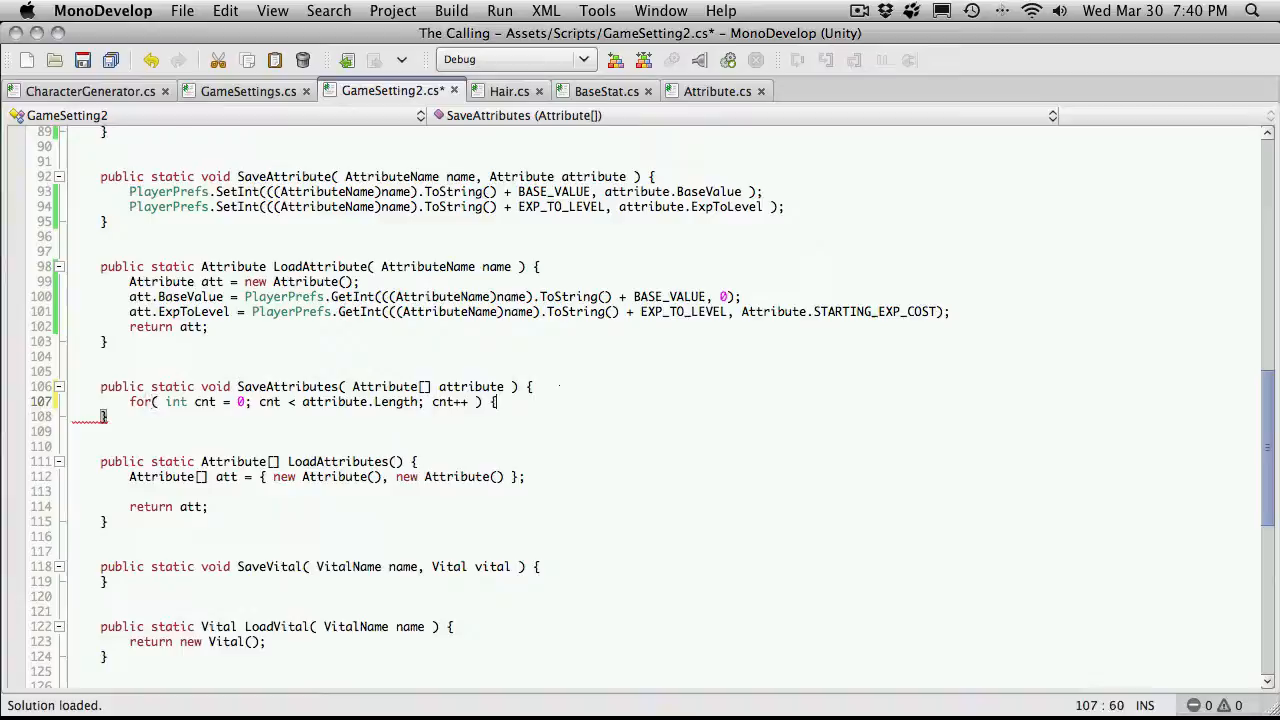
key("Return")
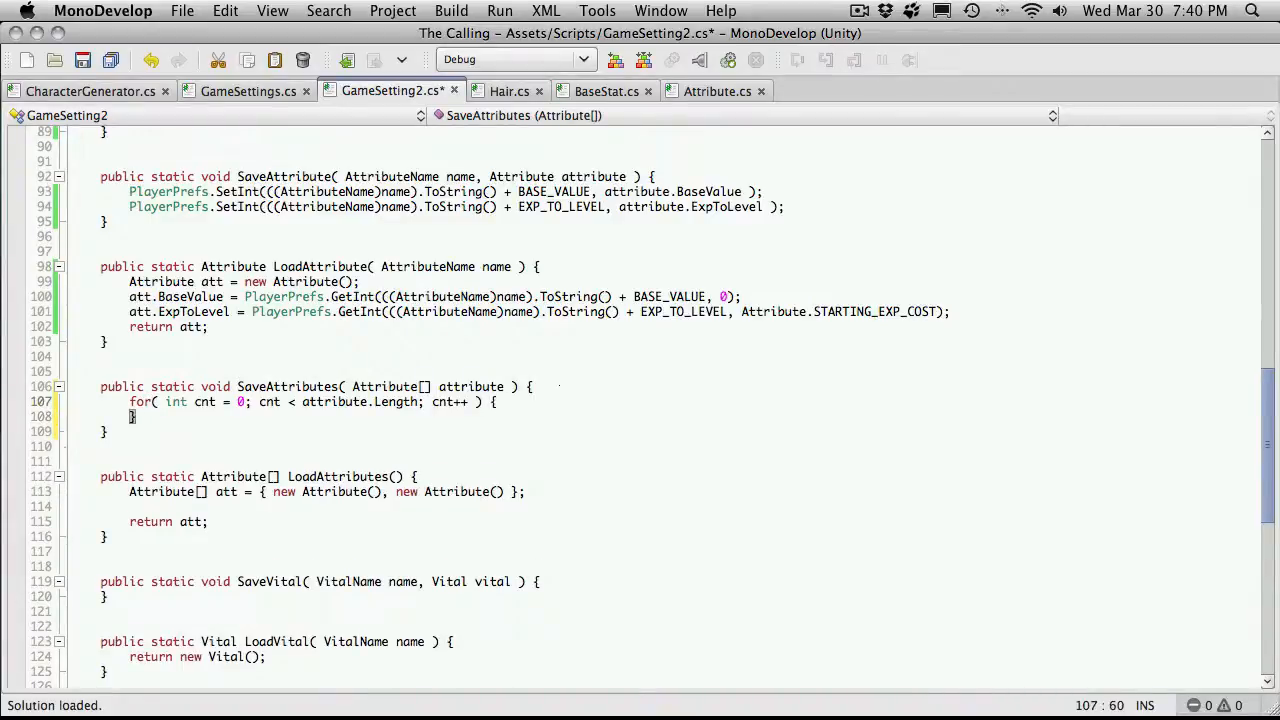
key("Return")
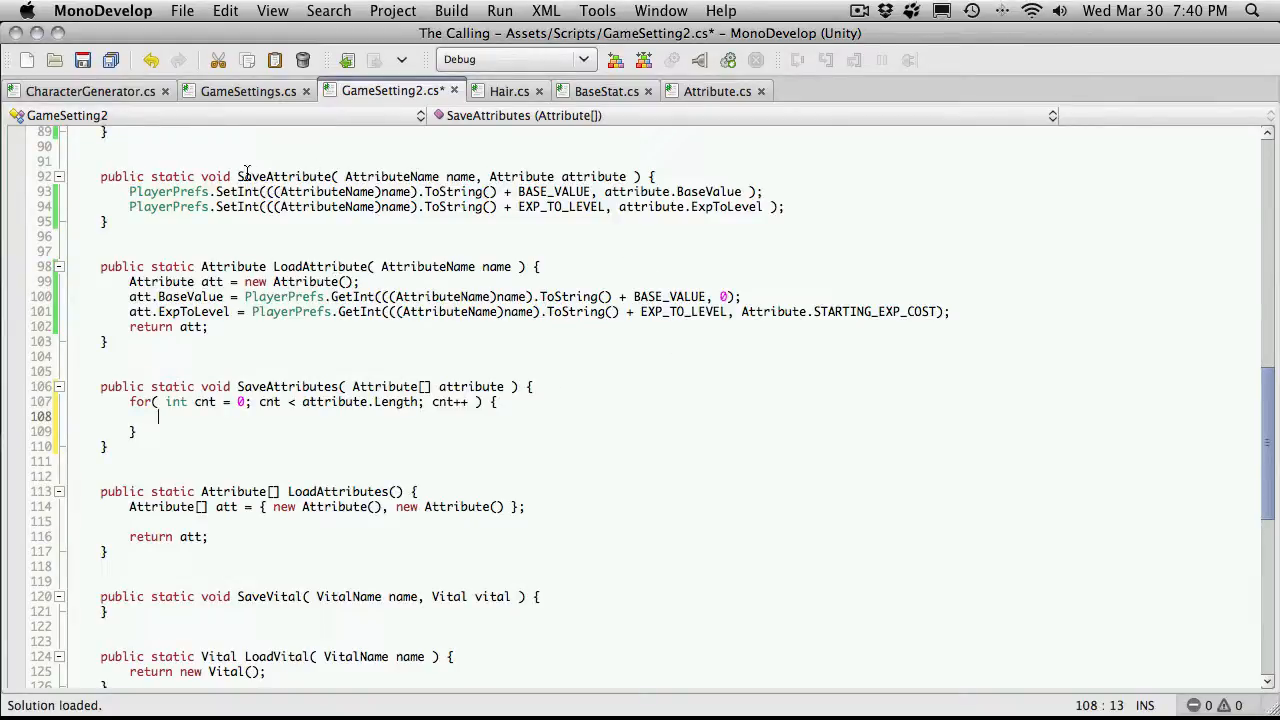
Step: Begin the loop body call SaveAttribute( (Attribute)cnt, then move to the Attribute script
double_click(284, 176)
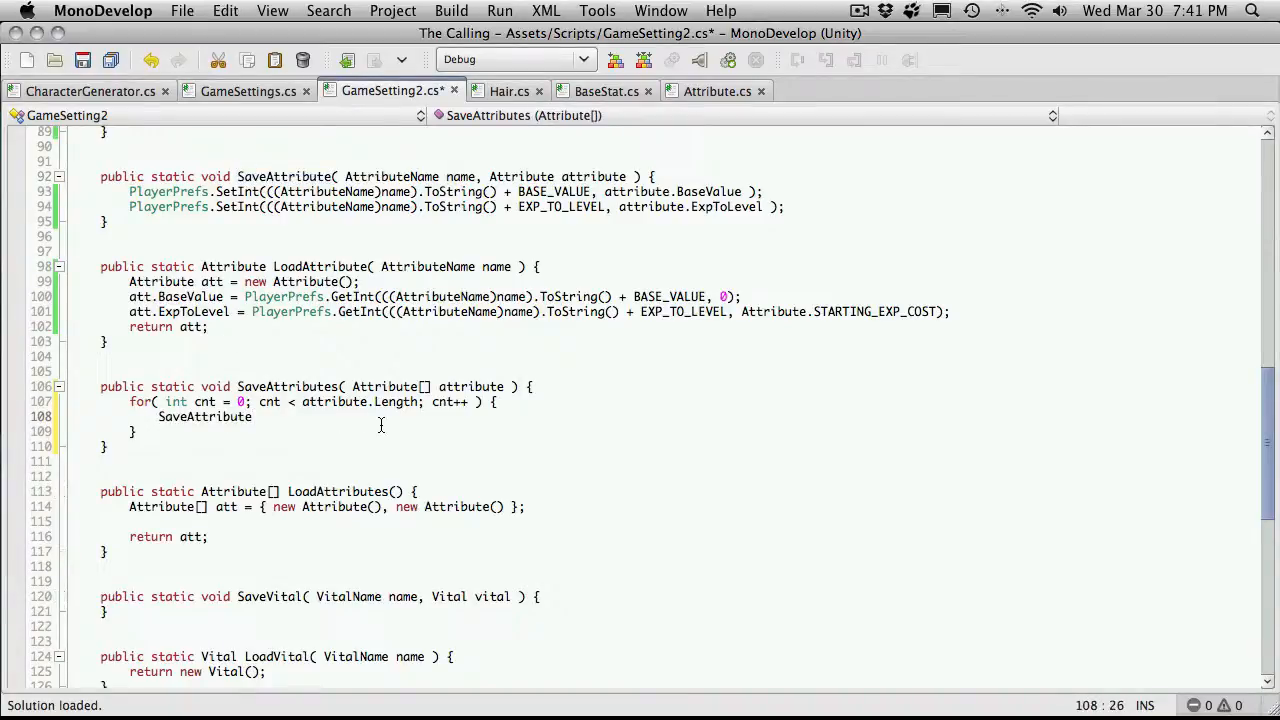
type("(")
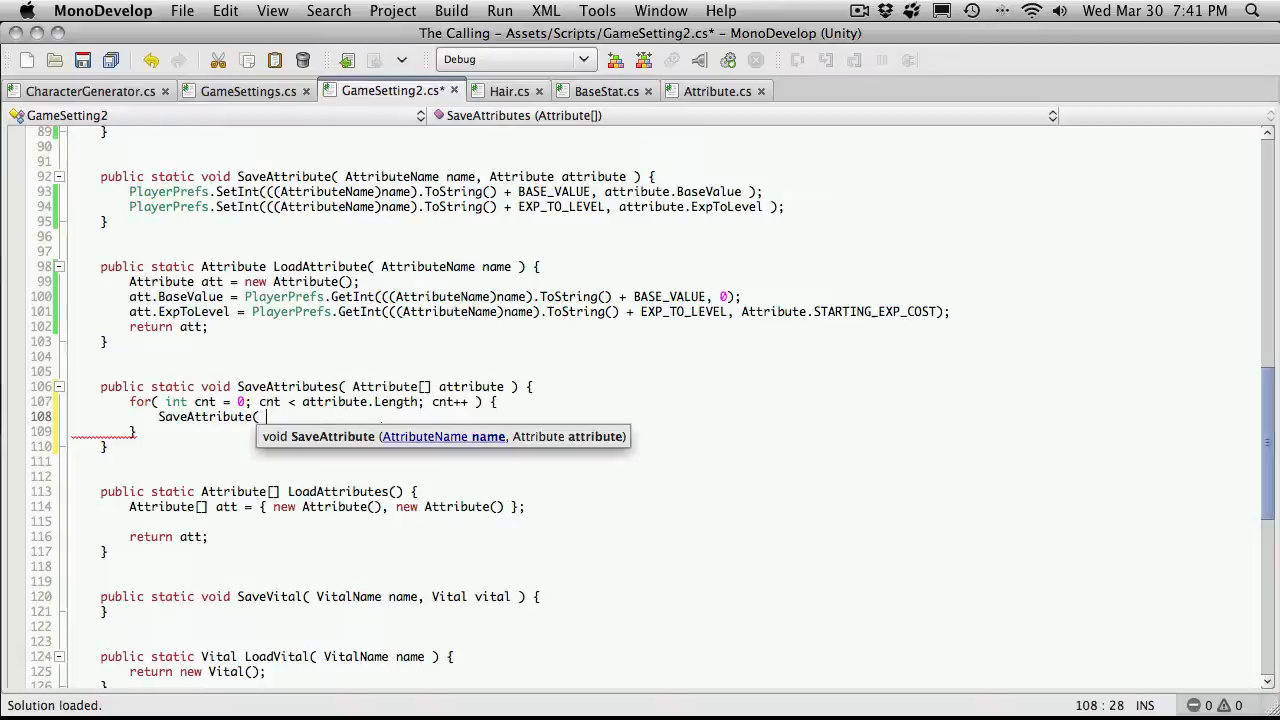
type("Attribute")
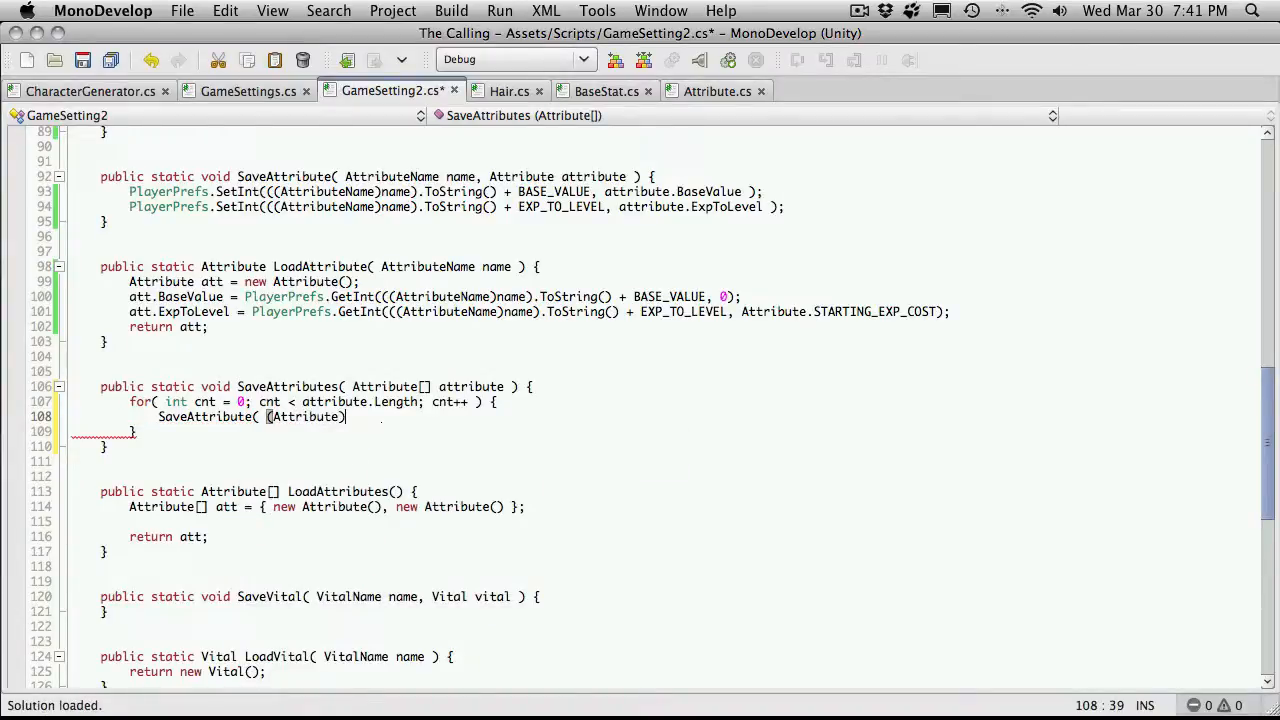
type("cnt")
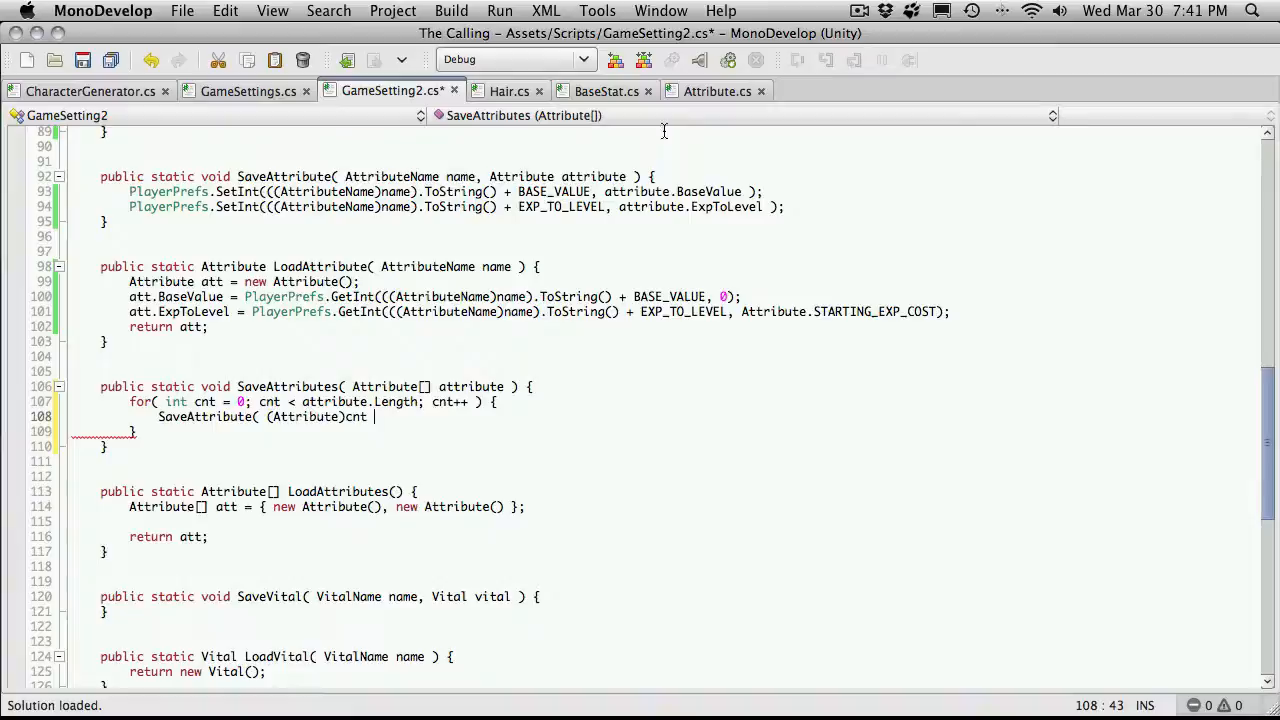
left_click(716, 92)
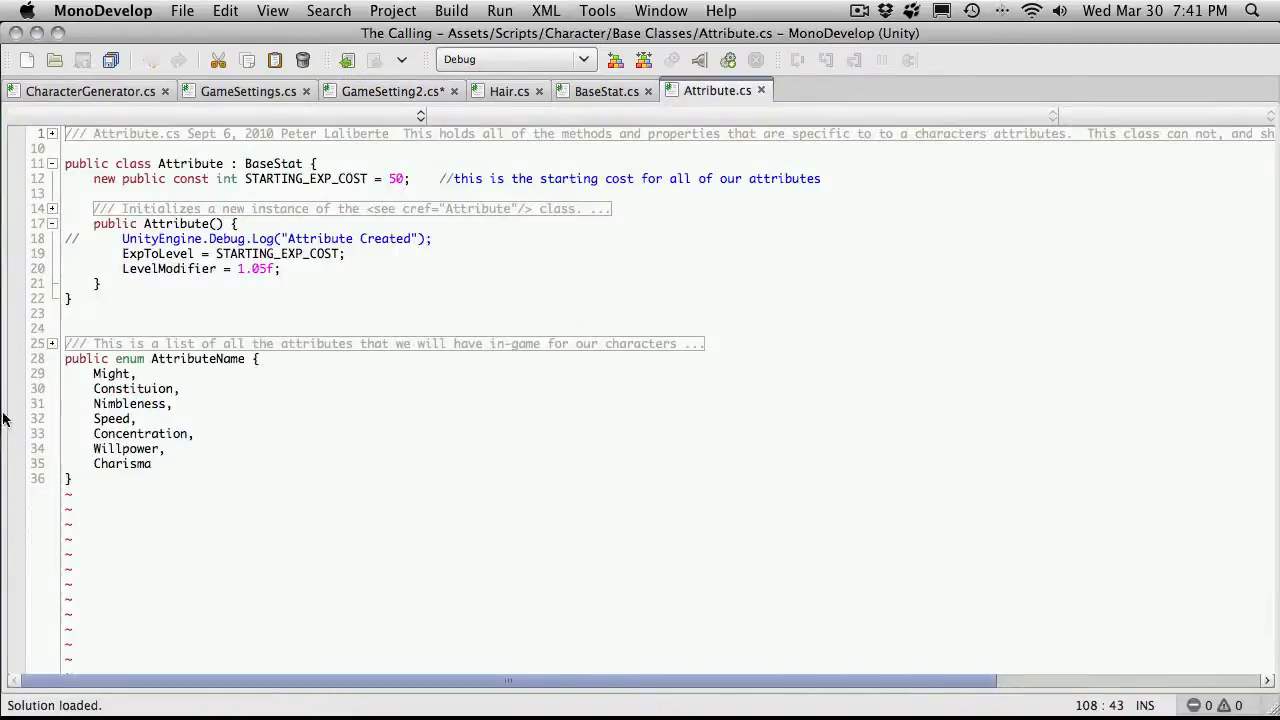
Step: Number the AttributeName enum members explicitly, Might = 0 through Charisma = 6, and return to GameSetting2
left_click(372, 380)
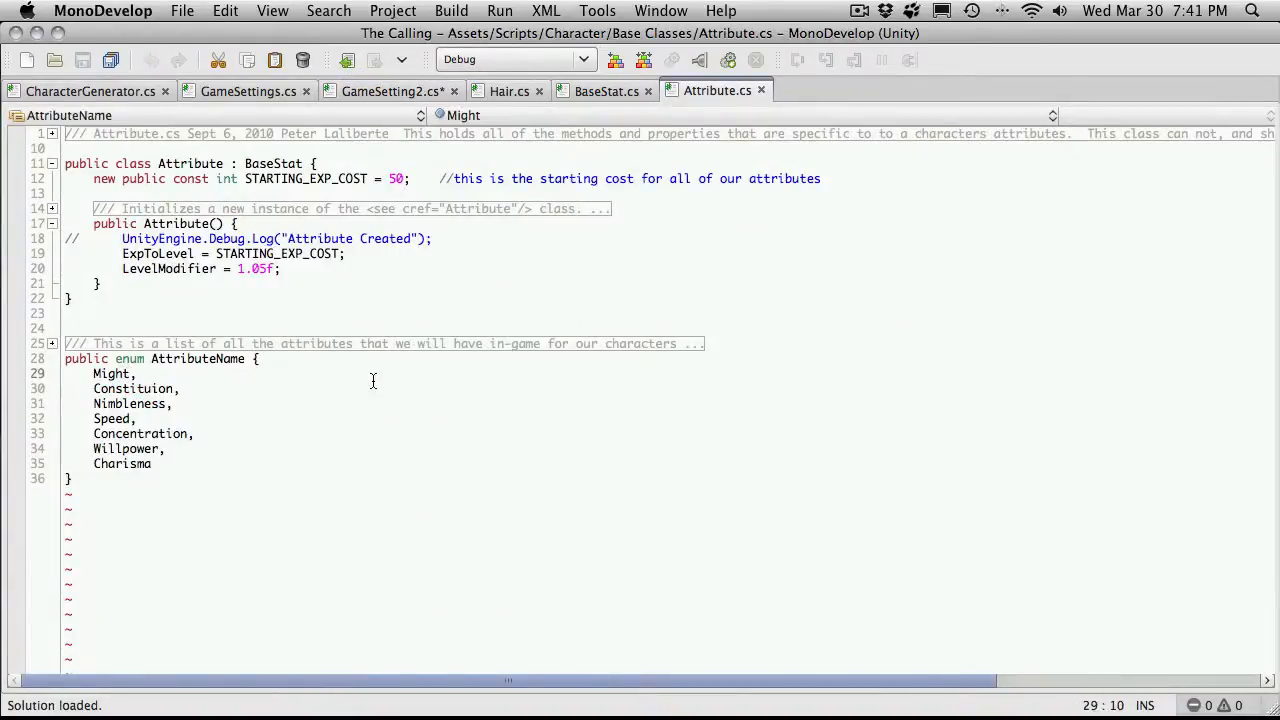
type("= 0")
left_click(230, 388)
type(" = 1")
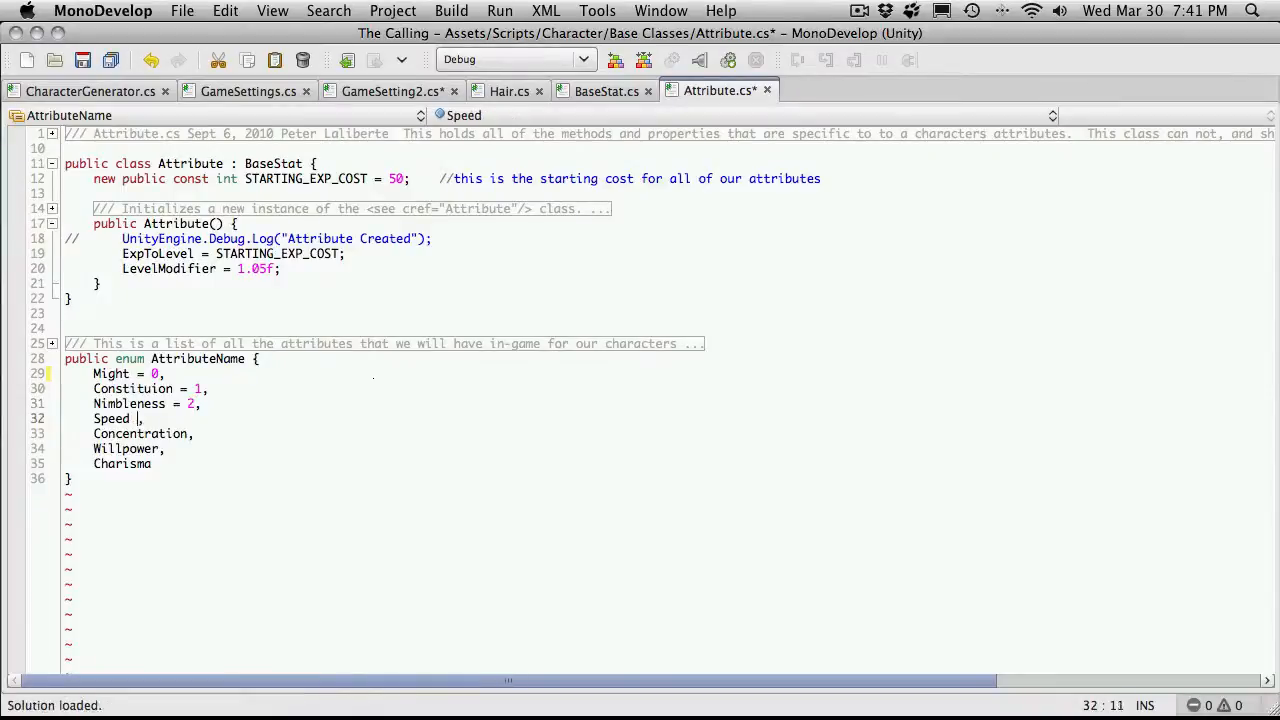
type("= 3,")
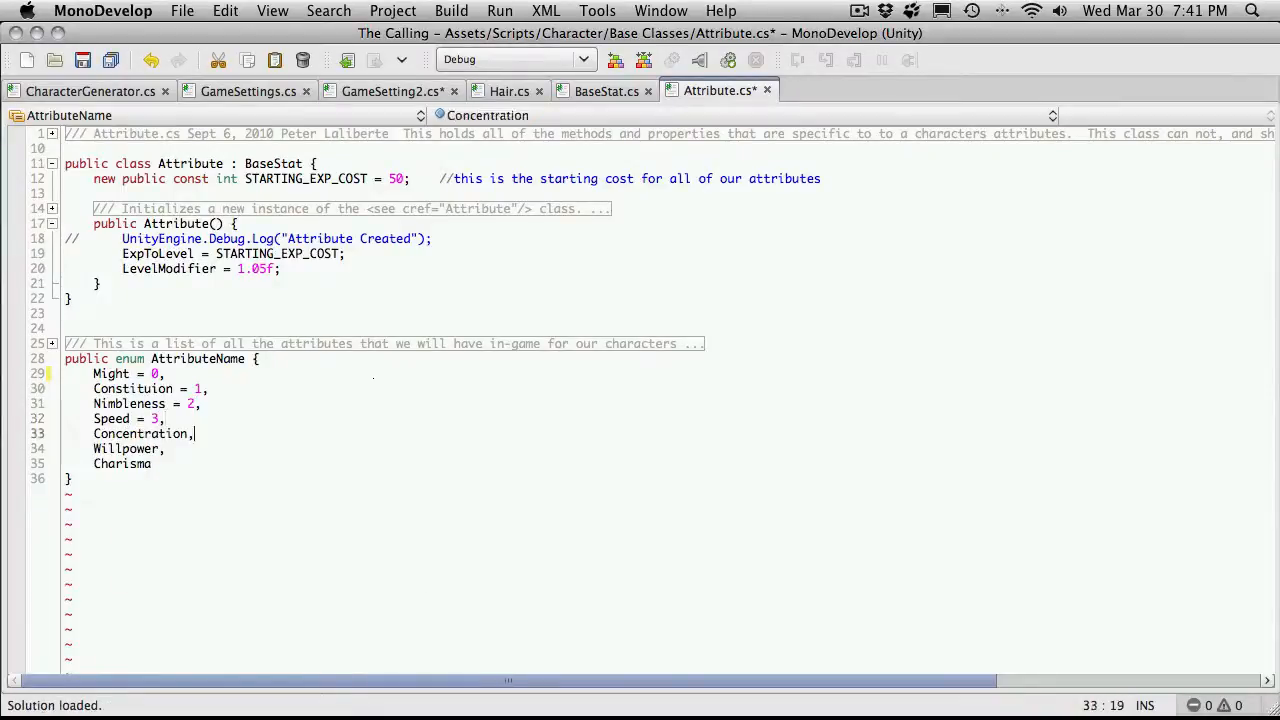
type("= 4")
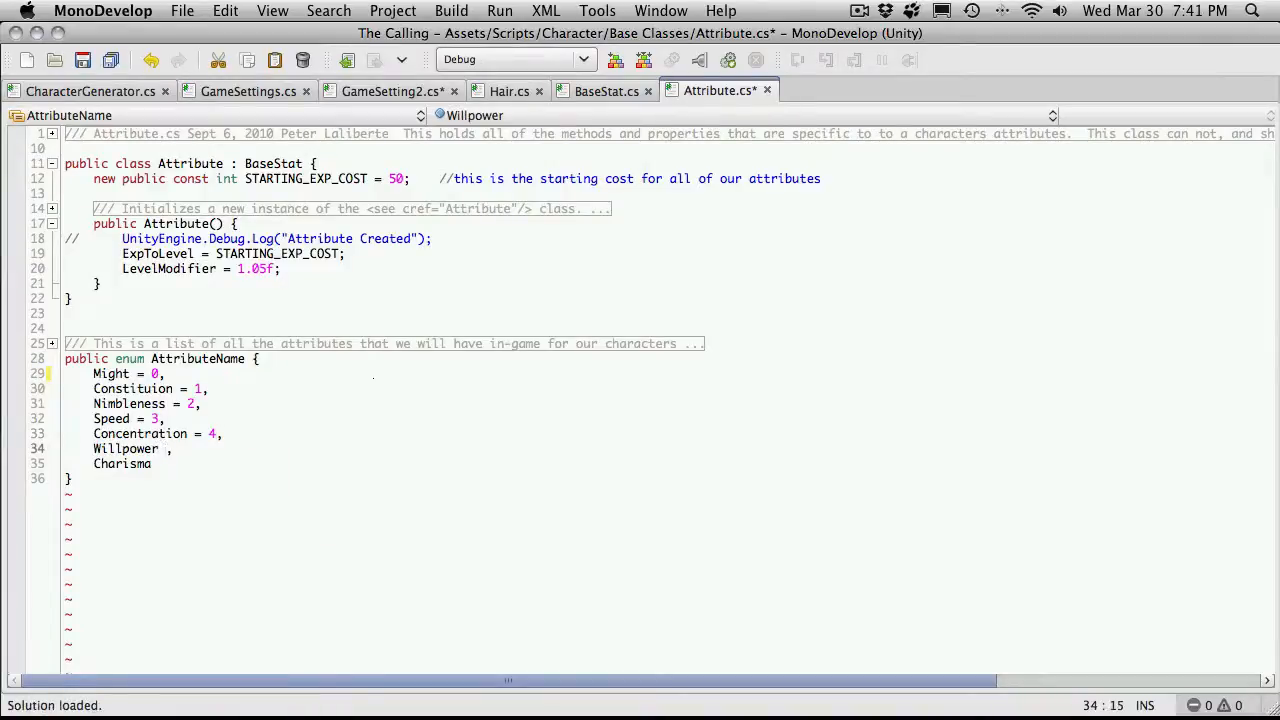
type("= 5")
left_click(124, 464)
type(" = 6")
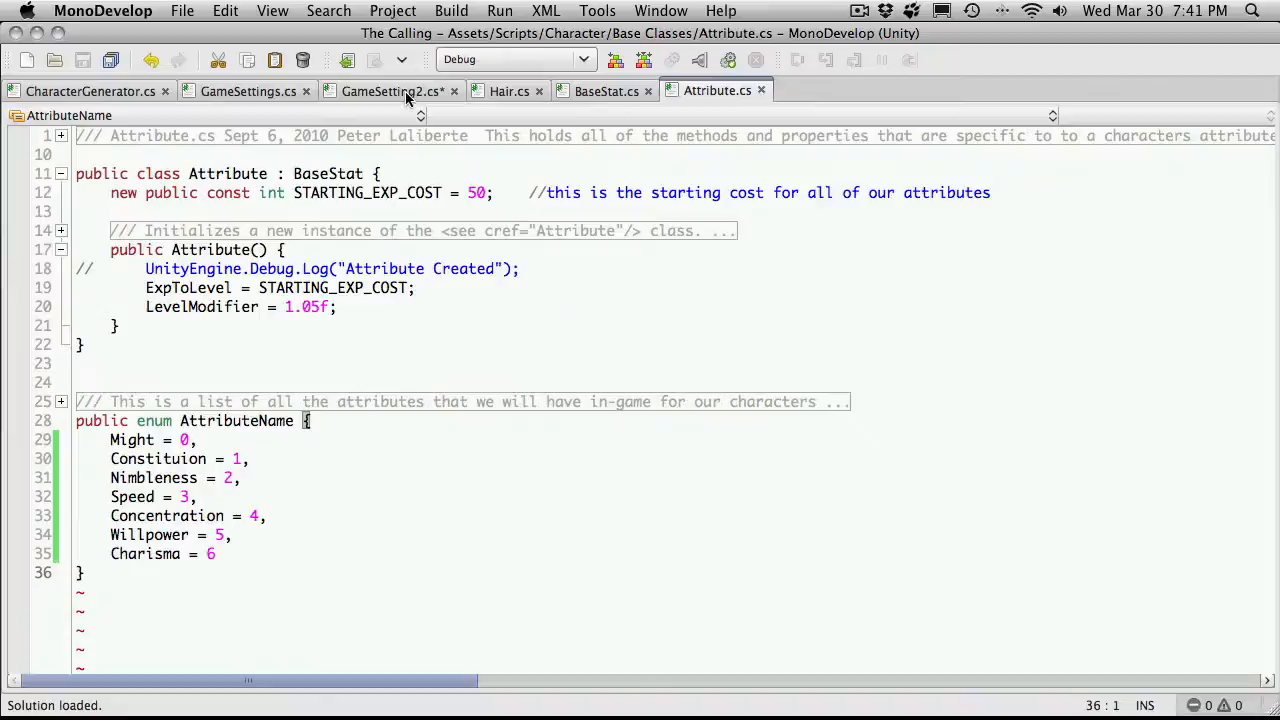
left_click(390, 92)
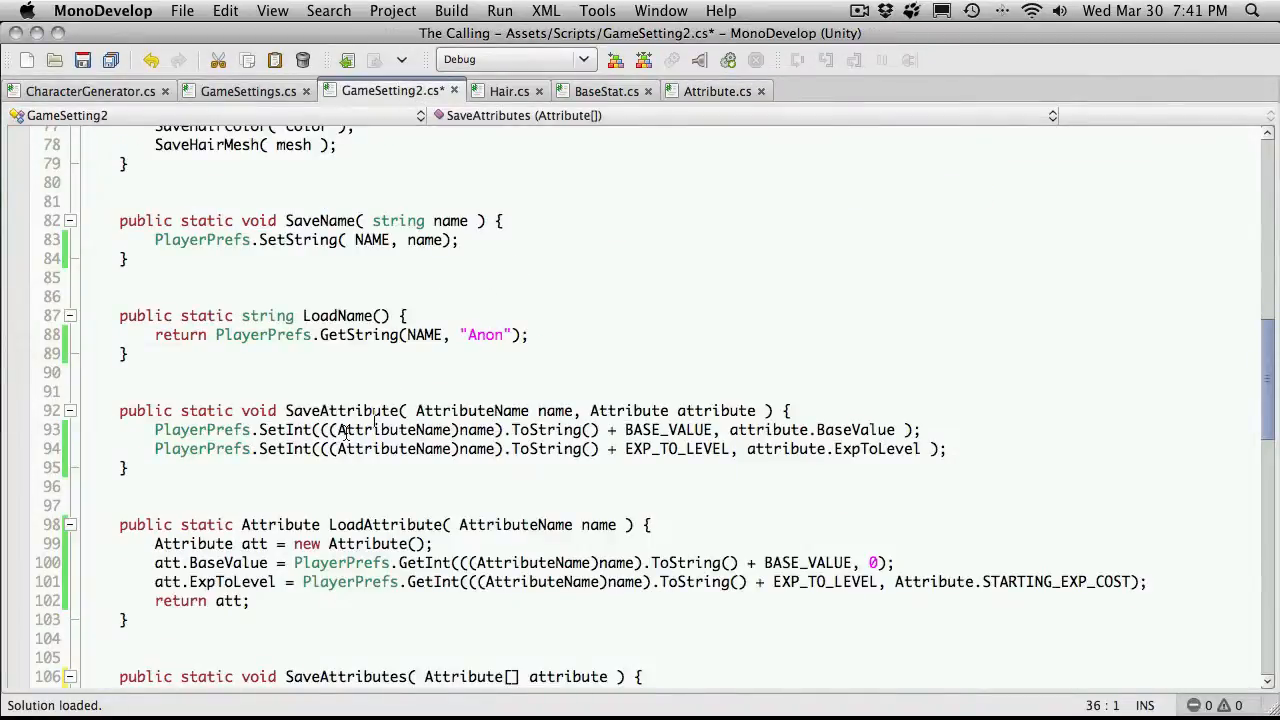
Step: Complete the loop call as SaveAttribute( (Attribute)cnt, attribute[cnt] );
scroll("down", 3)
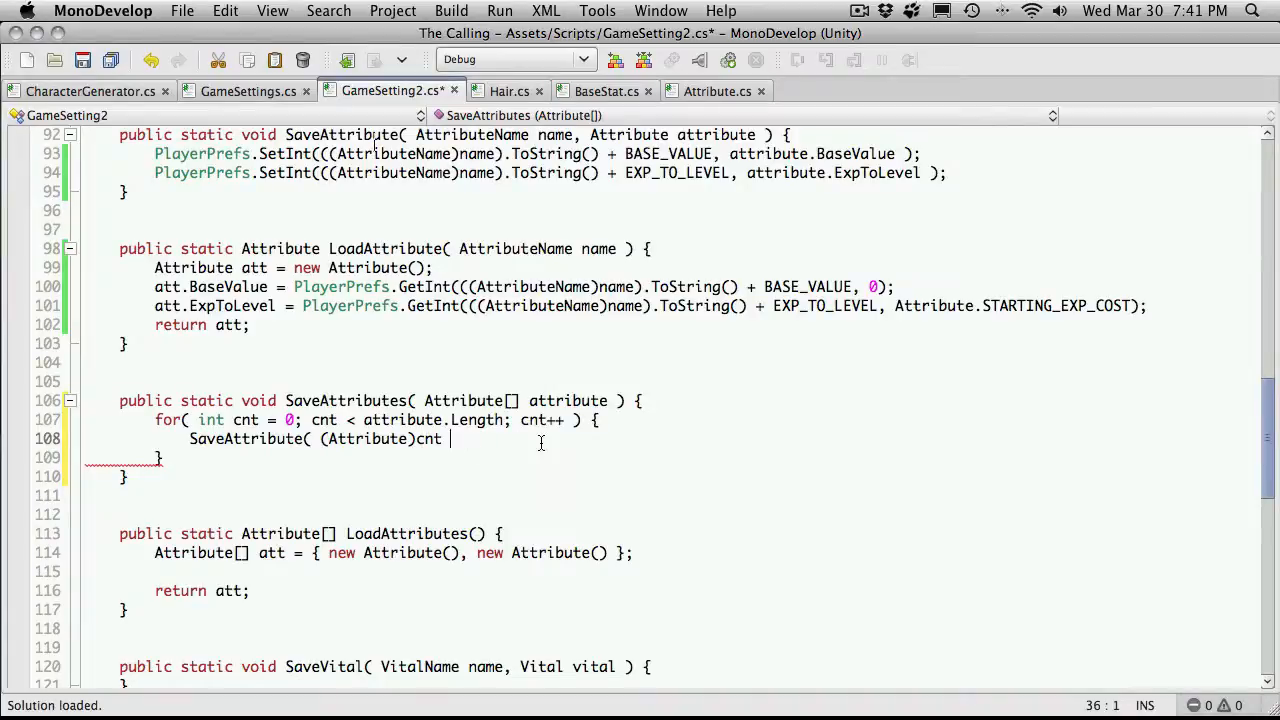
type(",")
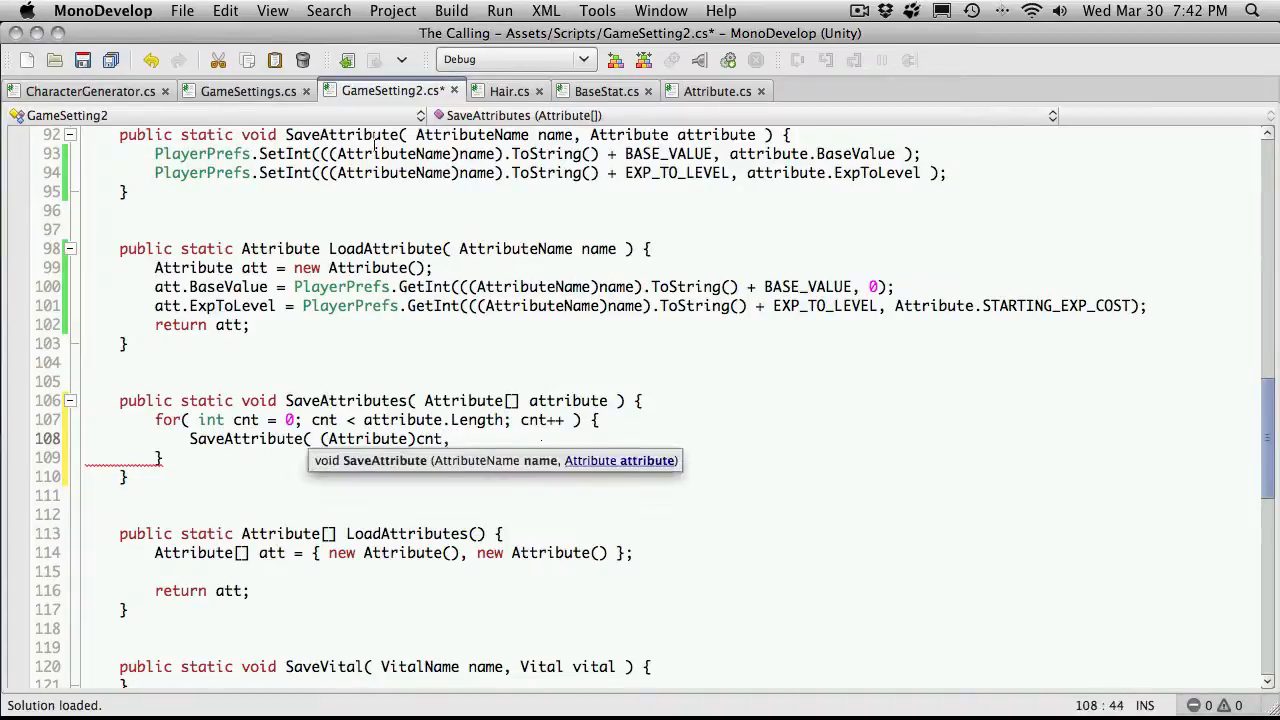
type("a")
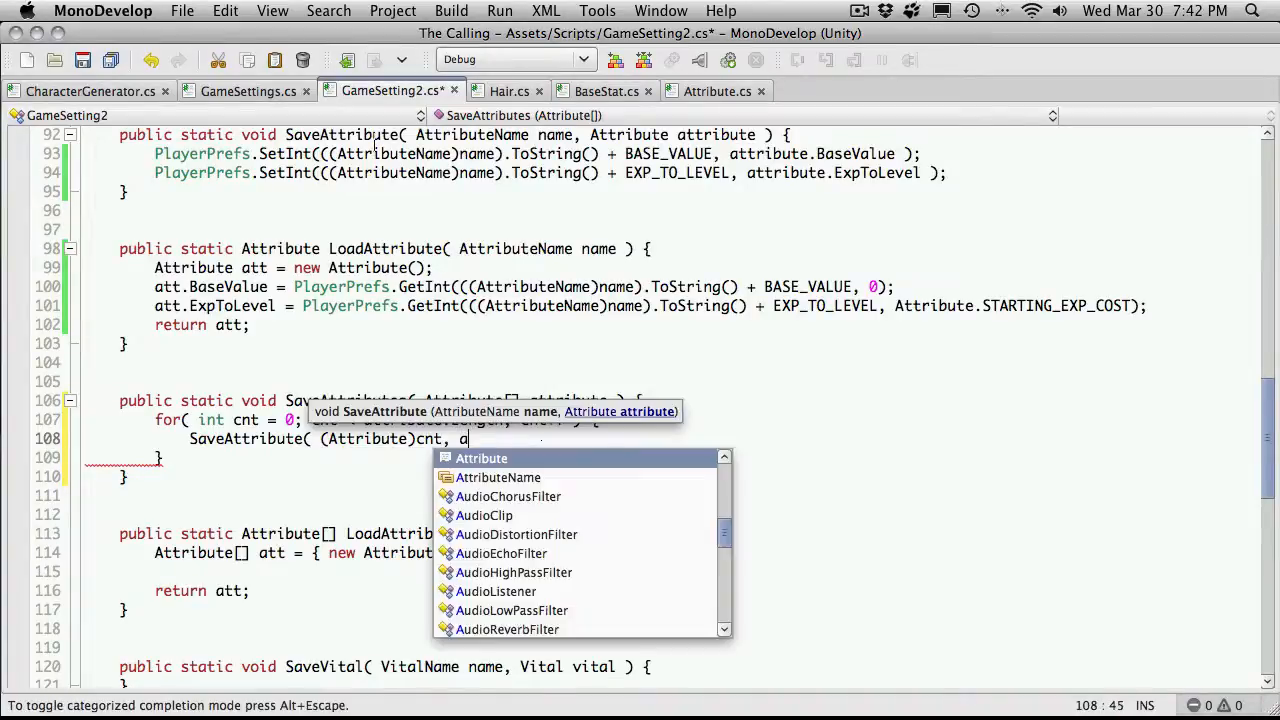
type("ttribute")
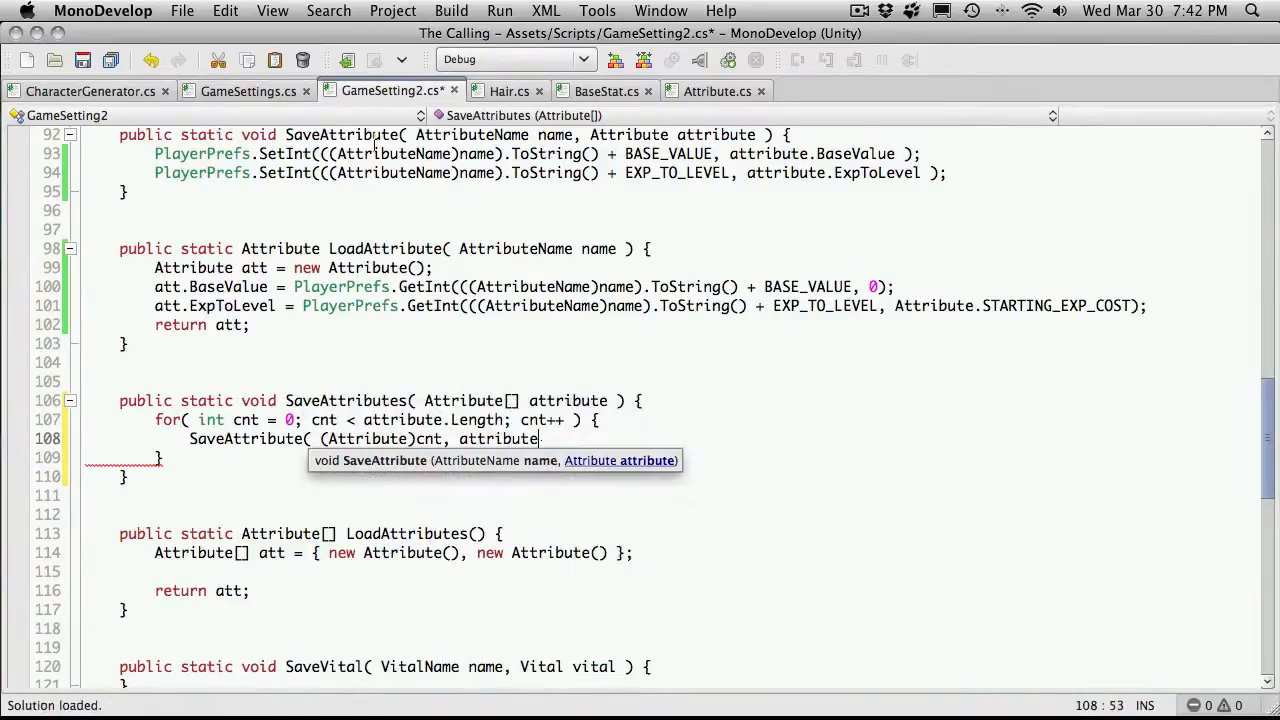
type("[cnt];")
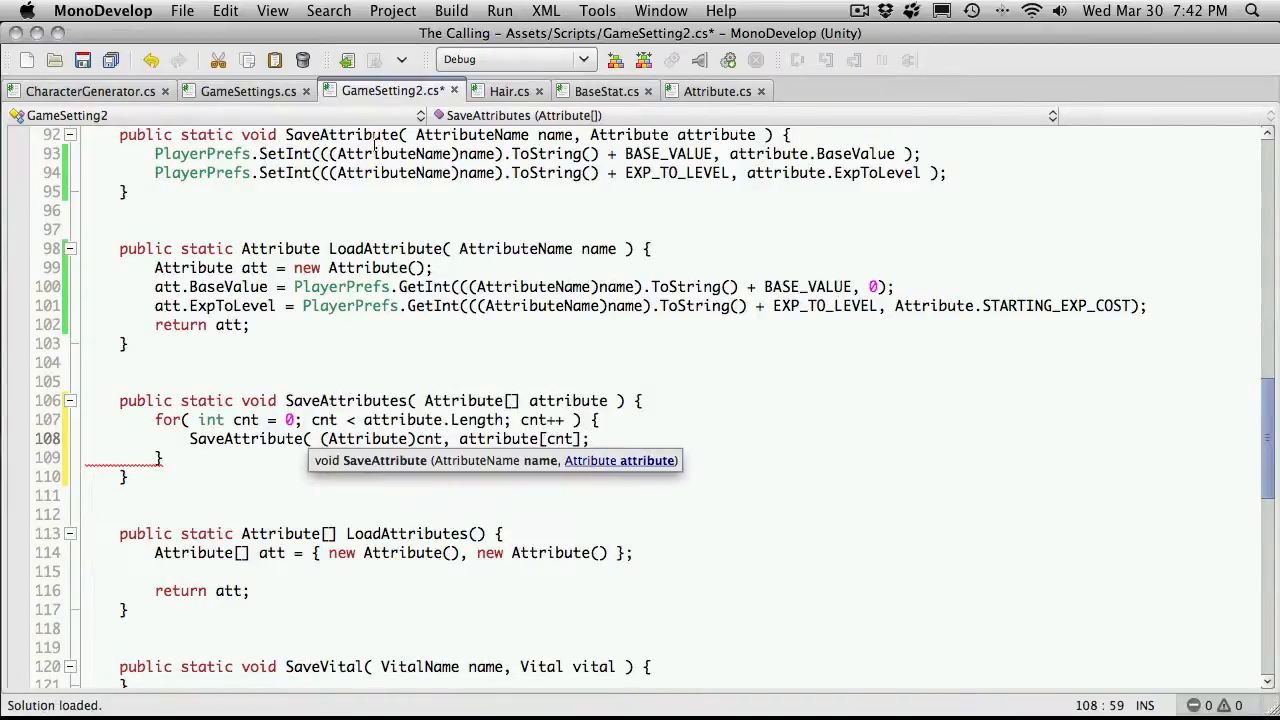
scroll("down", 3)
type(" )")
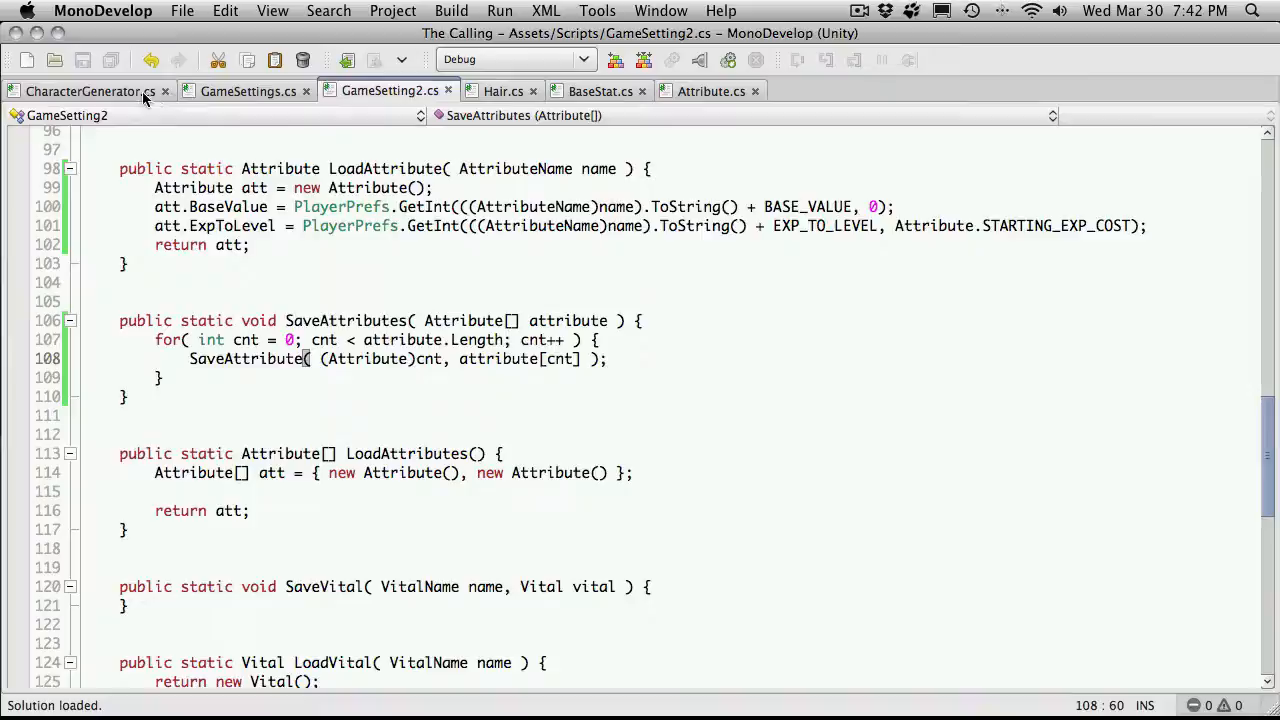
Step: In CharacterGenerator's save section, start GameSetting2.SaveAttributes( _toon.A below SaveName
left_click(90, 92)
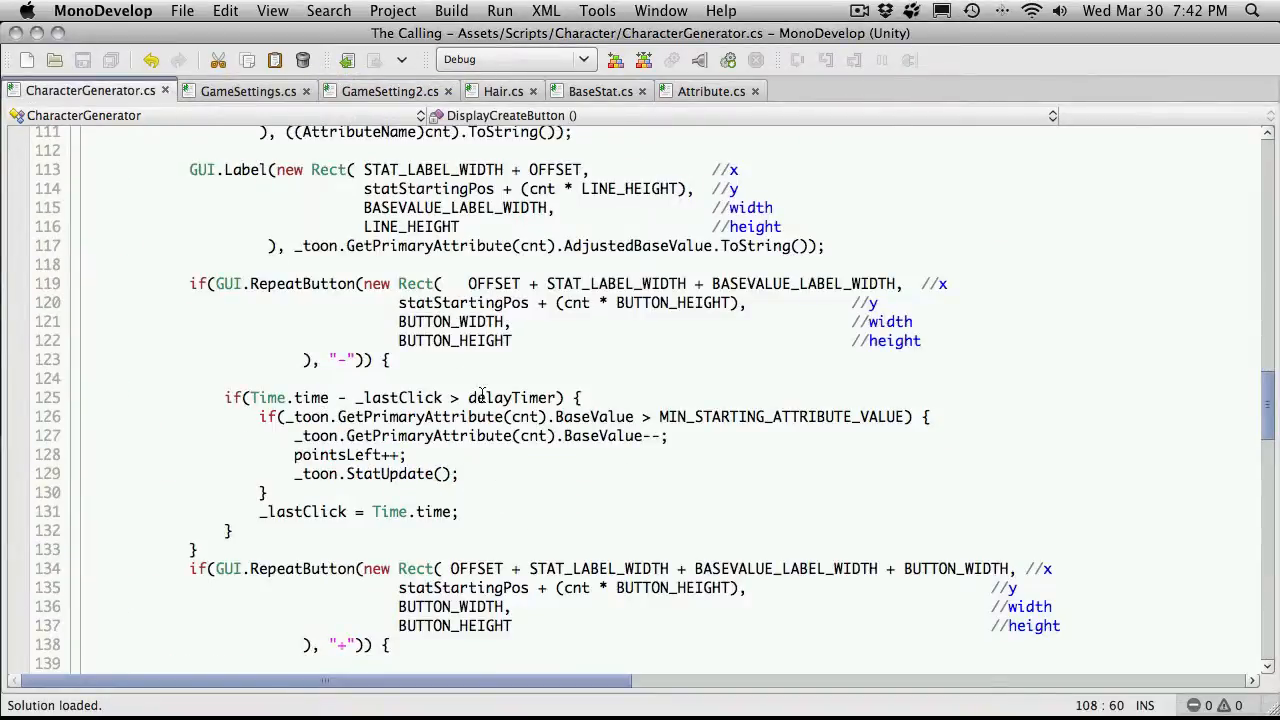
scroll("down", 3)
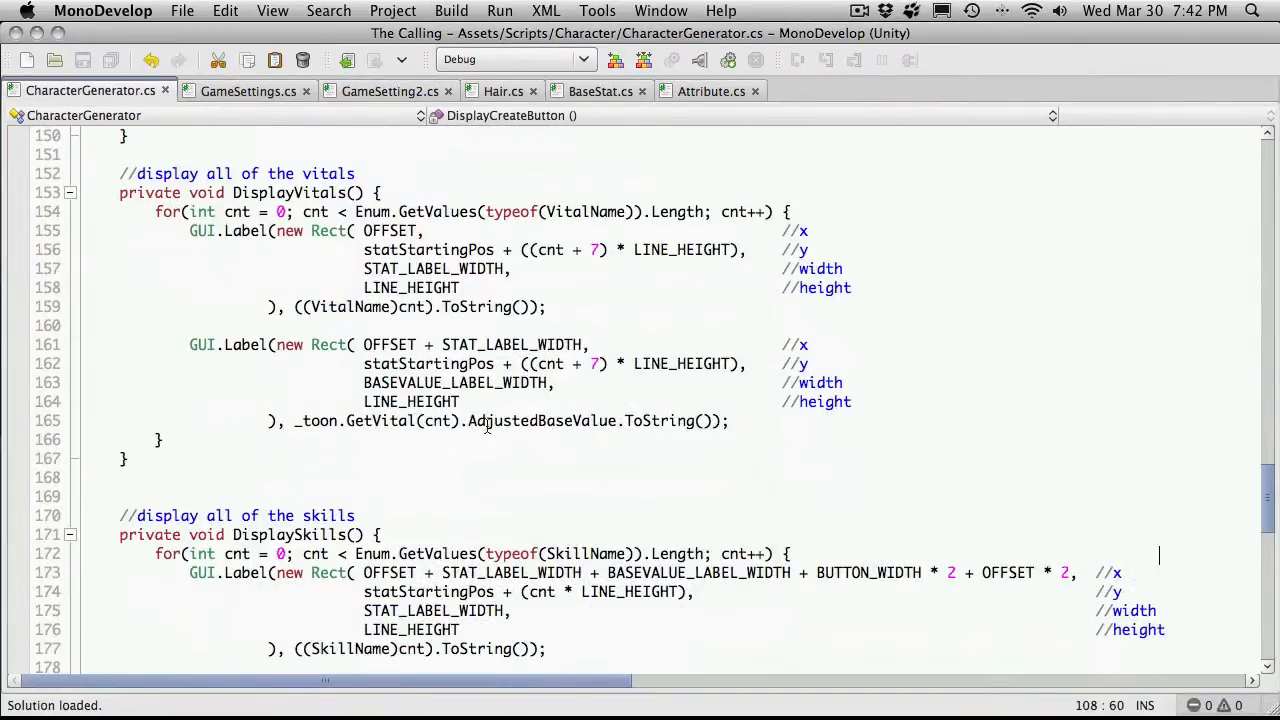
scroll("down", 3)
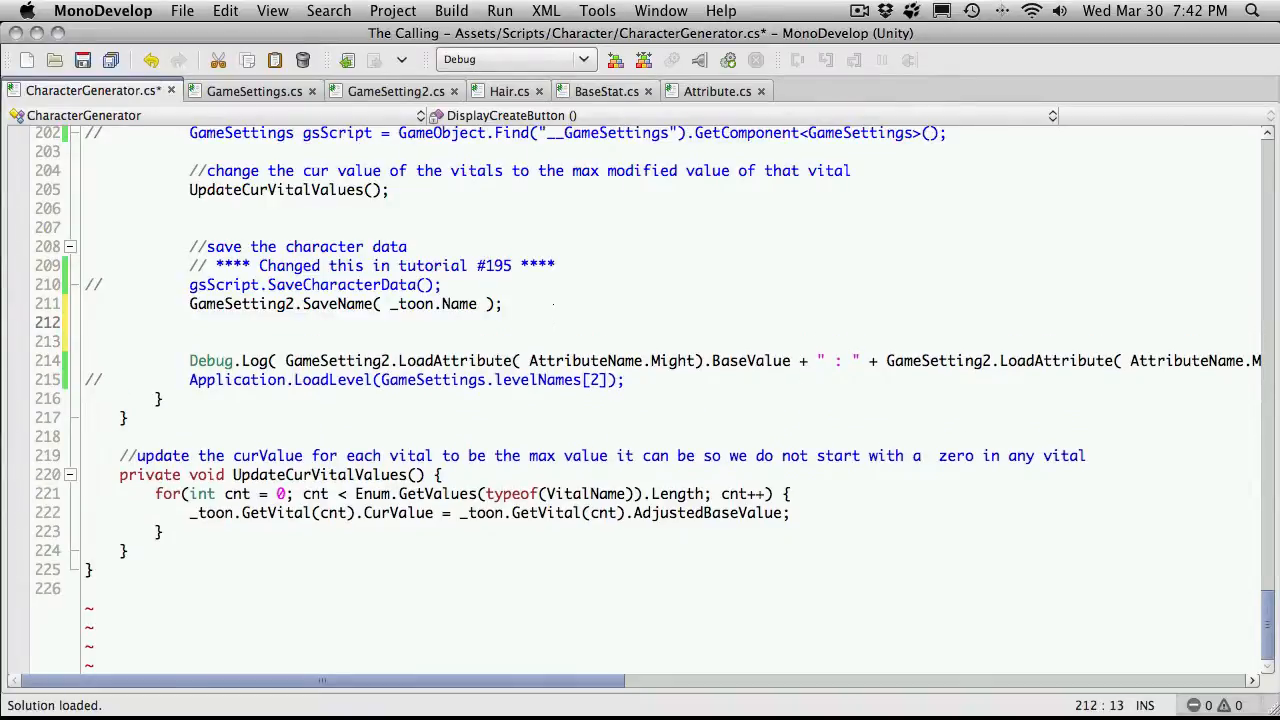
type("GameSetting2")
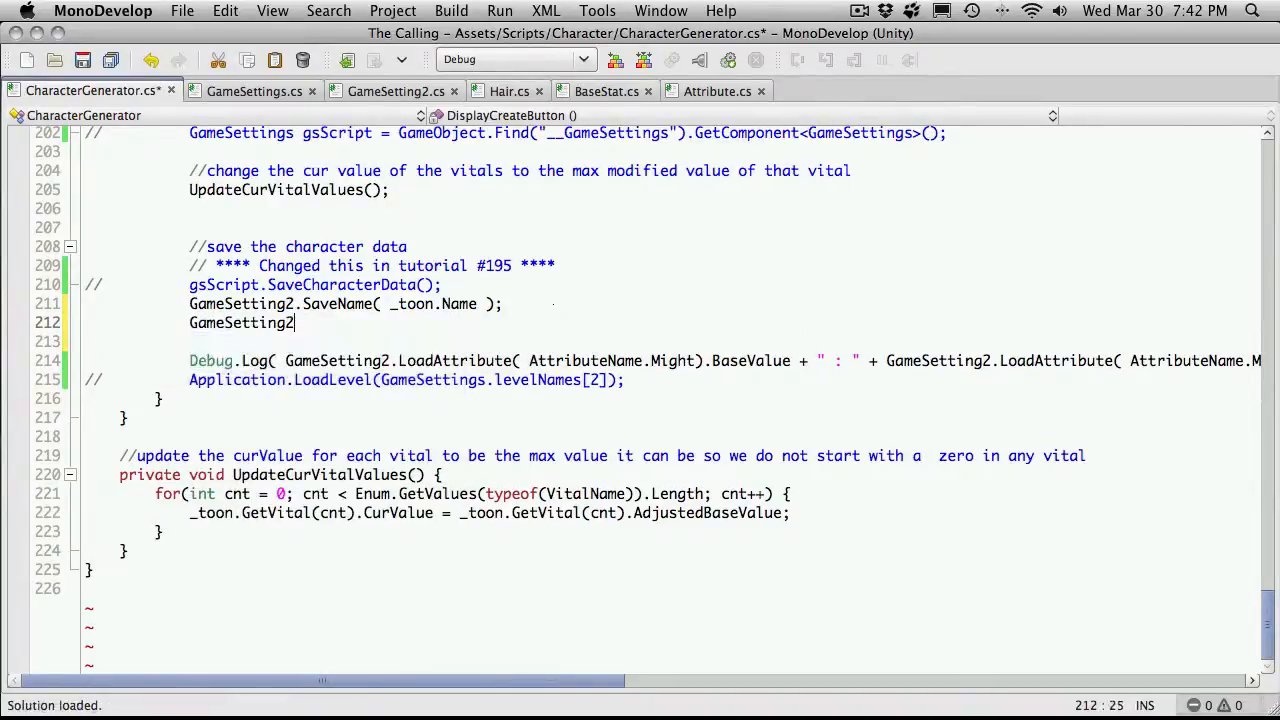
type(".SaveAttributes(")
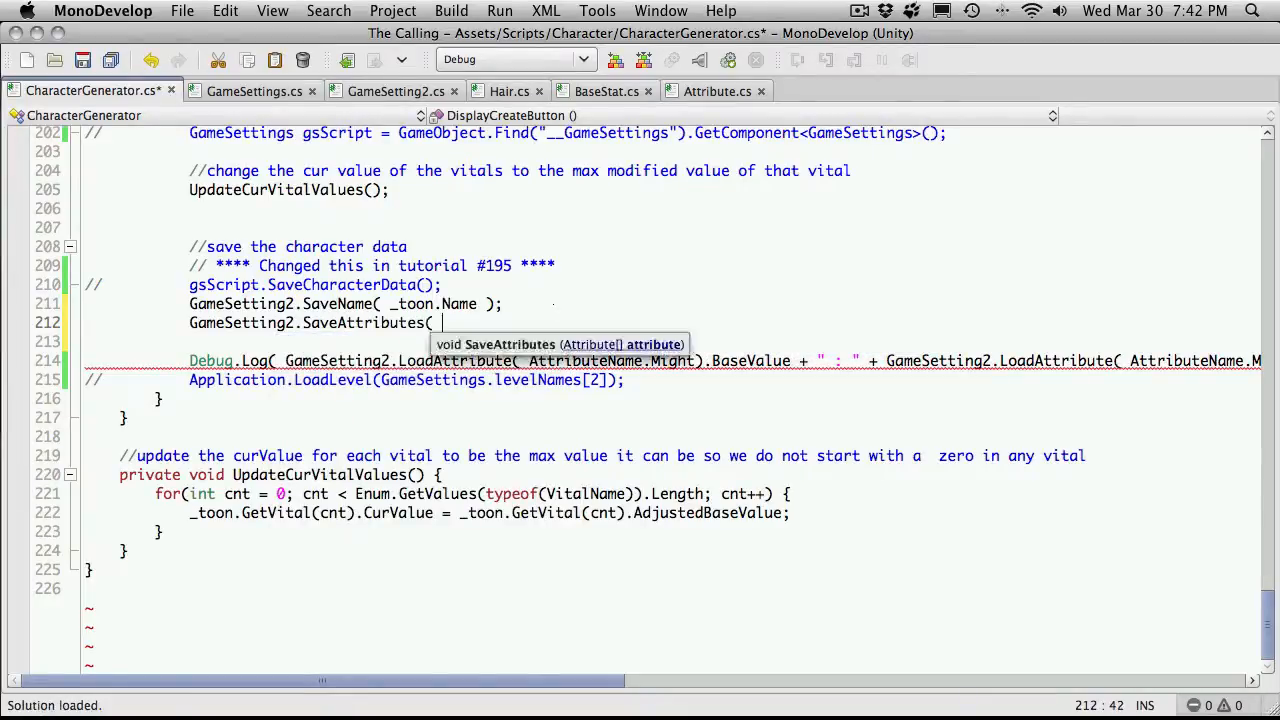
type("_toon.A")
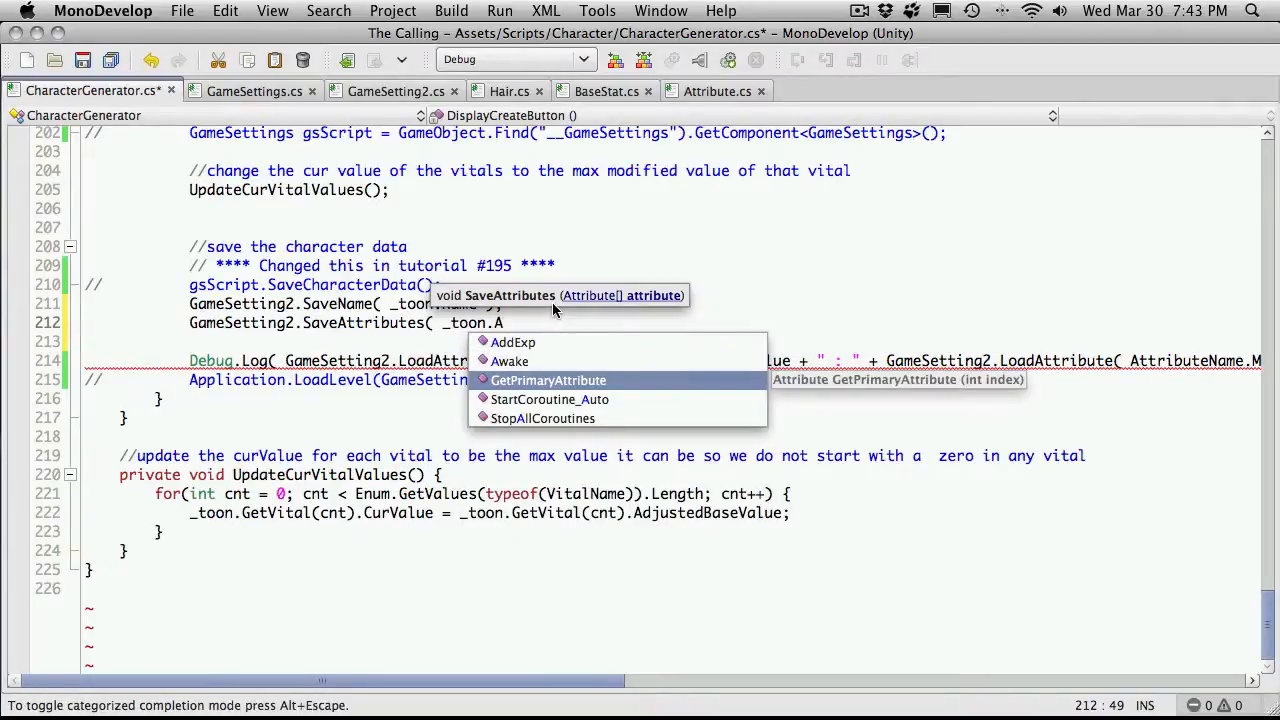
mouse_move(668, 344)
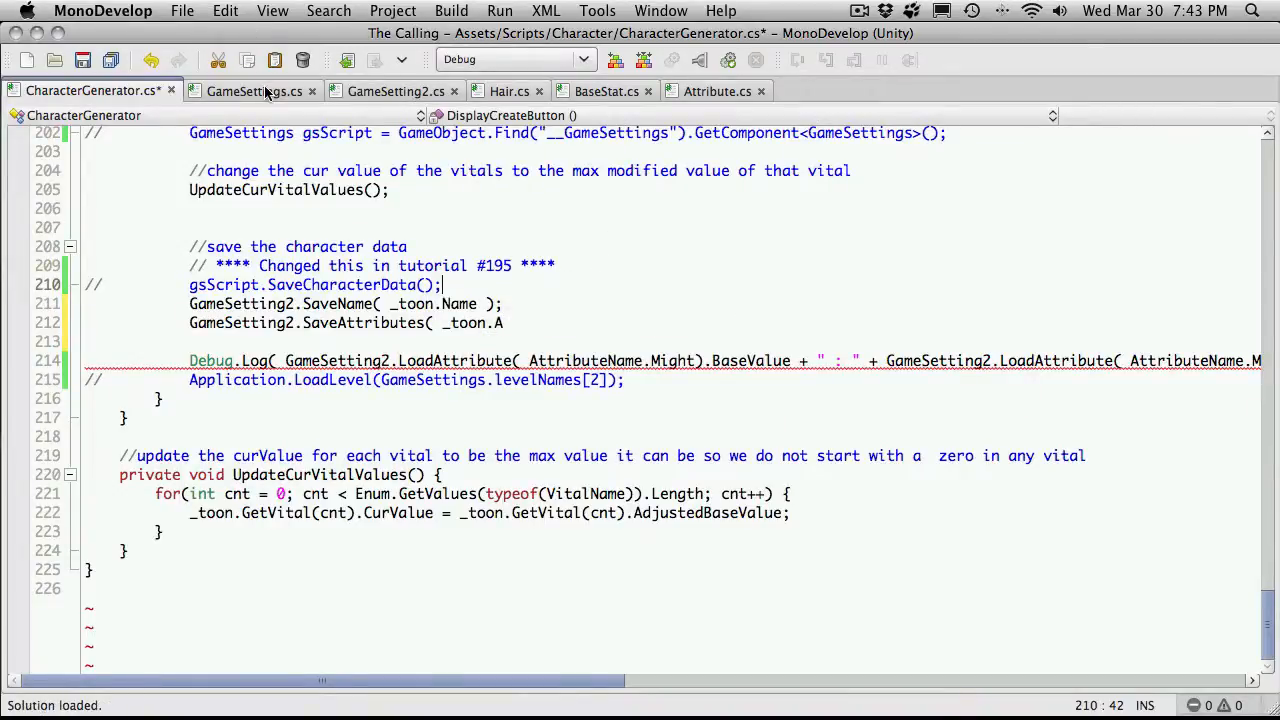
Step: Review GameSettings.cs SaveCharacterData to compare how it writes attributes to PlayerPrefs
left_click(254, 92)
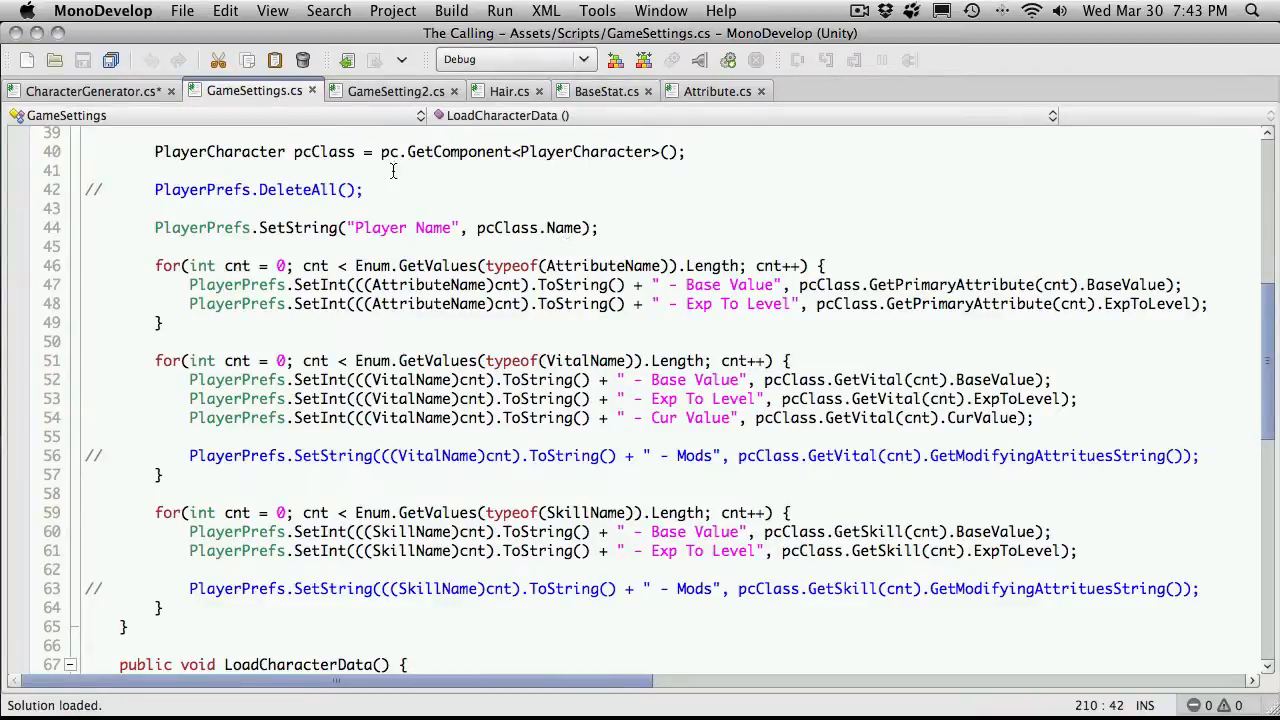
scroll("up", 3)
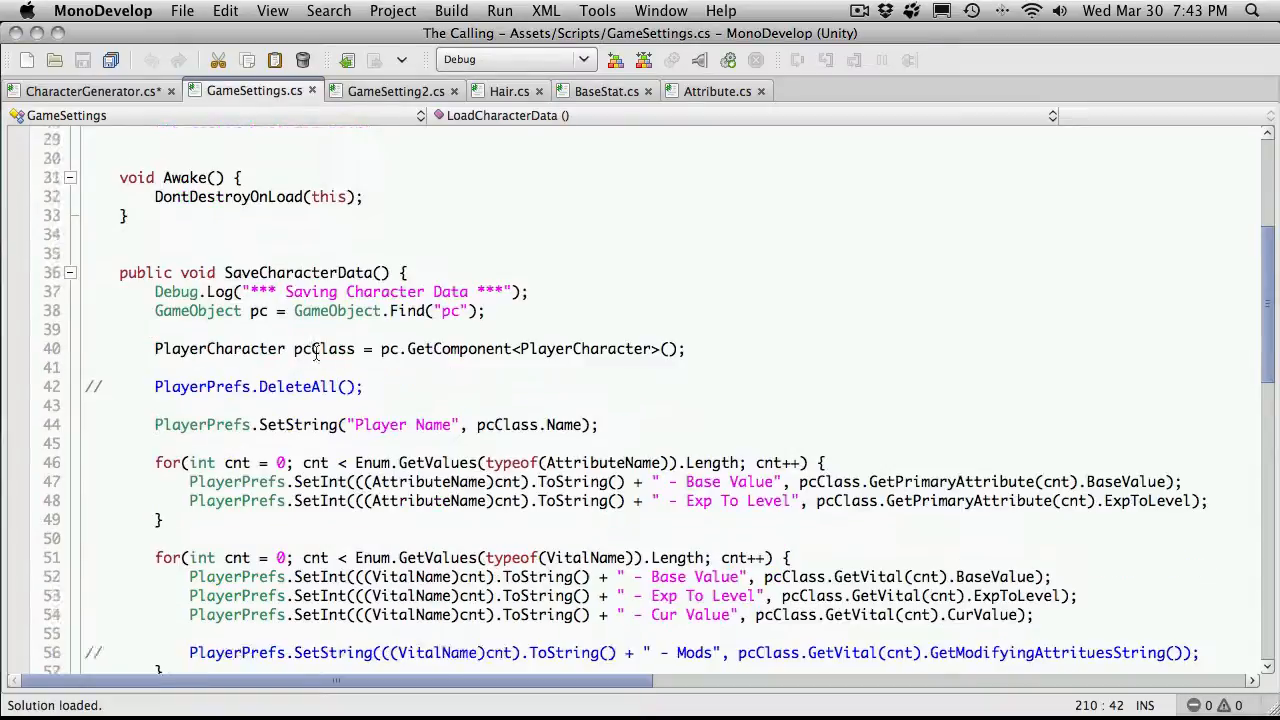
scroll("down", 3)
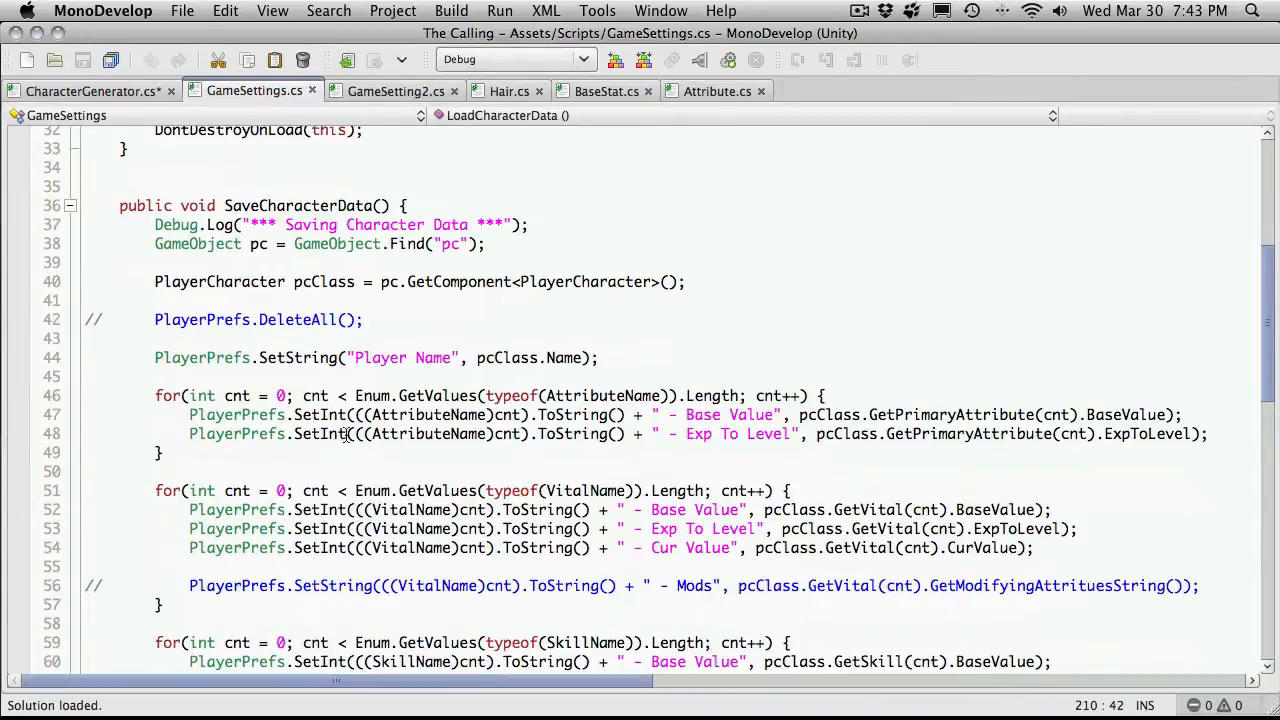
mouse_move(1086, 460)
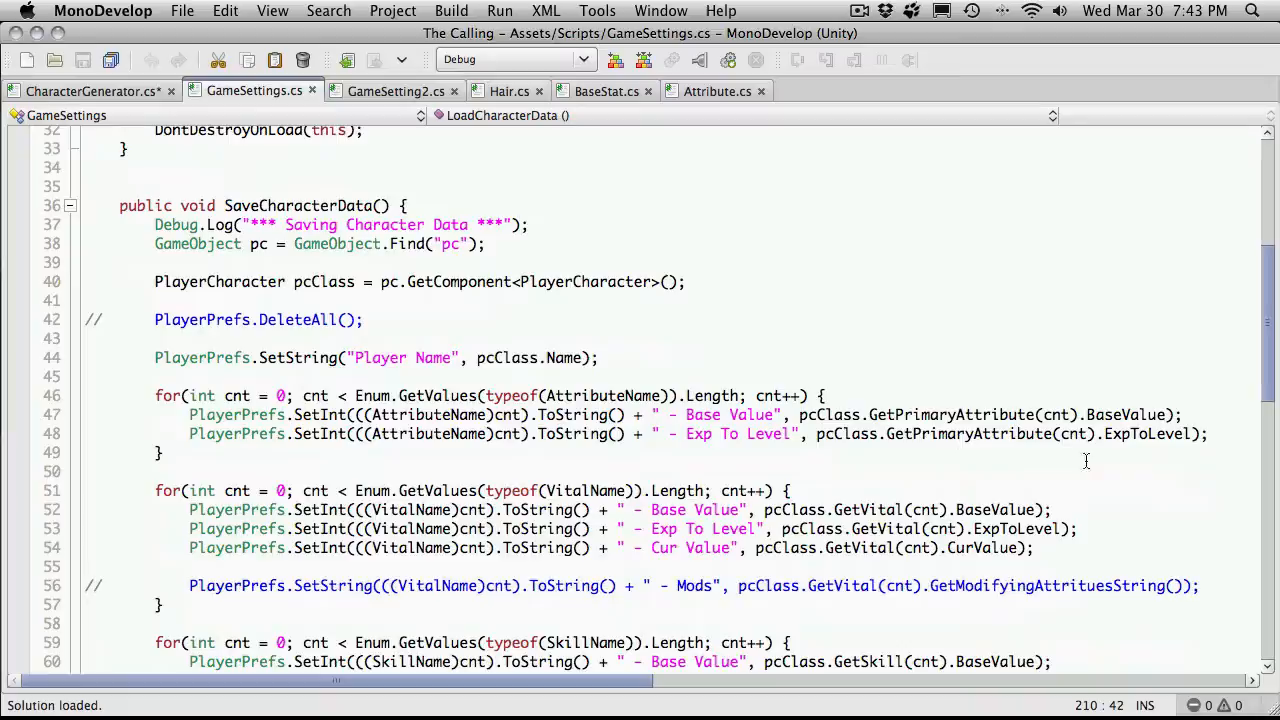
mouse_move(656, 244)
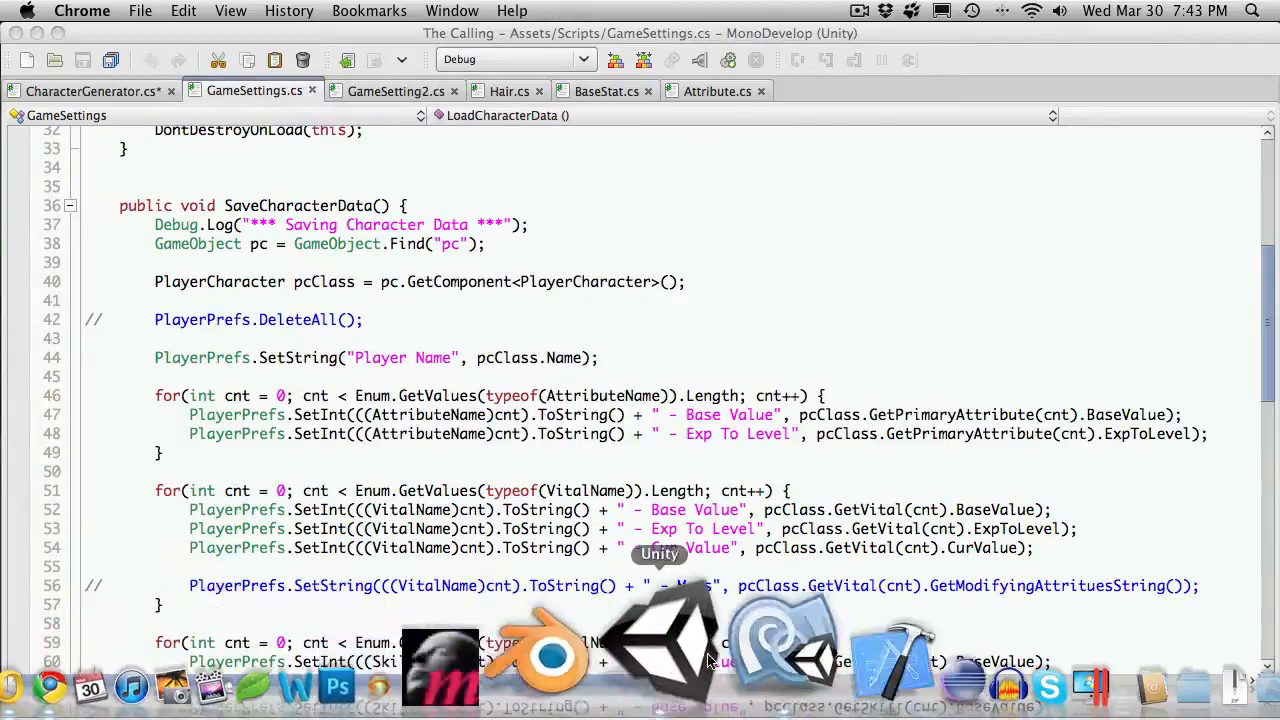
Step: Bring Unity forward and read the Console errors about converting int to Attribute
left_click(660, 660)
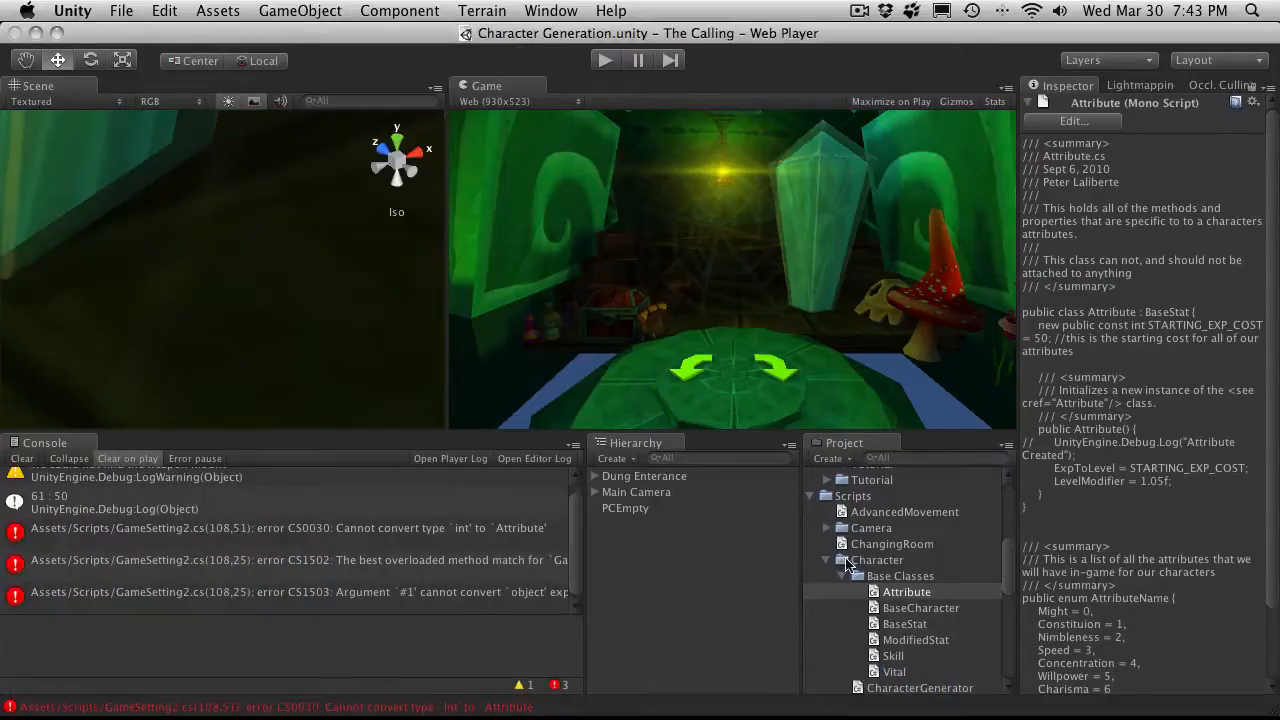
scroll("down", 3)
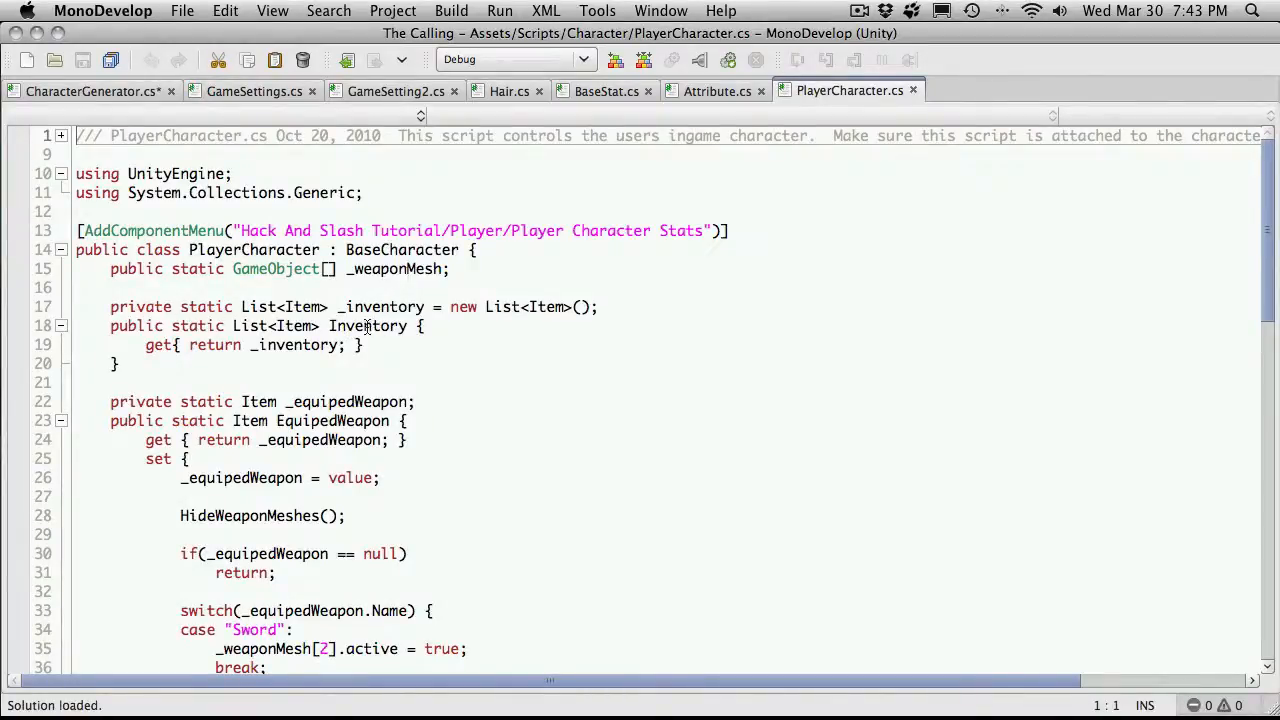
mouse_move(392, 268)
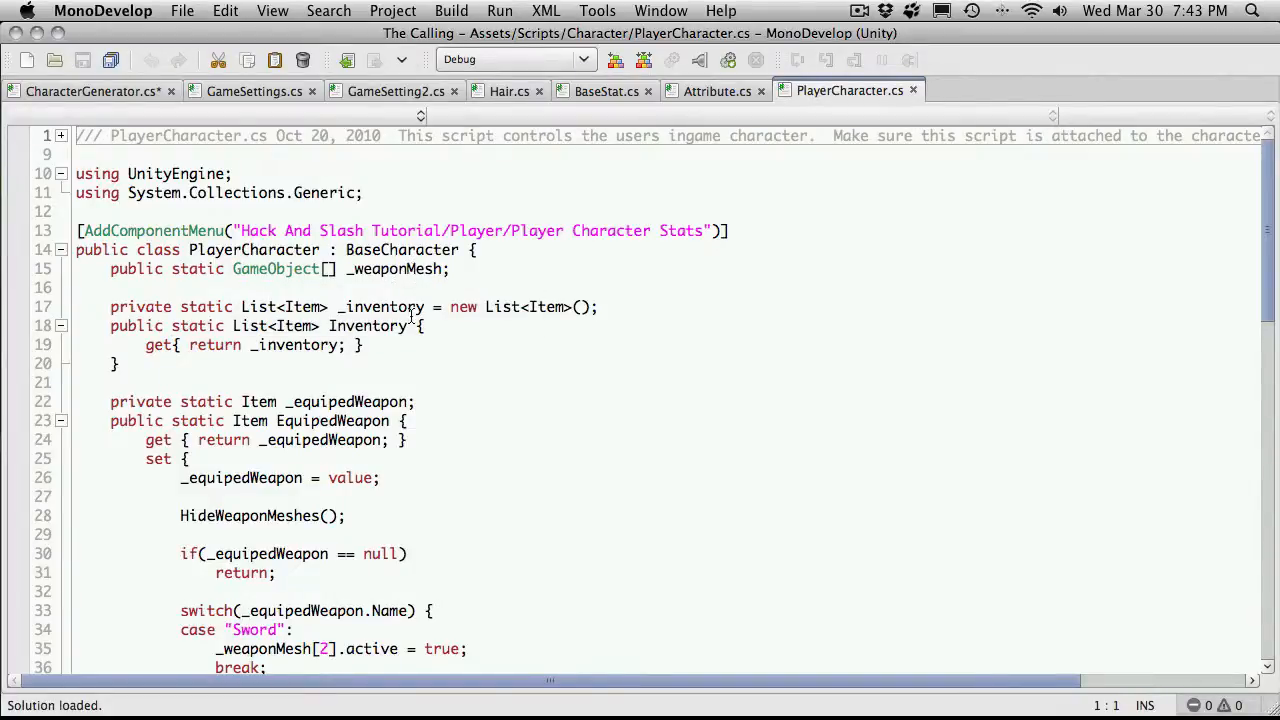
Step: Scroll through PlayerCharacter.cs inventory and equipped-weapon code and back to the top
scroll("down", 3)
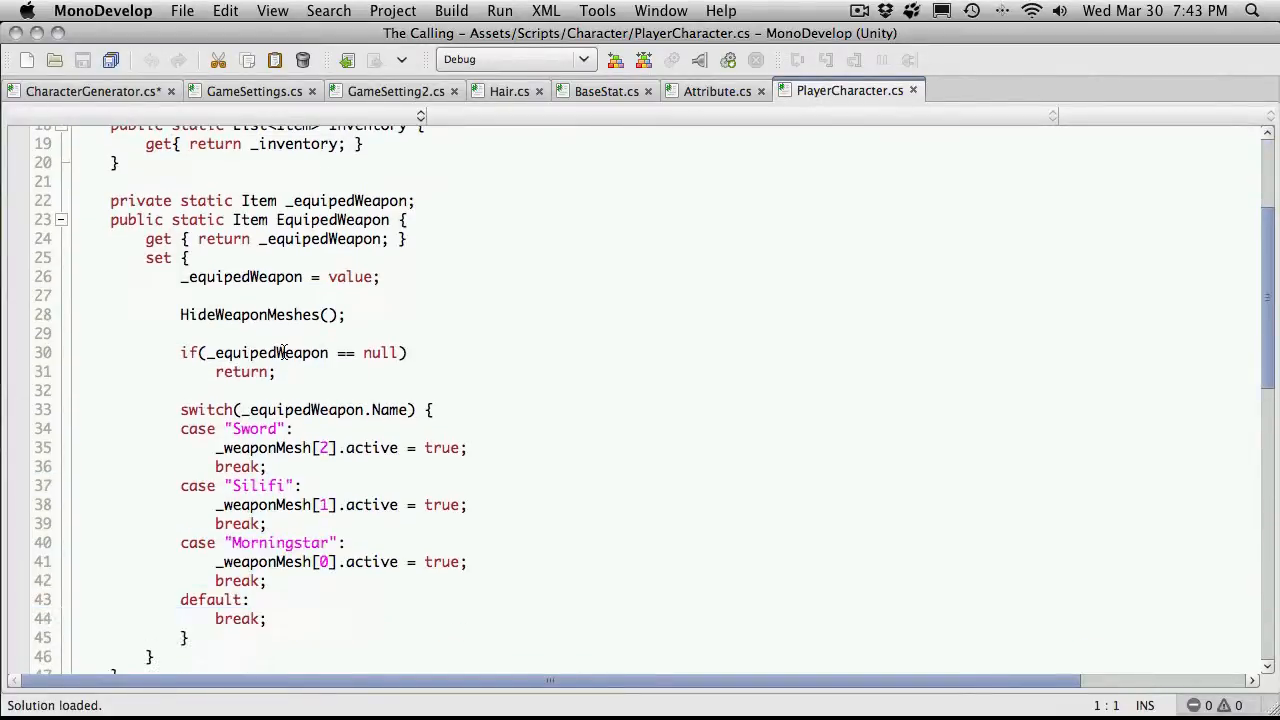
scroll("down", 3)
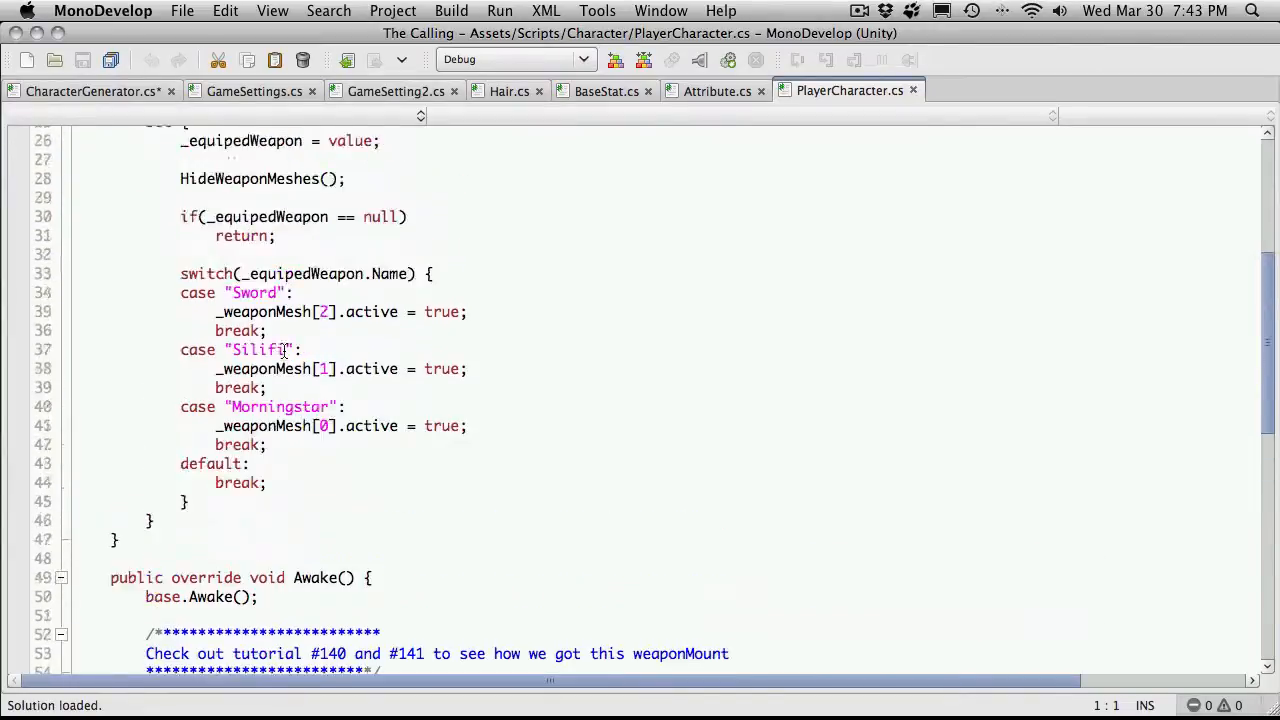
scroll("up", 3)
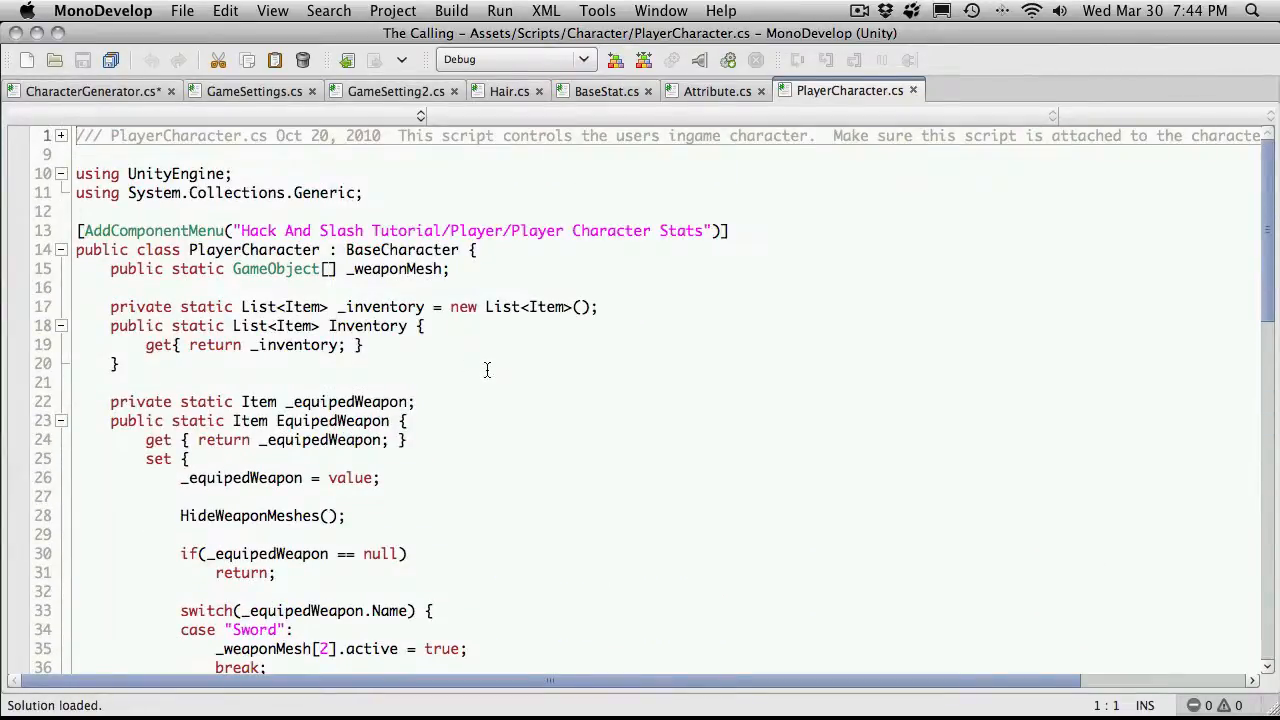
mouse_move(696, 248)
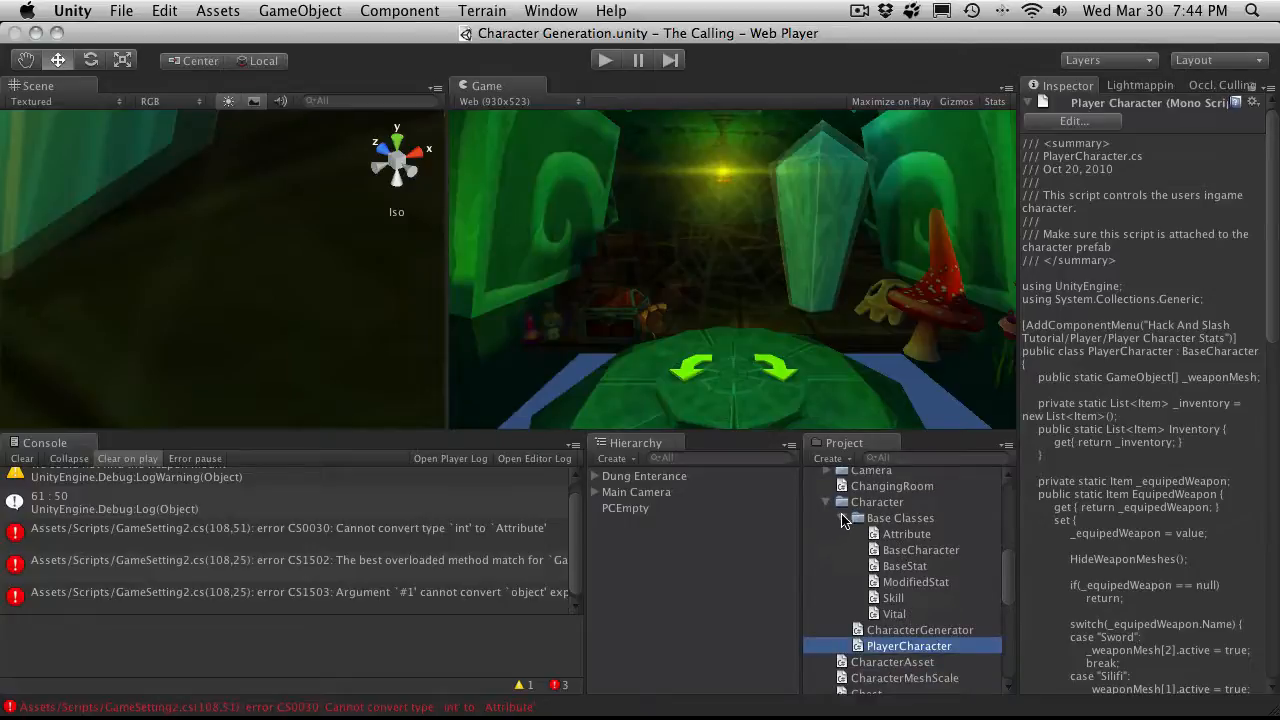
Step: Collapse the Base Classes and Character folders, search 'base' and open BaseCharacter in the editor
left_click(828, 518)
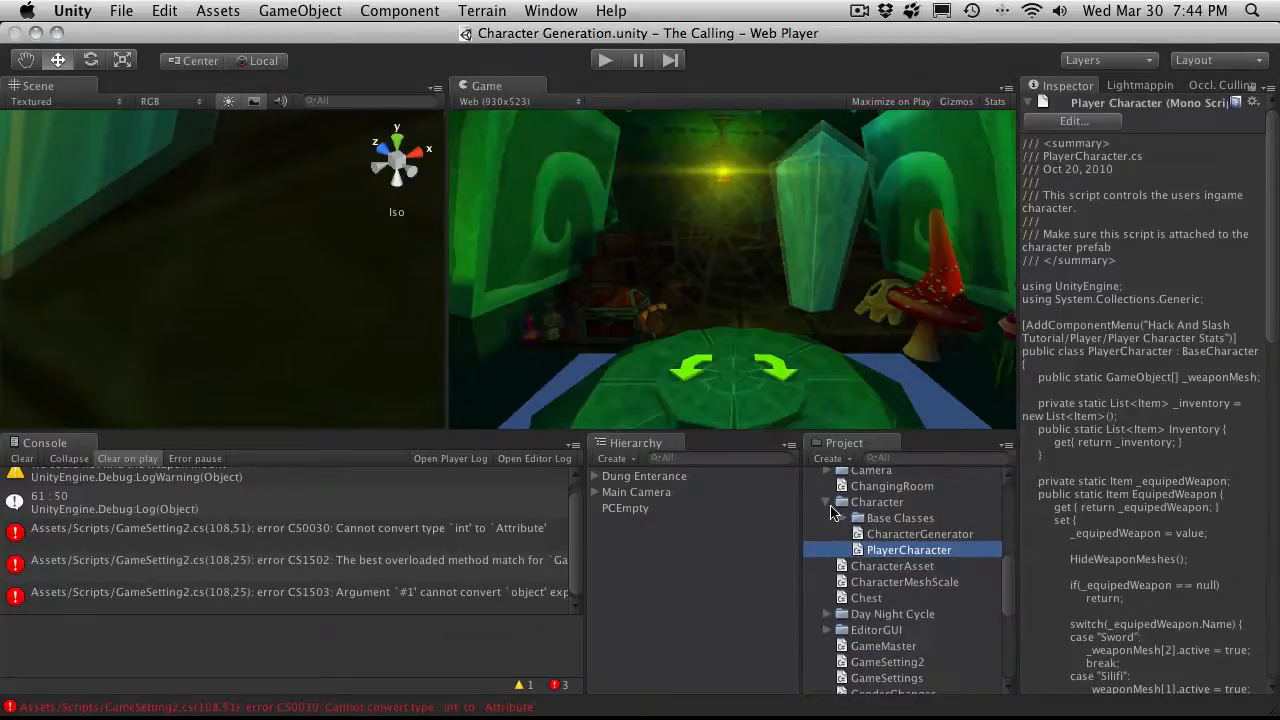
left_click(826, 502)
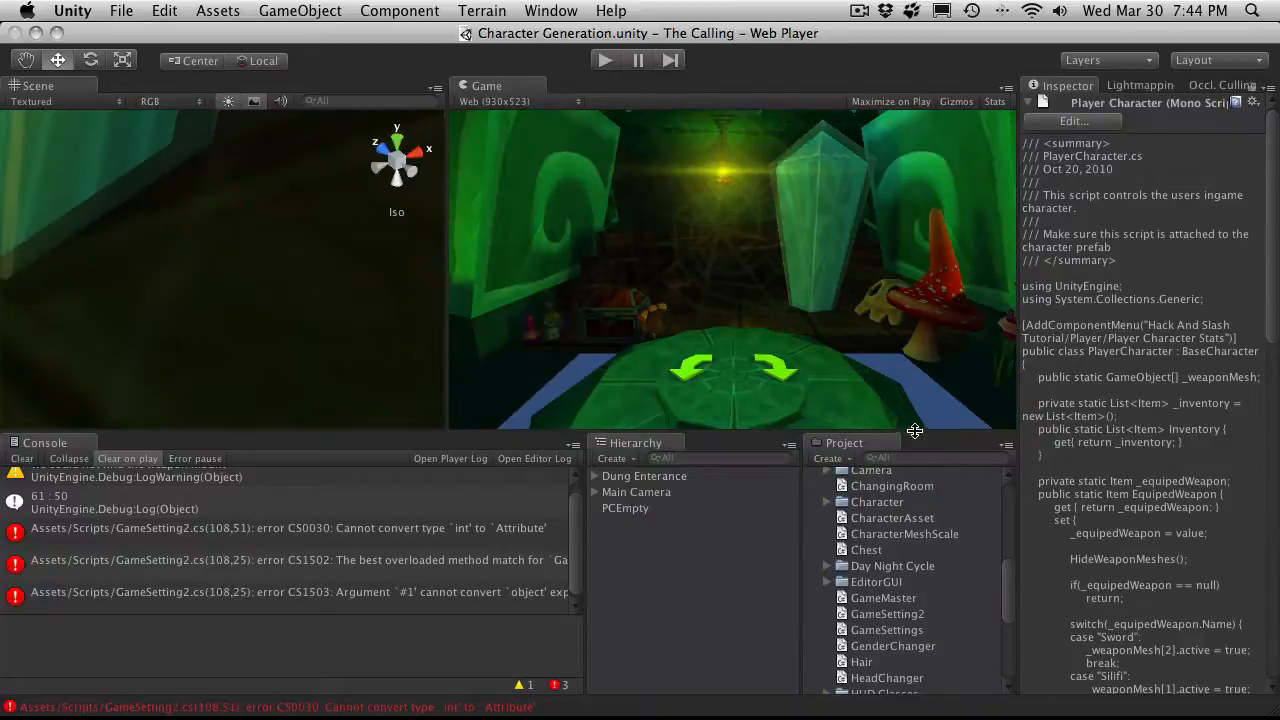
type("baseC")
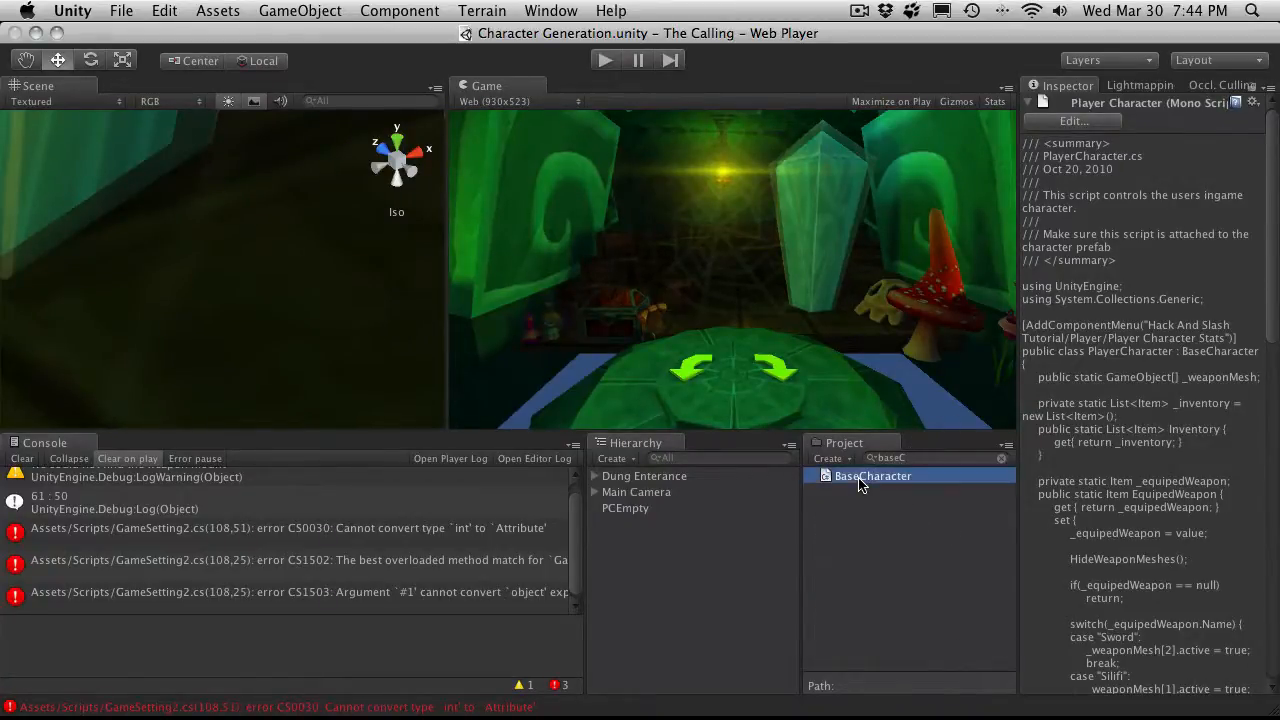
double_click(872, 476)
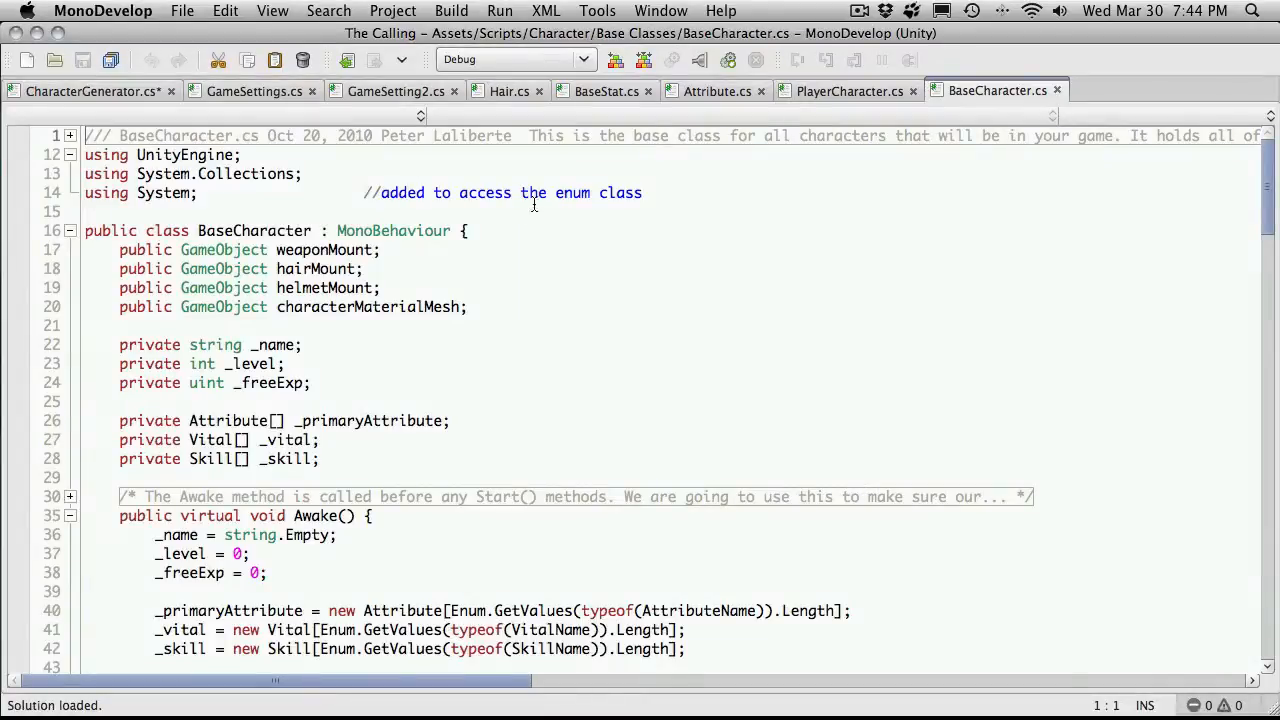
mouse_move(284, 352)
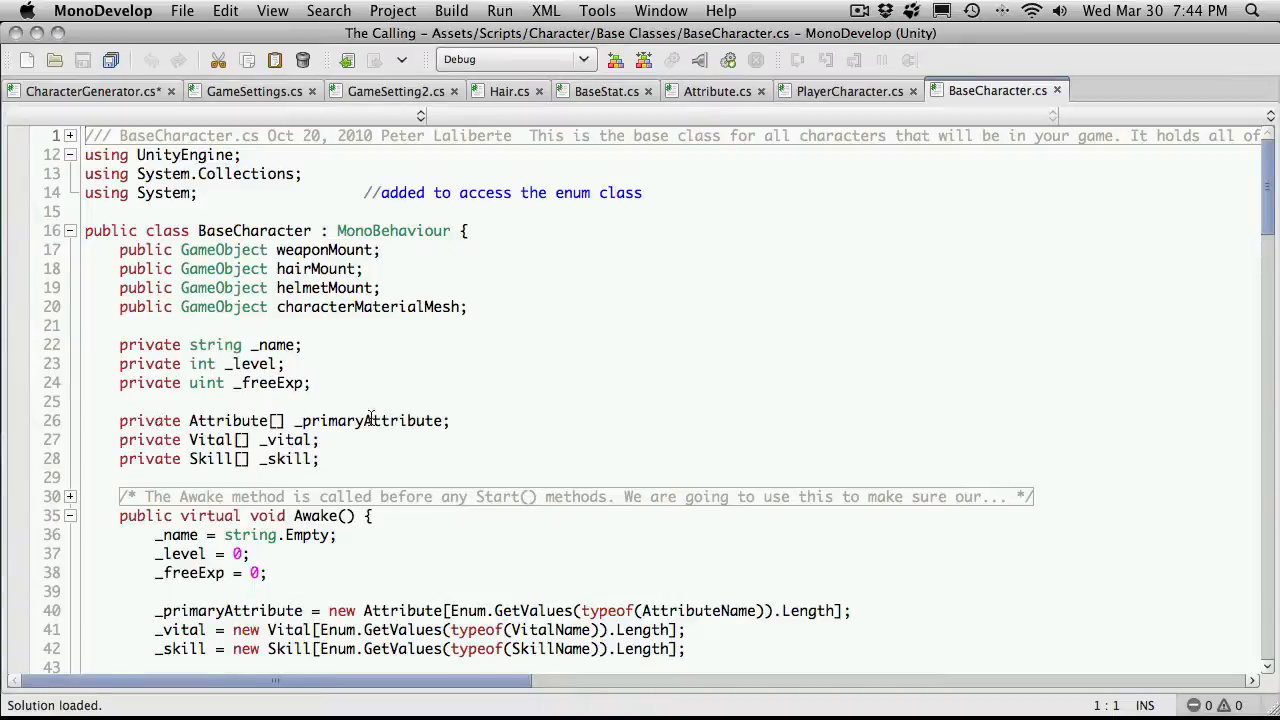
mouse_move(406, 328)
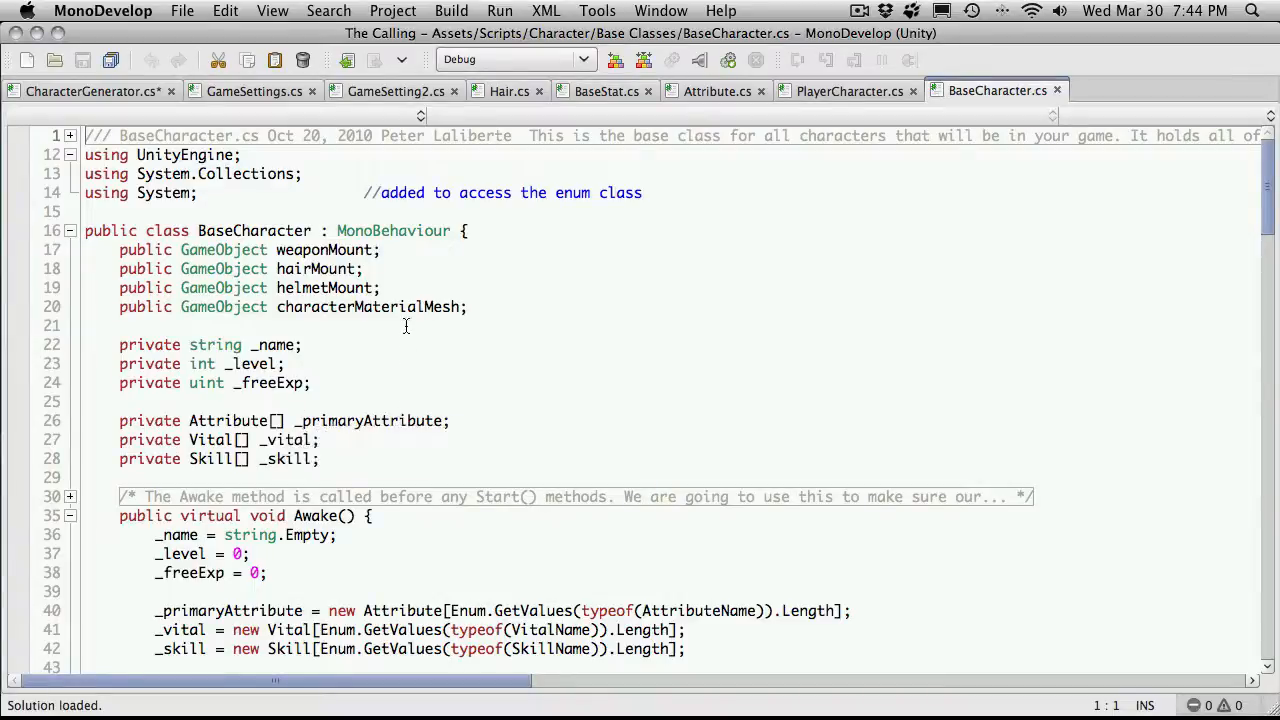
Step: Scroll BaseCharacter.cs from its attribute, vital and skill arrays down through StatUpdate and back up
scroll("down", 3)
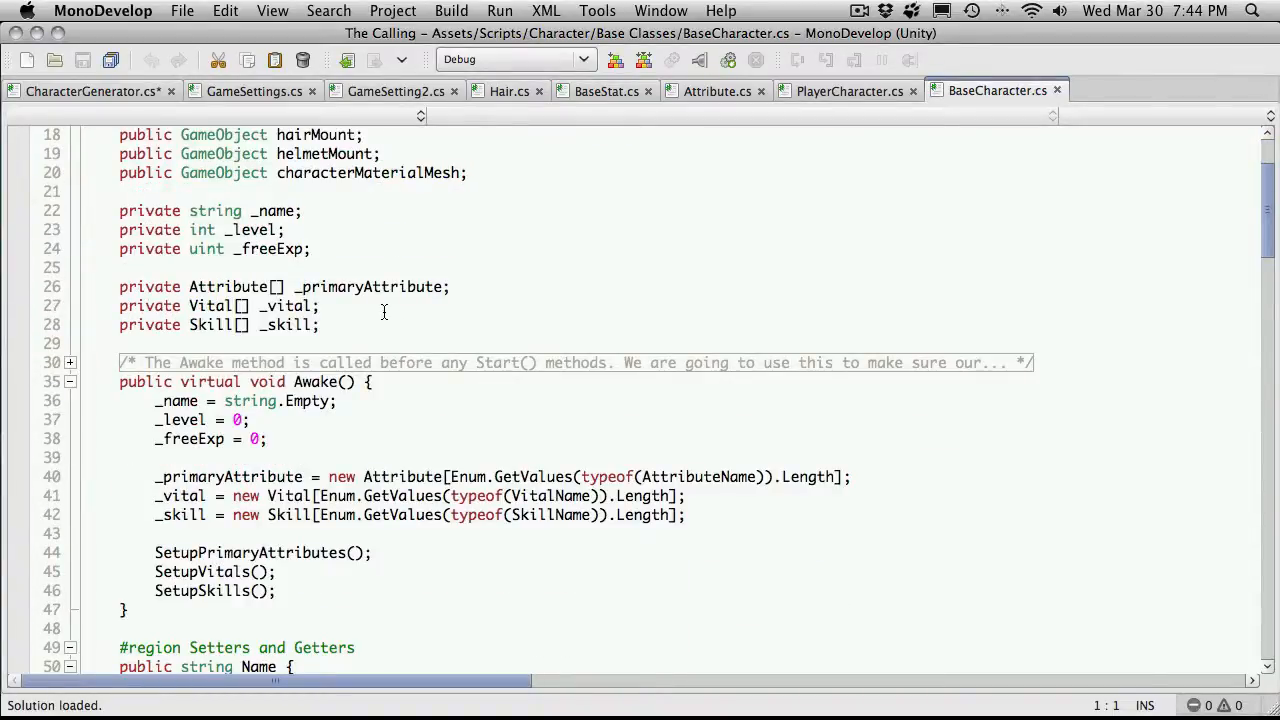
scroll("down", 3)
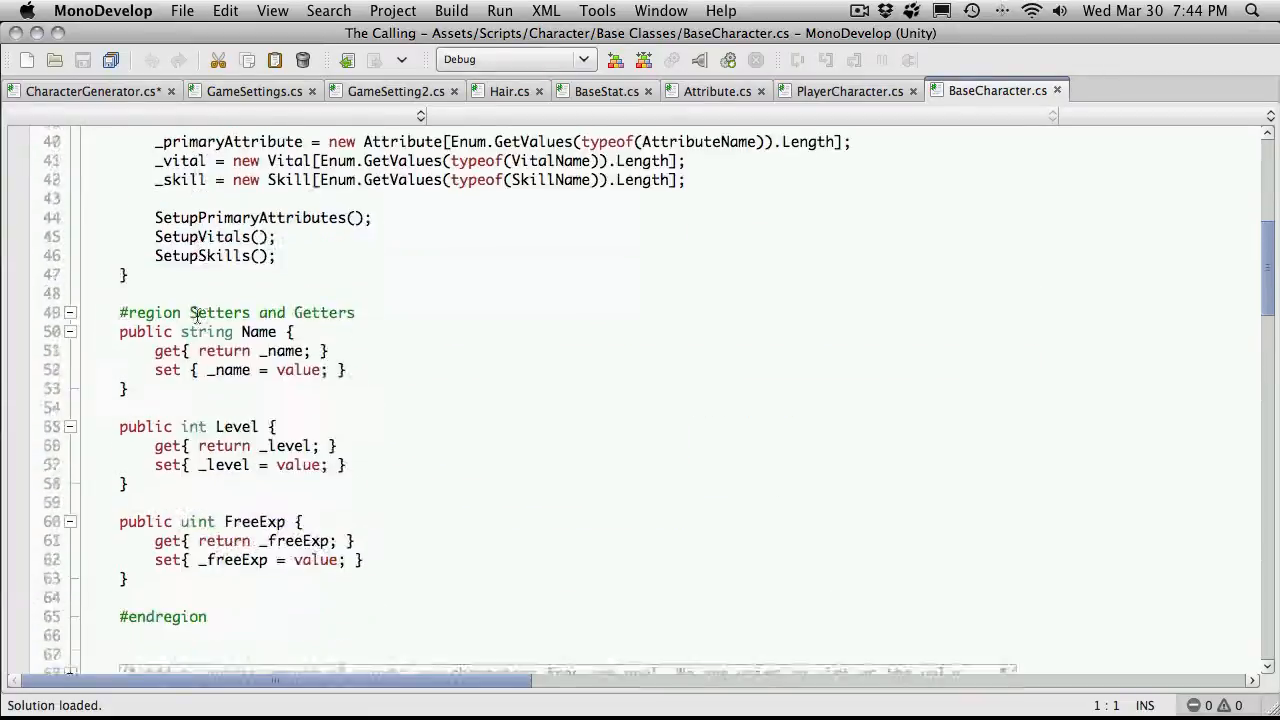
scroll("up", 3)
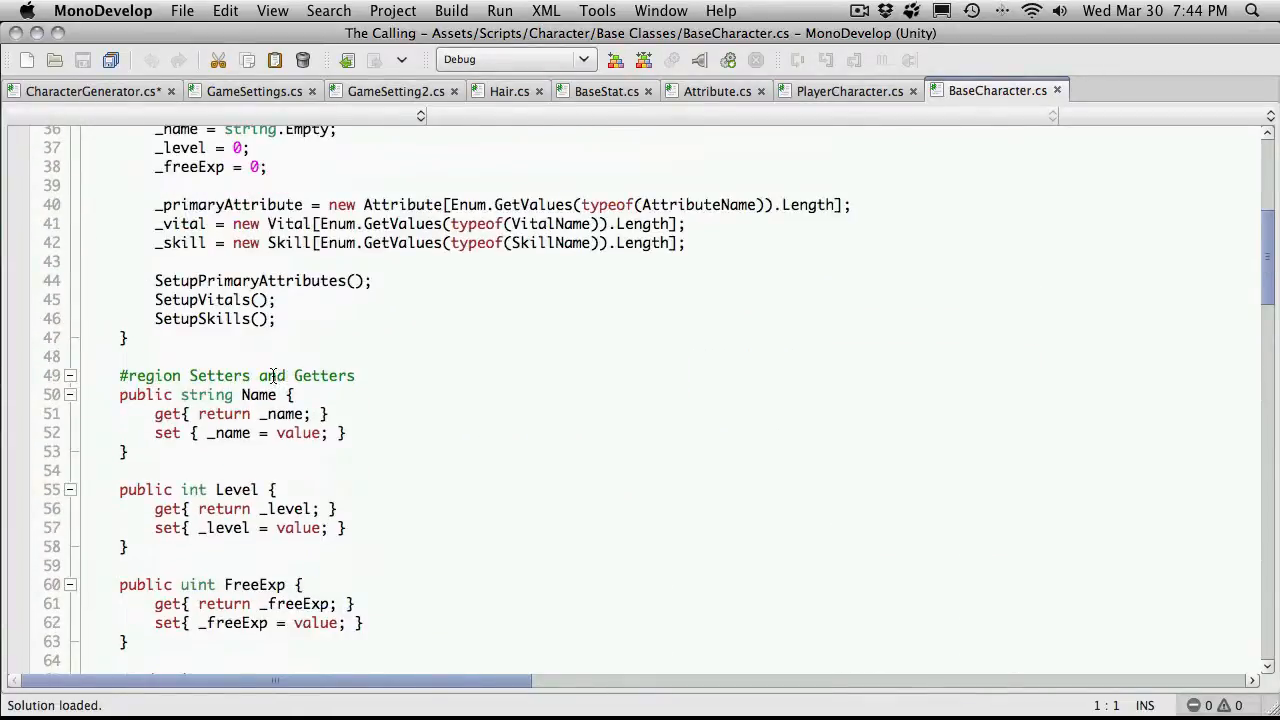
scroll("down", 3)
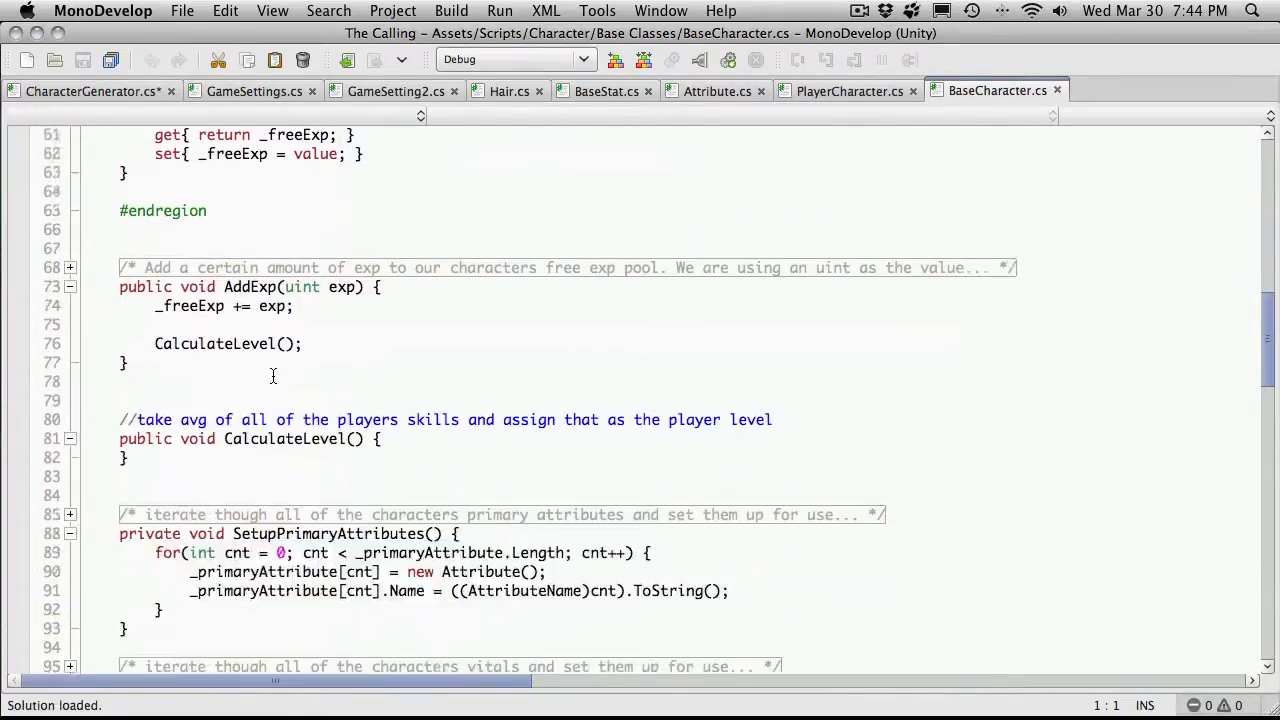
scroll("up", 3)
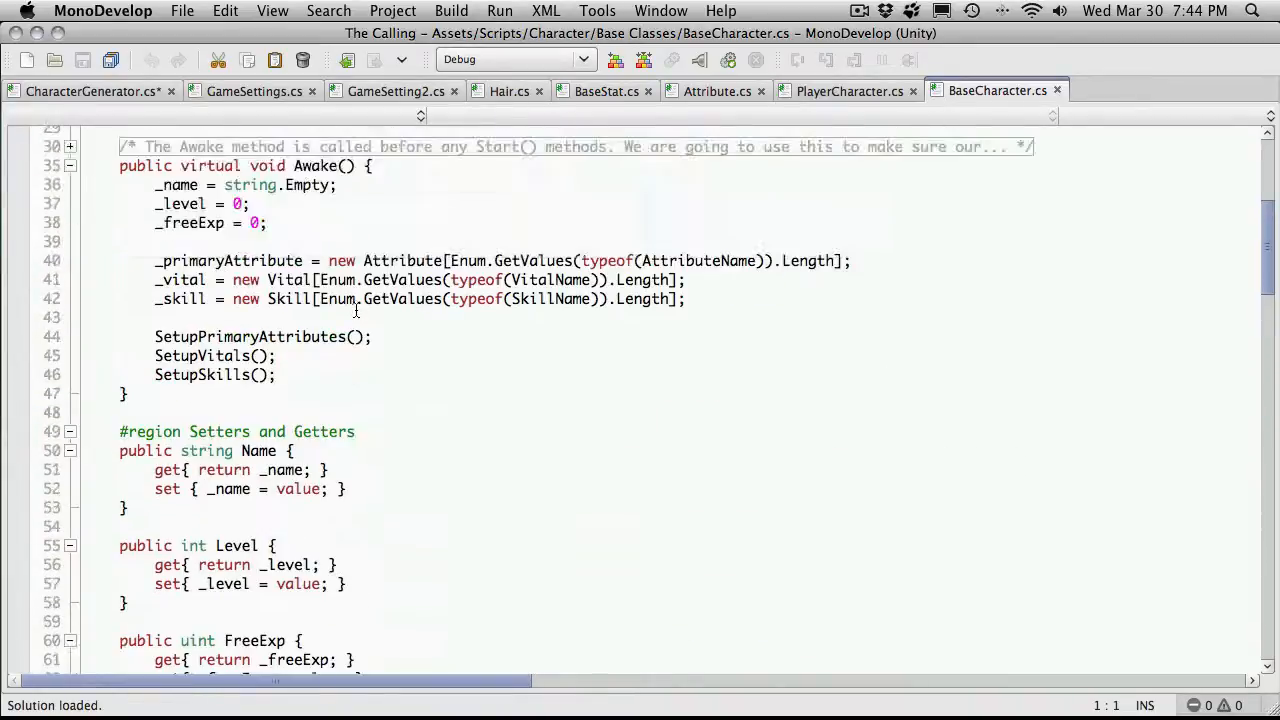
scroll("down", 3)
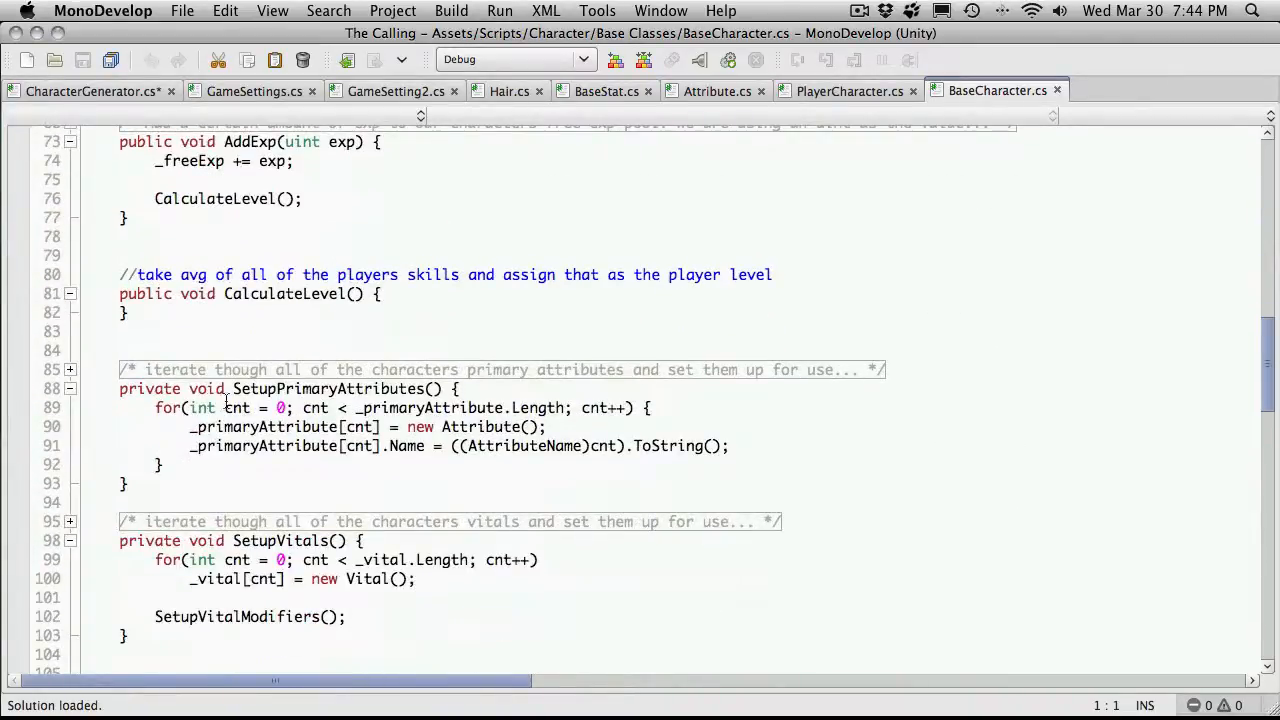
scroll("down", 3)
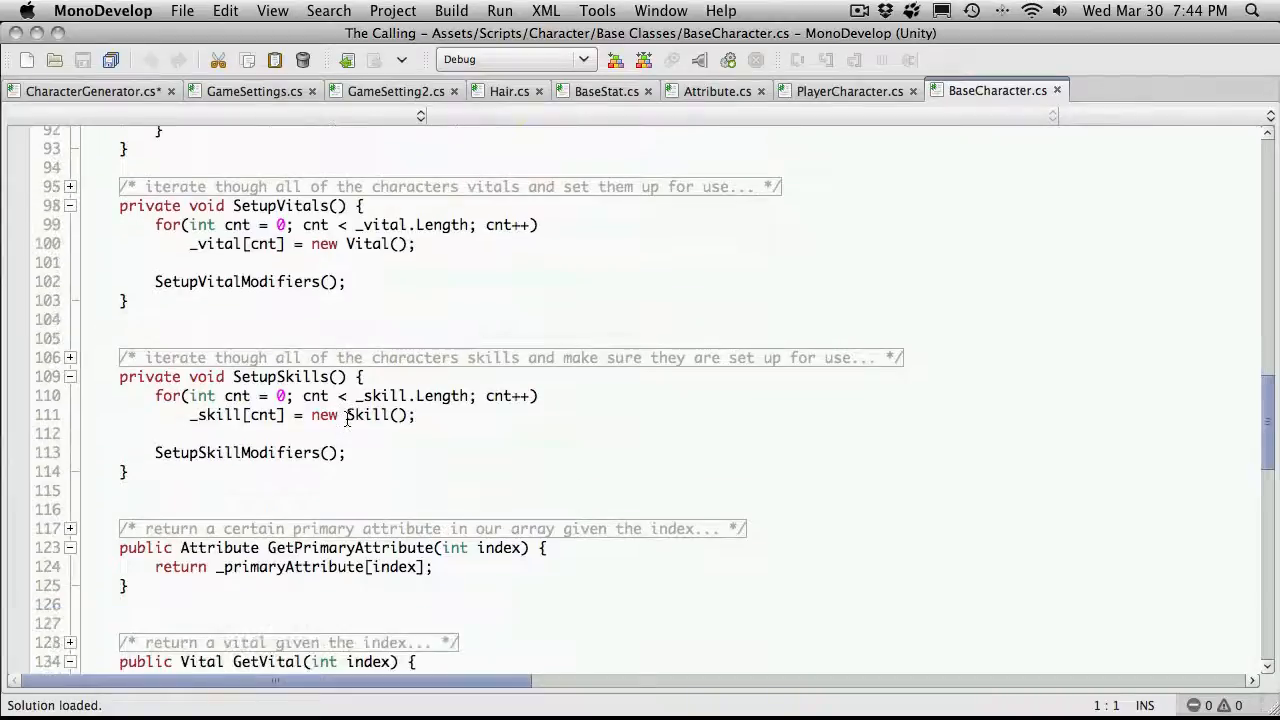
scroll("down", 3)
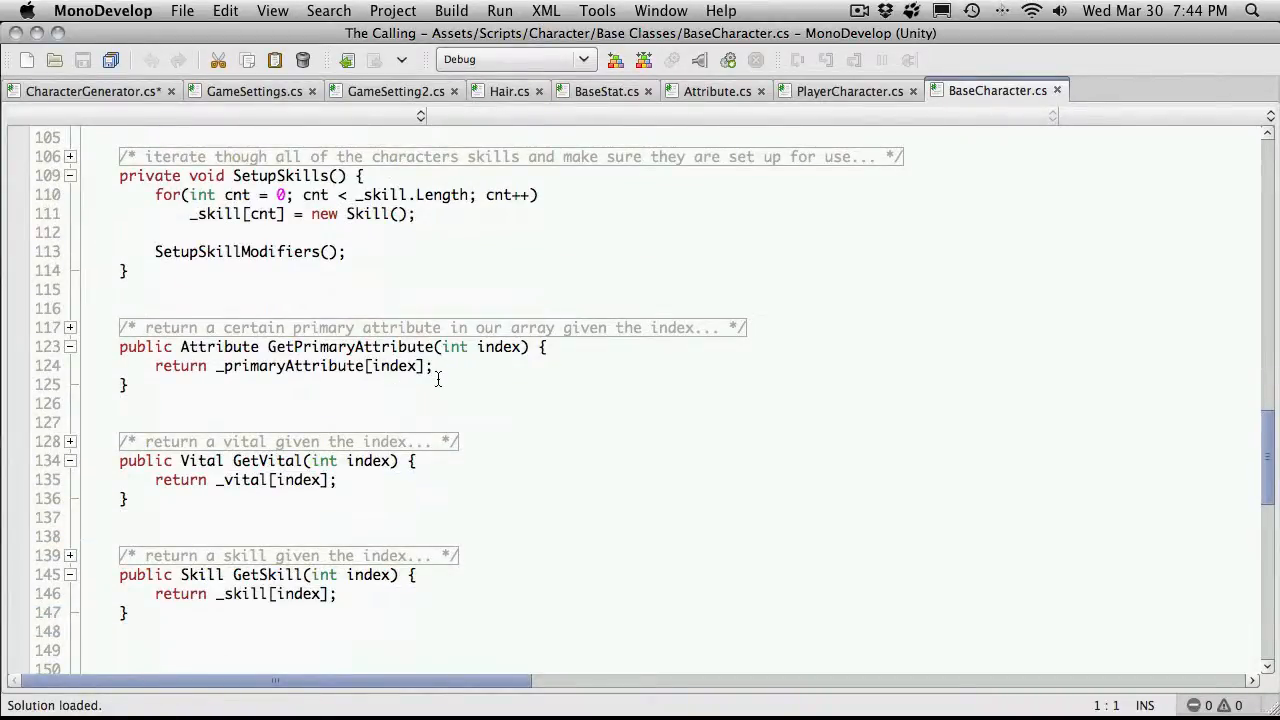
scroll("down", 3)
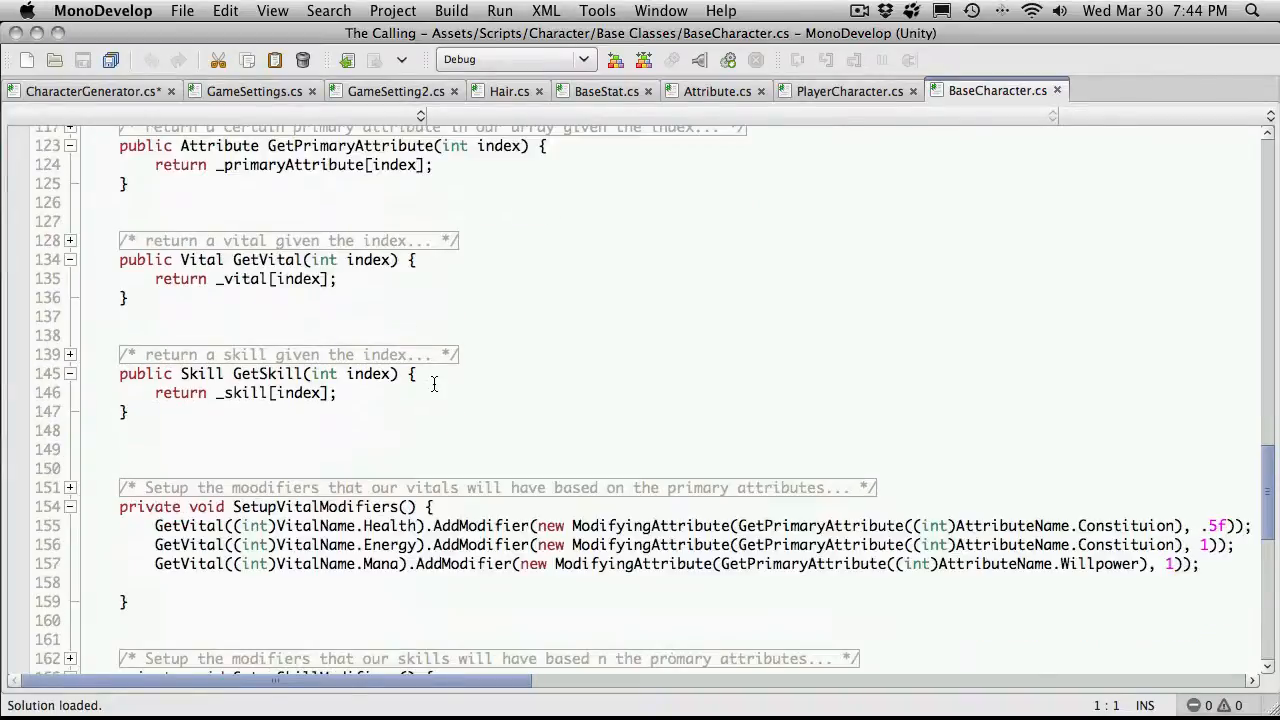
scroll("down", 3)
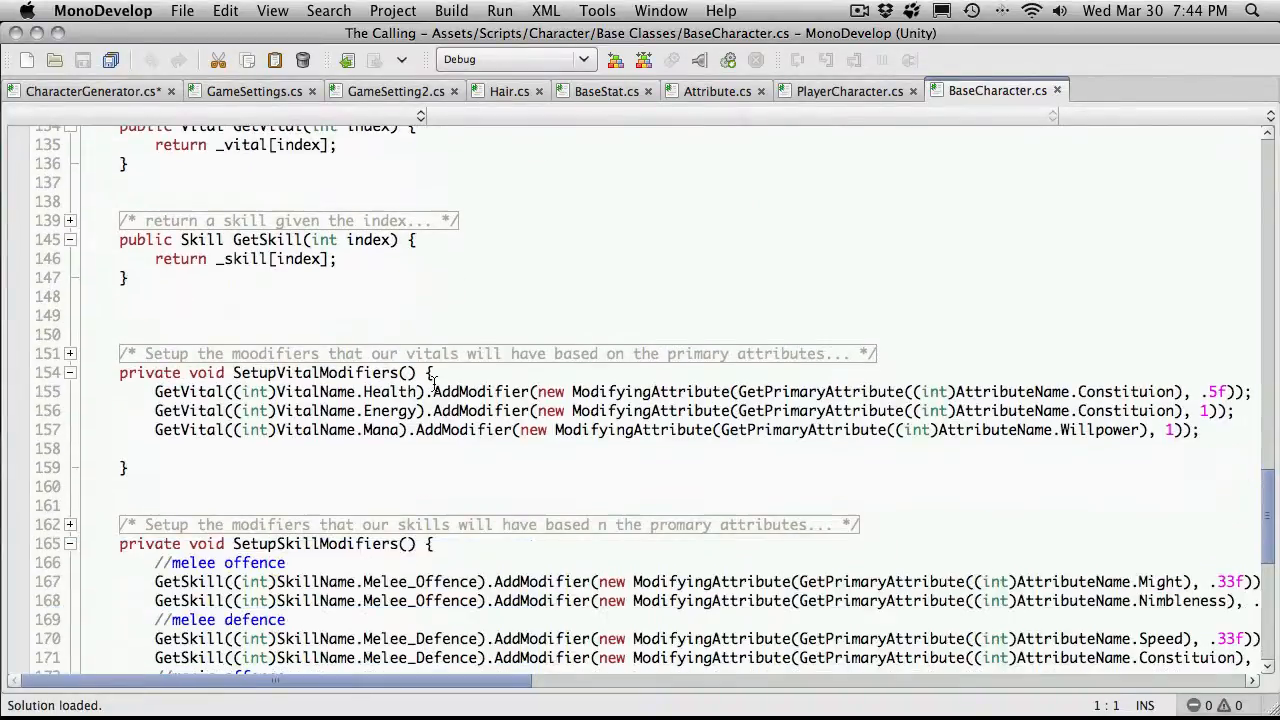
scroll("down", 3)
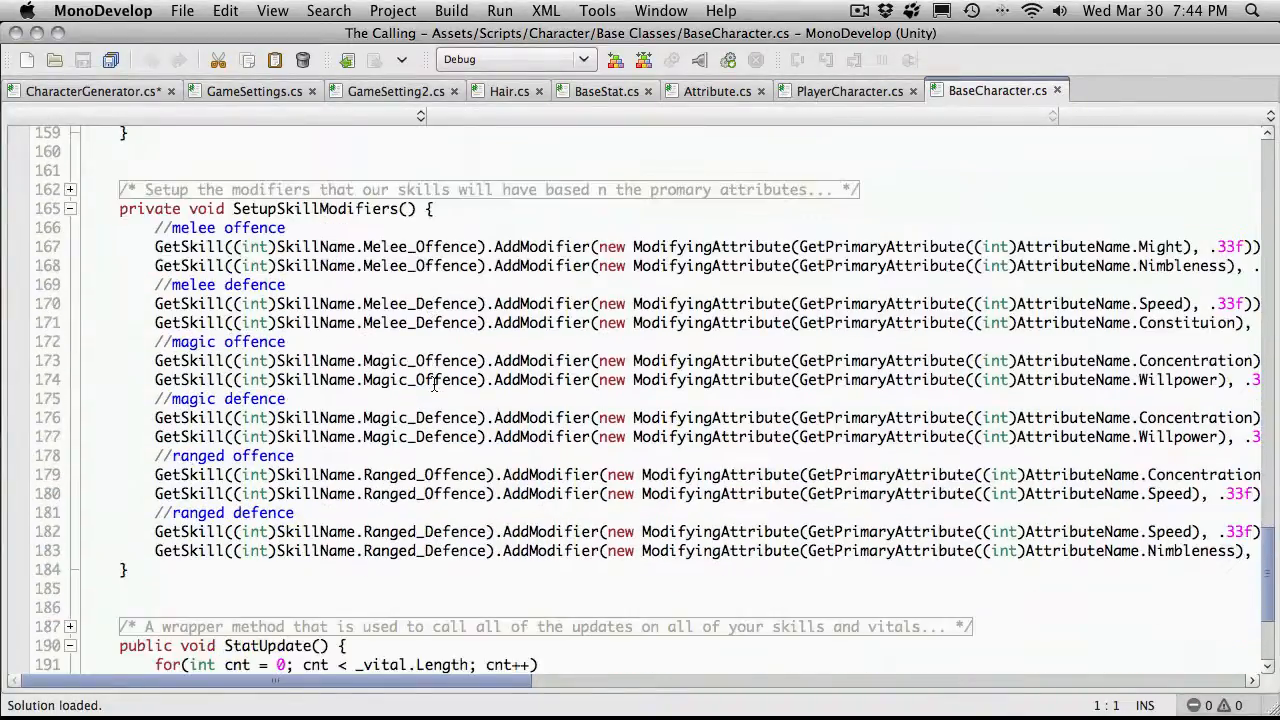
scroll("down", 3)
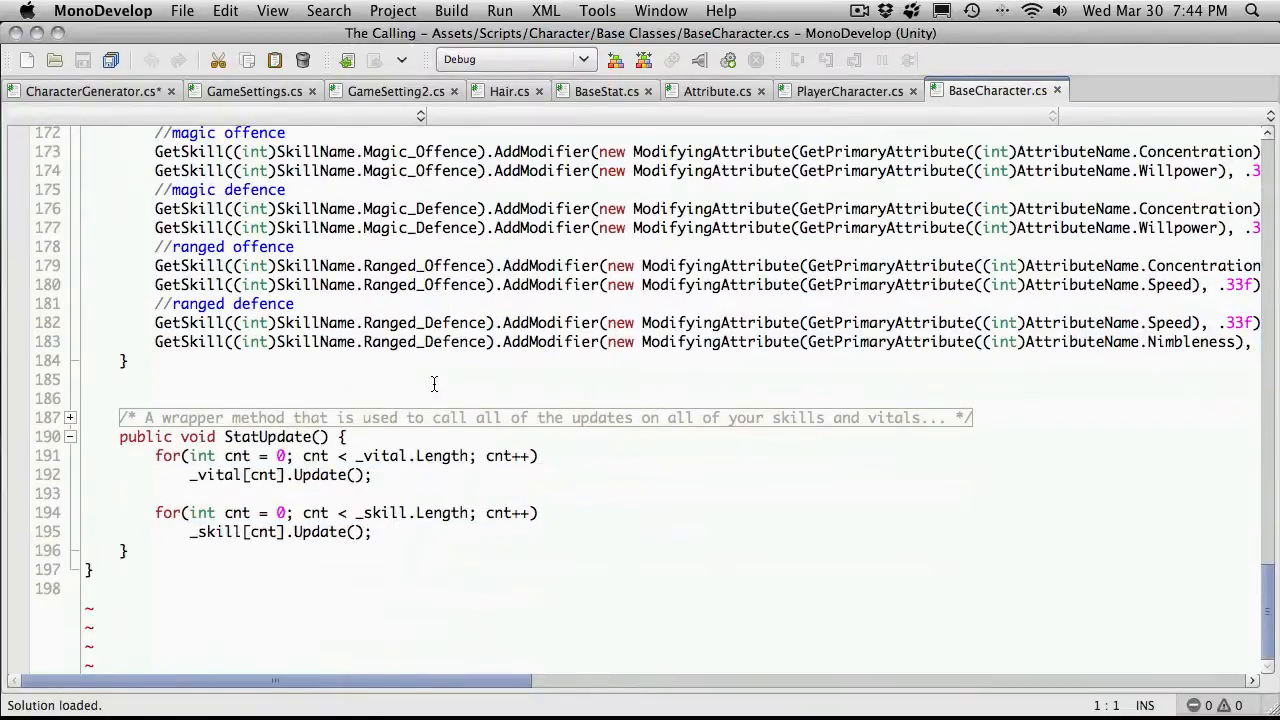
scroll("up", 3)
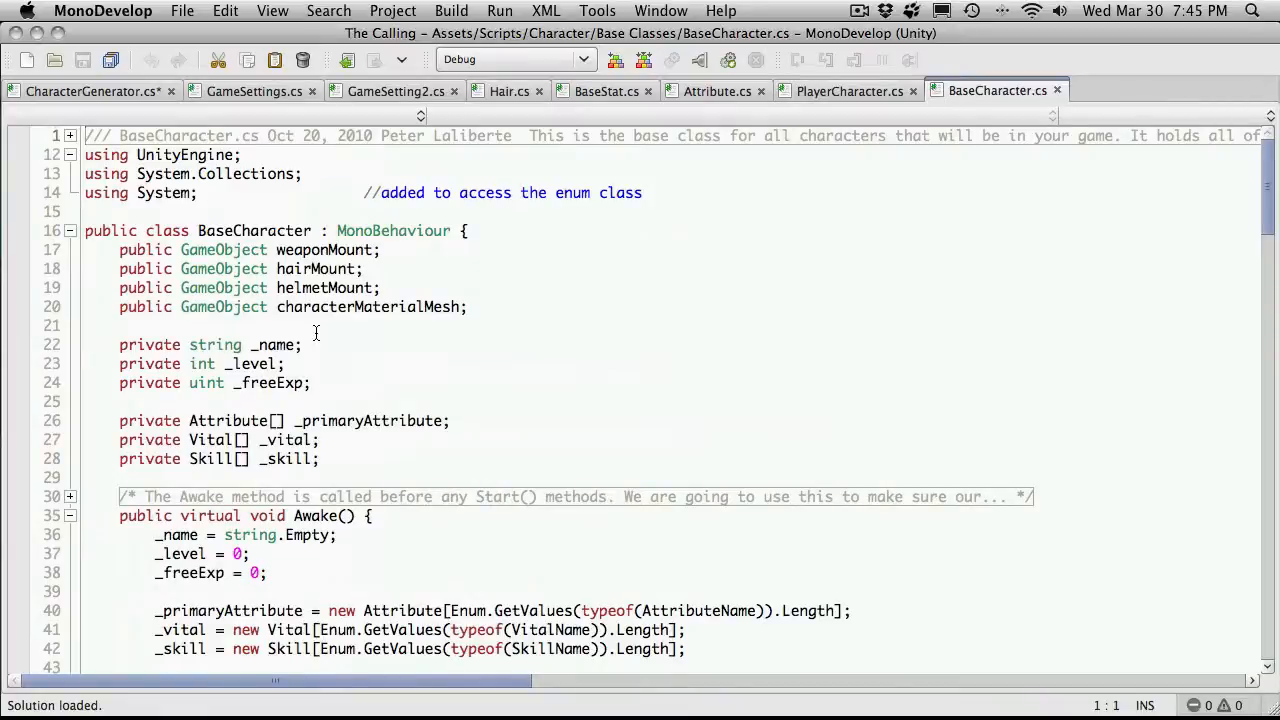
mouse_move(224, 420)
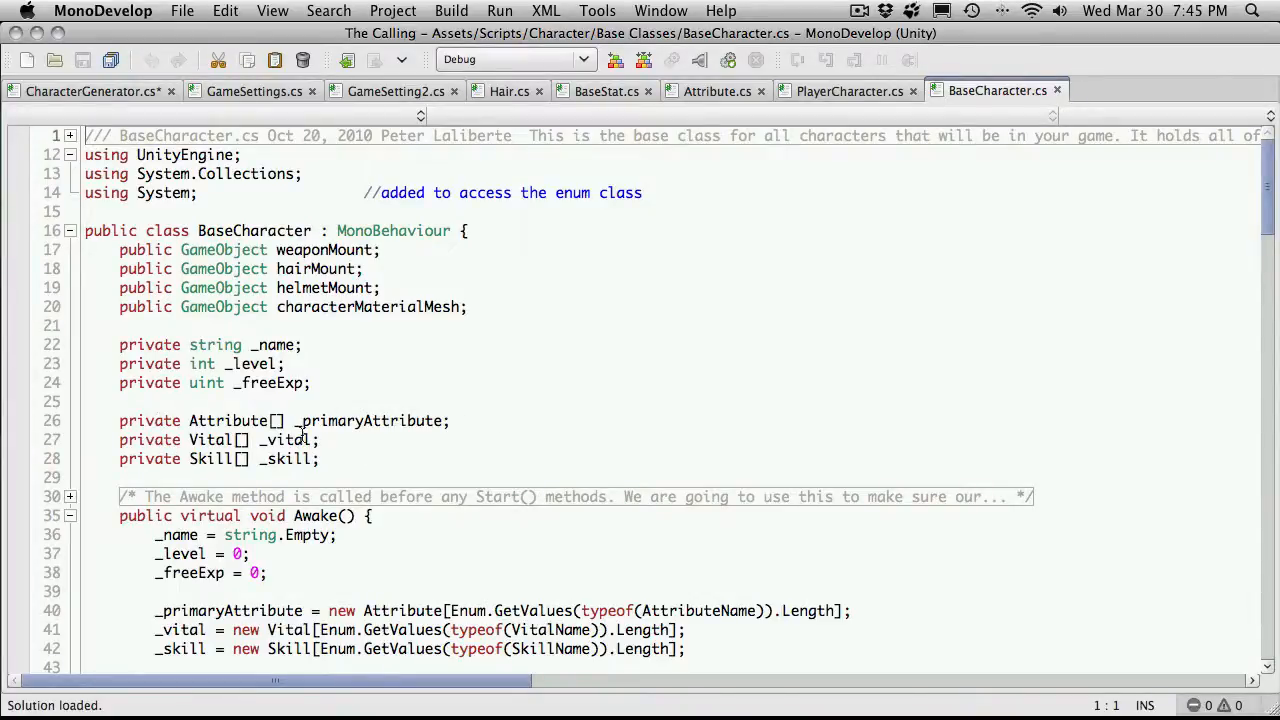
mouse_move(400, 404)
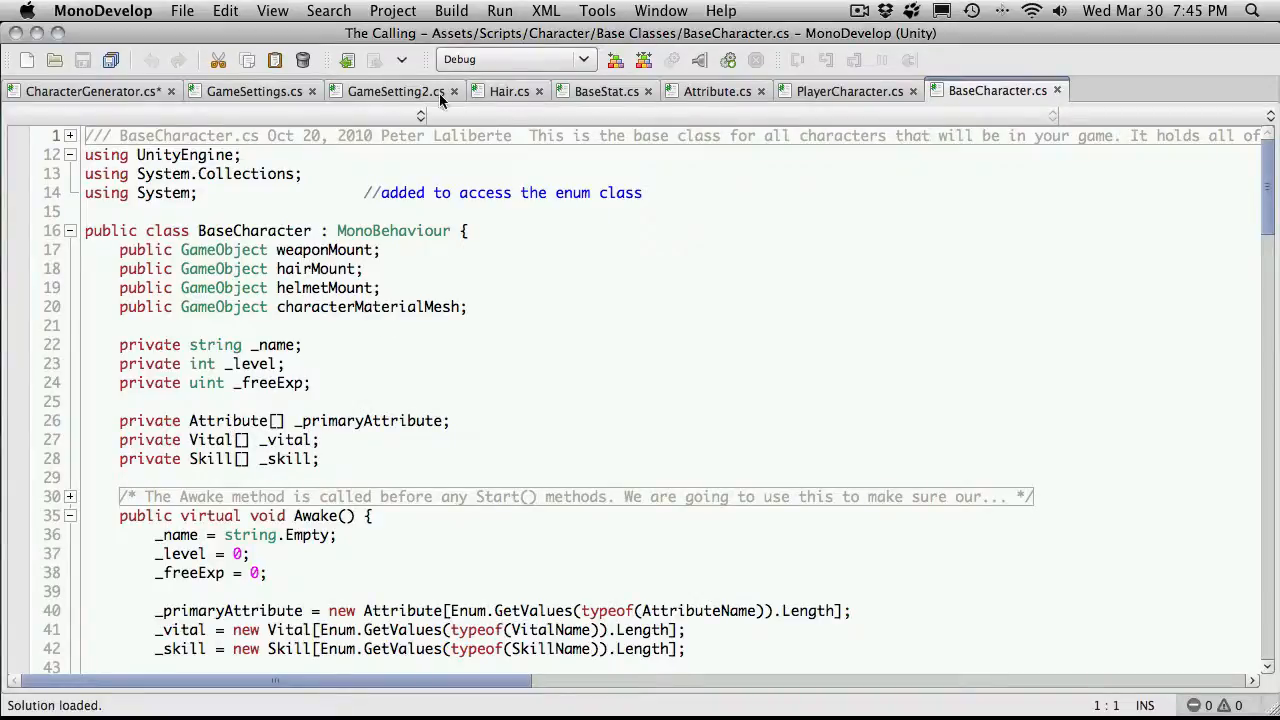
Step: Look again at GameSetting2's SaveAttributes loop, then return to PlayerCharacter.cs
left_click(396, 92)
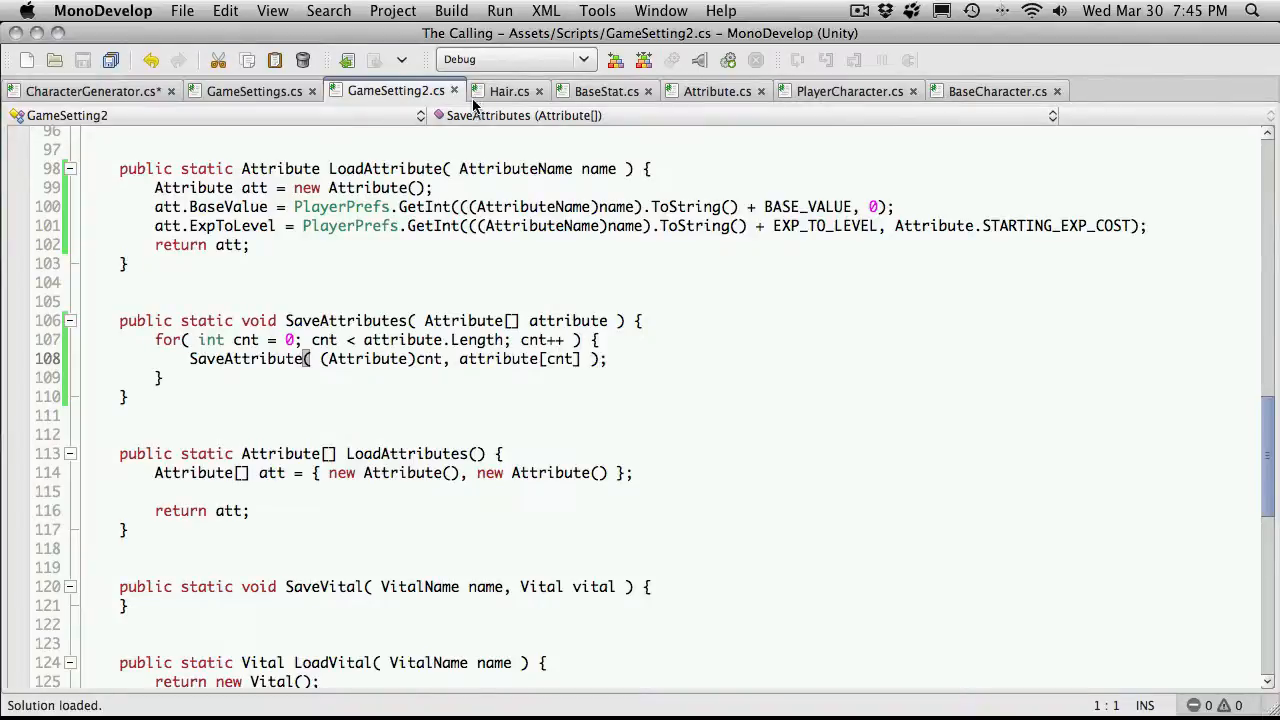
mouse_move(254, 92)
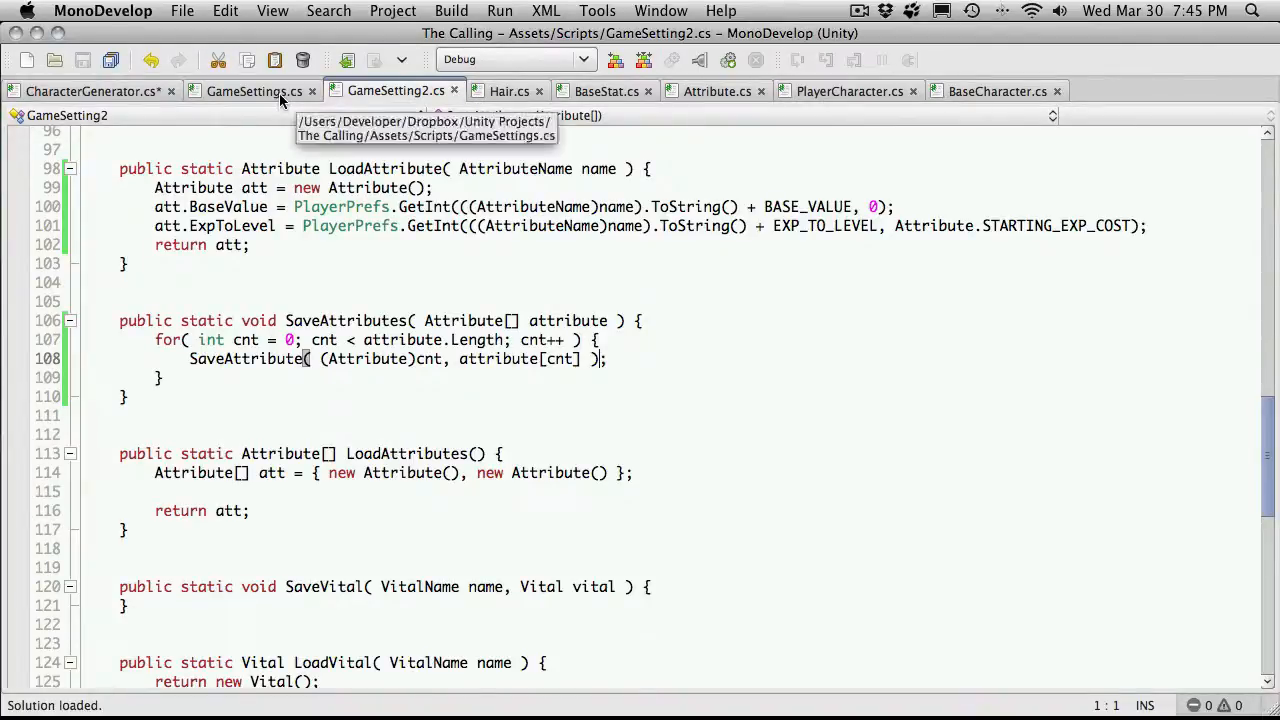
left_click(848, 92)
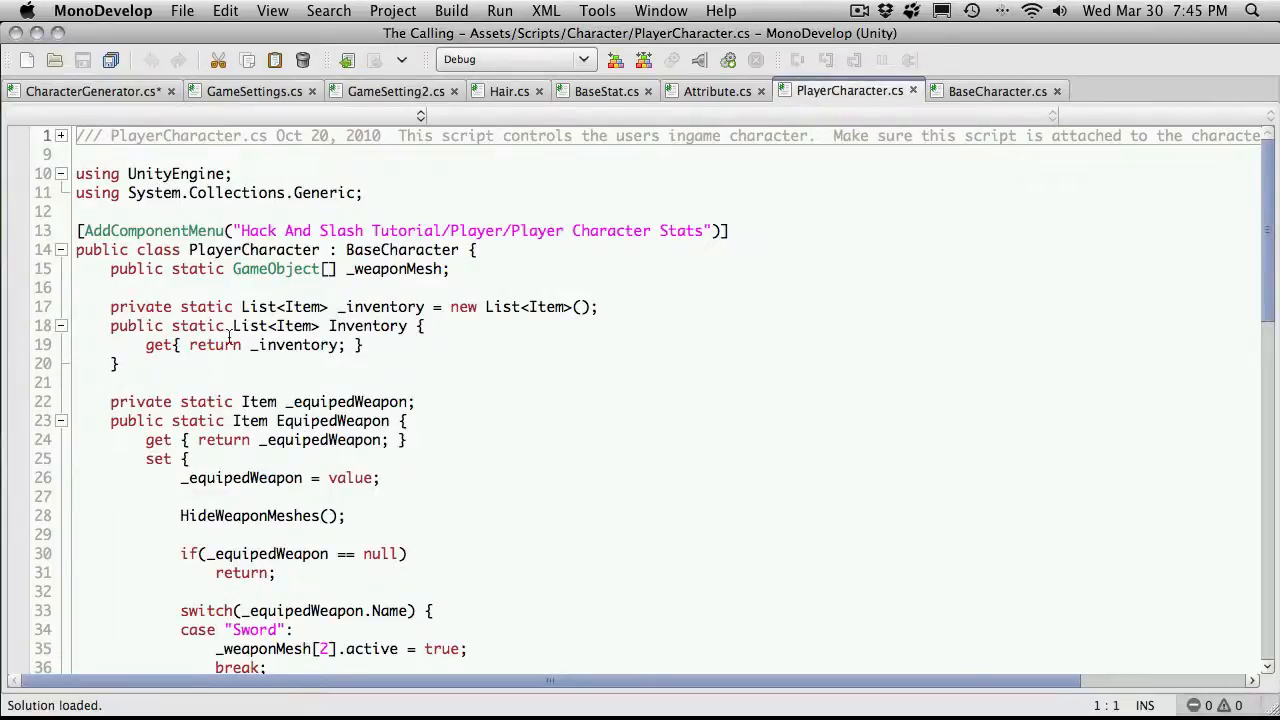
Step: Make BaseCharacter's _primaryAttribute array field public instead of private
left_click(996, 92)
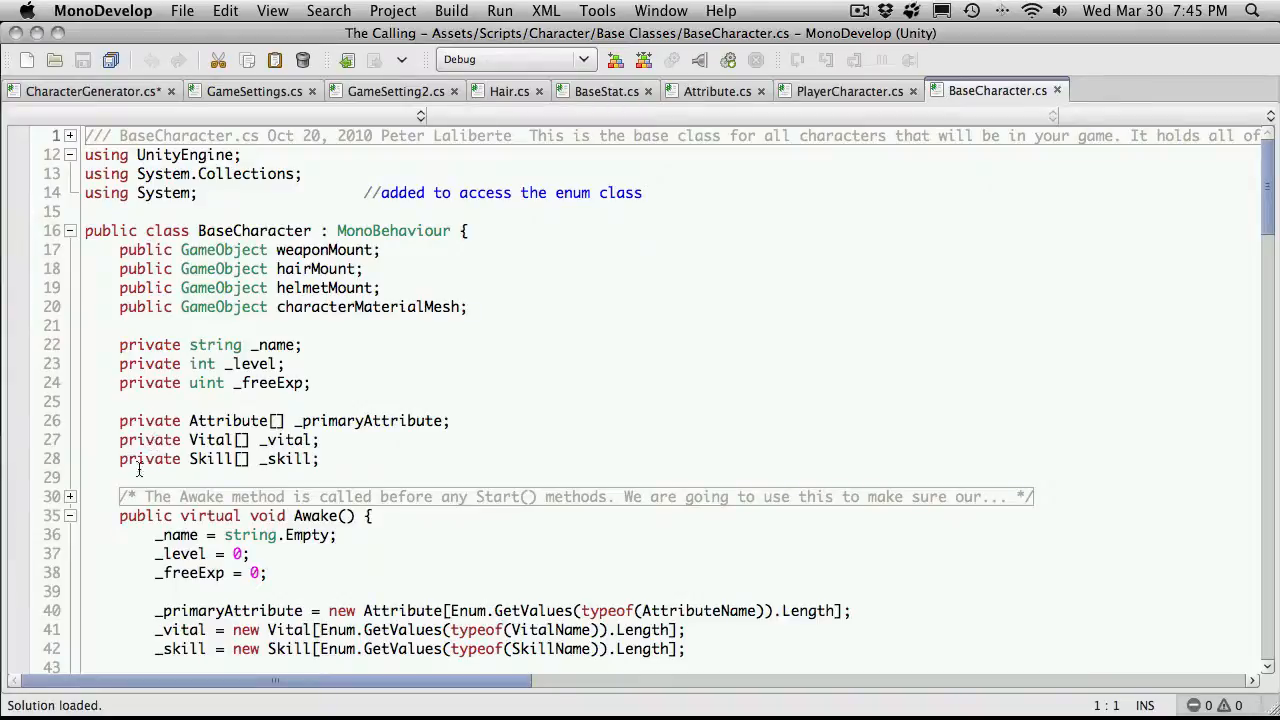
double_click(148, 420)
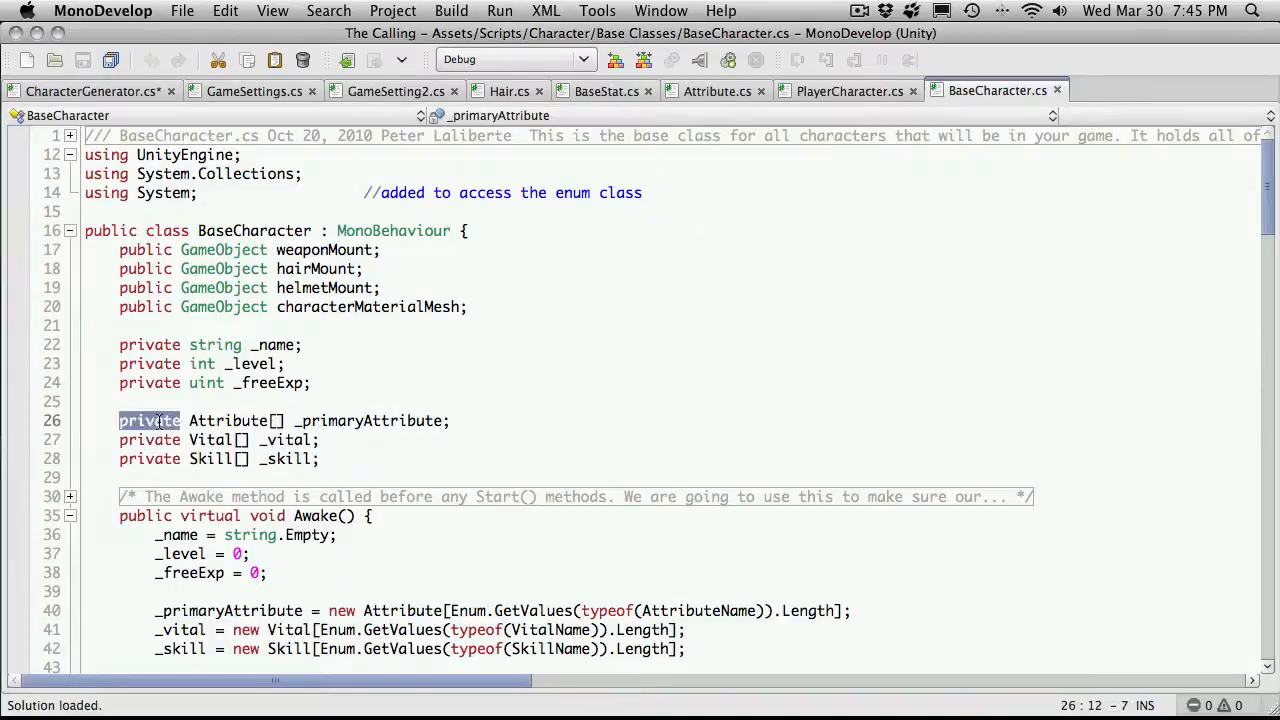
type("public")
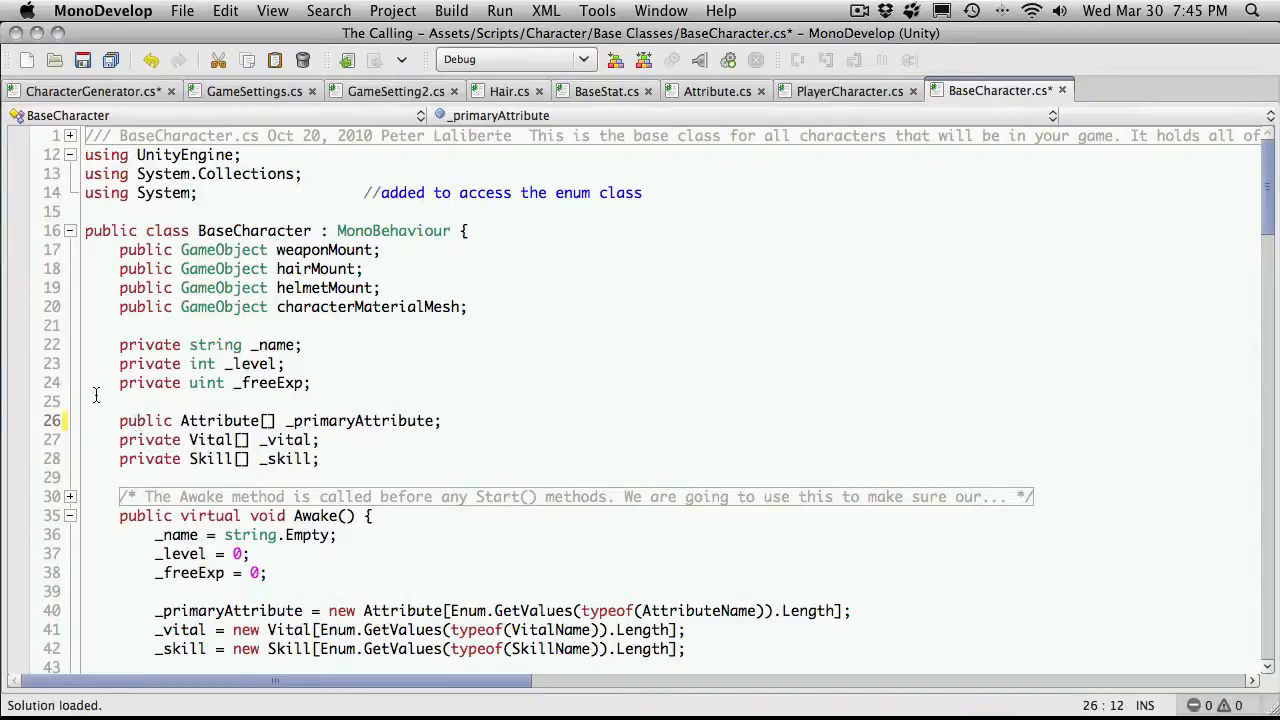
Step: Refactor-rename the field to primaryAttribute across the project via Refactor > Rename
double_click(360, 420)
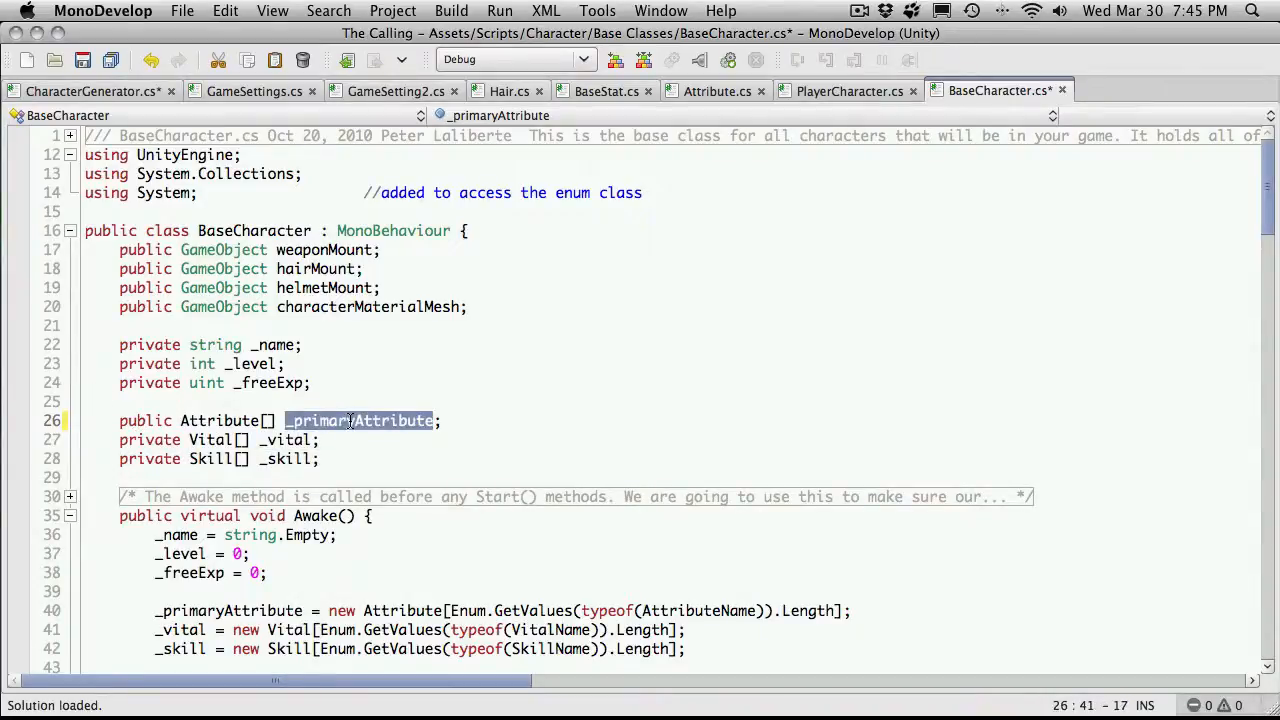
right_click(360, 420)
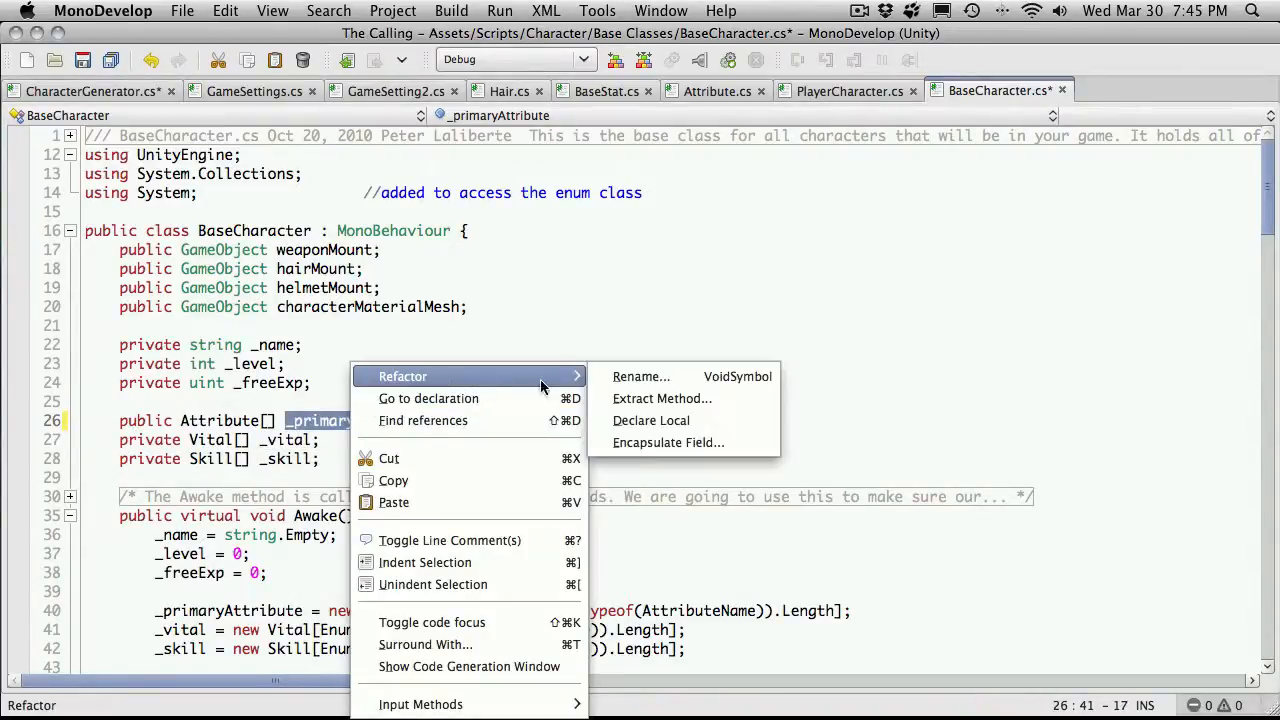
left_click(640, 376)
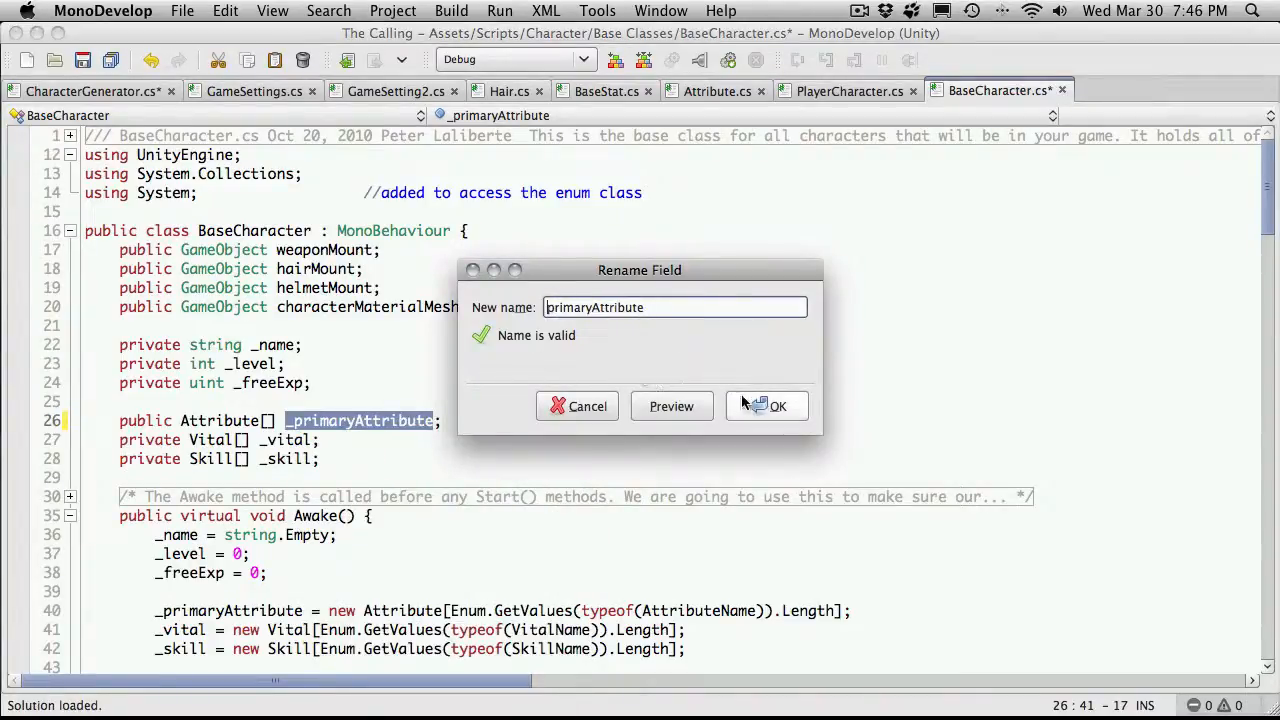
left_click(776, 406)
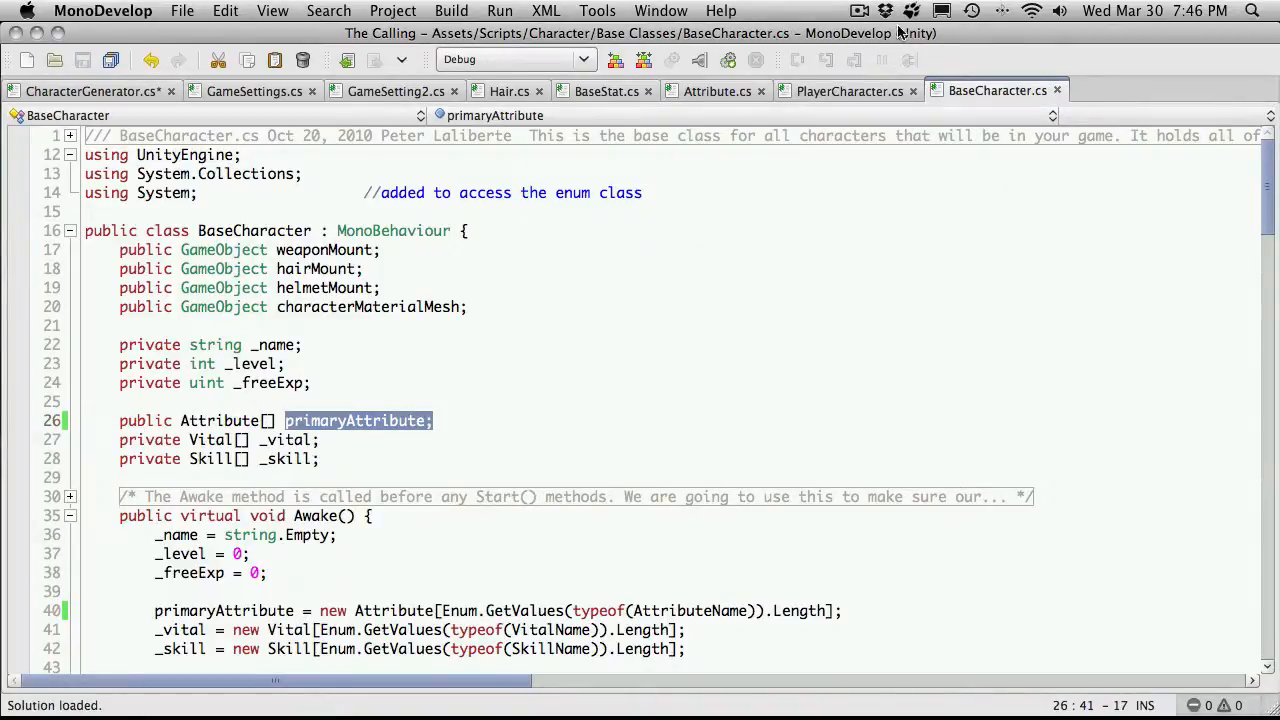
left_click(396, 92)
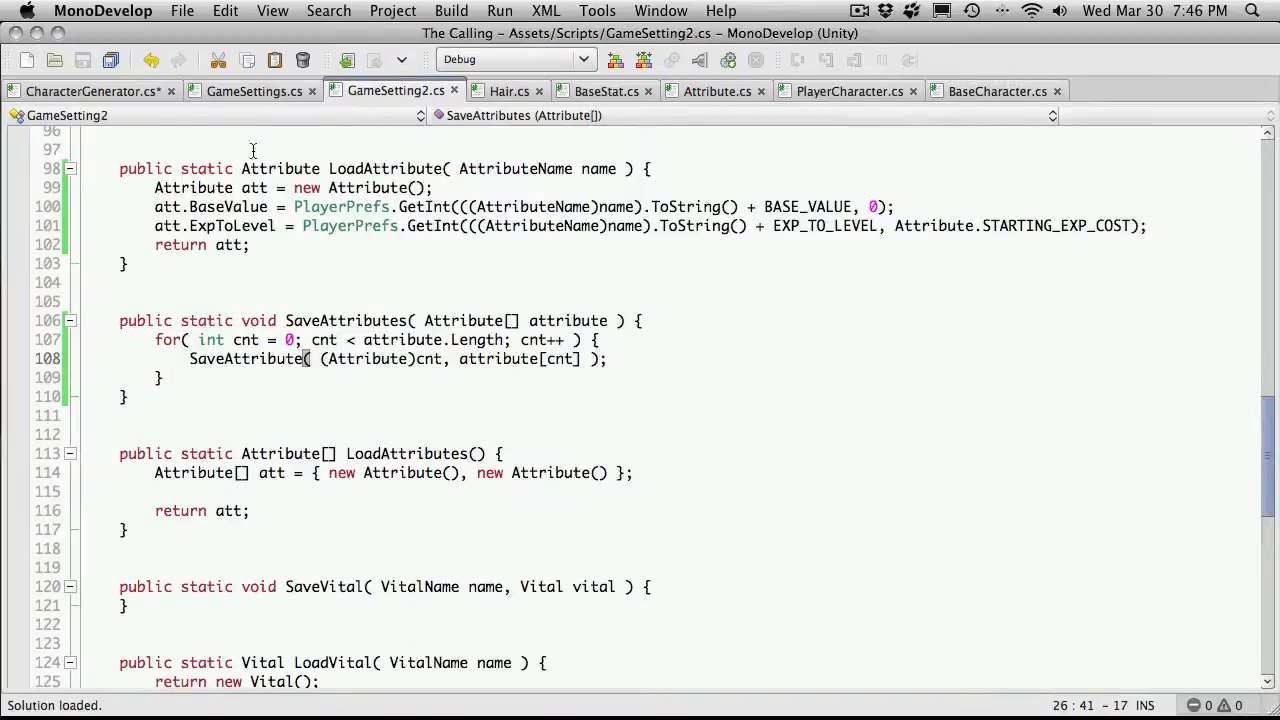
Step: Complete CharacterGenerator's SaveAttributes call with _toon.primaryAttribute via autocomplete and close it with );
left_click(90, 92)
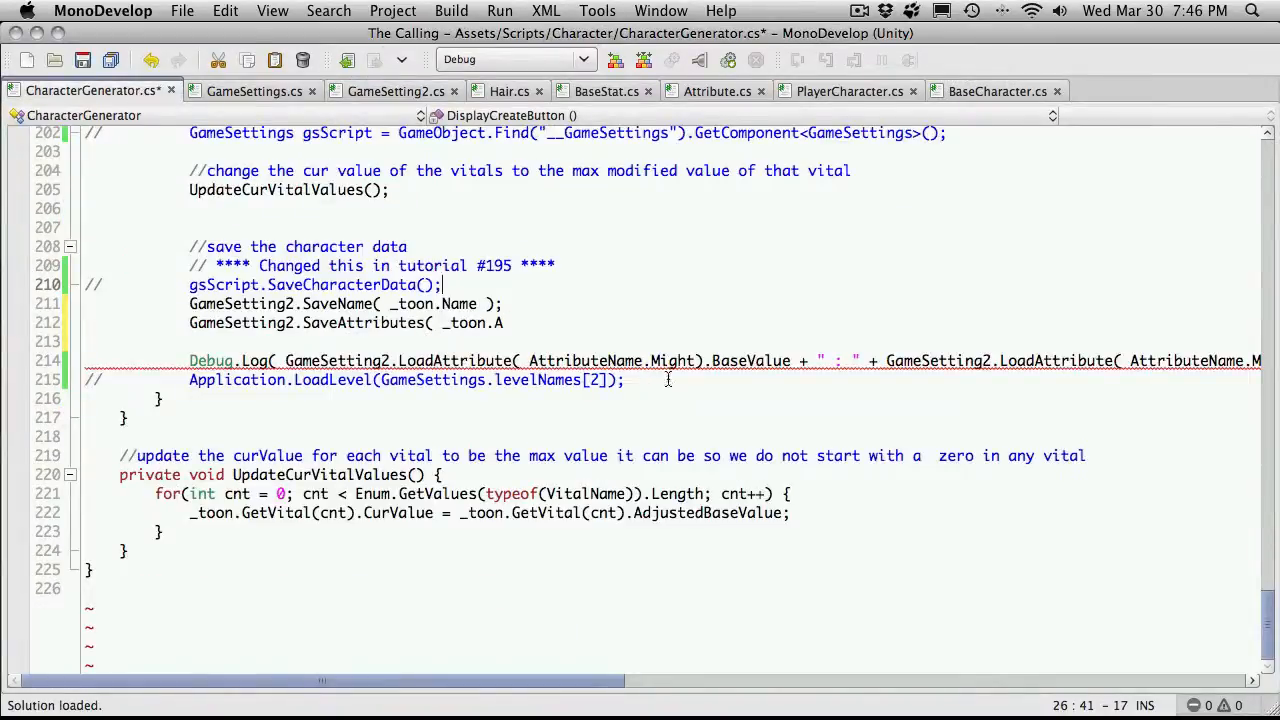
left_click(504, 322)
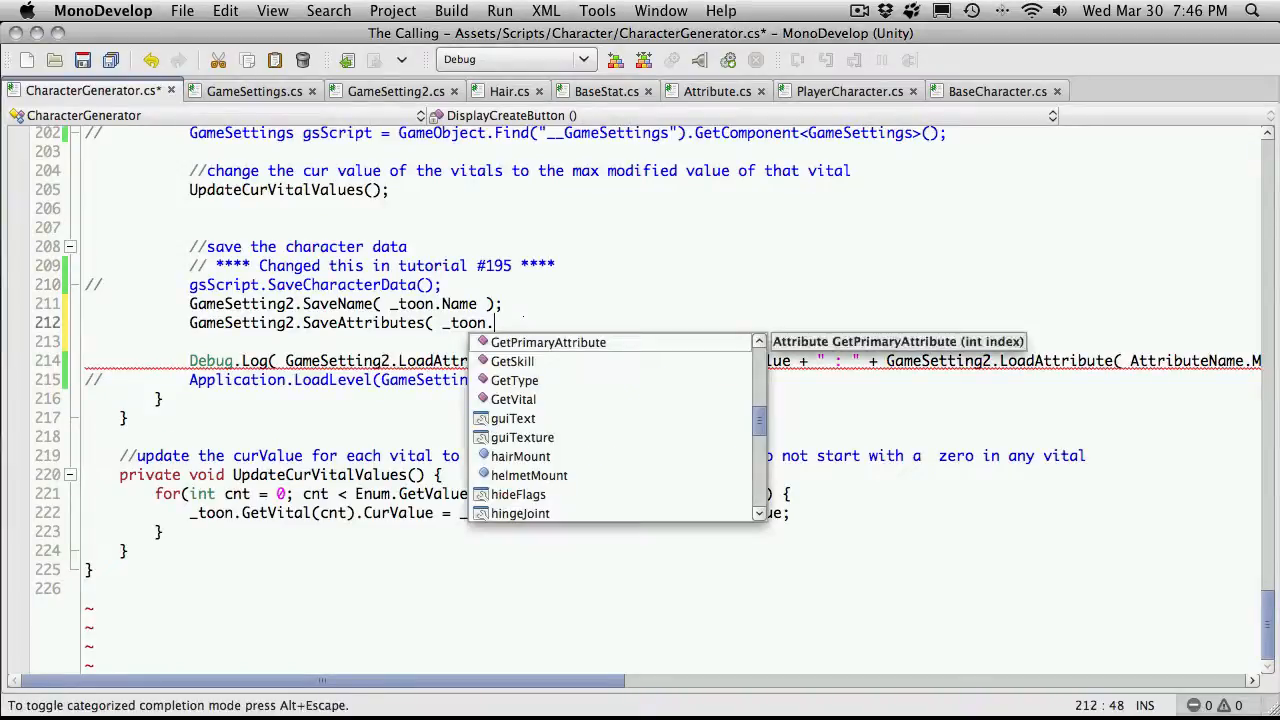
type("primaryAttribute")
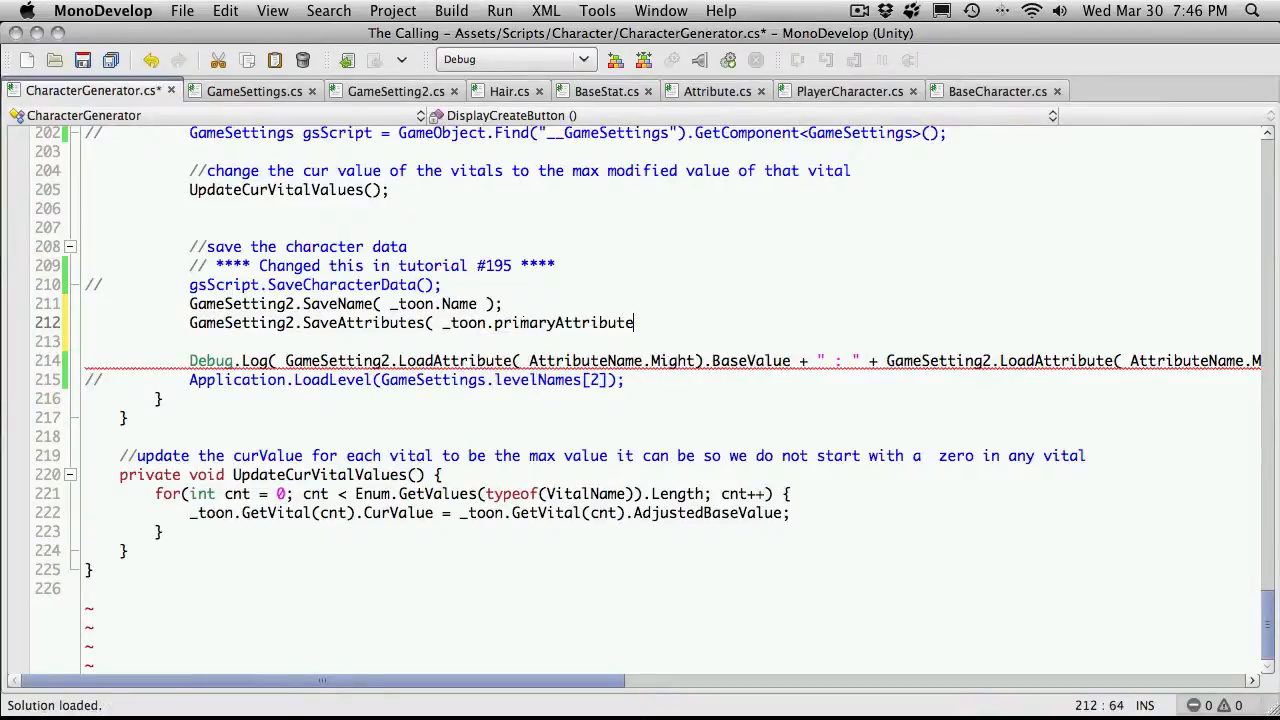
type(");")
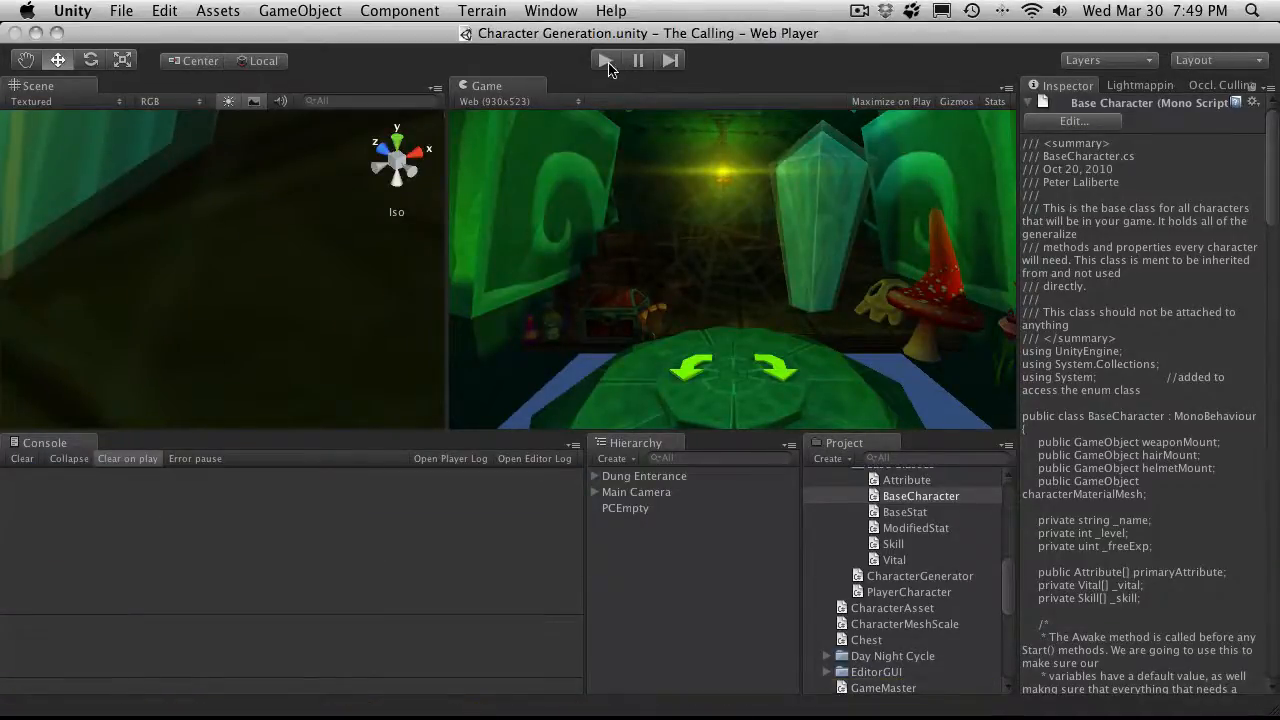
Step: Run the game and spend all remaining attribute points, mostly on Charisma
left_click(606, 60)
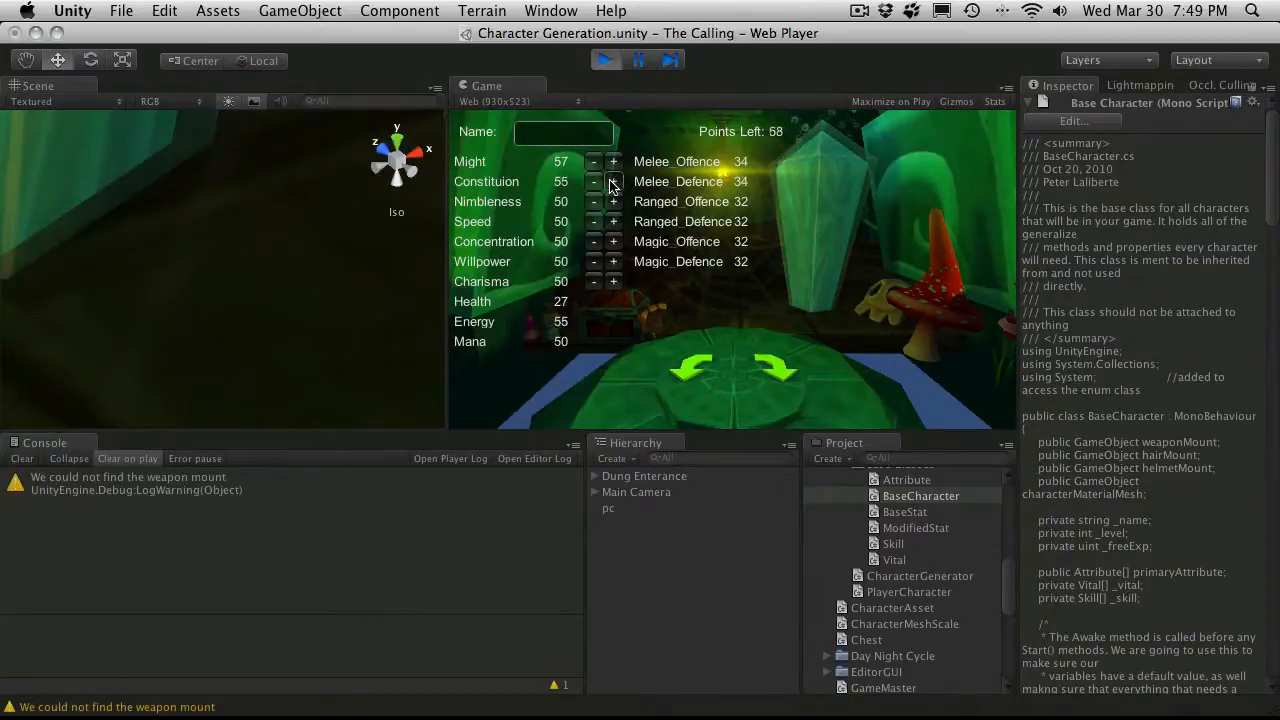
left_click(612, 200)
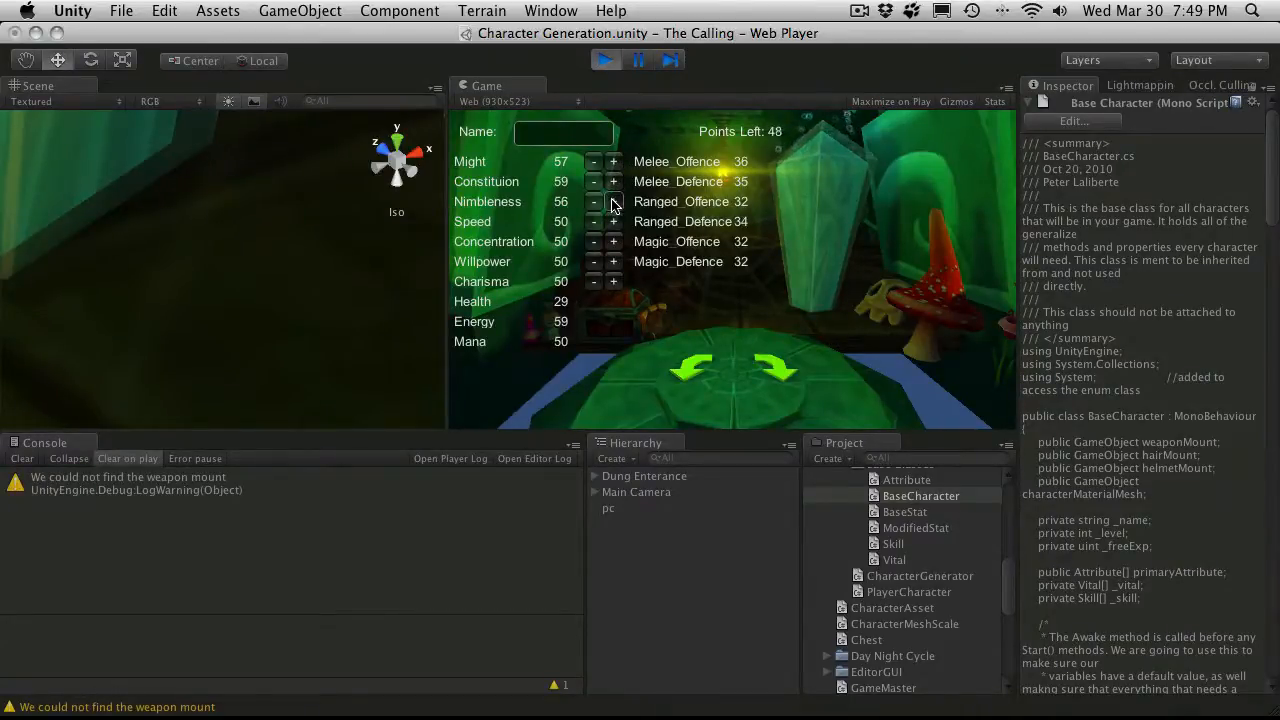
left_click(612, 220)
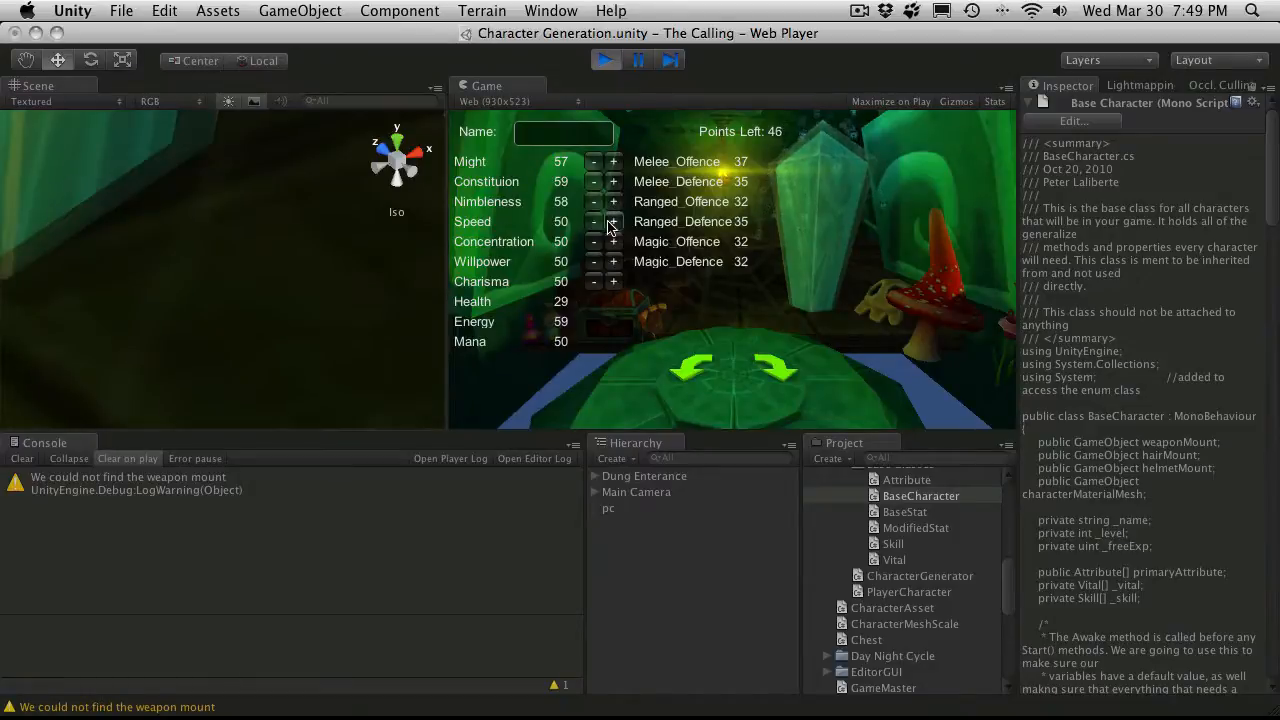
left_click(614, 240)
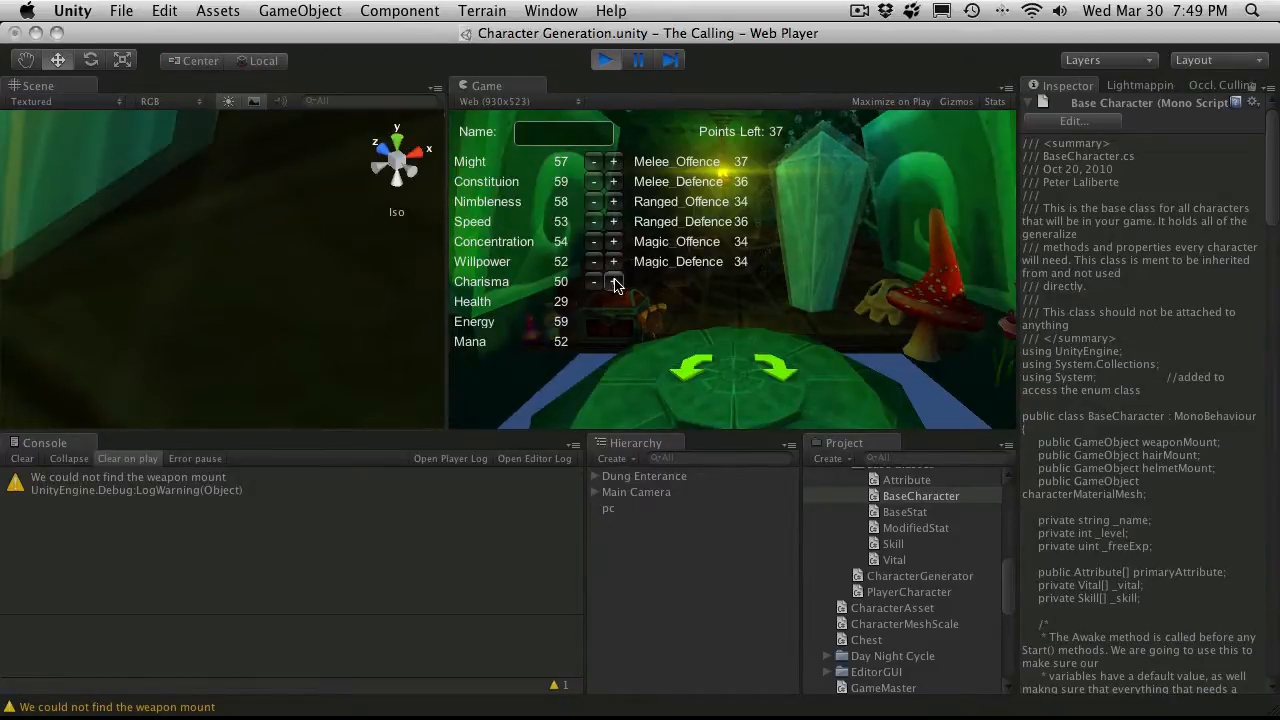
left_click(614, 280)
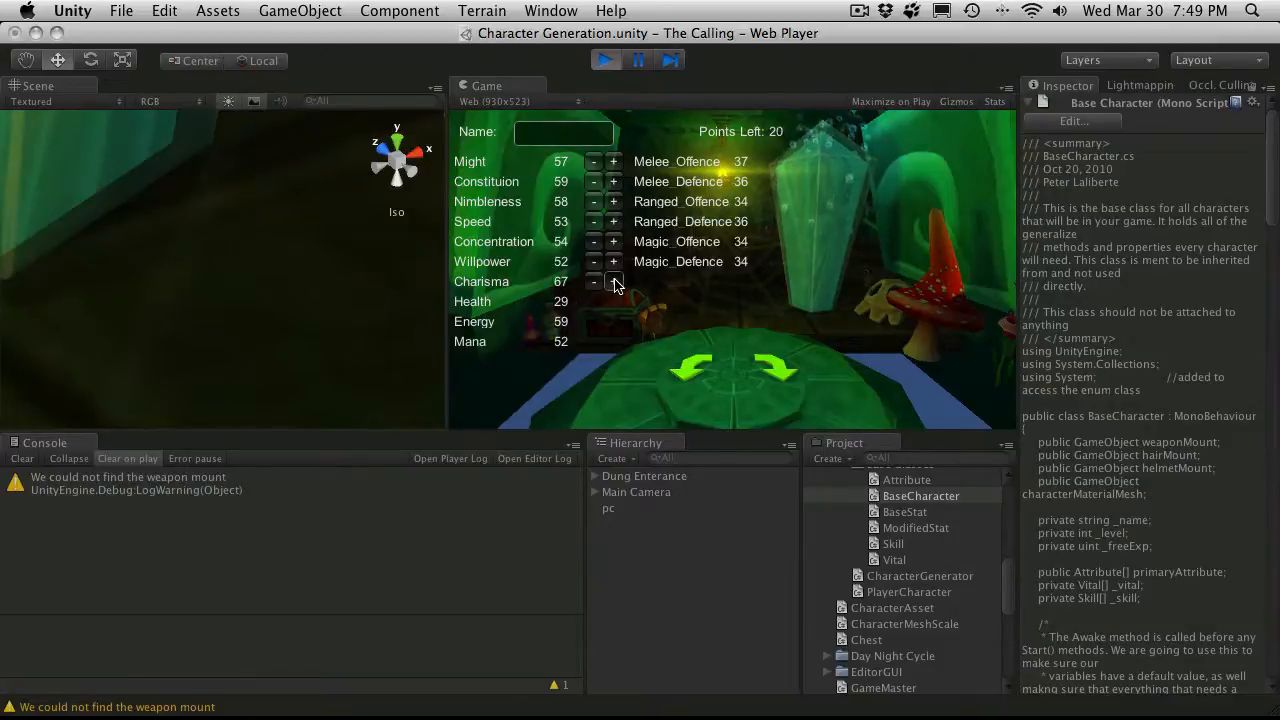
left_click(614, 280)
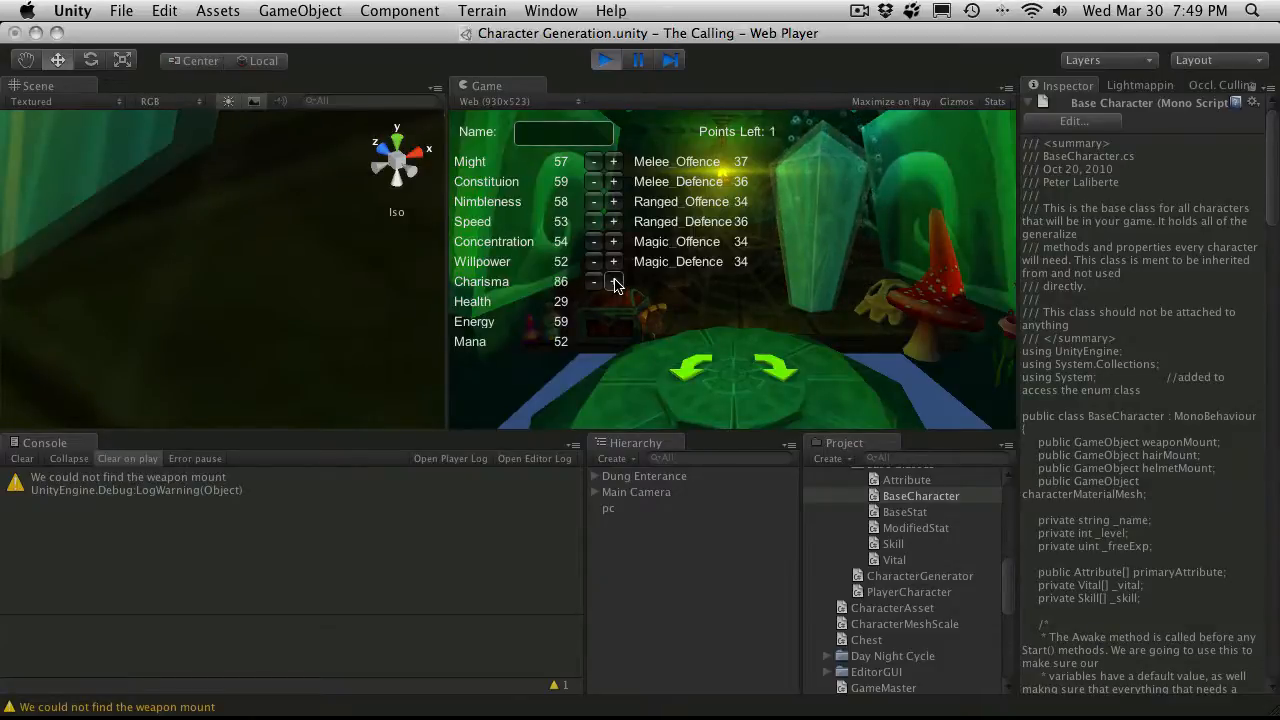
left_click(614, 280)
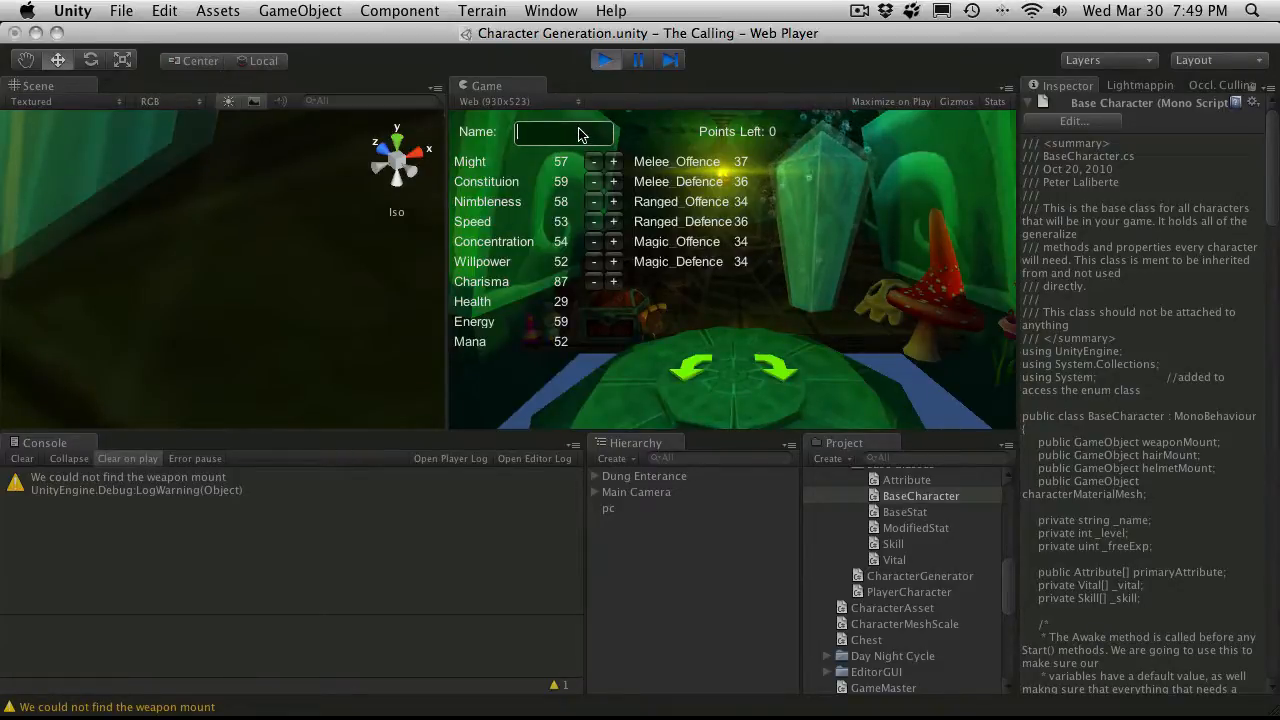
Step: Name the character Petey, then stop the running game
type("P")
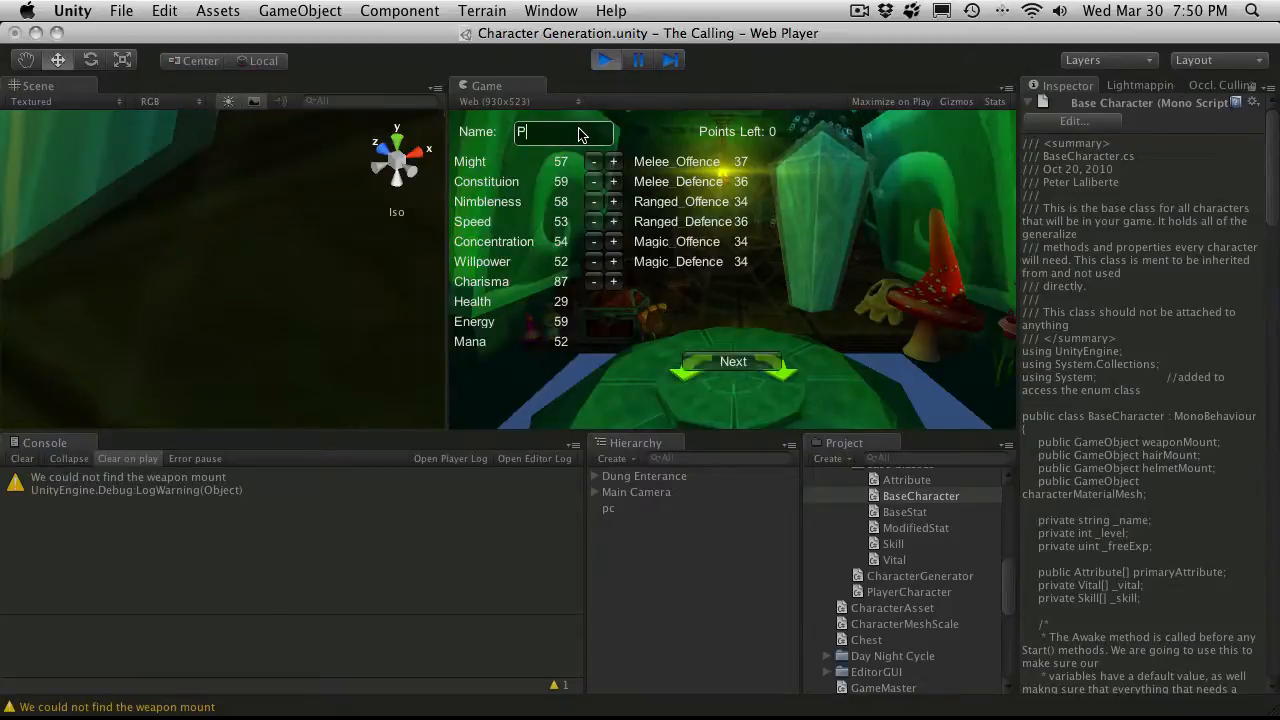
type("etey")
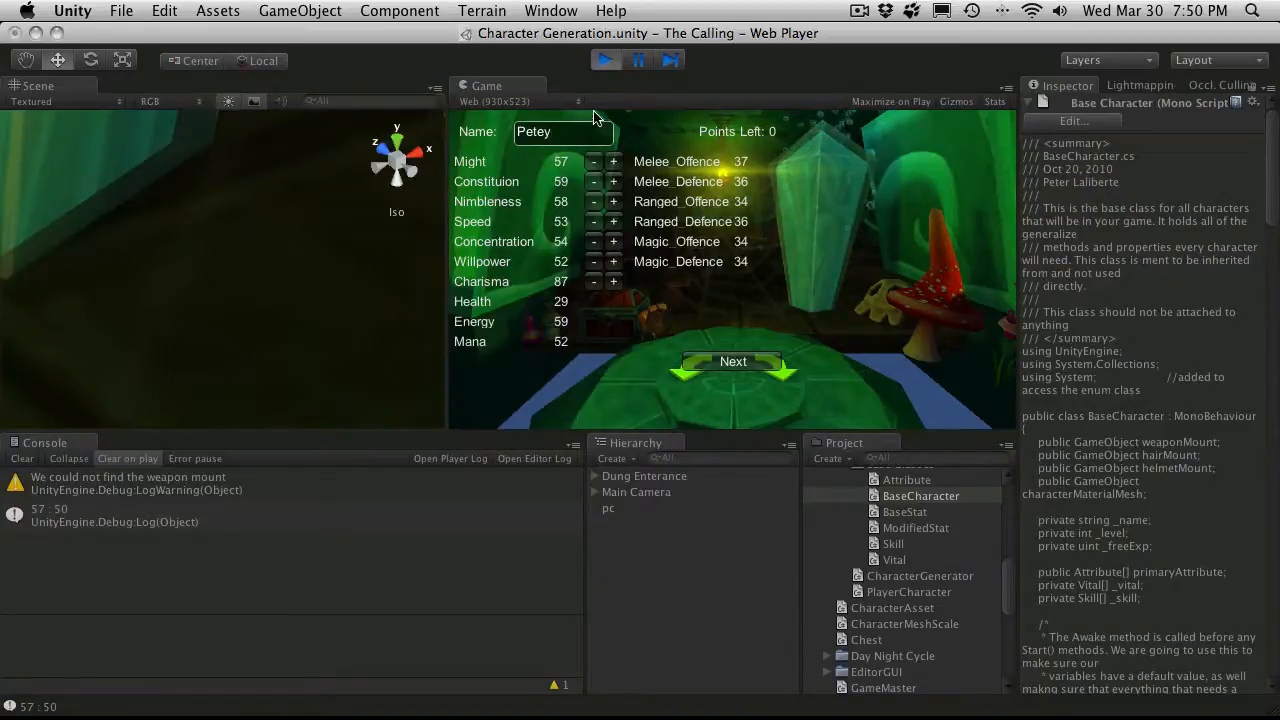
left_click(604, 60)
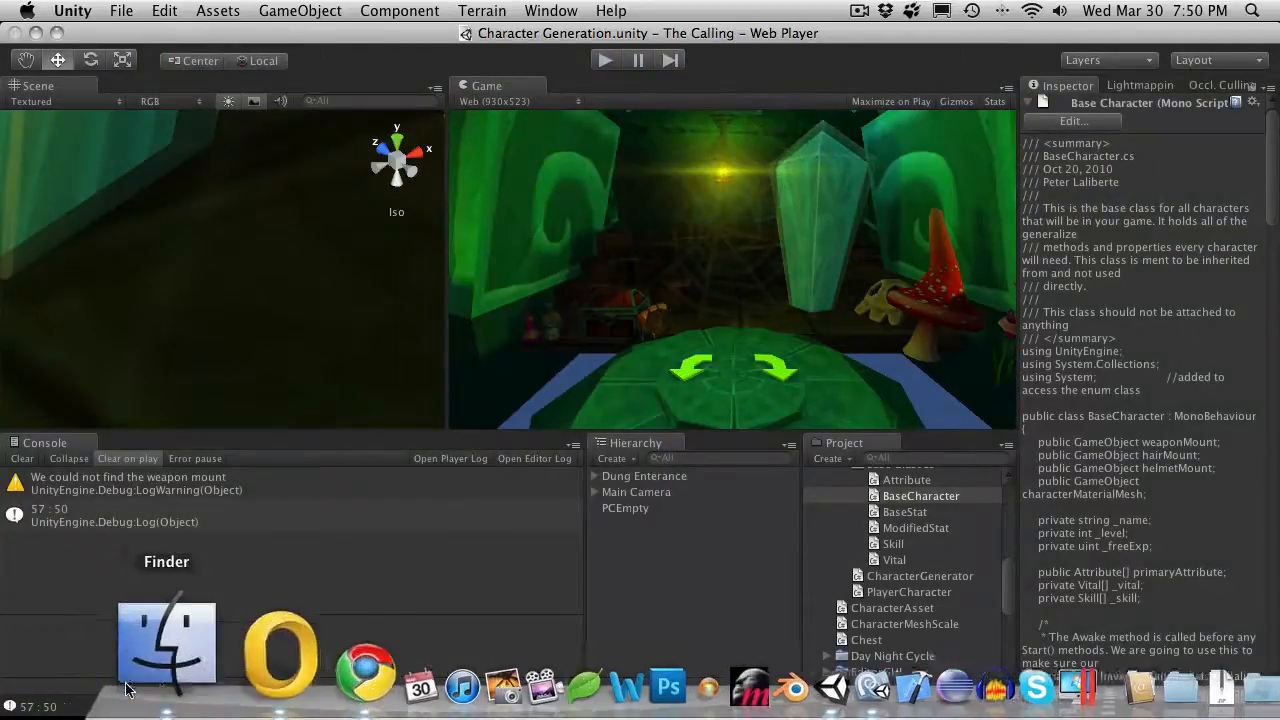
mouse_move(150, 660)
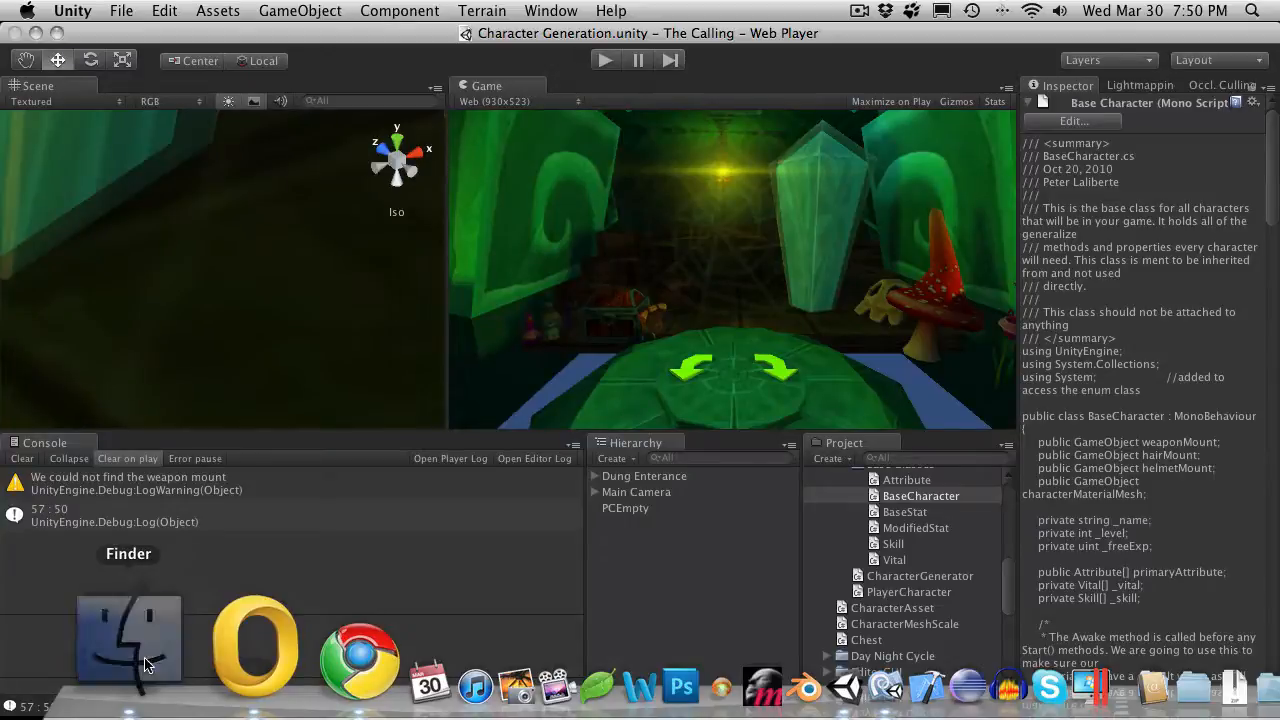
Step: From Finder's Preferences folder, open unity.BurgZerg Arcade.The Calling.plist in Xcode
left_click(128, 640)
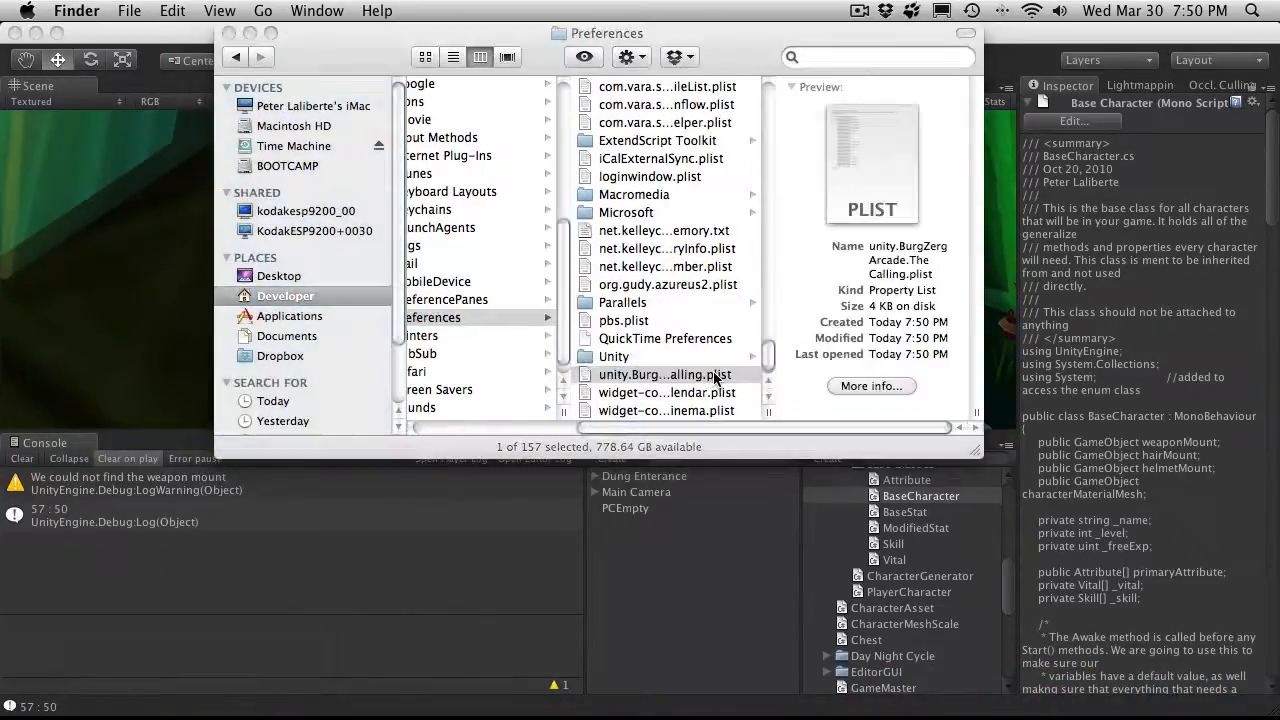
double_click(664, 374)
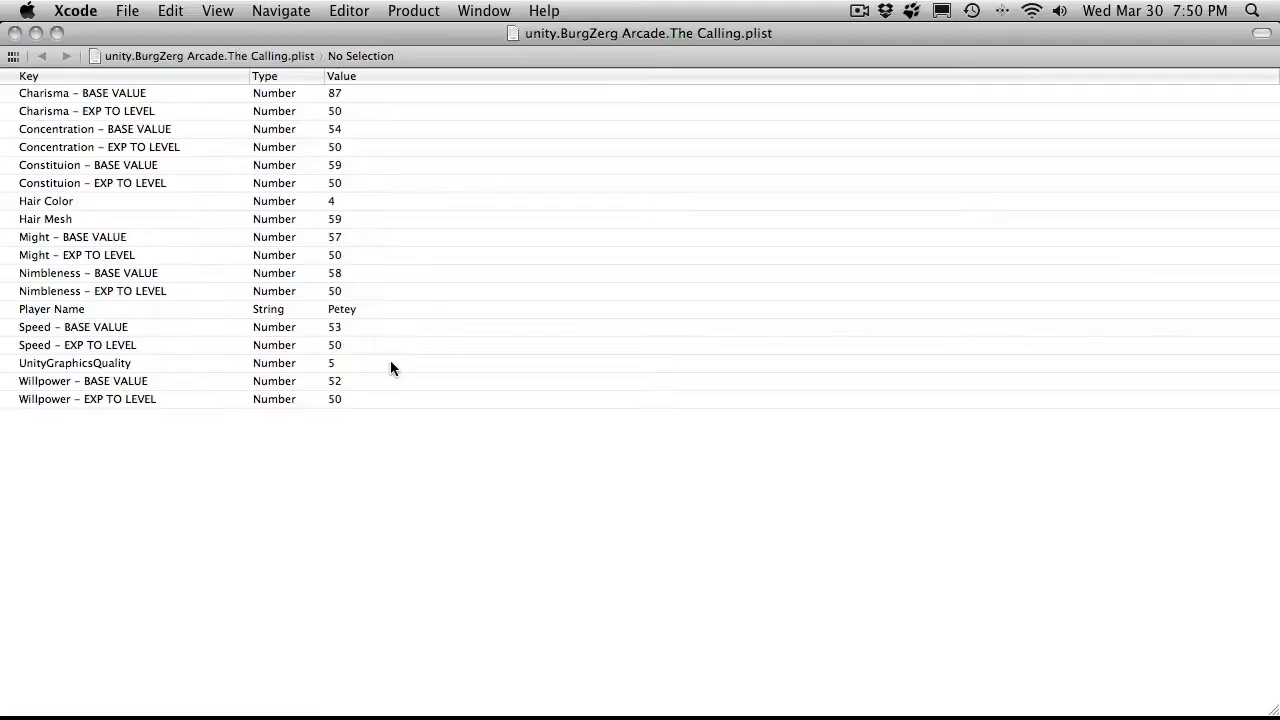
mouse_move(120, 194)
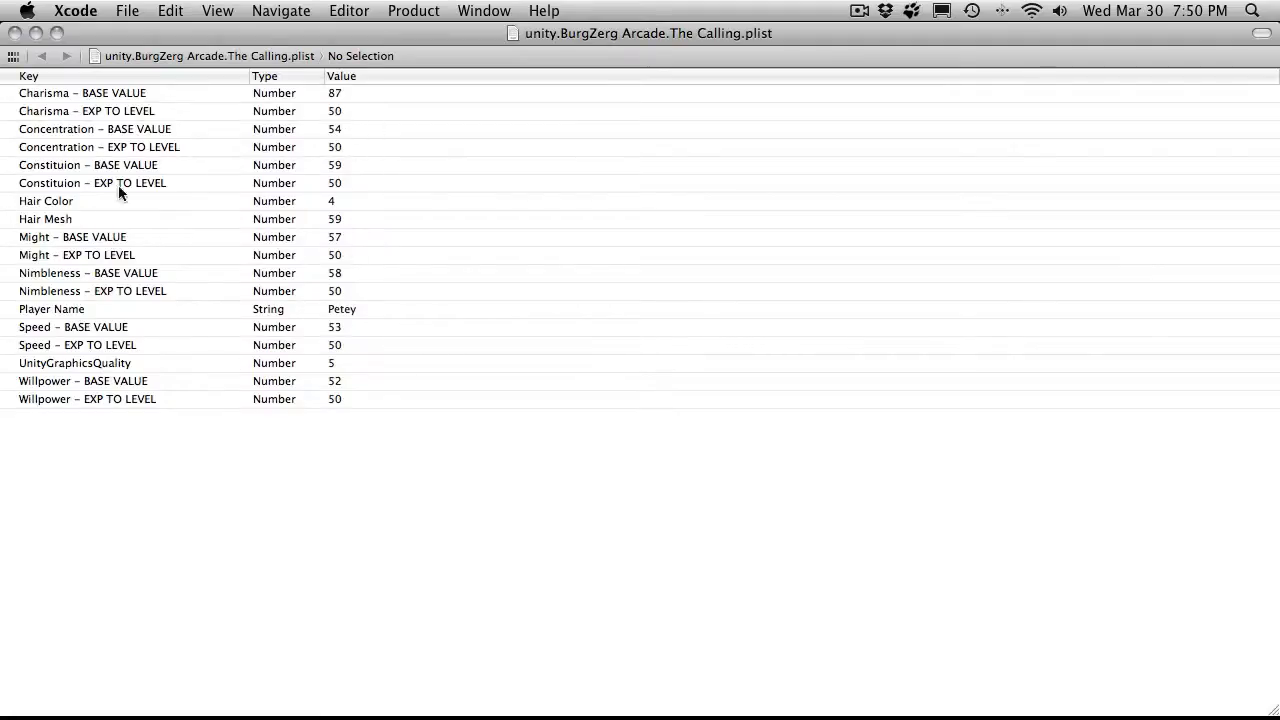
mouse_move(156, 196)
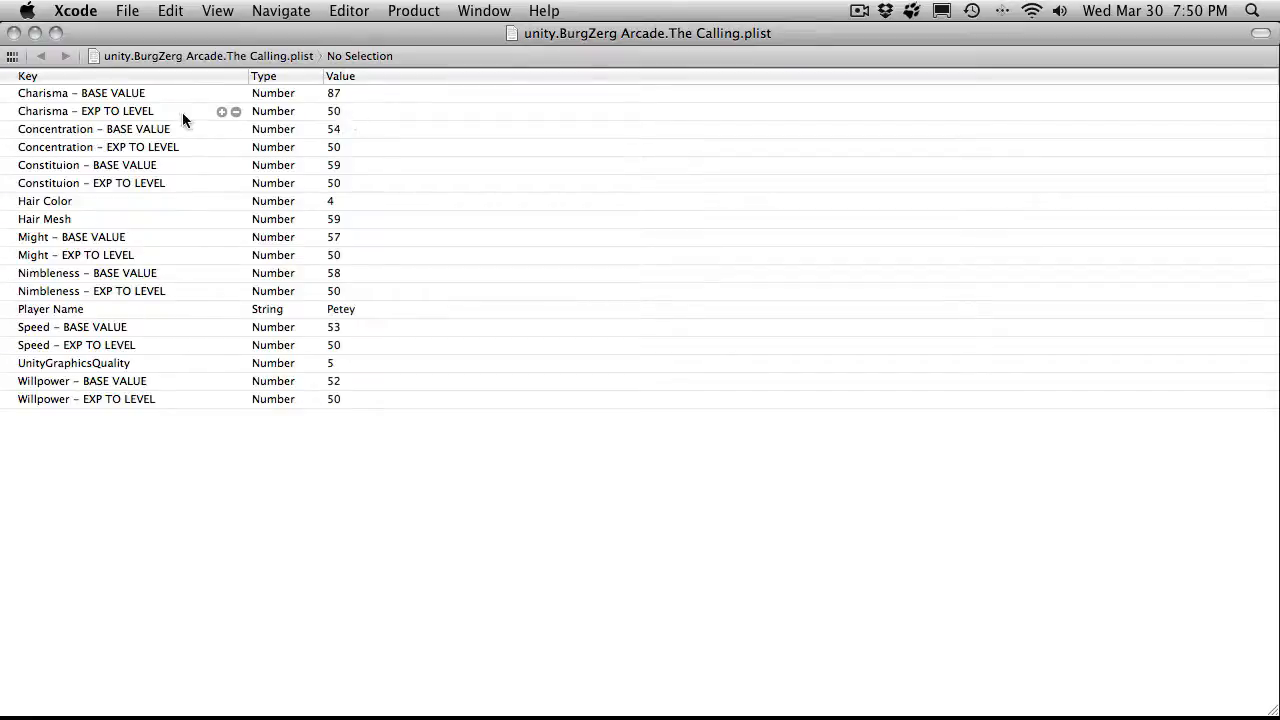
mouse_move(212, 158)
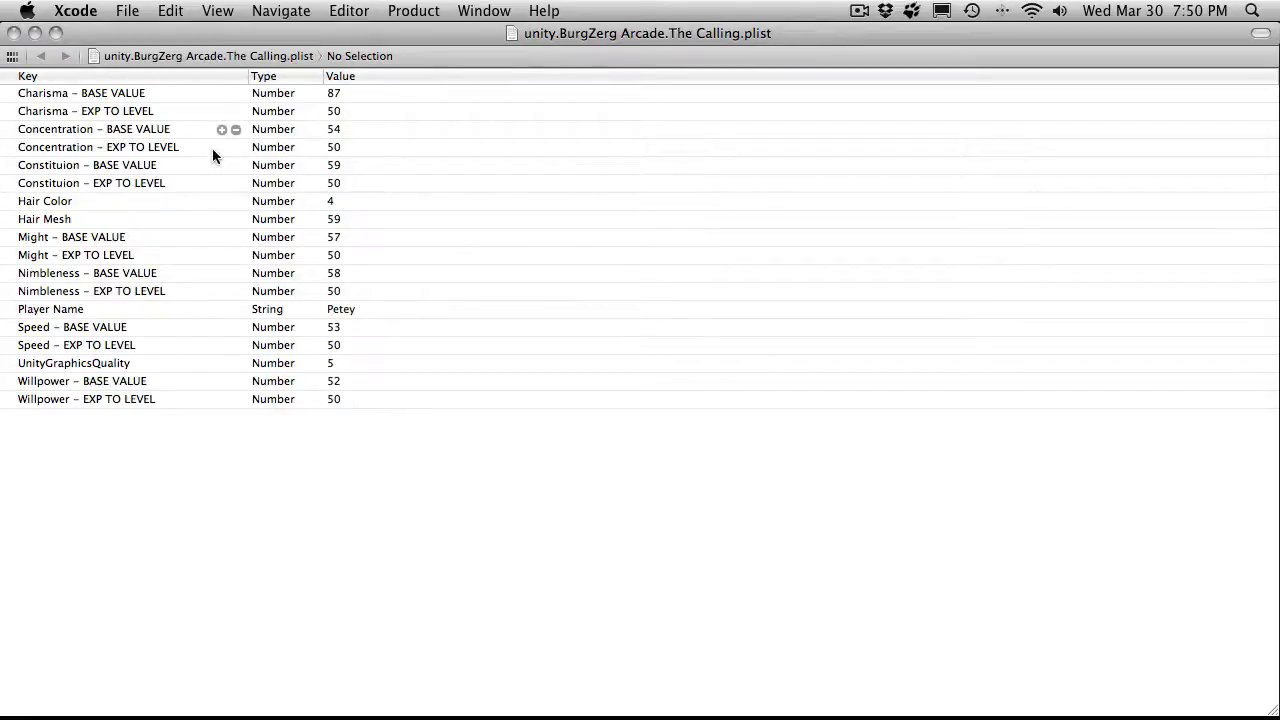
mouse_move(208, 210)
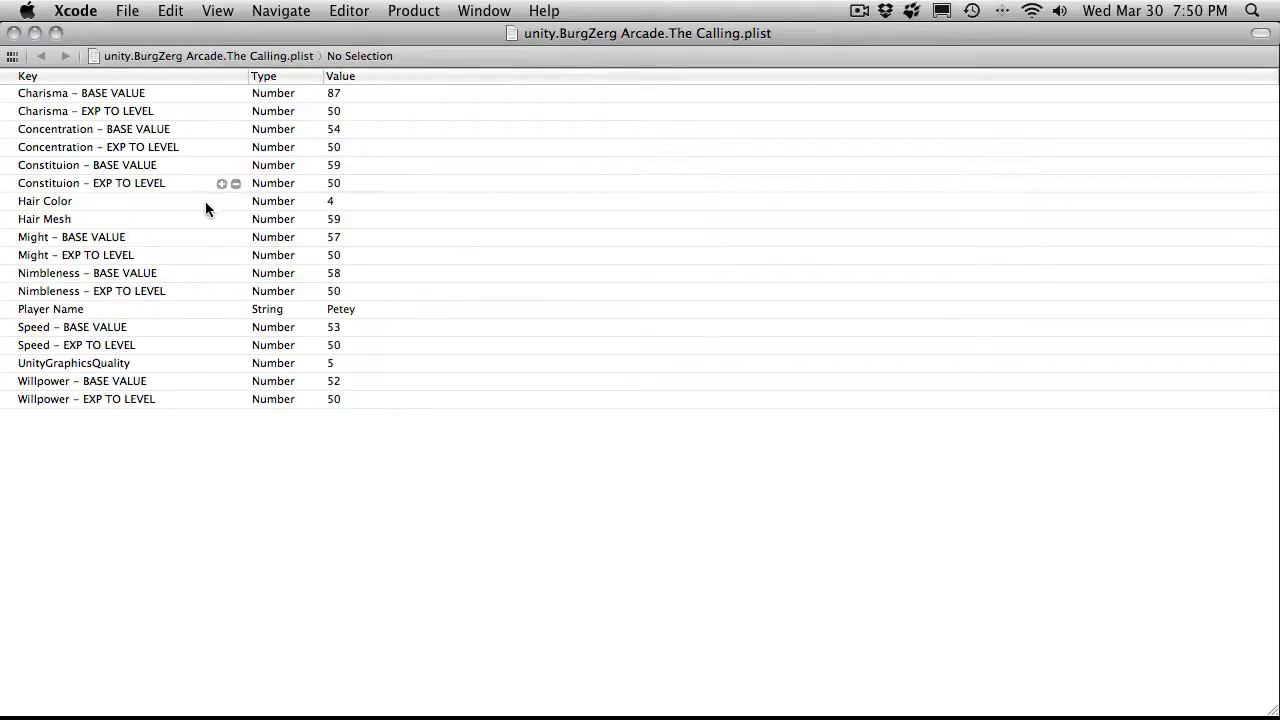
mouse_move(108, 114)
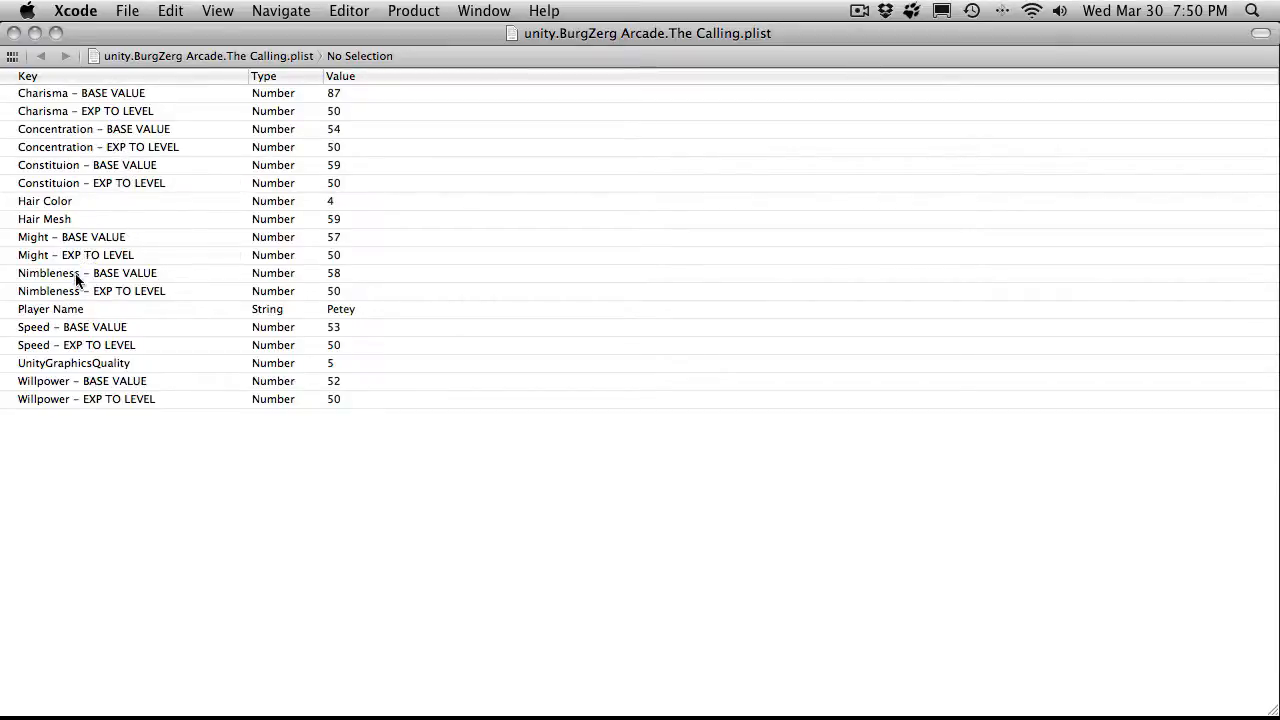
mouse_move(100, 380)
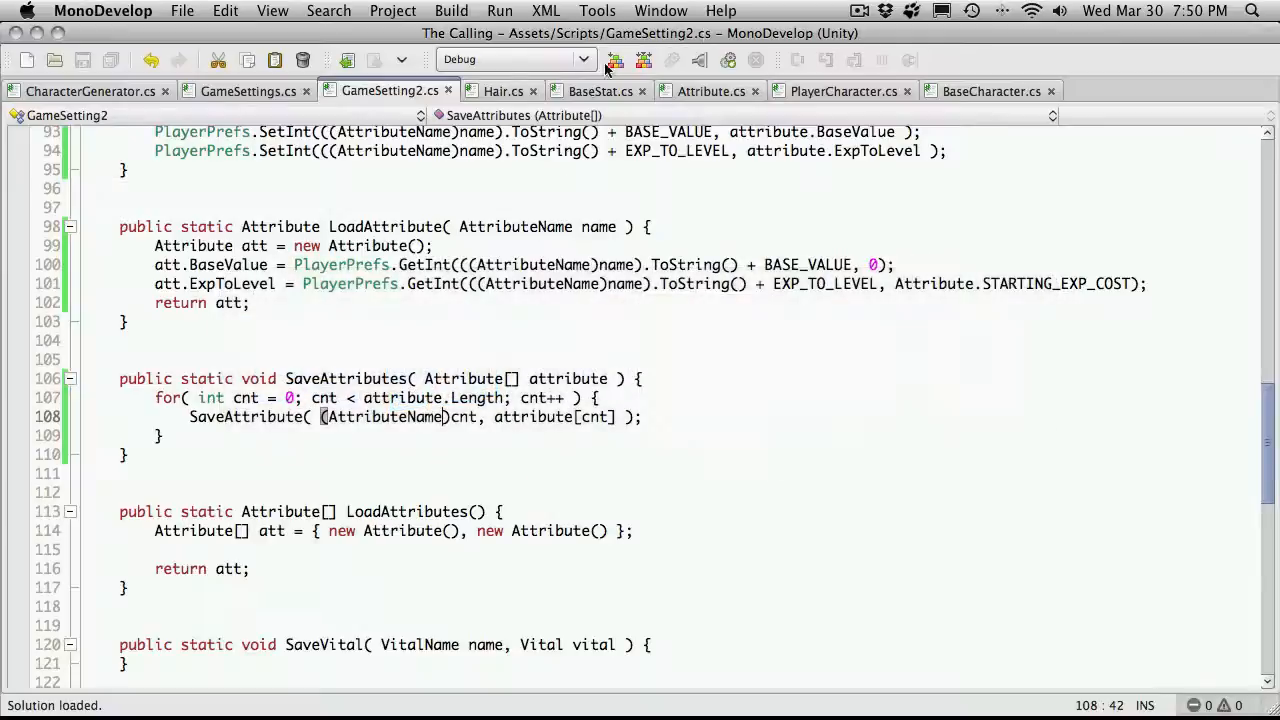
Step: Glance at BaseCharacter's public primaryAttribute declaration, then return to the plist window
left_click(992, 92)
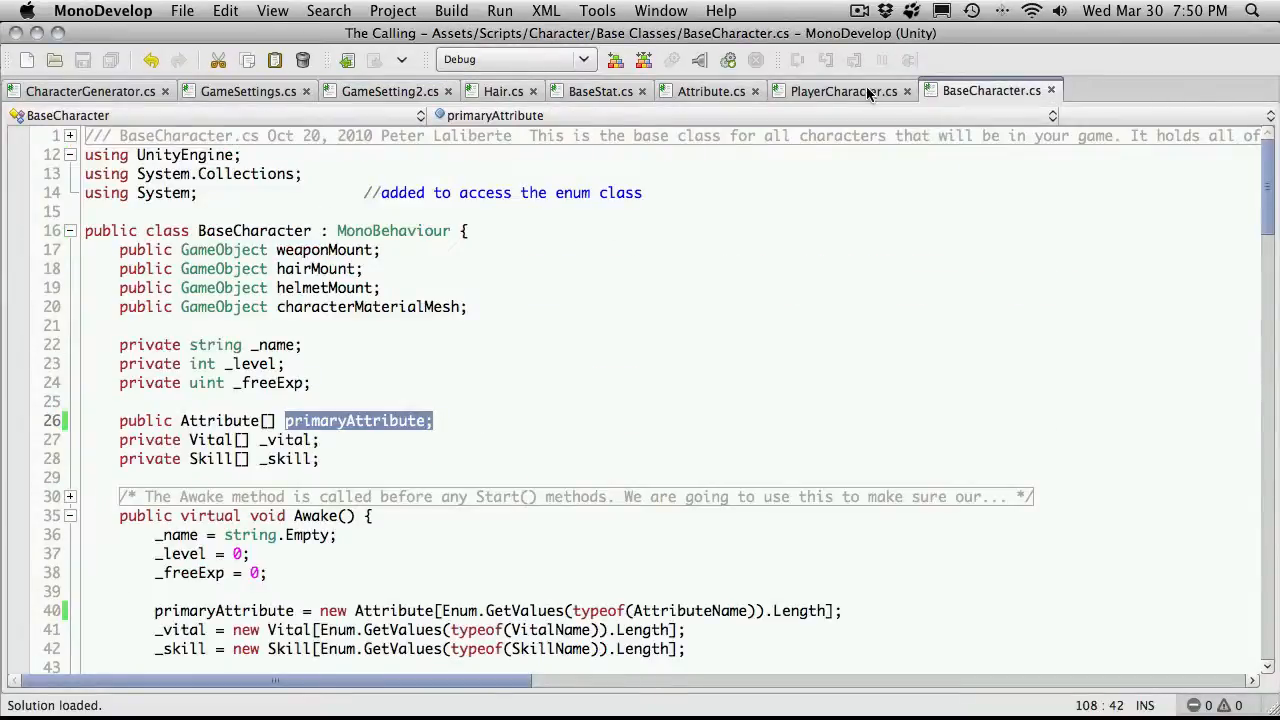
left_click(710, 92)
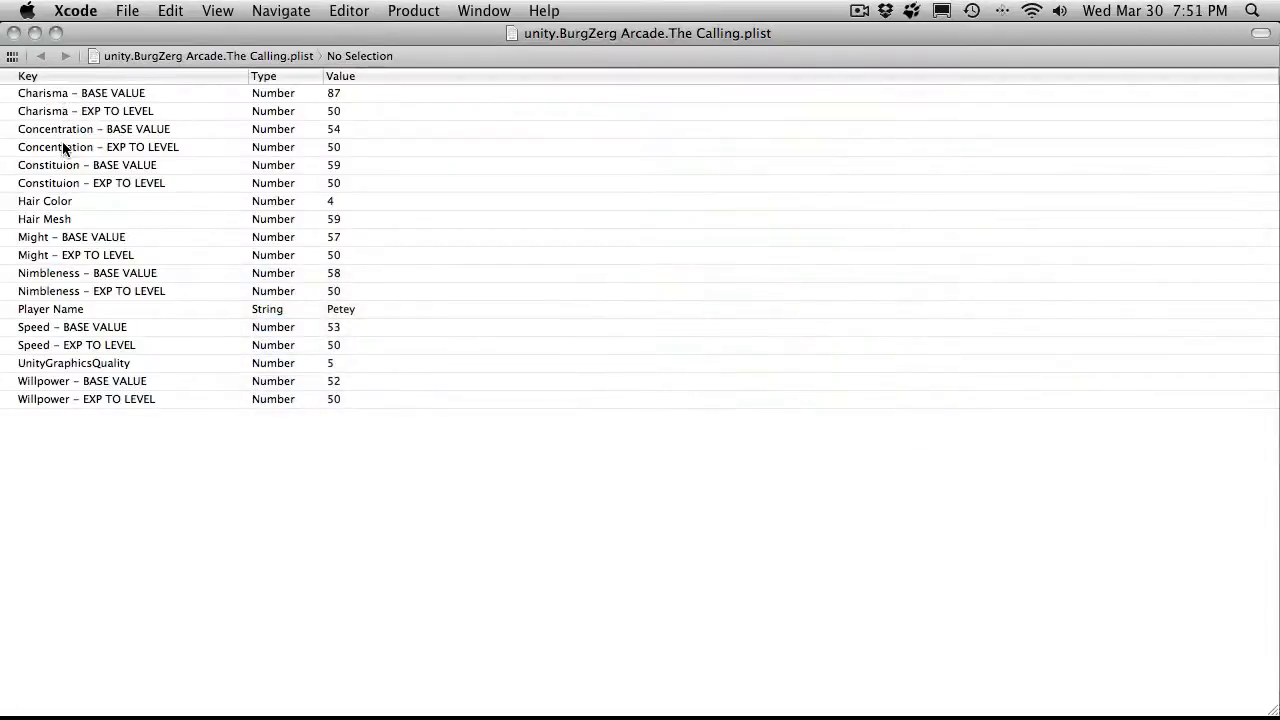
mouse_move(98, 148)
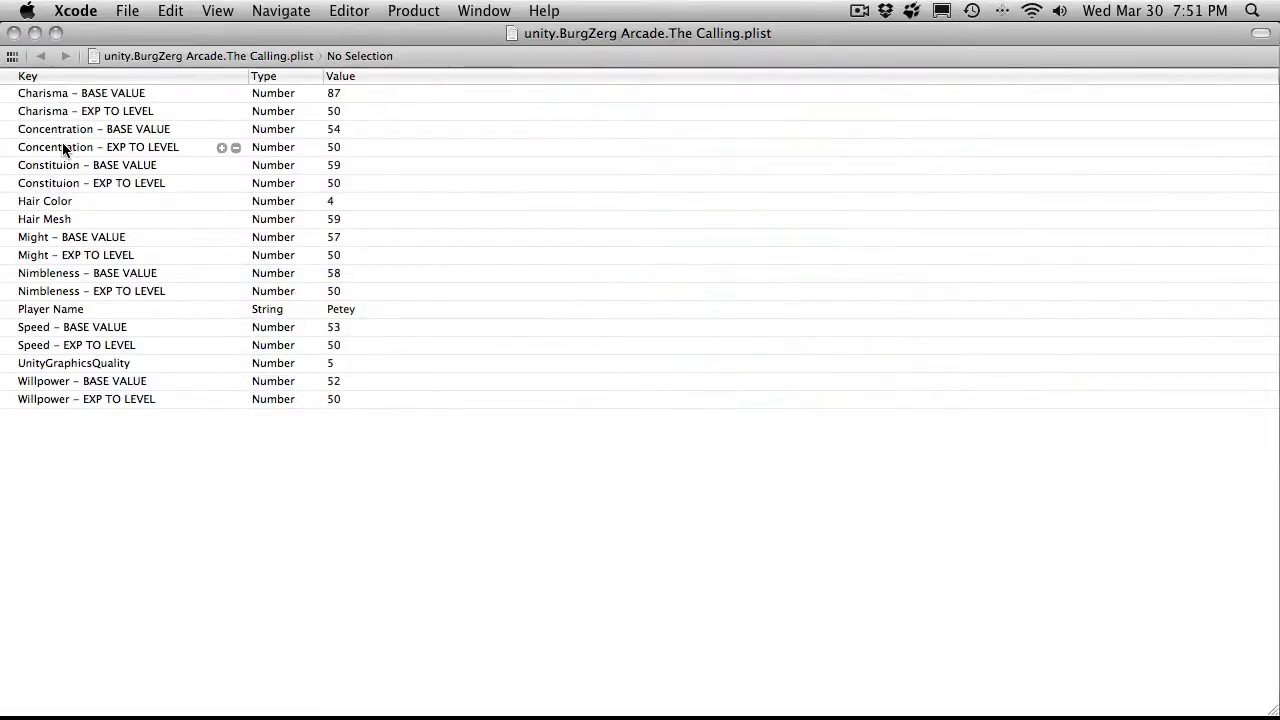
mouse_move(58, 230)
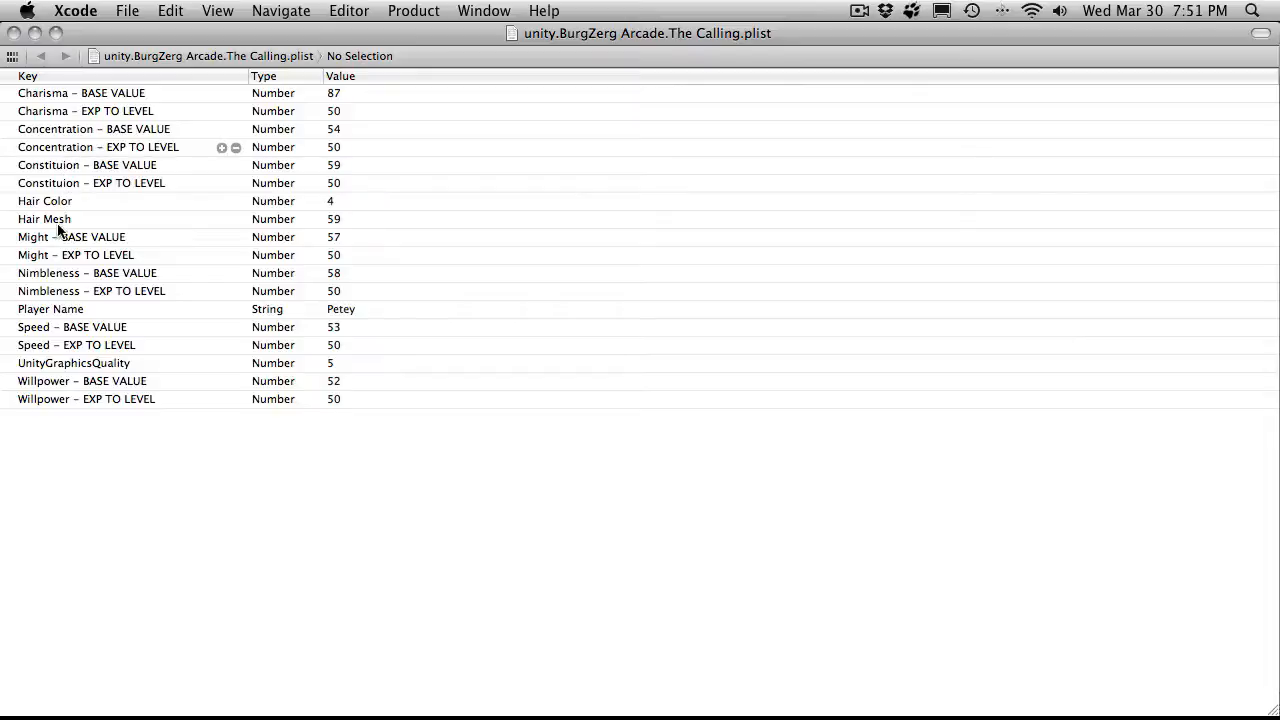
mouse_move(62, 296)
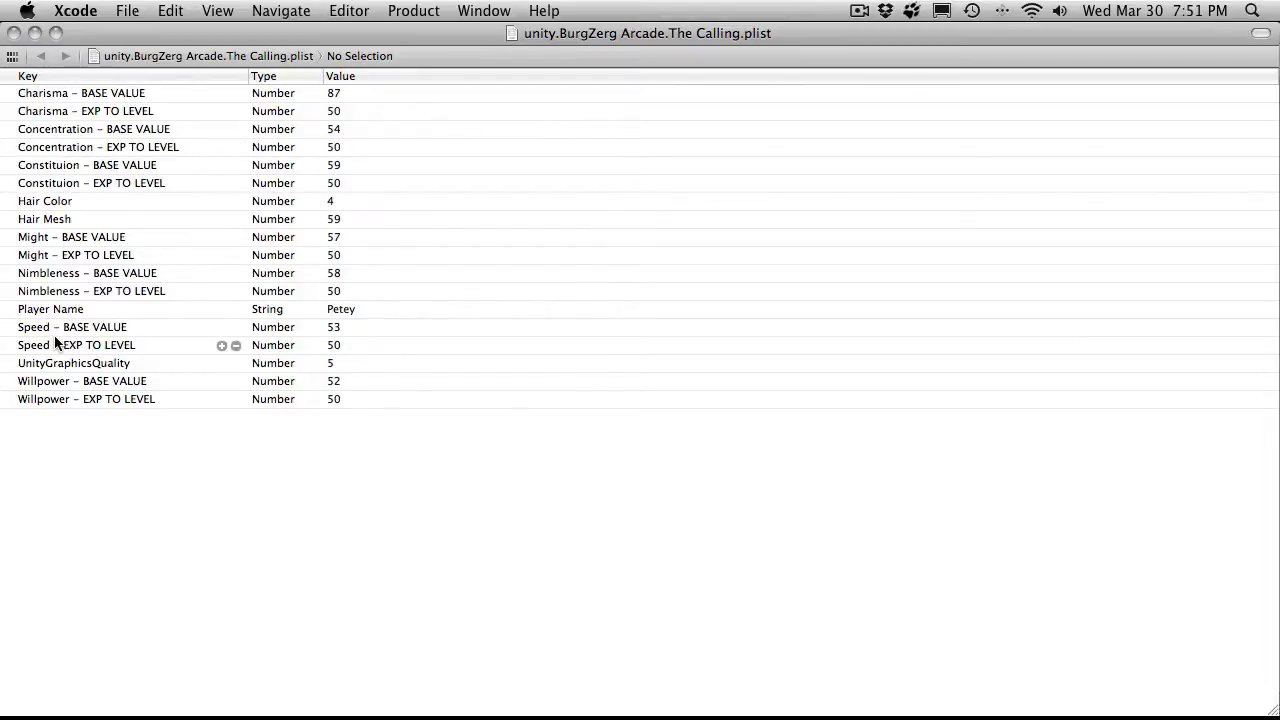
mouse_move(352, 370)
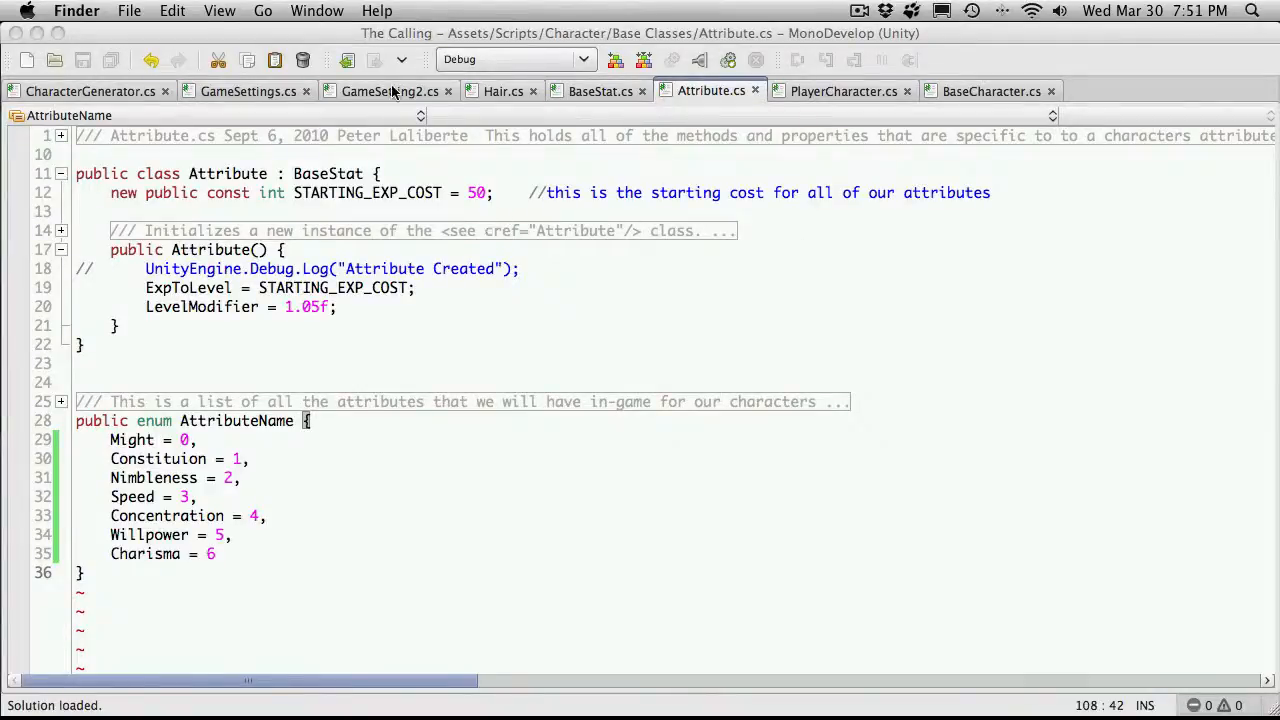
Step: Scroll through GameSetting2's SaveAttribute, LoadAttribute and SaveAttributes methods
left_click(390, 92)
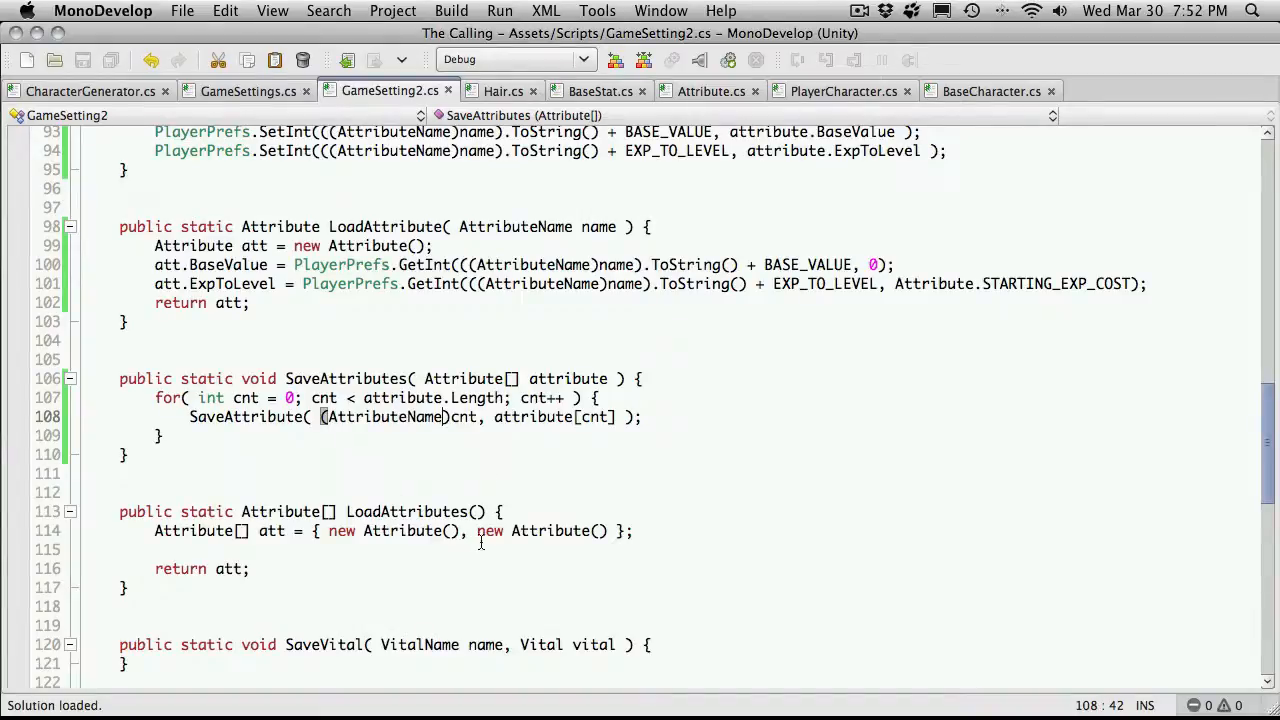
scroll("up", 3)
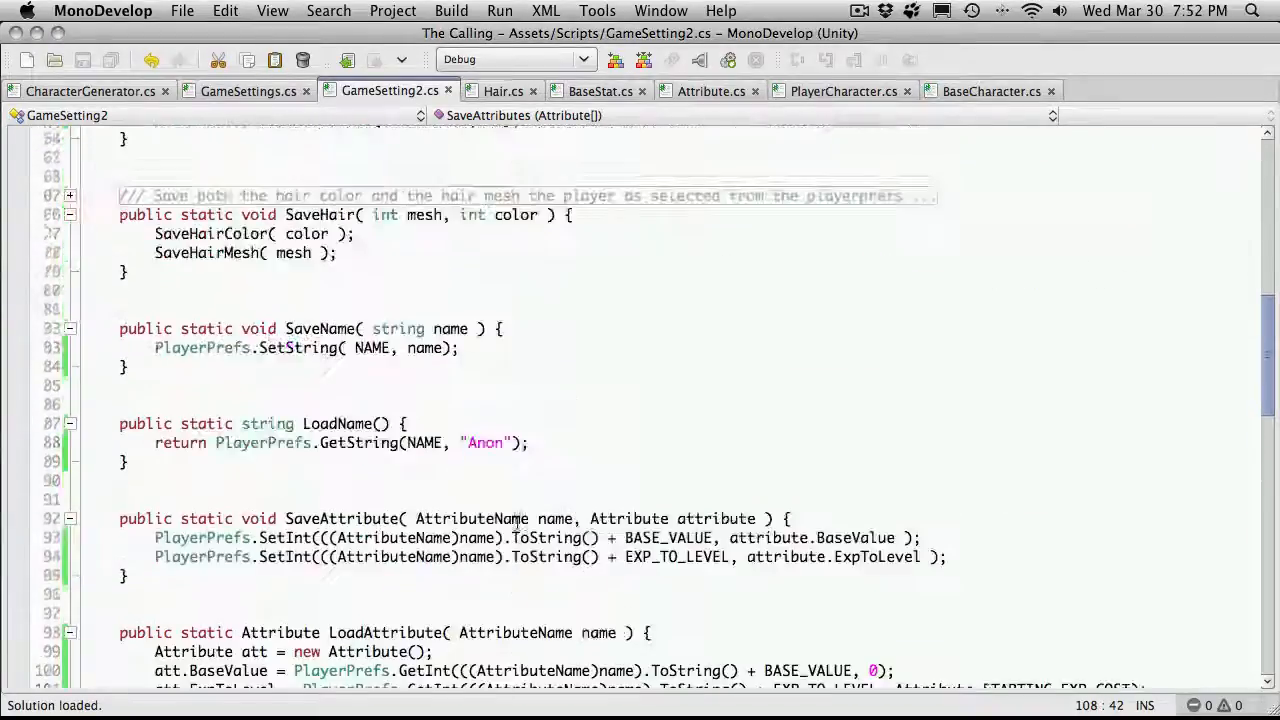
scroll("down", 3)
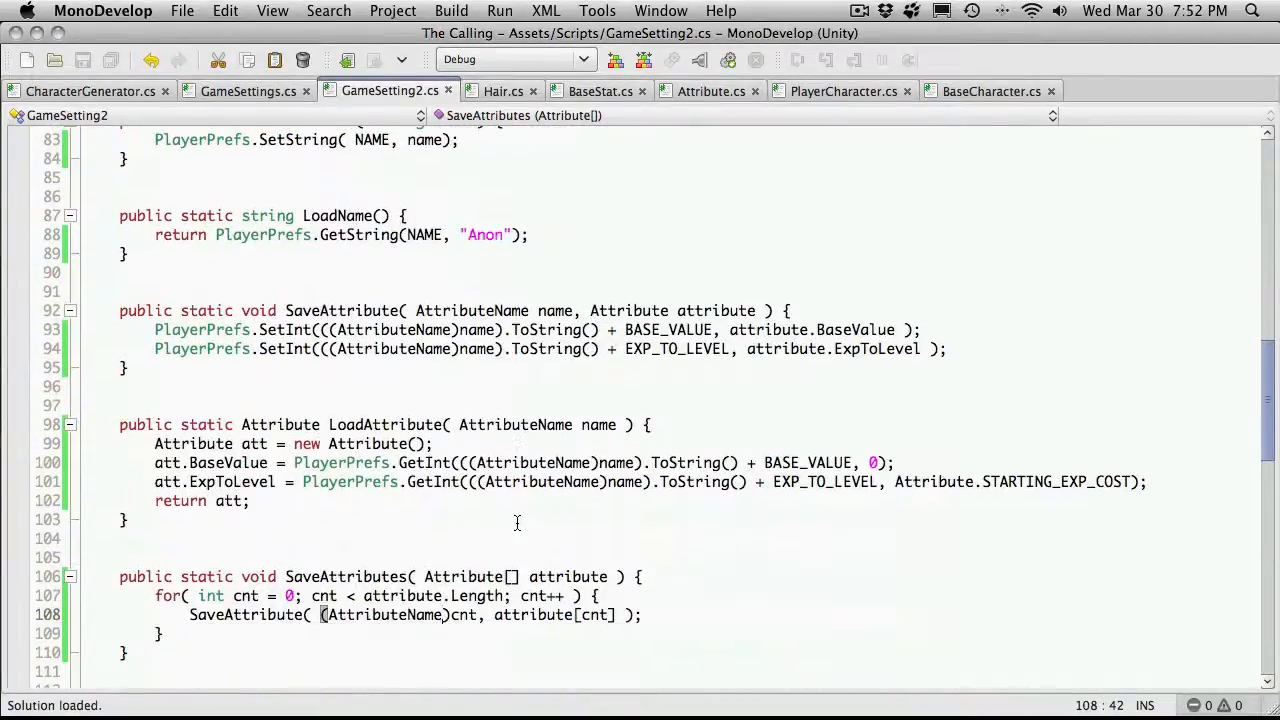
scroll("down", 3)
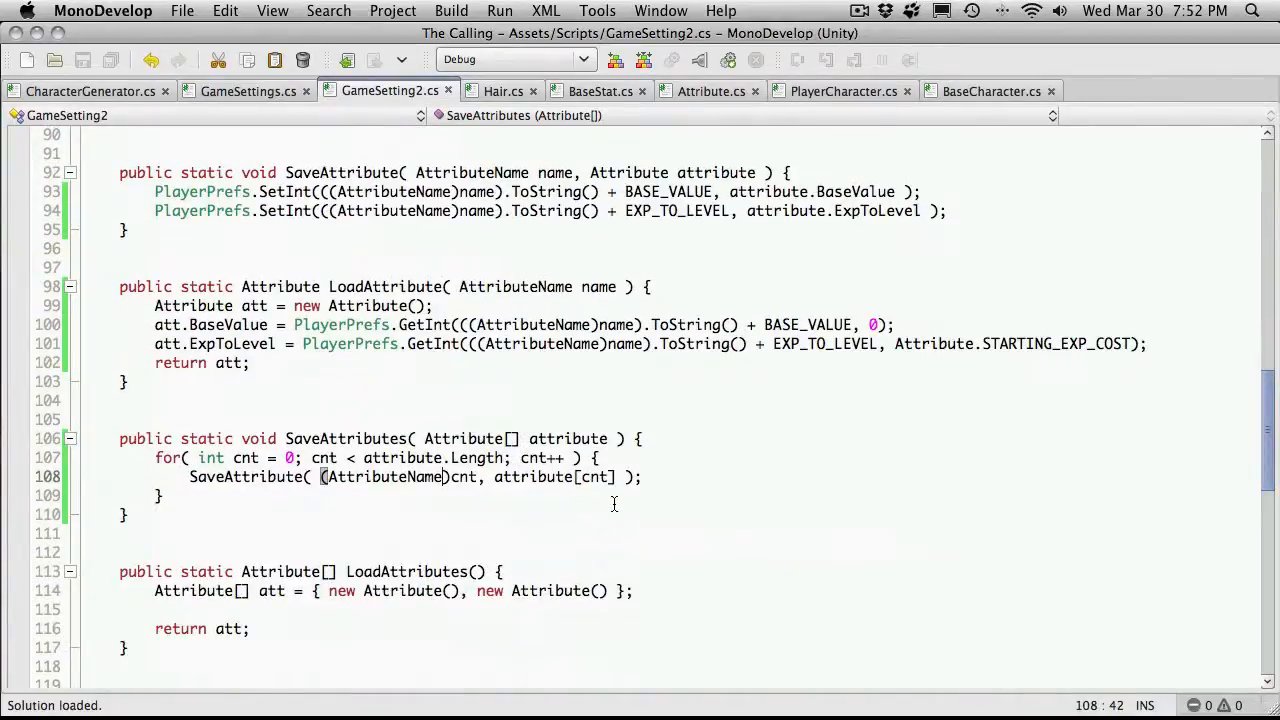